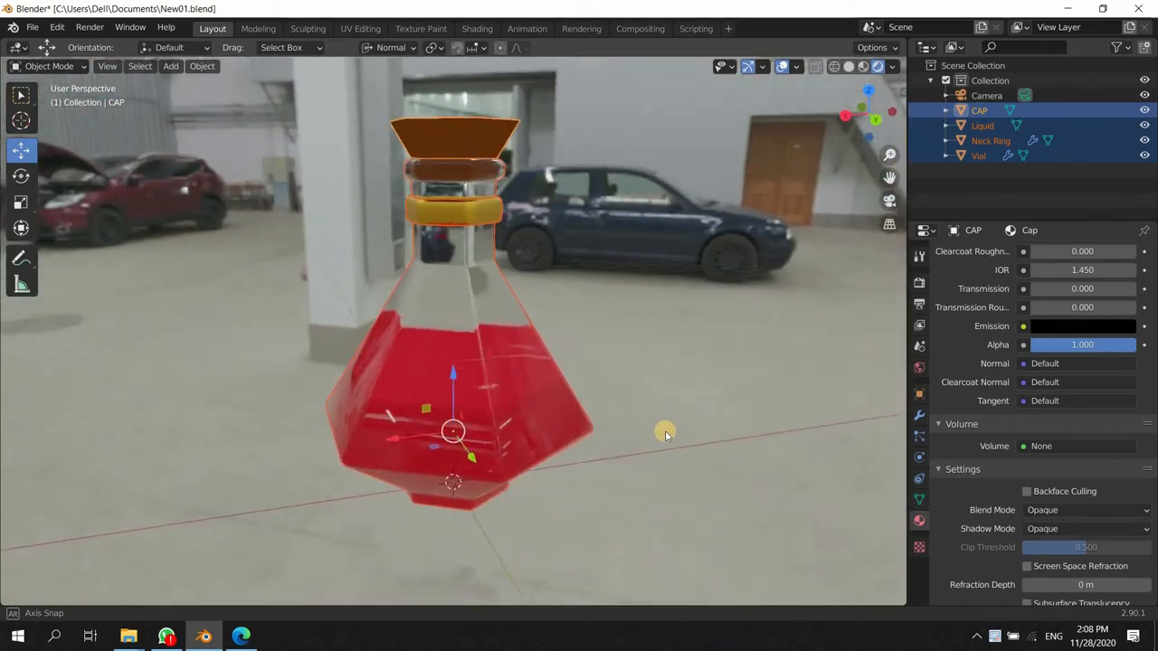
# - Orbit around the potion vial and select the whole bottle object
pyautogui.moveTo(666, 433); pyautogui.dragTo(619, 425)
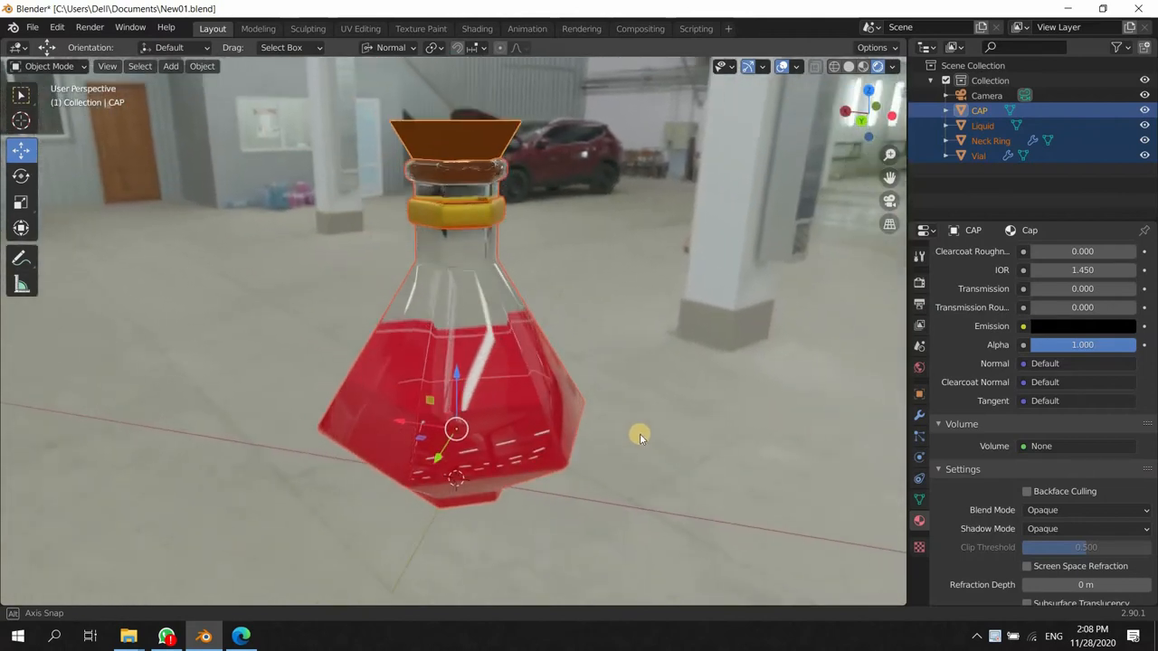
pyautogui.moveTo(640, 436); pyautogui.dragTo(555, 378)
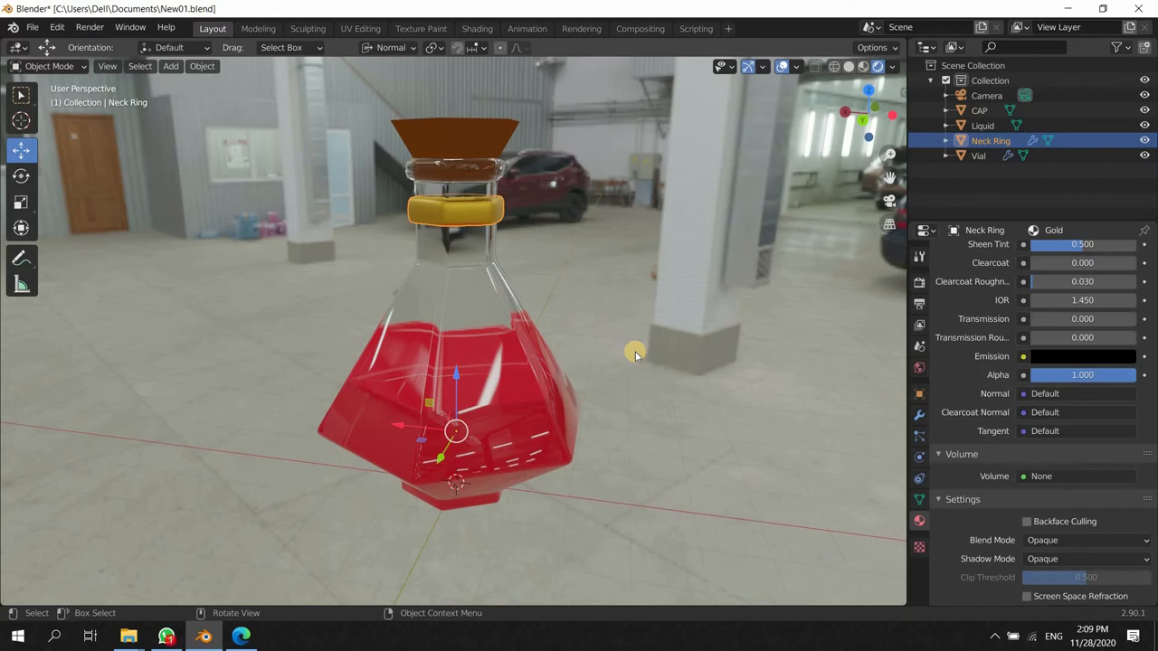
pyautogui.moveTo(662, 358)
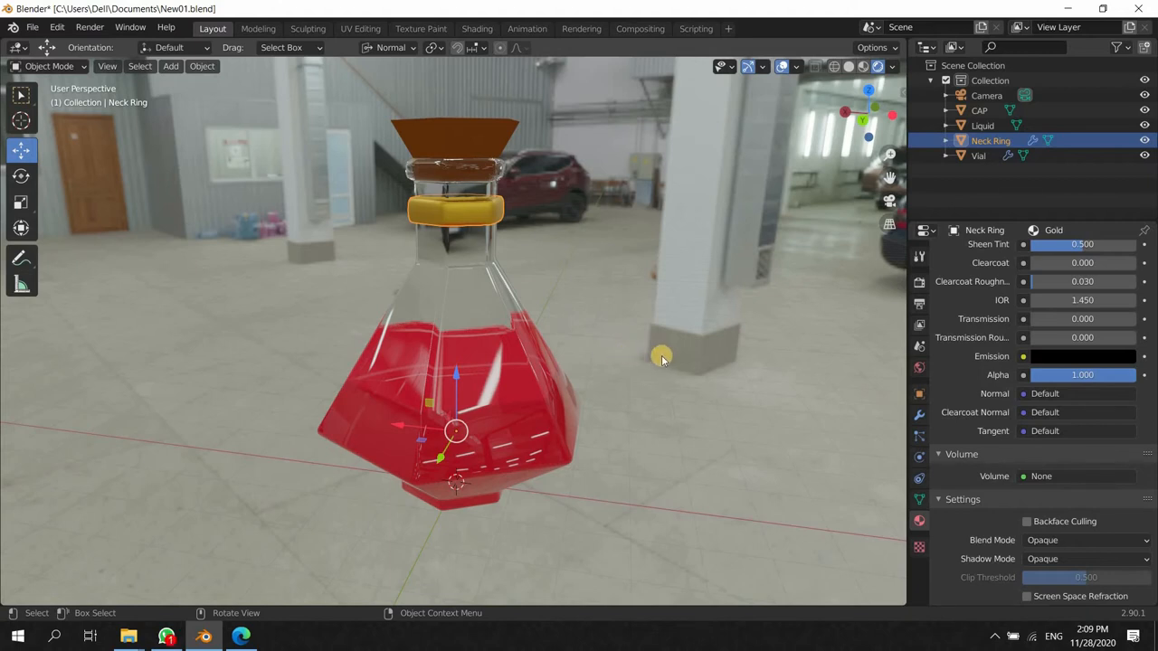
pyautogui.moveTo(660, 360); pyautogui.dragTo(733, 360)
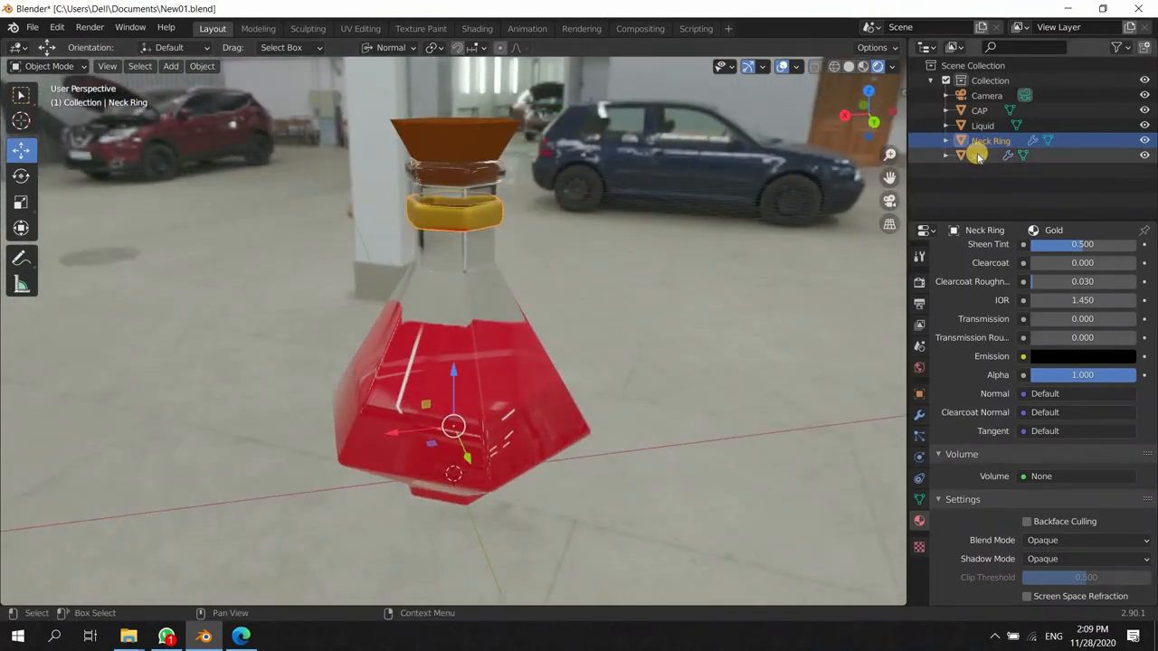
pyautogui.click(977, 155)
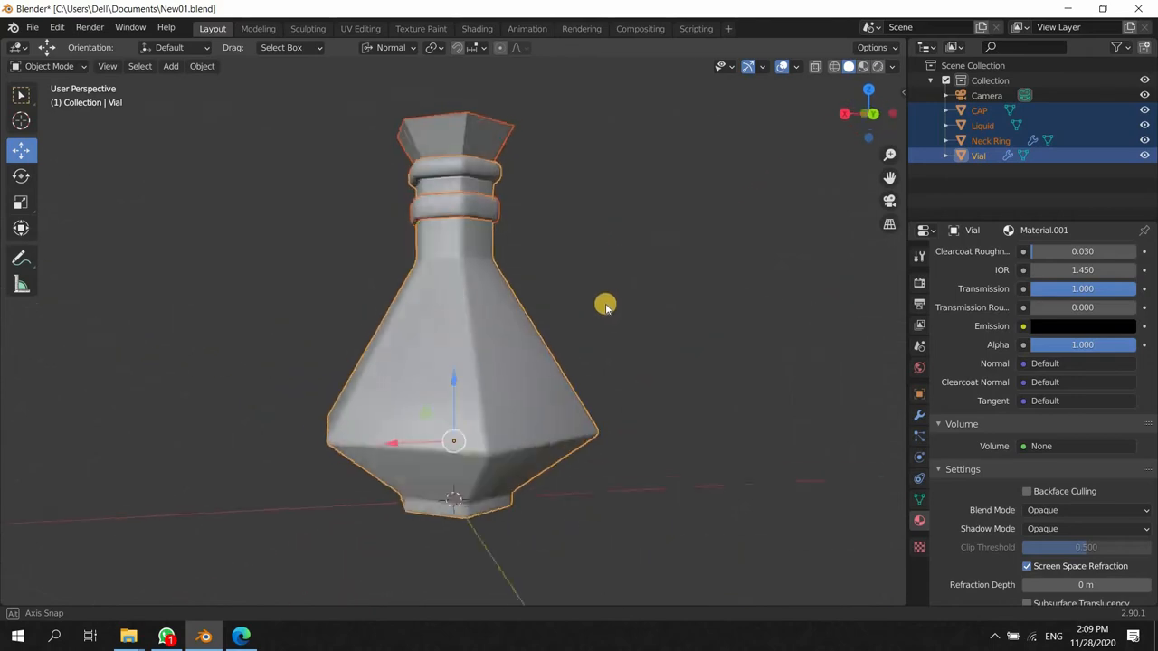
# - Switch viewport shading to Solid, then back to Material Preview so the glass and red liquid show
pyautogui.moveTo(604, 304); pyautogui.dragTo(534, 340)
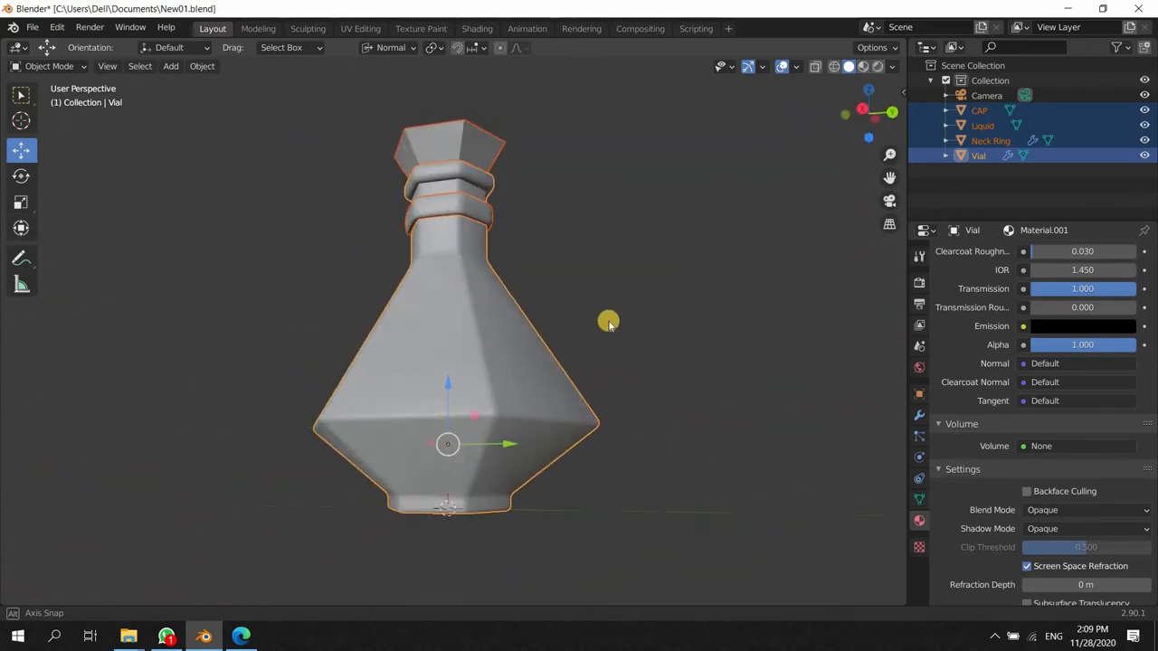
pyautogui.moveTo(608, 322); pyautogui.dragTo(679, 261)
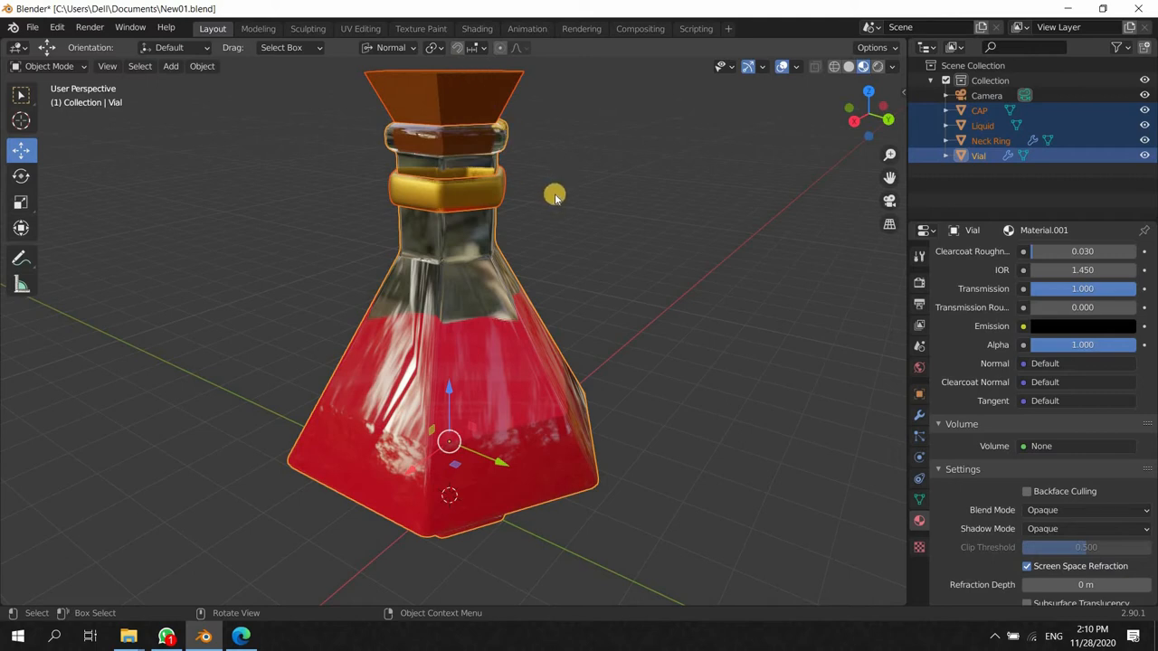
pyautogui.moveTo(572, 198)
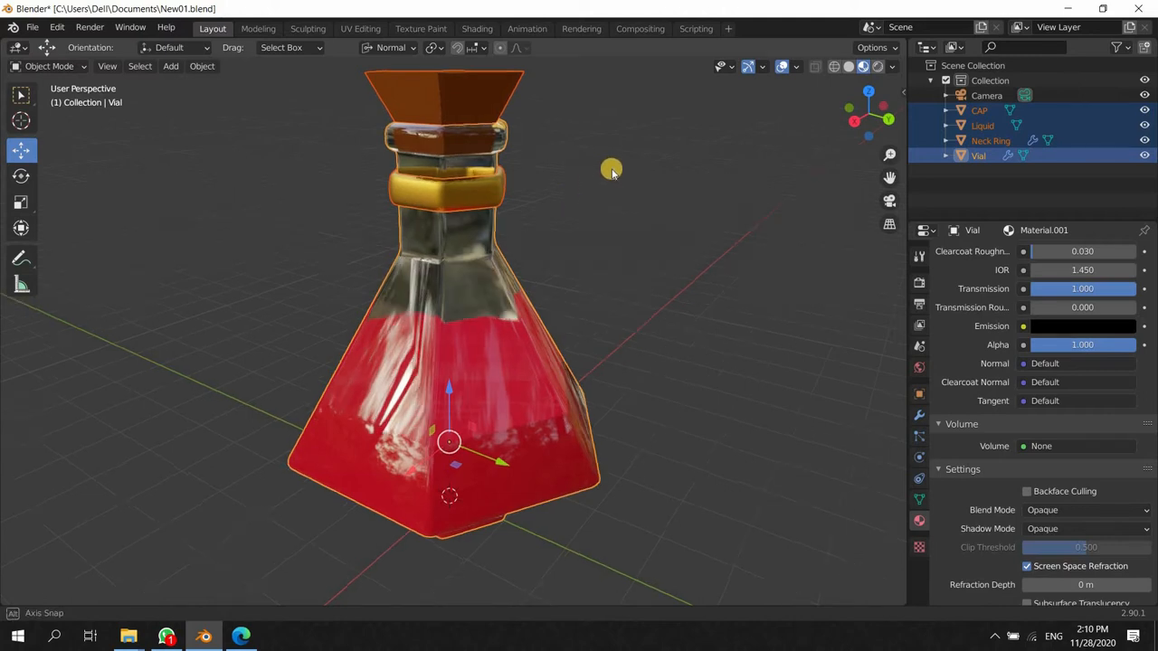
pyautogui.moveTo(612, 171); pyautogui.dragTo(613, 199)
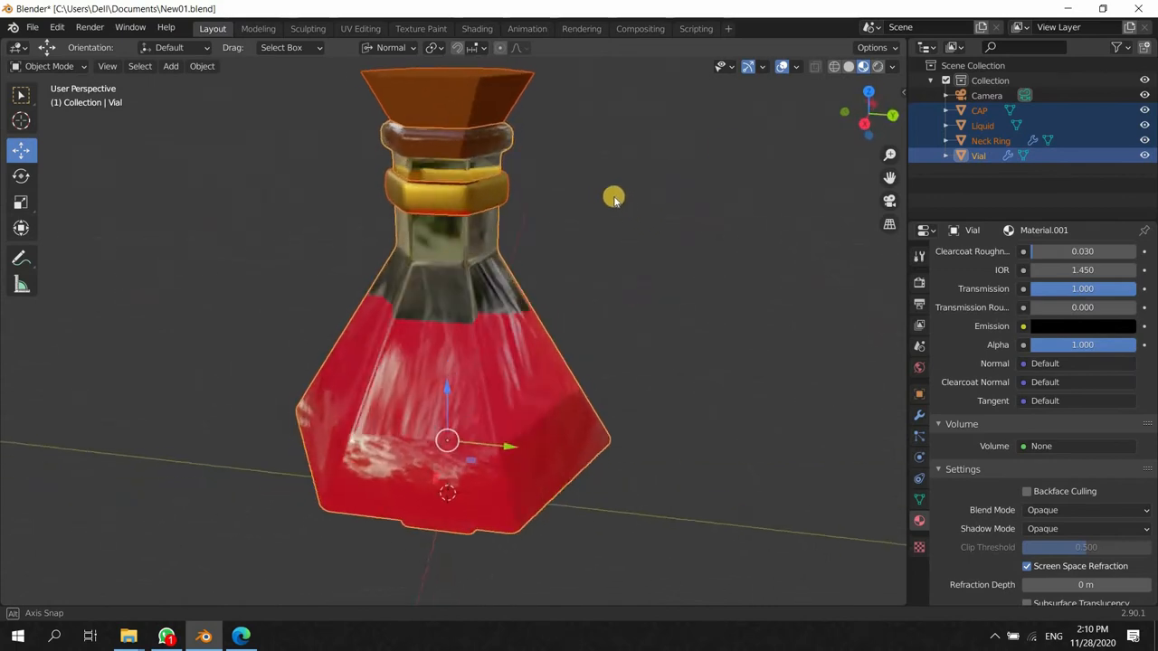
pyautogui.click(847, 66)
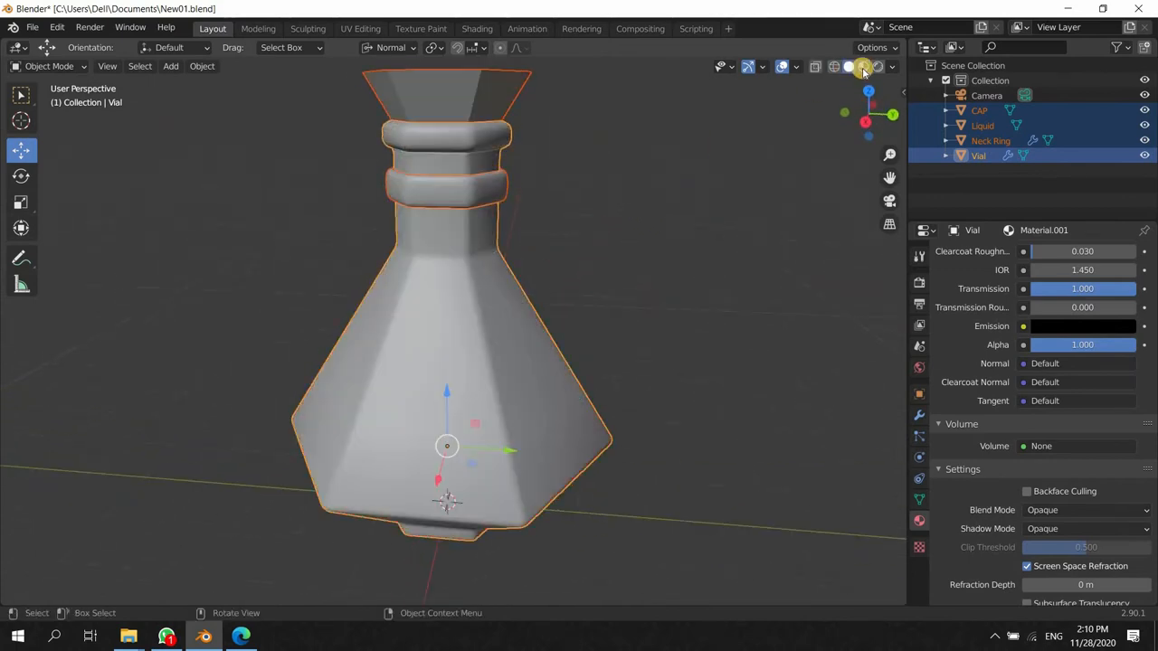
pyautogui.click(862, 65)
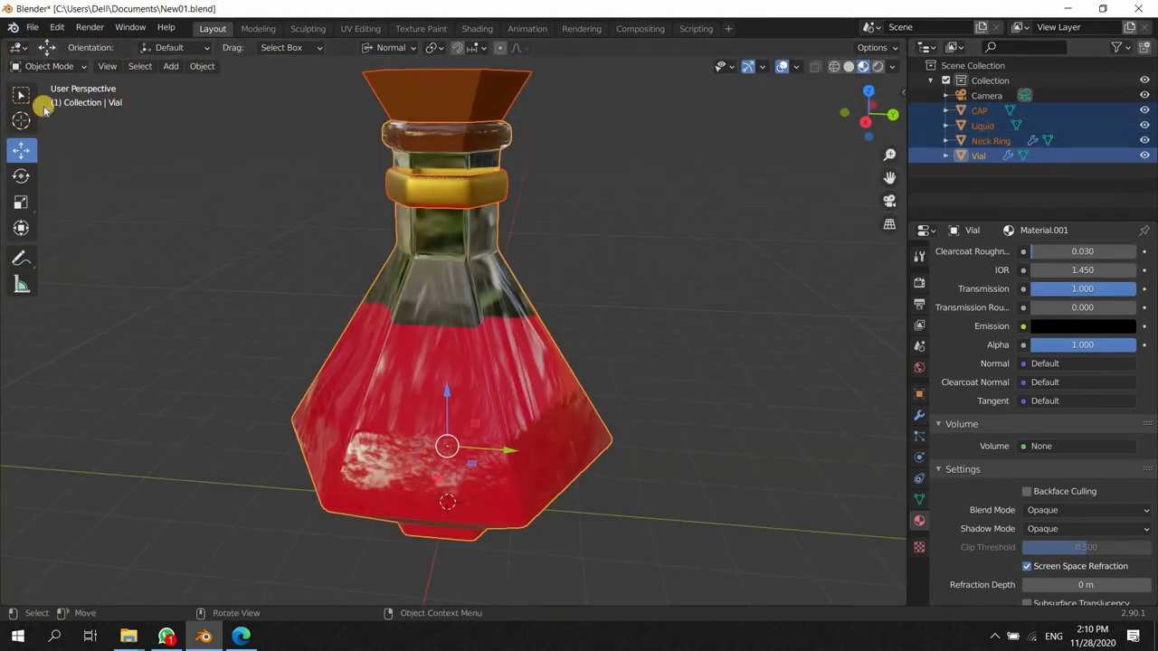
# - Export the selected vial as Vial.fbx into the Classroom Object folder, limited to selected objects
pyautogui.click(33, 27)
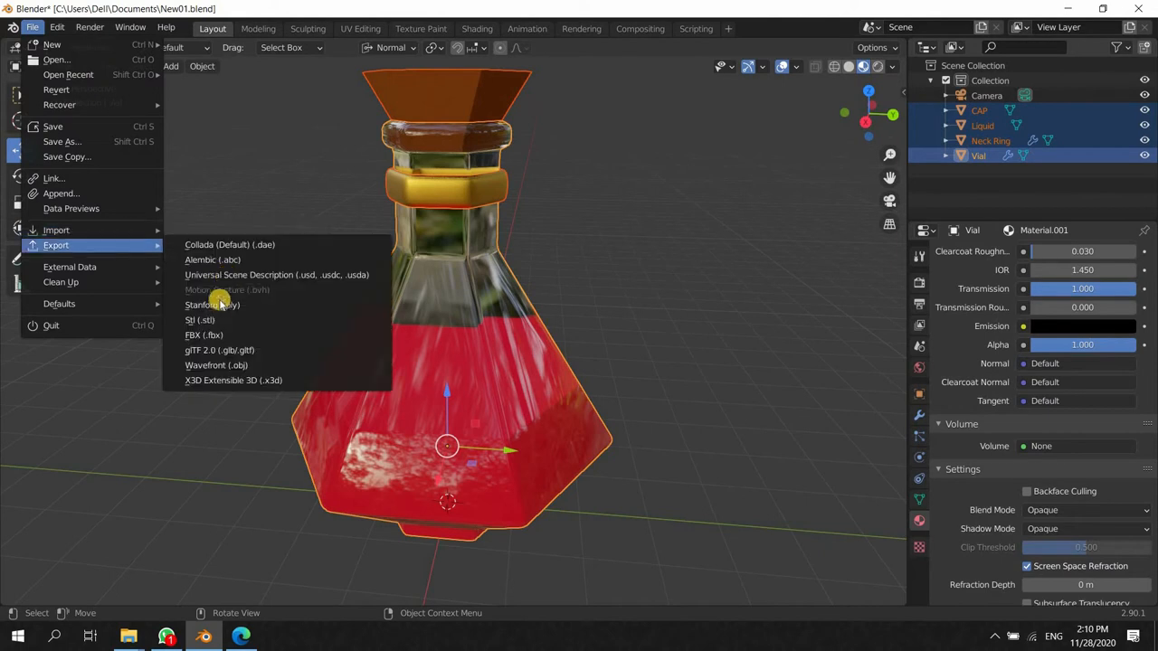
pyautogui.moveTo(202, 335)
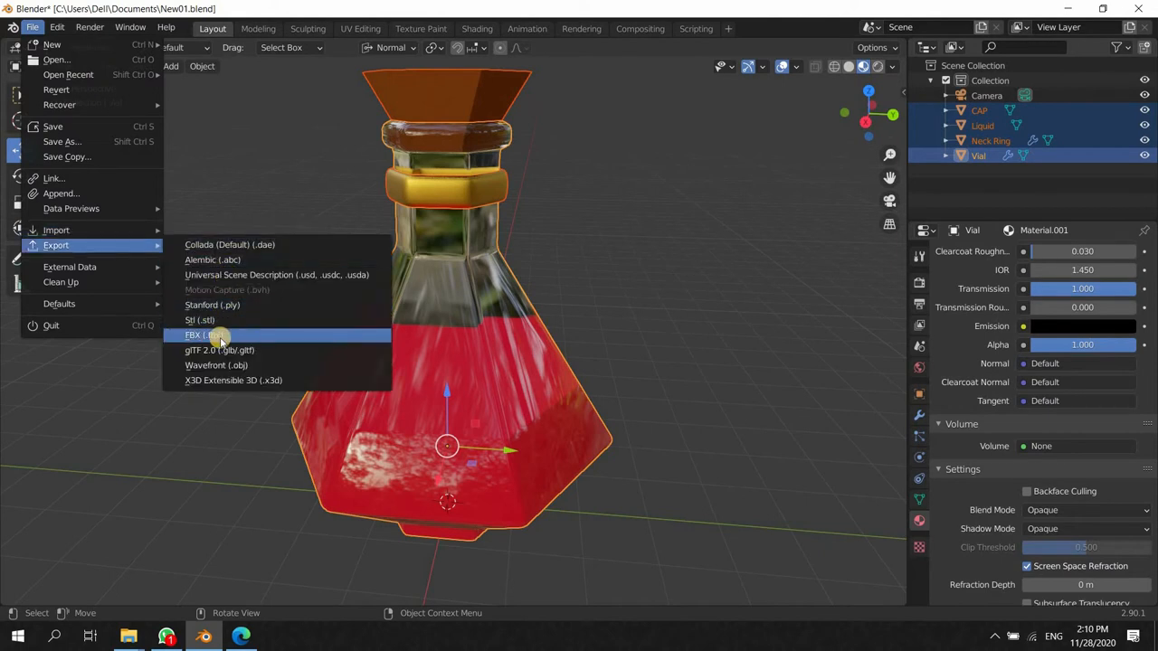
pyautogui.moveTo(202, 335)
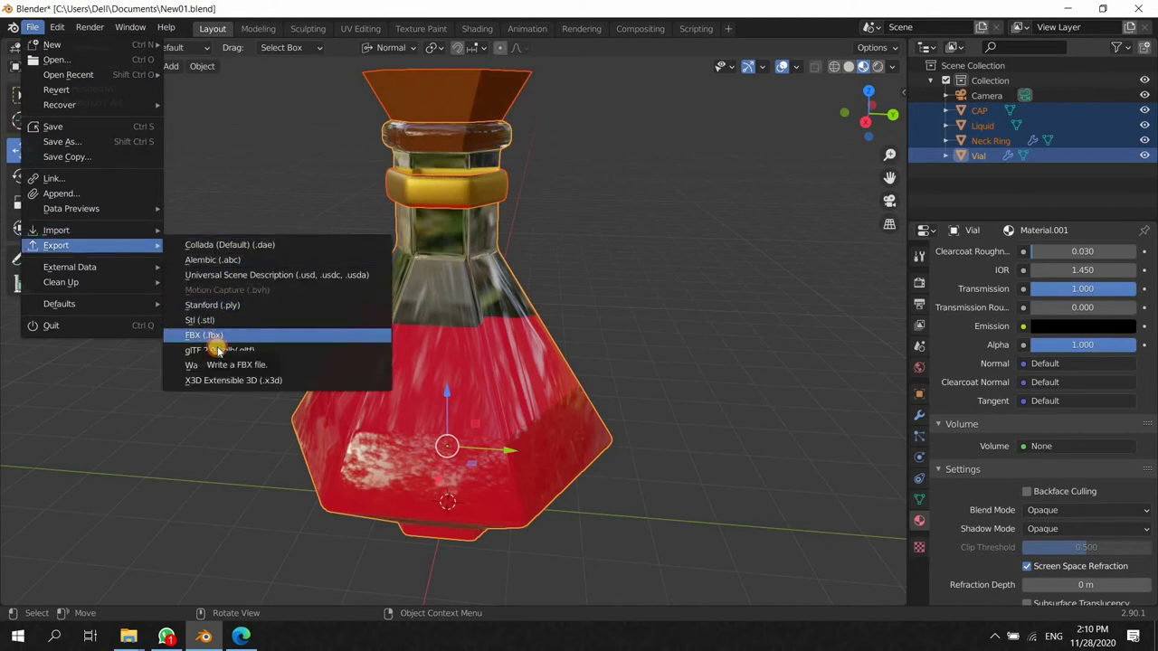
pyautogui.click(202, 335)
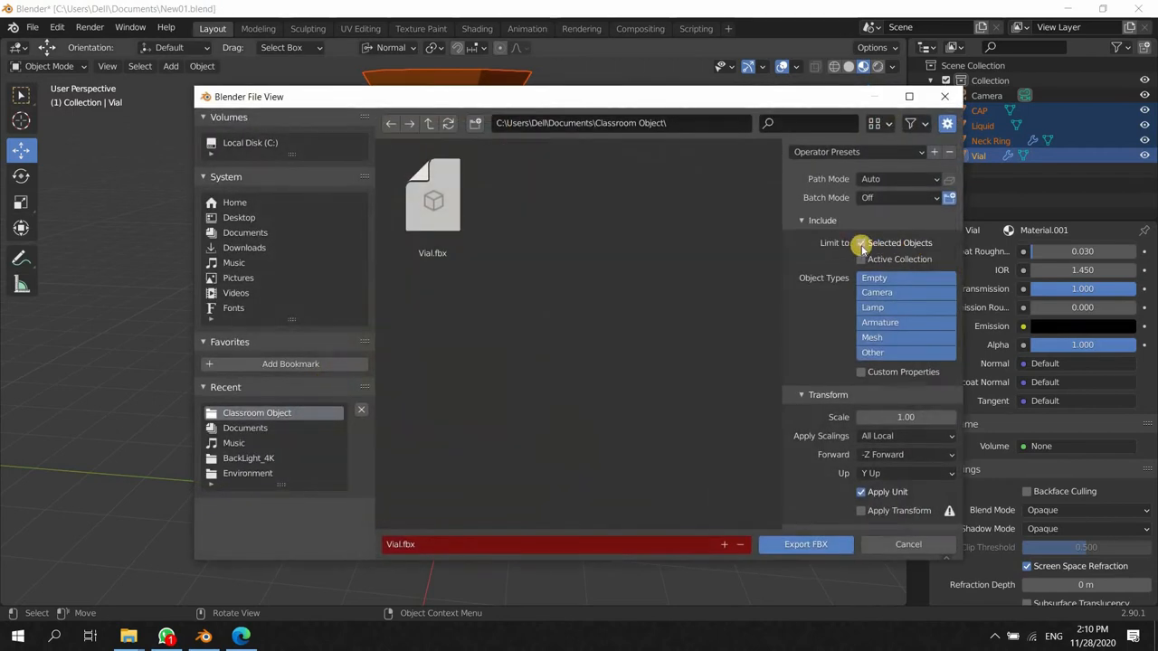
pyautogui.click(862, 242)
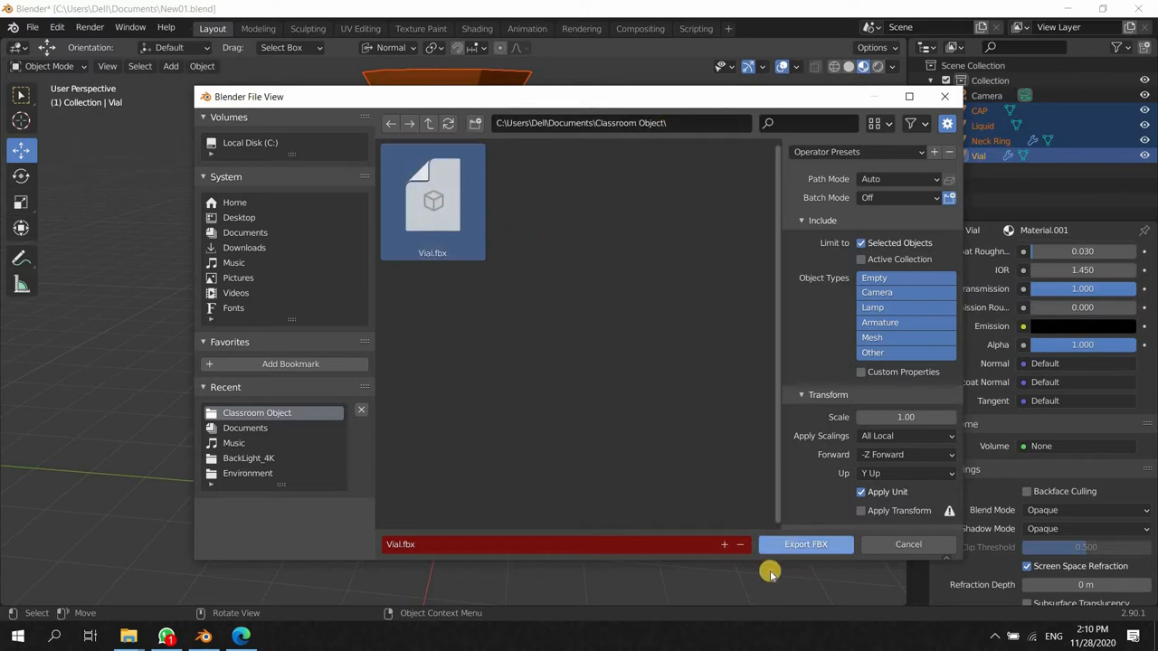
pyautogui.moveTo(644, 286)
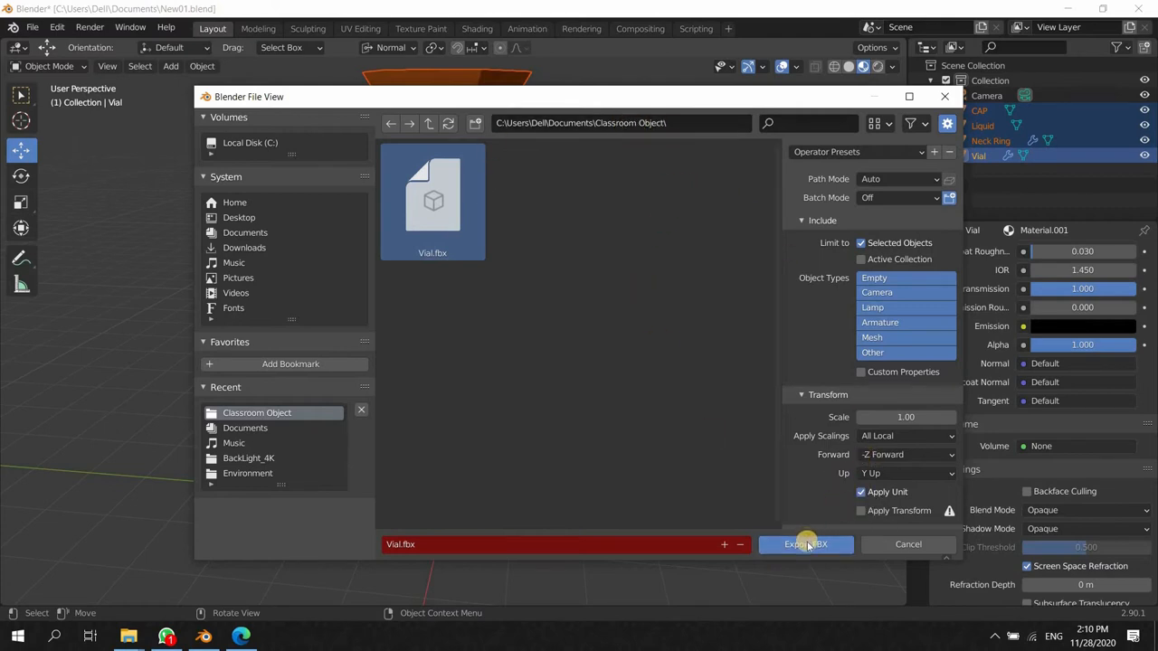
pyautogui.click(805, 543)
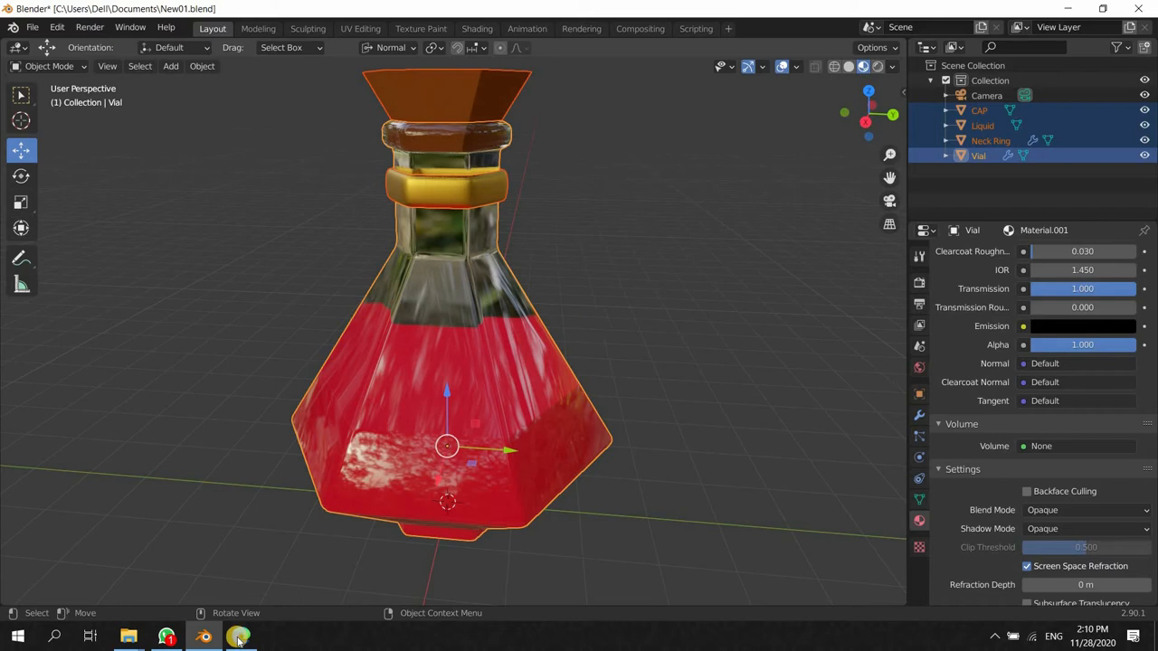
# - Look over the reference Bottle model page in the browser, then bring up Sketchfab's login form
pyautogui.click(239, 637)
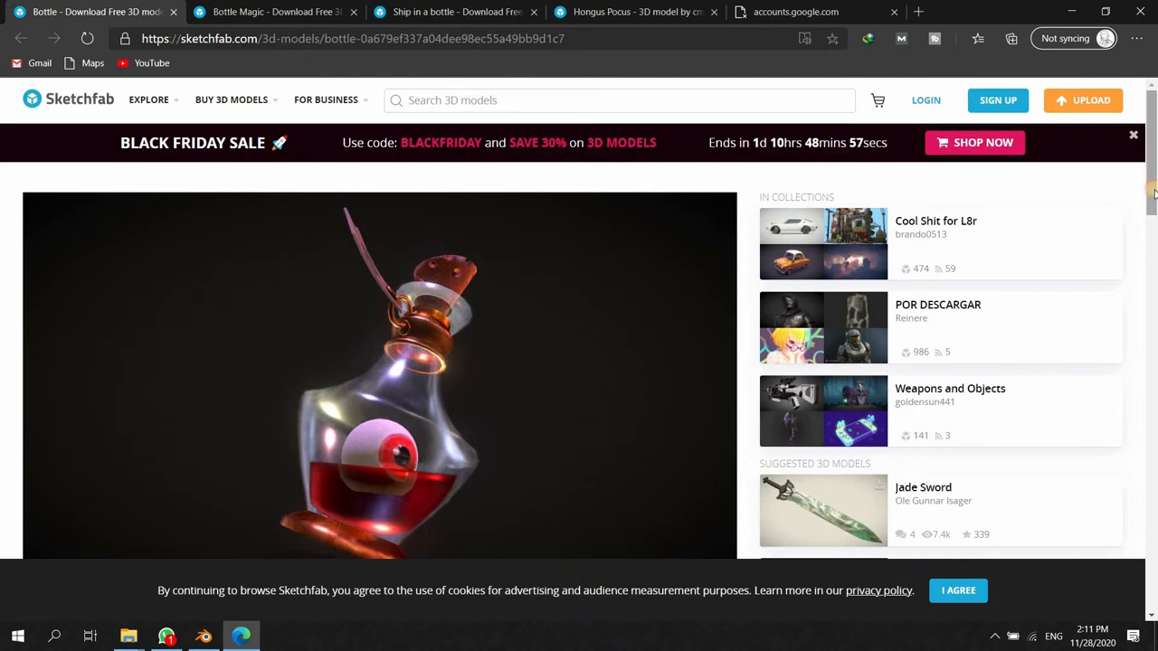
pyautogui.scroll(-3)
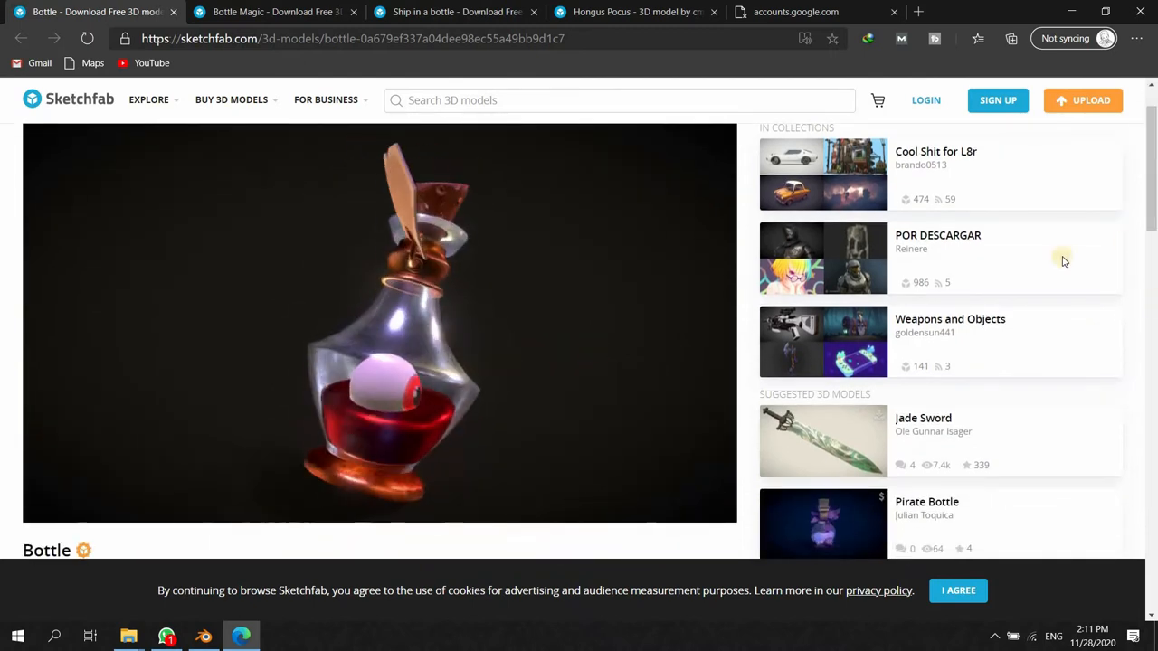
pyautogui.scroll(-3)
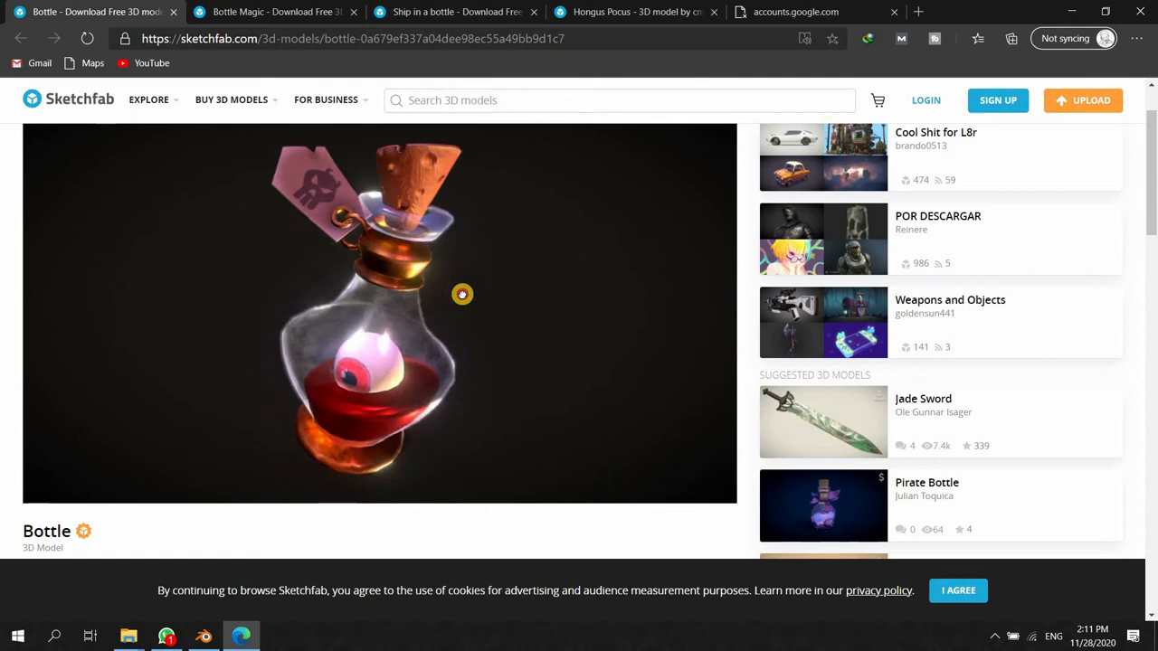
pyautogui.moveTo(463, 293); pyautogui.dragTo(1108, 253)
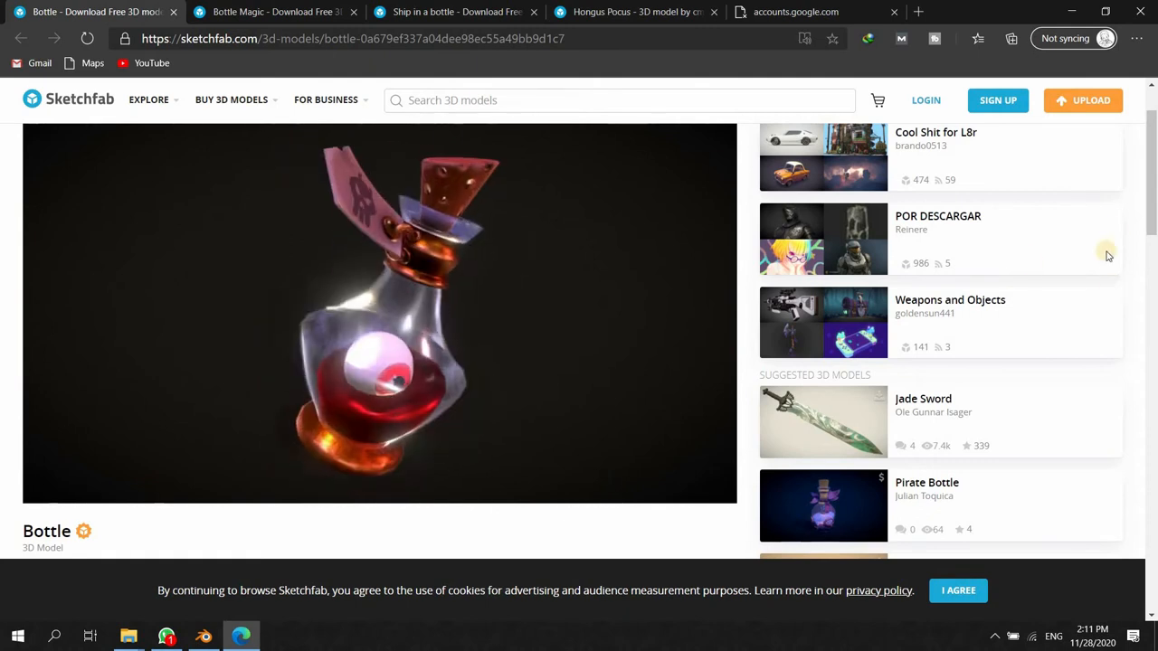
pyautogui.scroll(-3)
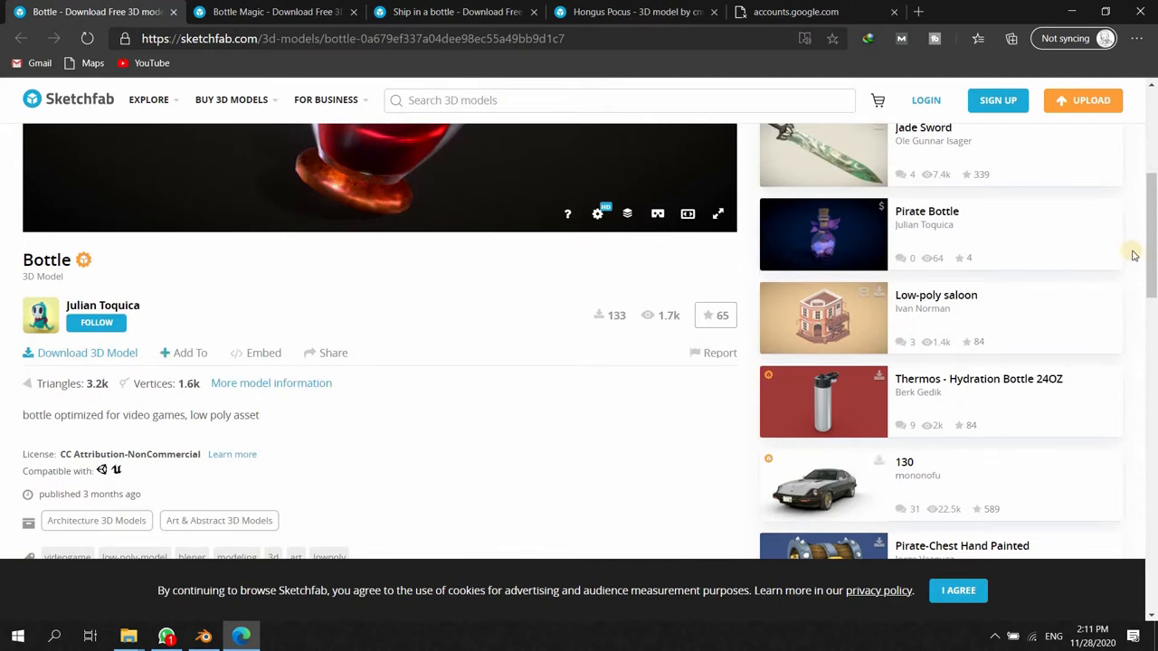
pyautogui.scroll(-3)
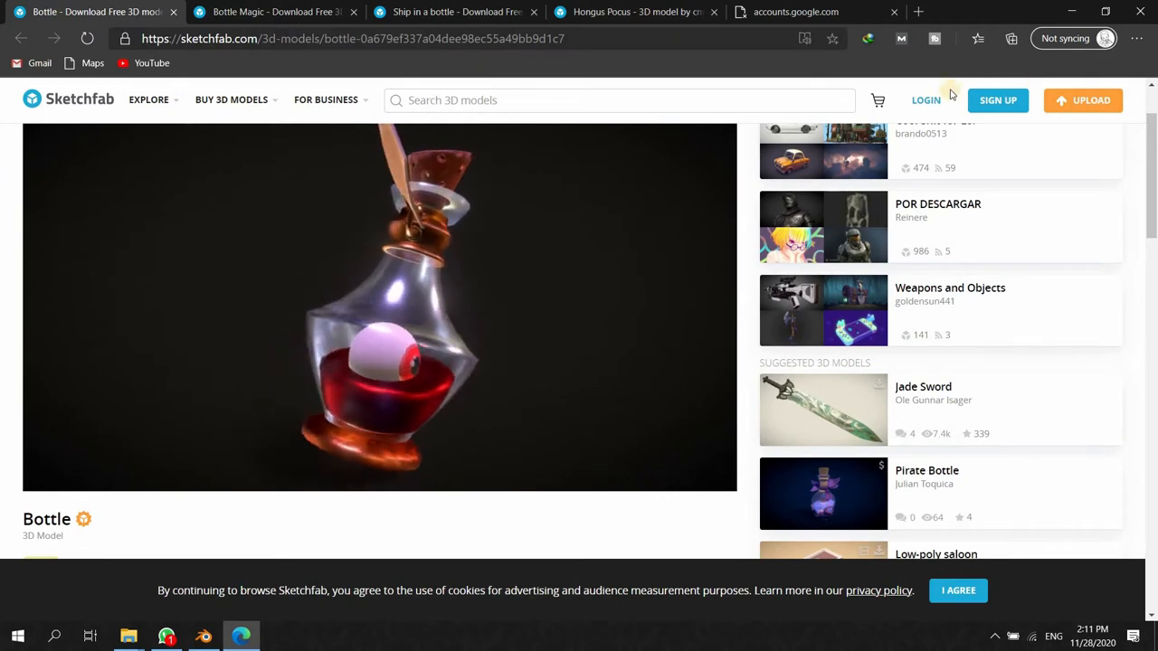
pyautogui.click(927, 100)
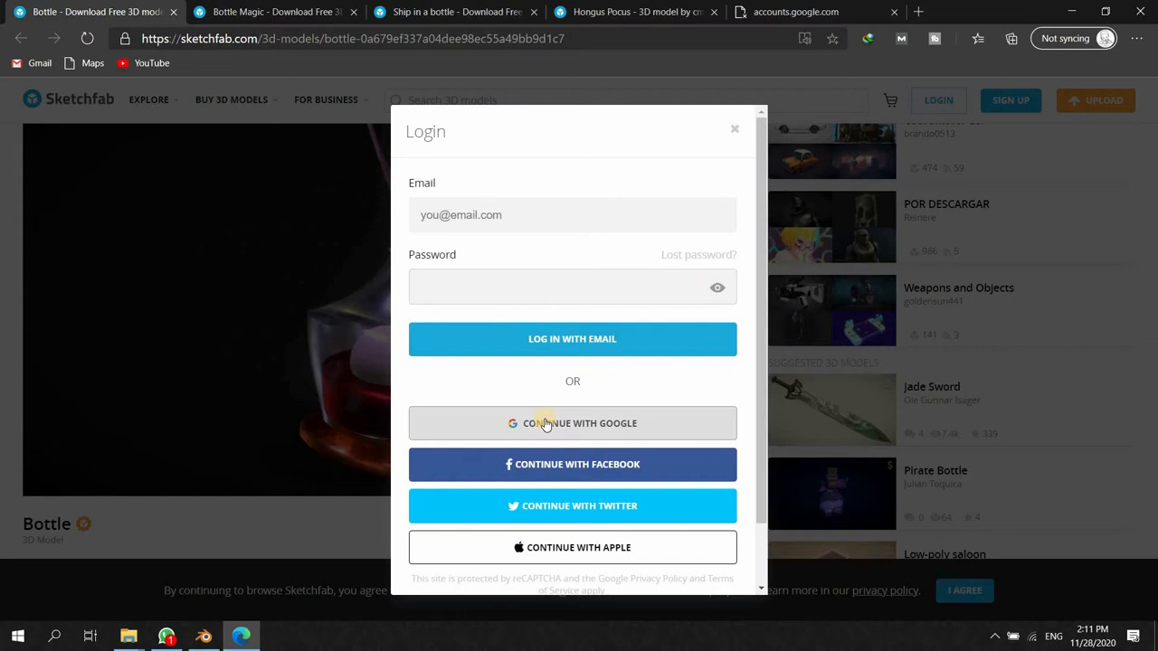
# - Sign in with Google and start uploading a new model from the feed page
pyautogui.click(572, 424)
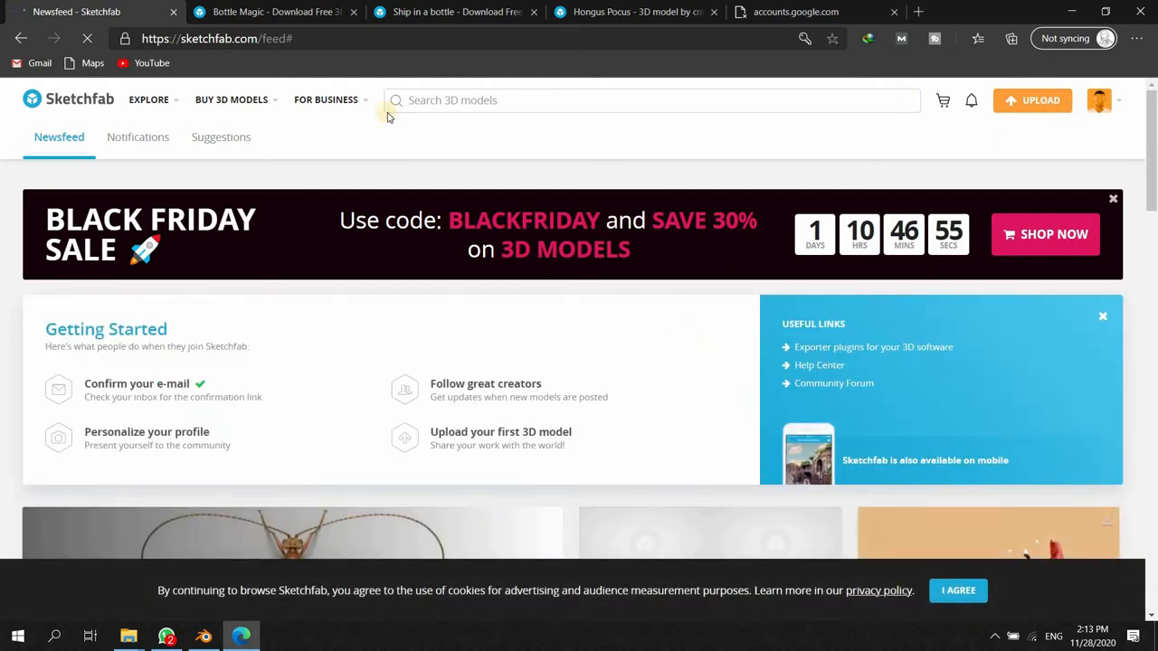
pyautogui.click(326, 100)
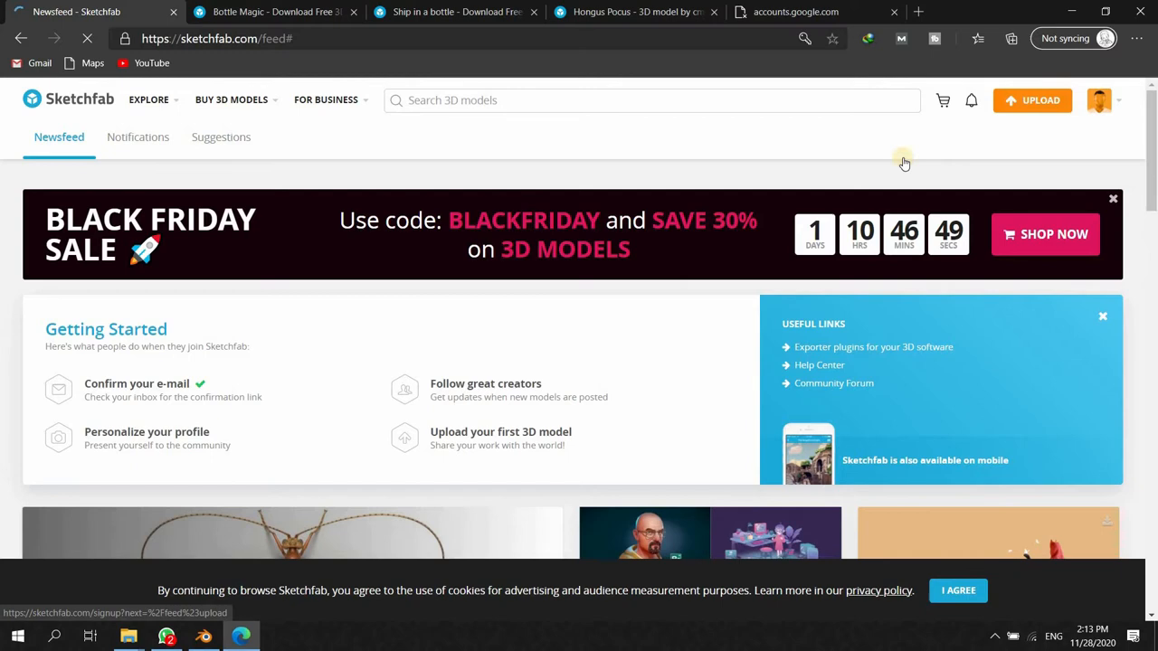
pyautogui.scroll(-3)
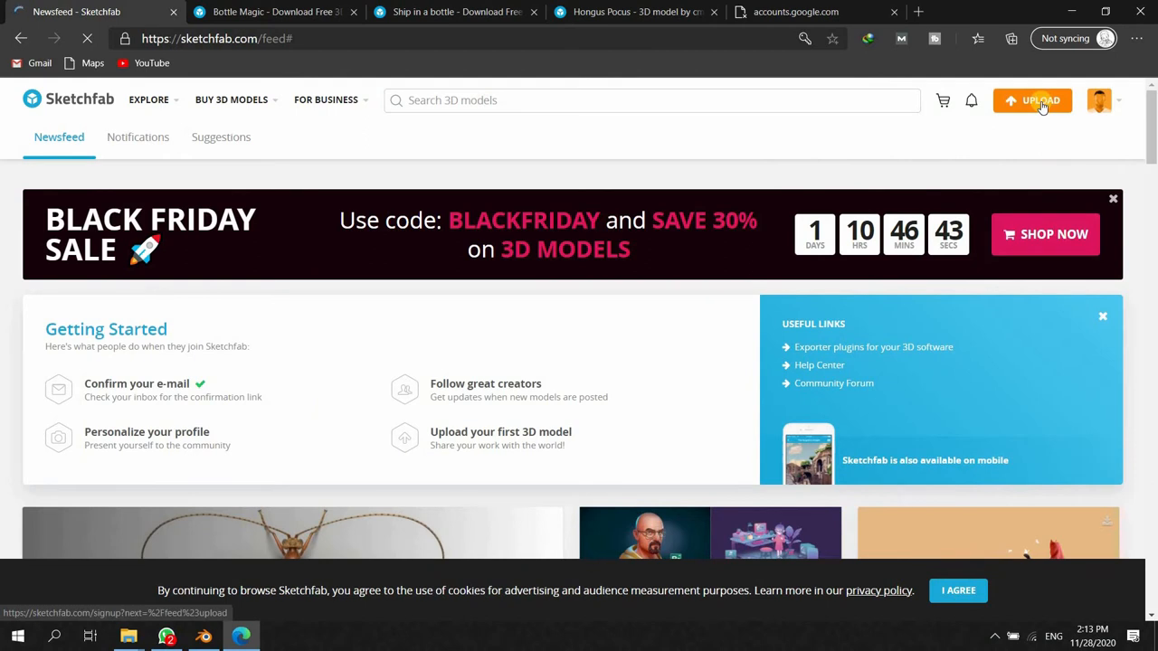
pyautogui.click(1032, 101)
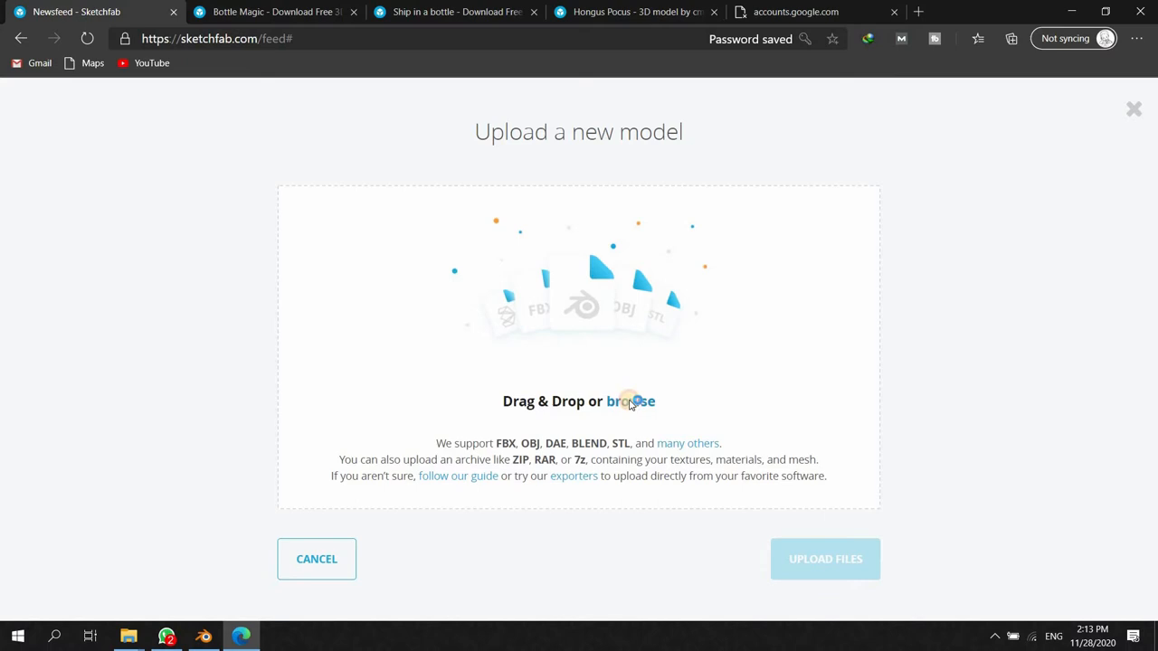
# - Choose Vial.fbx from Documents > 3d Models > Projects and upload it as a new model
pyautogui.click(630, 402)
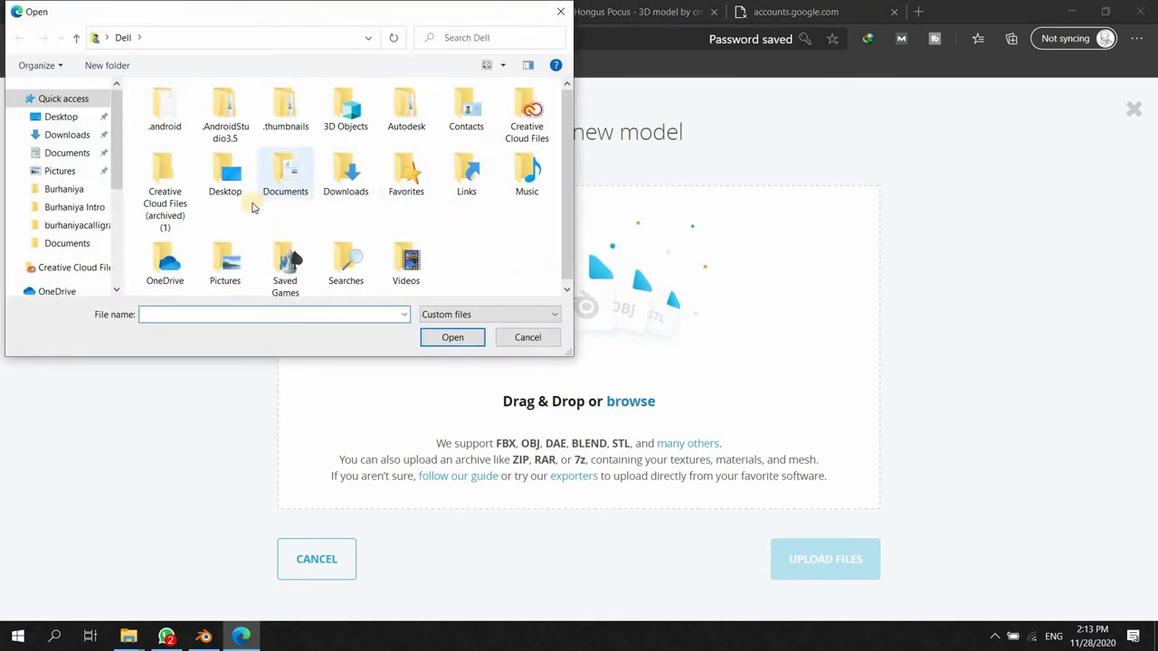
pyautogui.moveTo(257, 286)
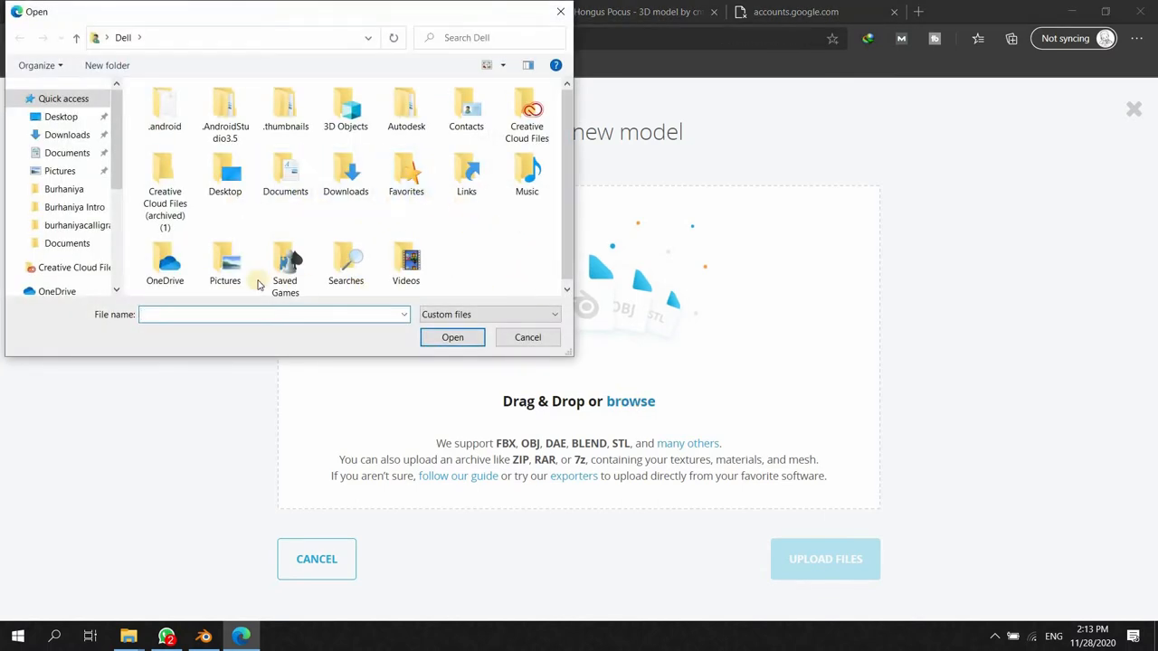
pyautogui.click(67, 152)
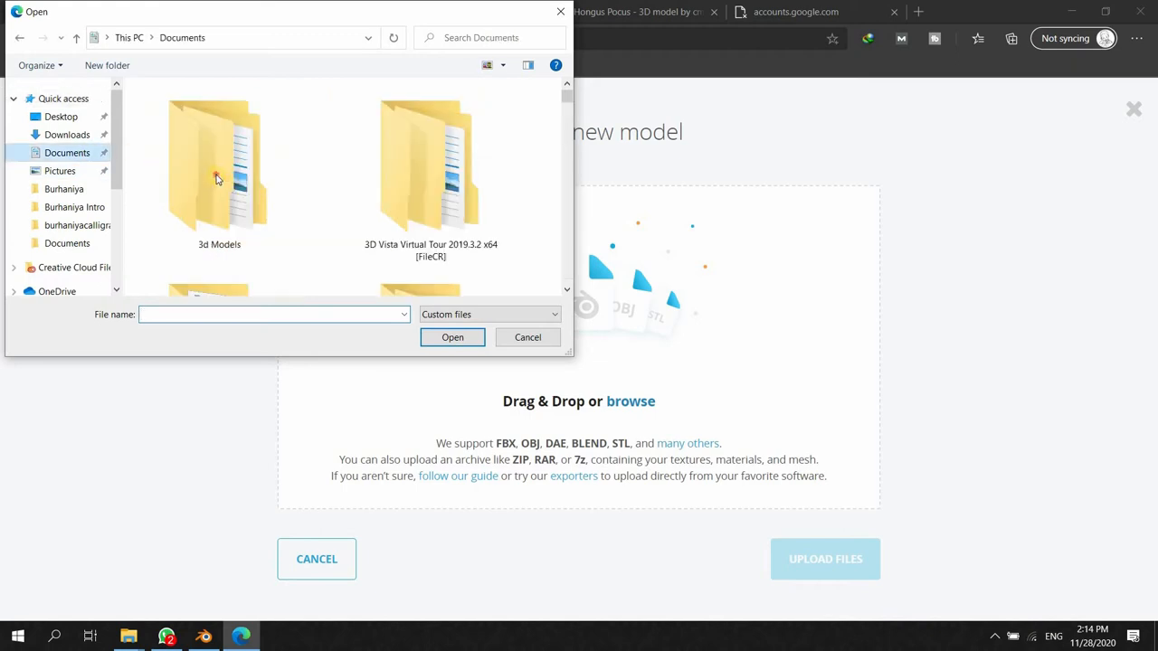
pyautogui.click(217, 179)
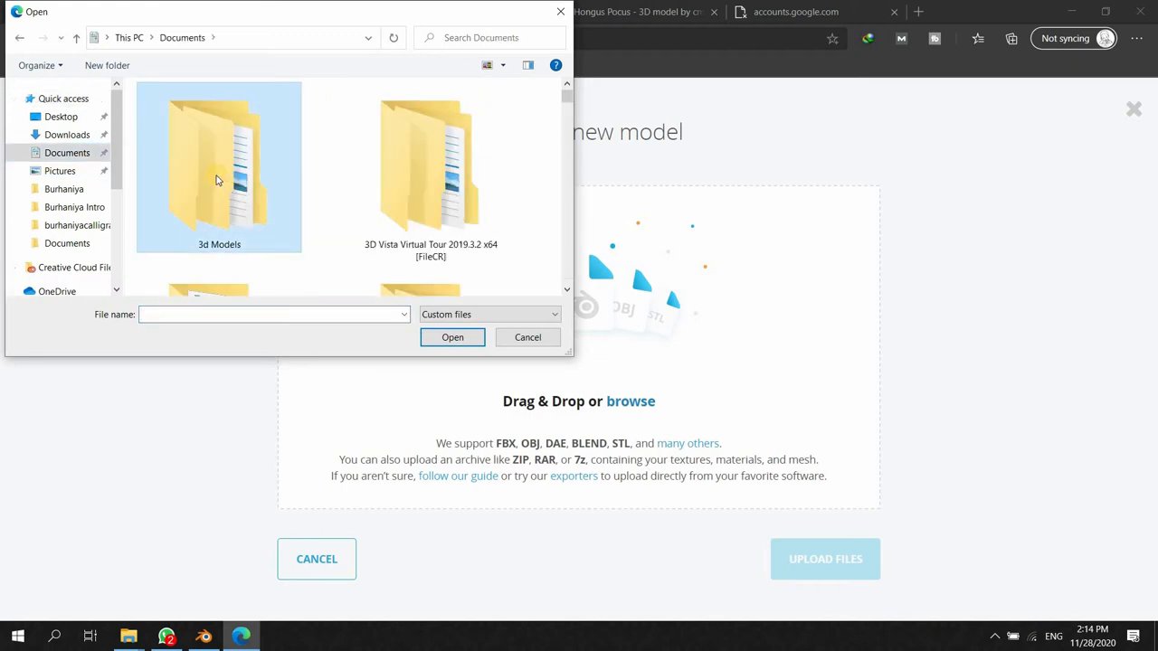
pyautogui.scroll(-3)
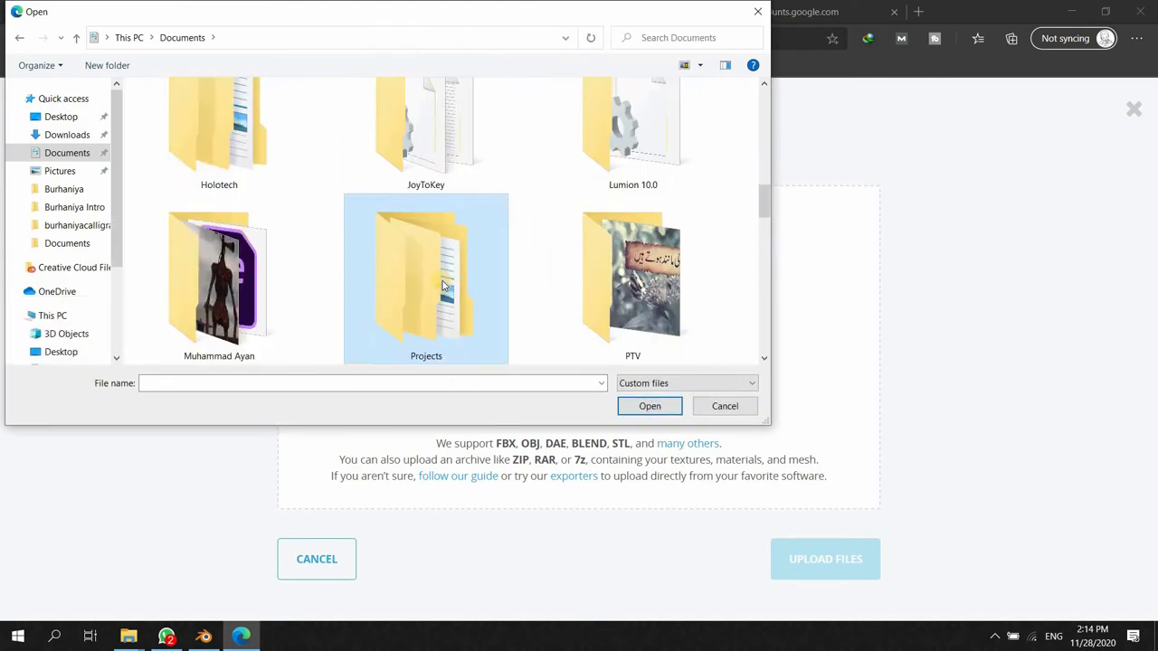
pyautogui.doubleClick(427, 279)
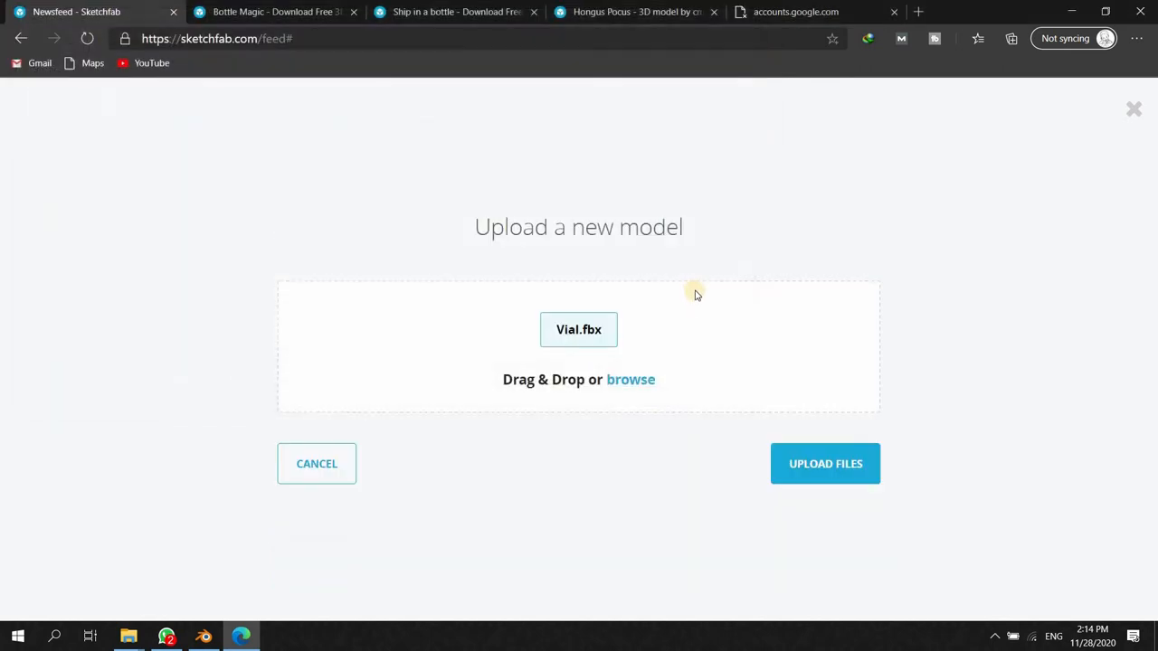
pyautogui.click(825, 463)
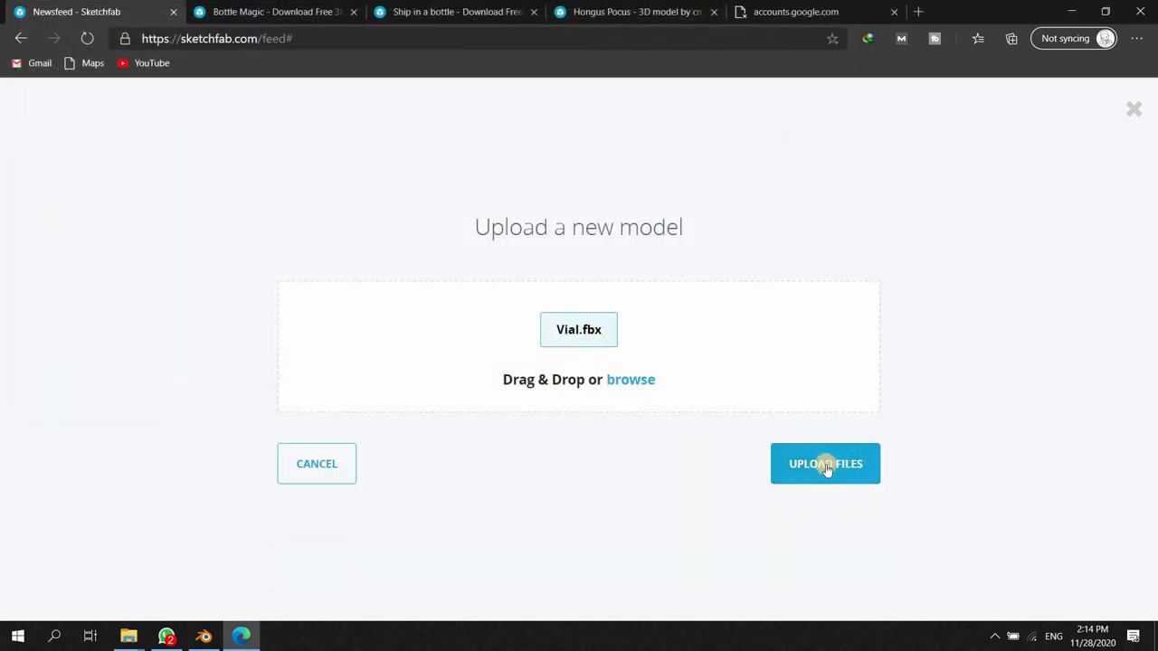
pyautogui.click(825, 463)
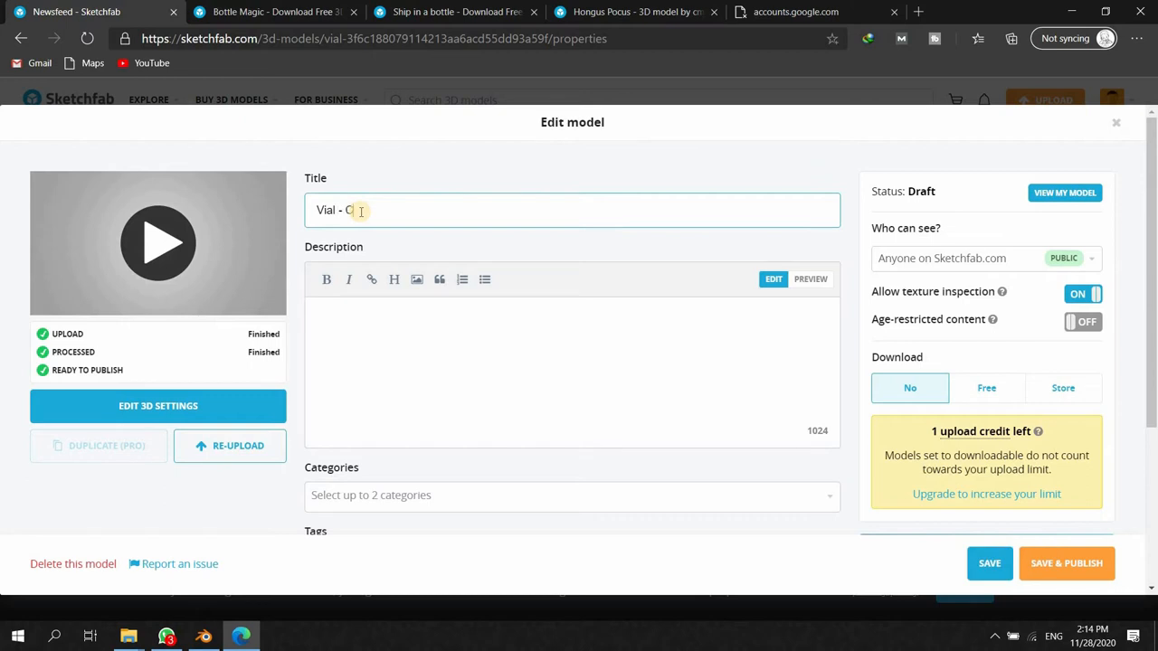
# - Title the draft model 'Vial - Classroom'
pyautogui.write('lassroom')
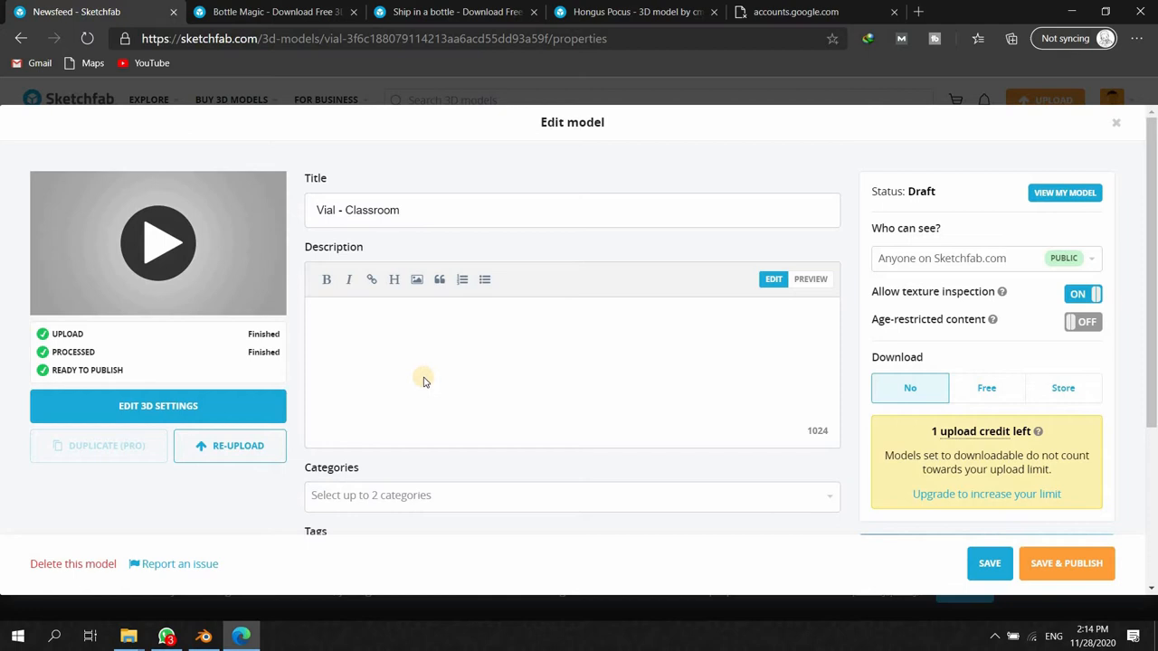
pyautogui.click(572, 496)
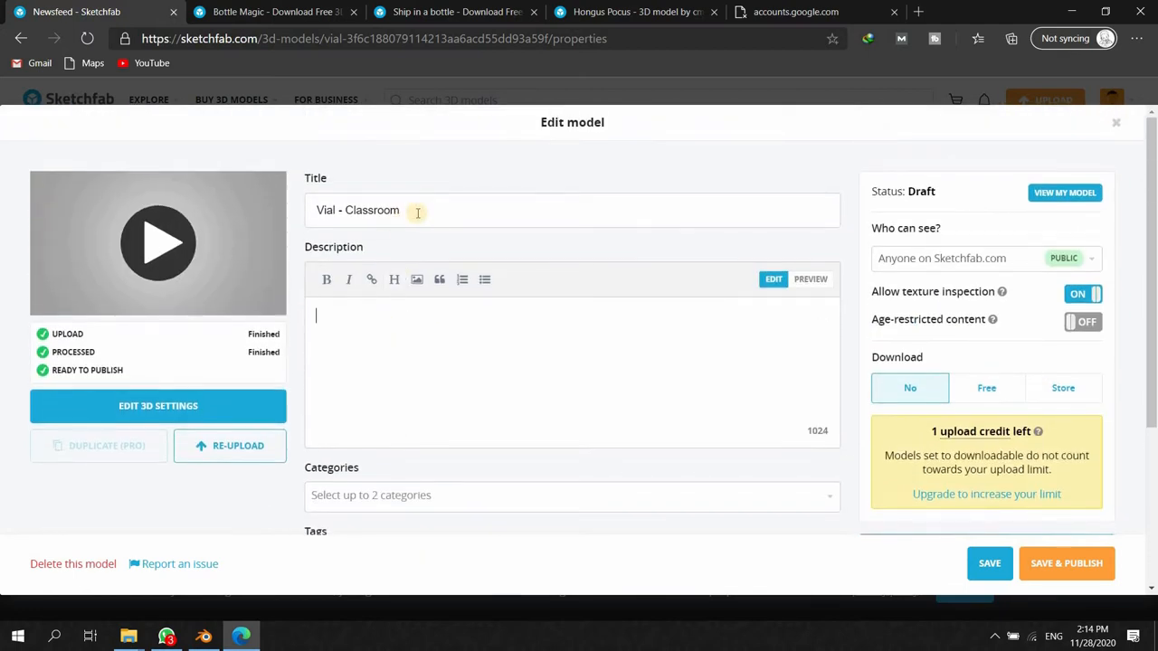
pyautogui.scroll(-3)
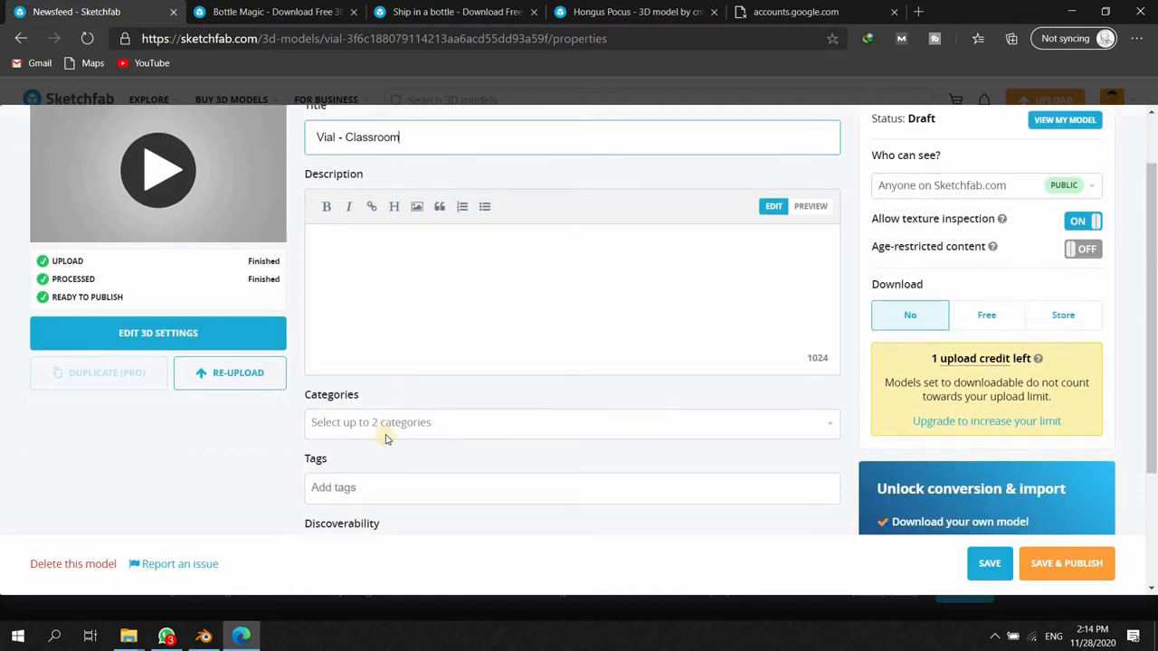
# - Categorize the model under Art & Abstract
pyautogui.click(572, 424)
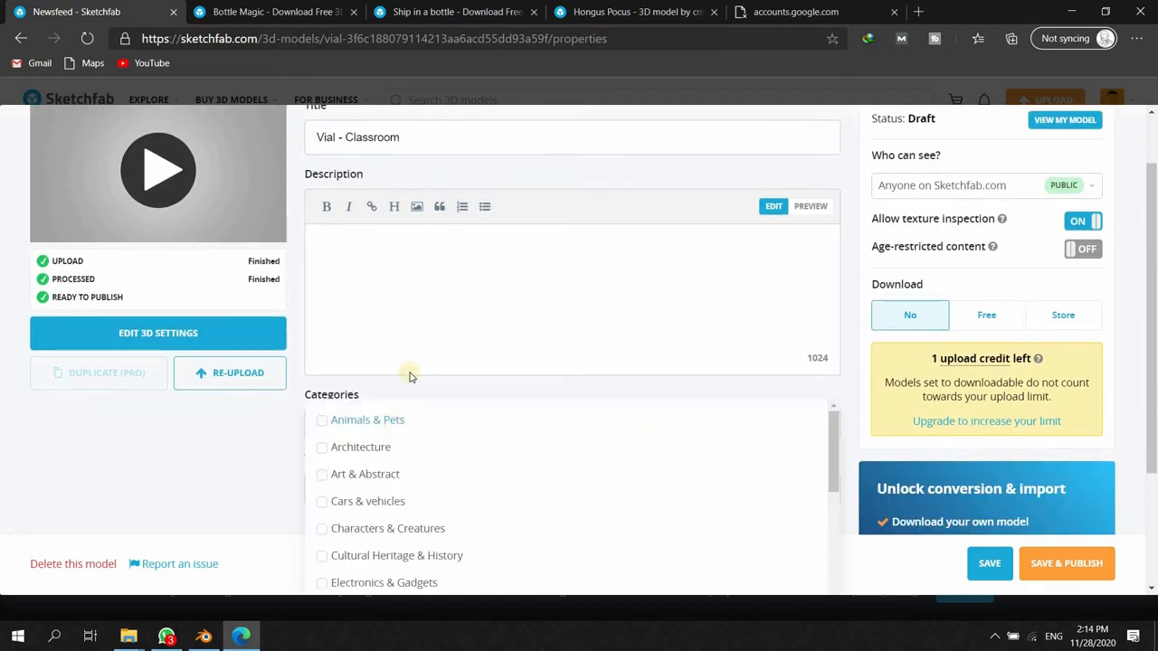
pyautogui.scroll(-3)
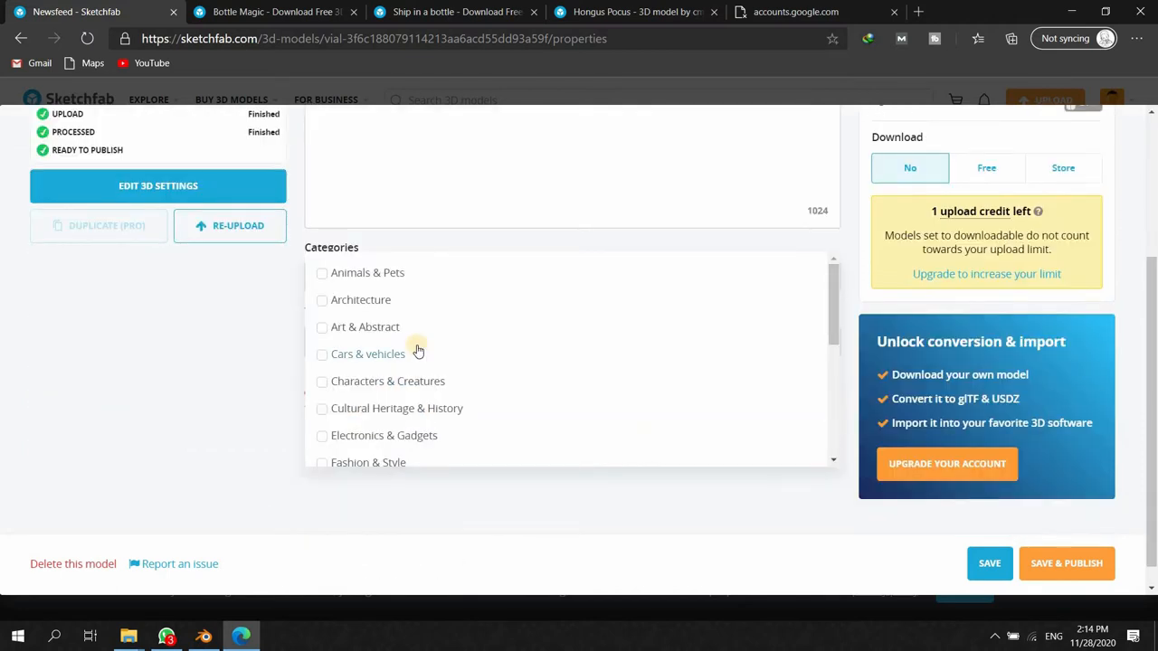
pyautogui.scroll(-3)
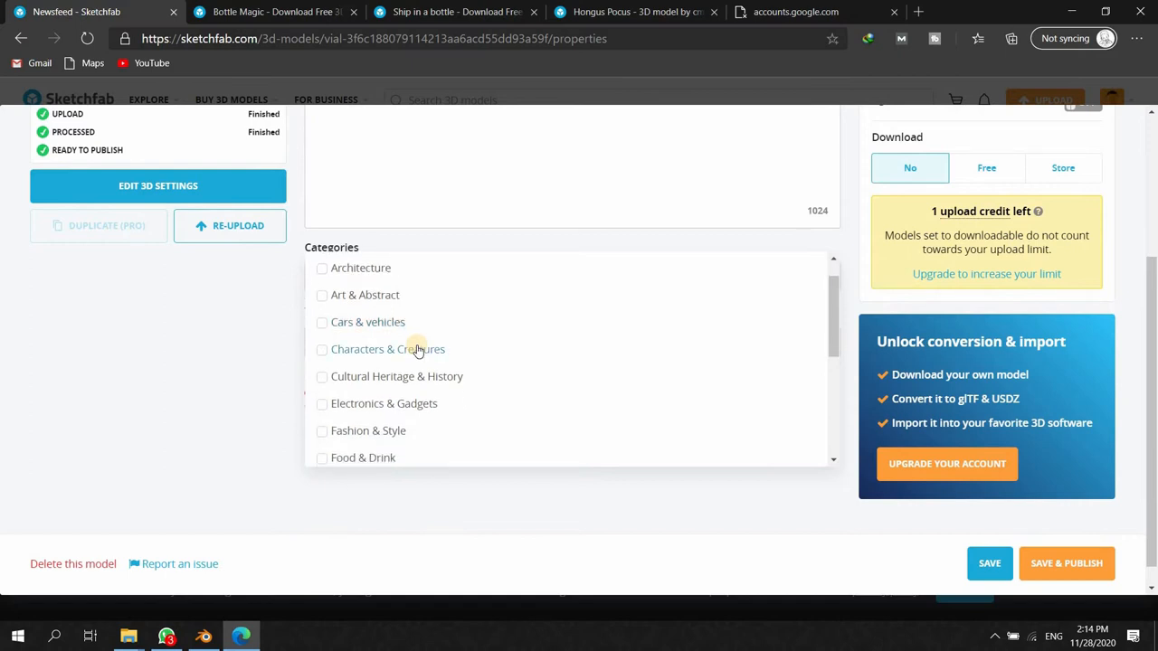
pyautogui.scroll(-3)
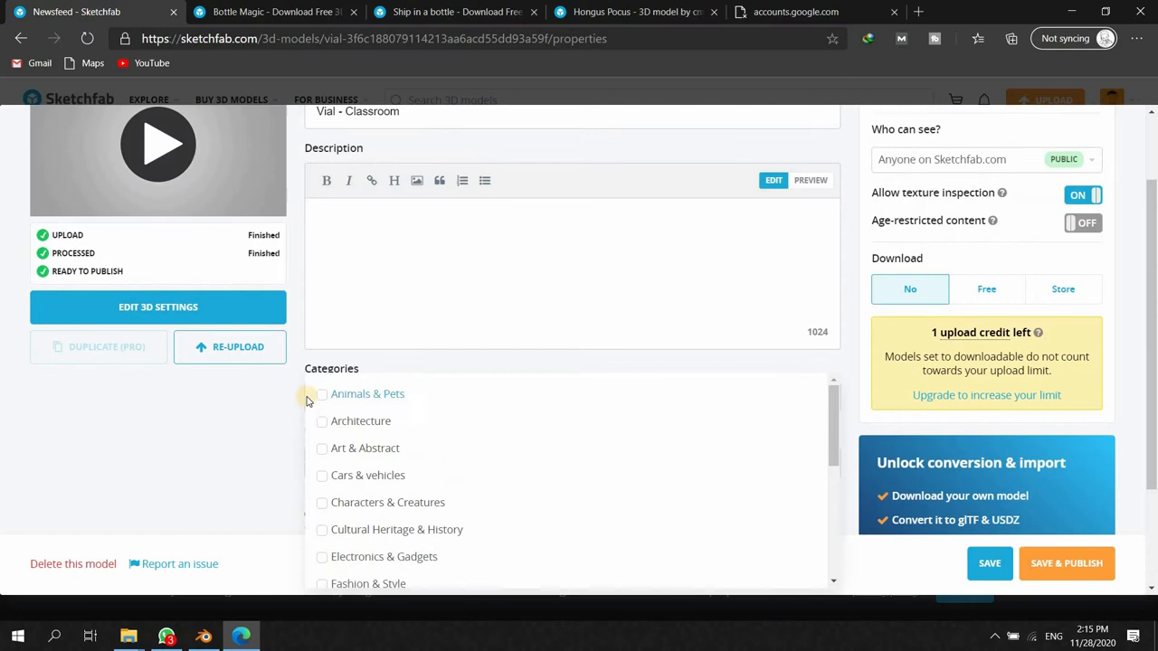
pyautogui.scroll(-3)
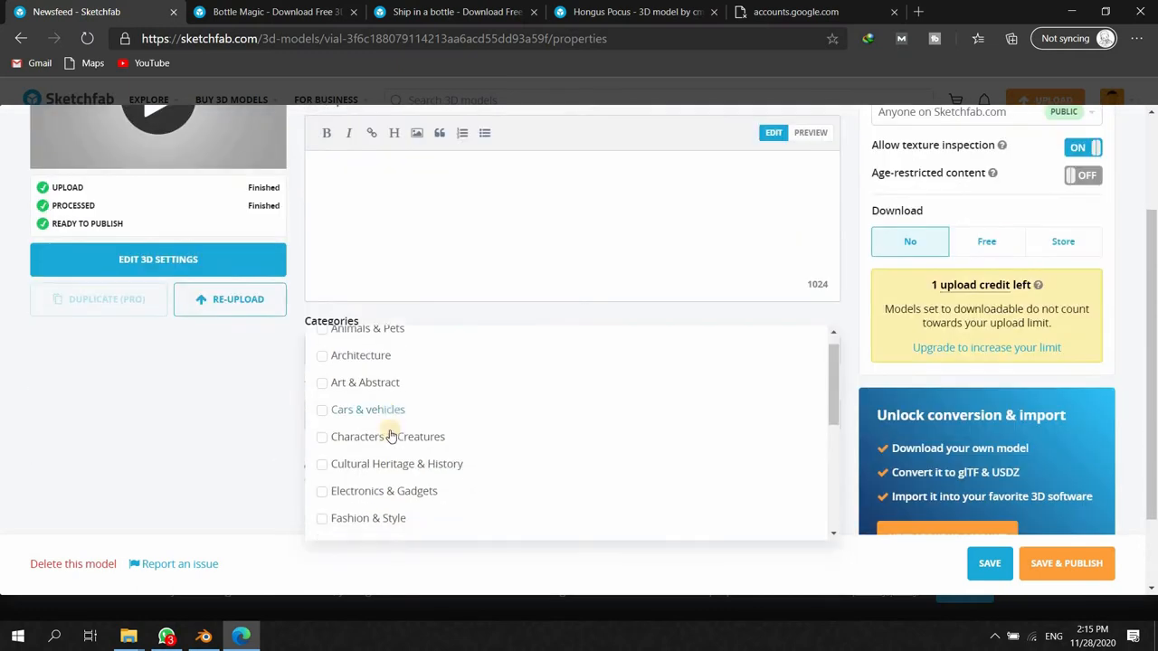
pyautogui.scroll(-3)
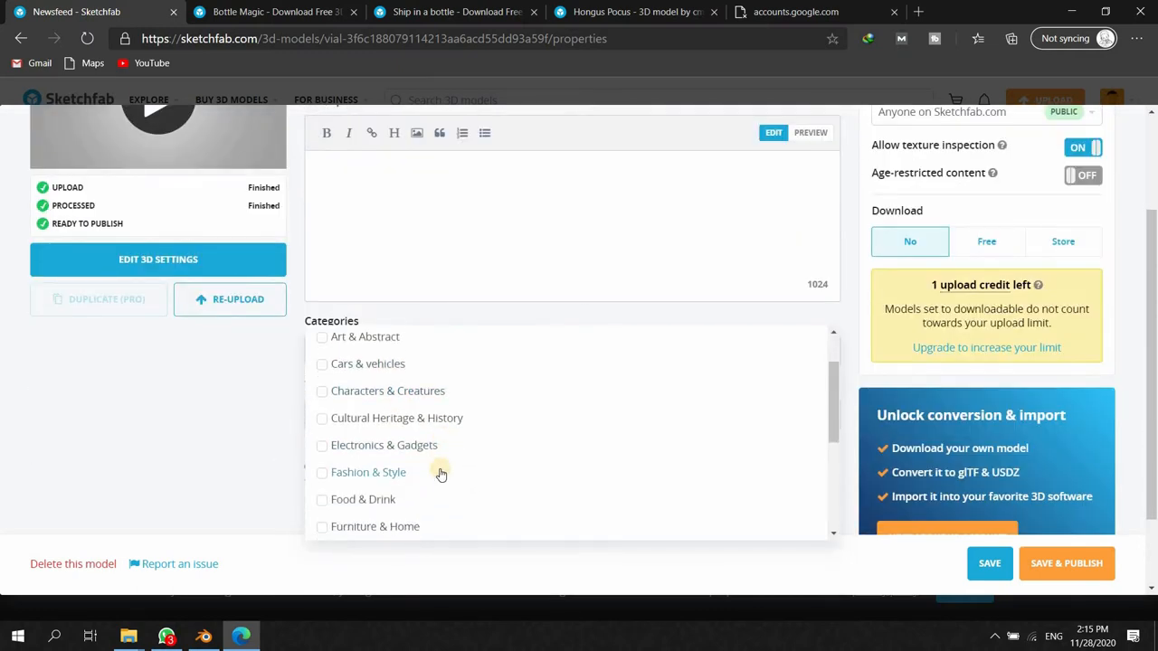
pyautogui.scroll(-3)
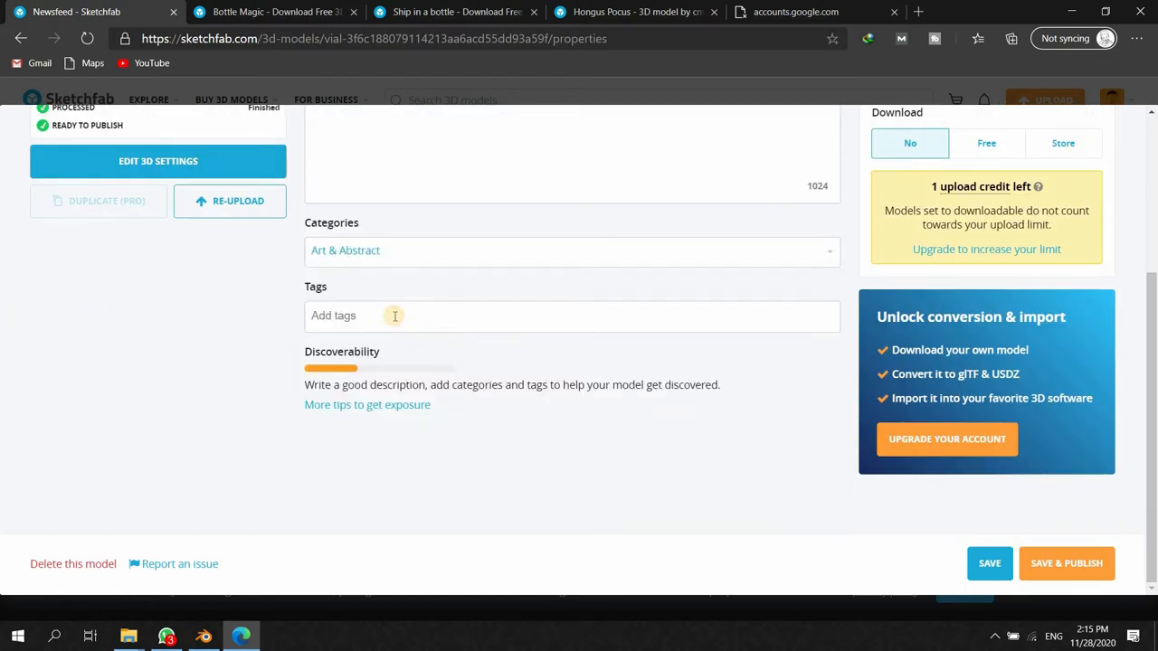
# - Add the tags Vial, bottle, 3d and blender
pyautogui.write('Vial,')
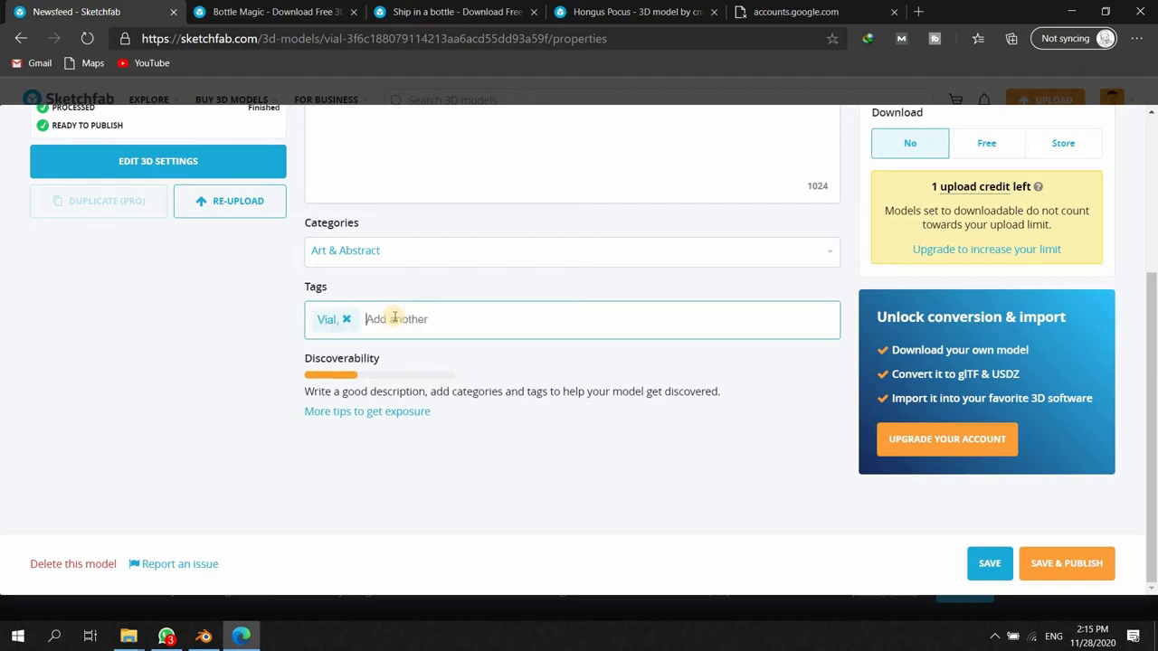
pyautogui.write('bott')
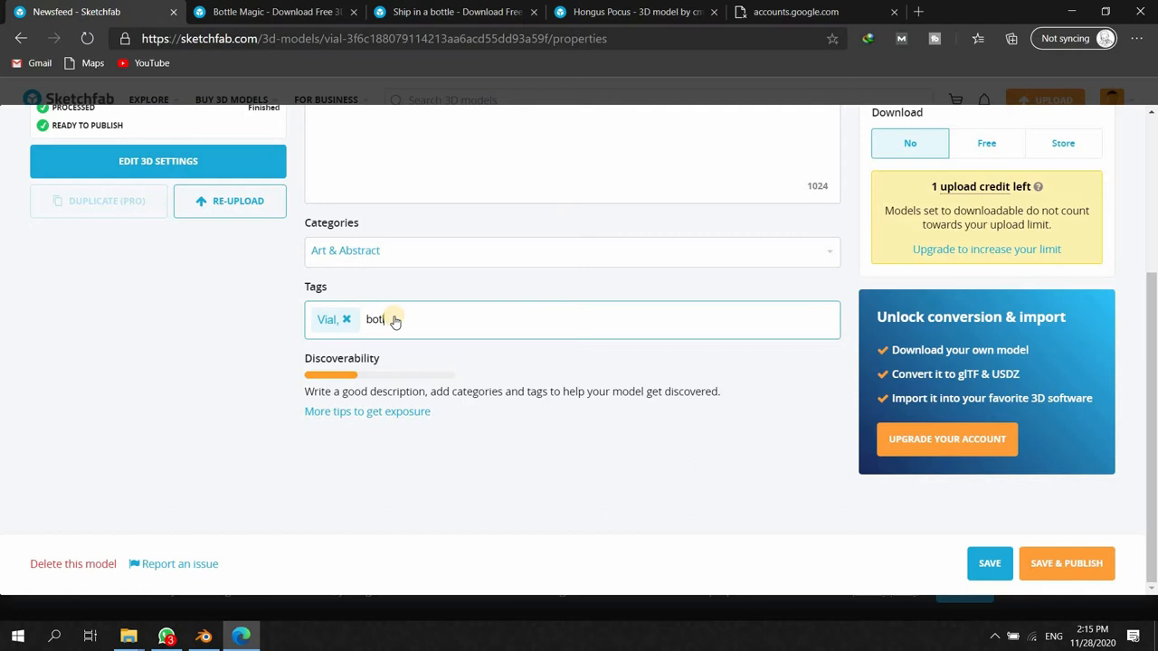
pyautogui.press('enter')
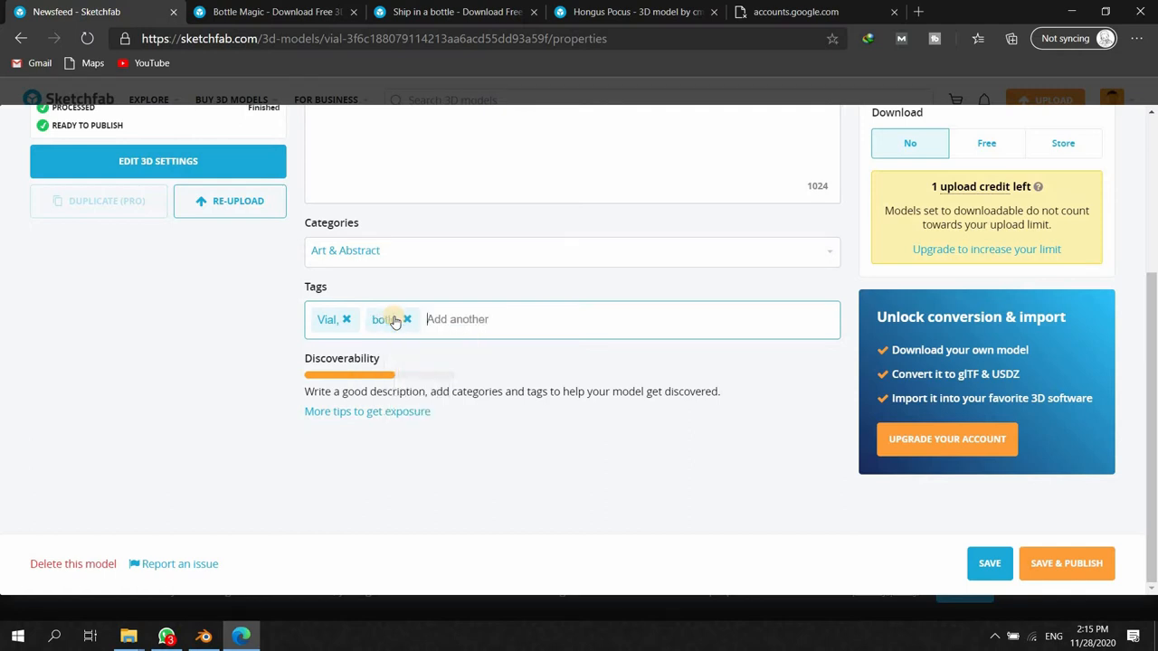
pyautogui.write('3d')
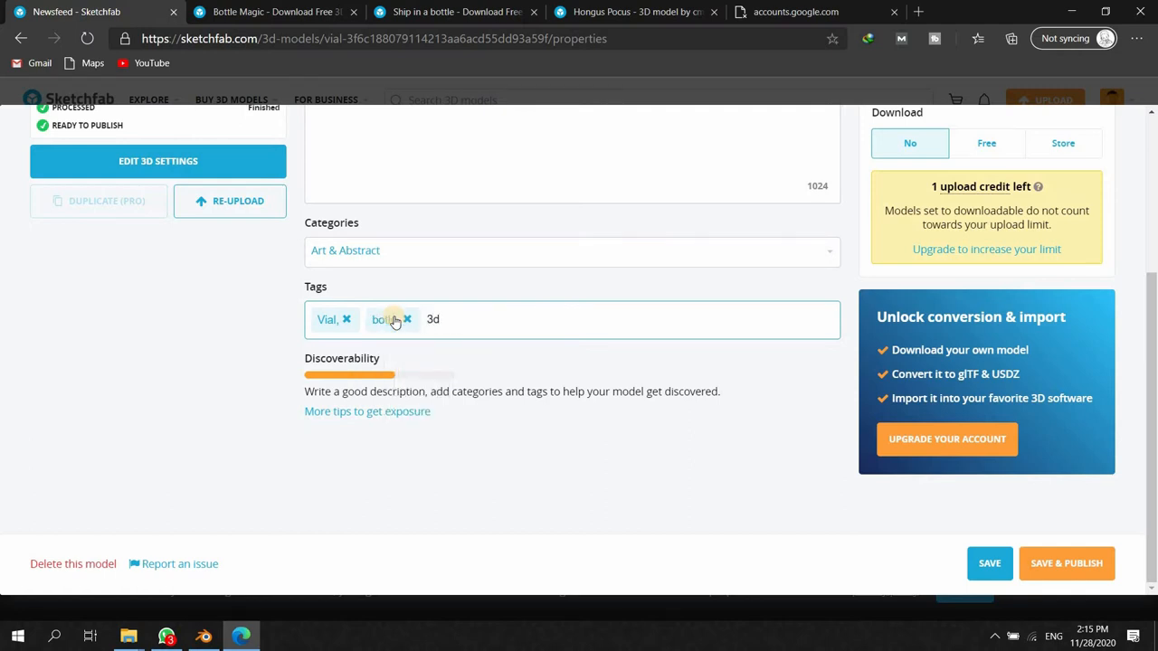
pyautogui.press('Enter')
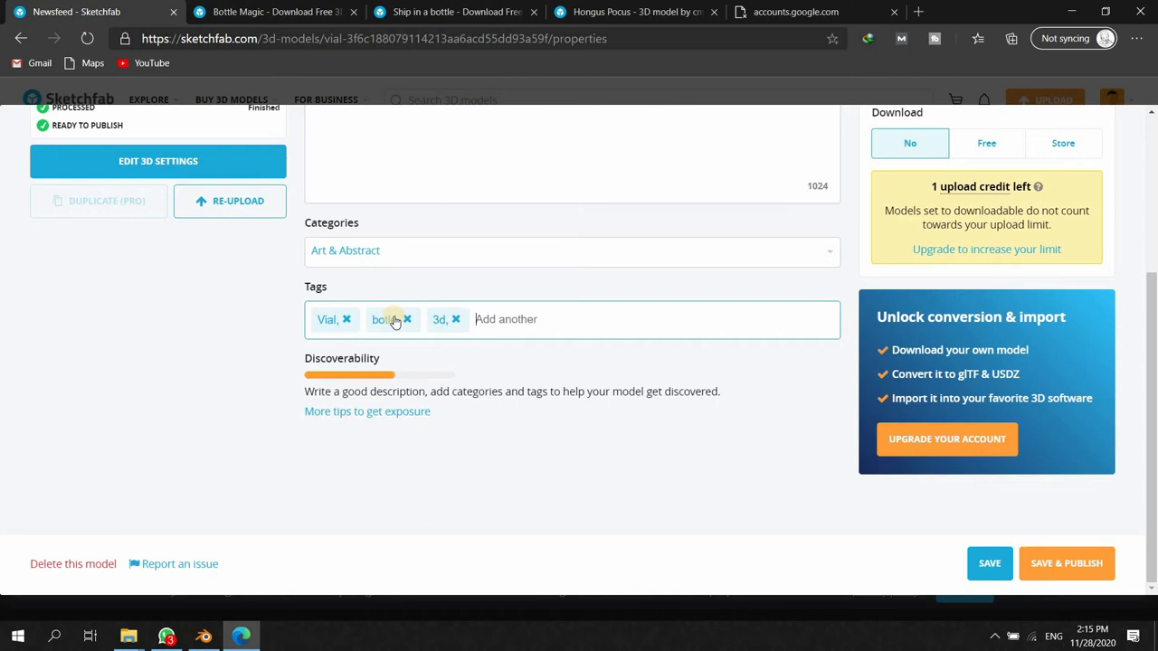
pyautogui.write('blender,')
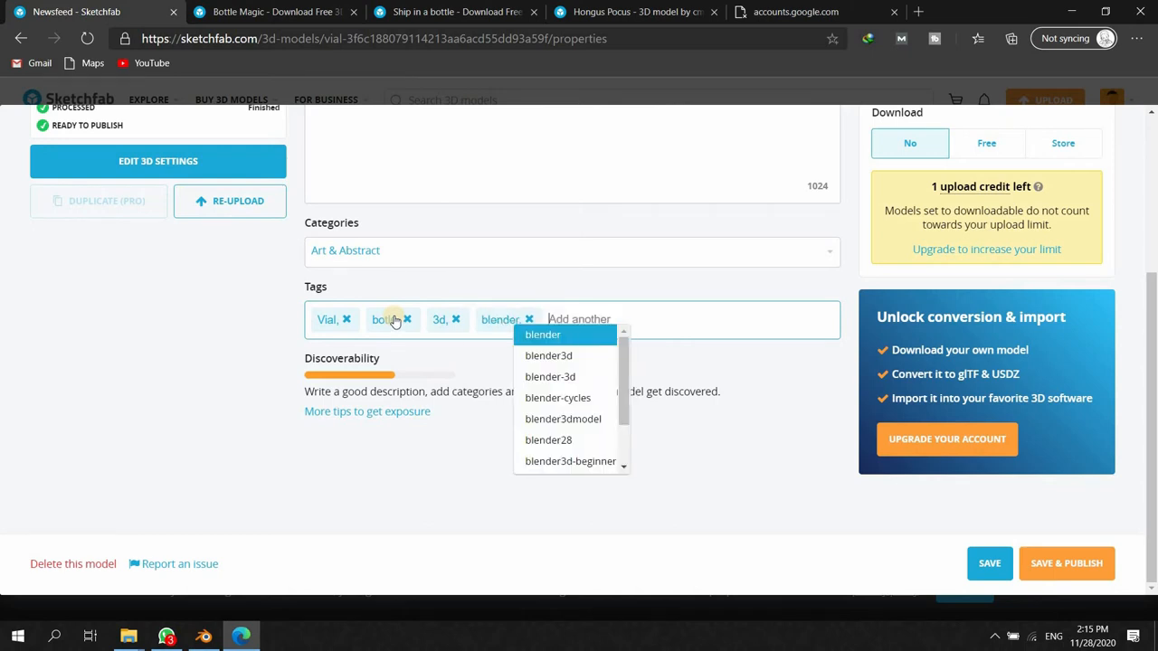
pyautogui.click(579, 318)
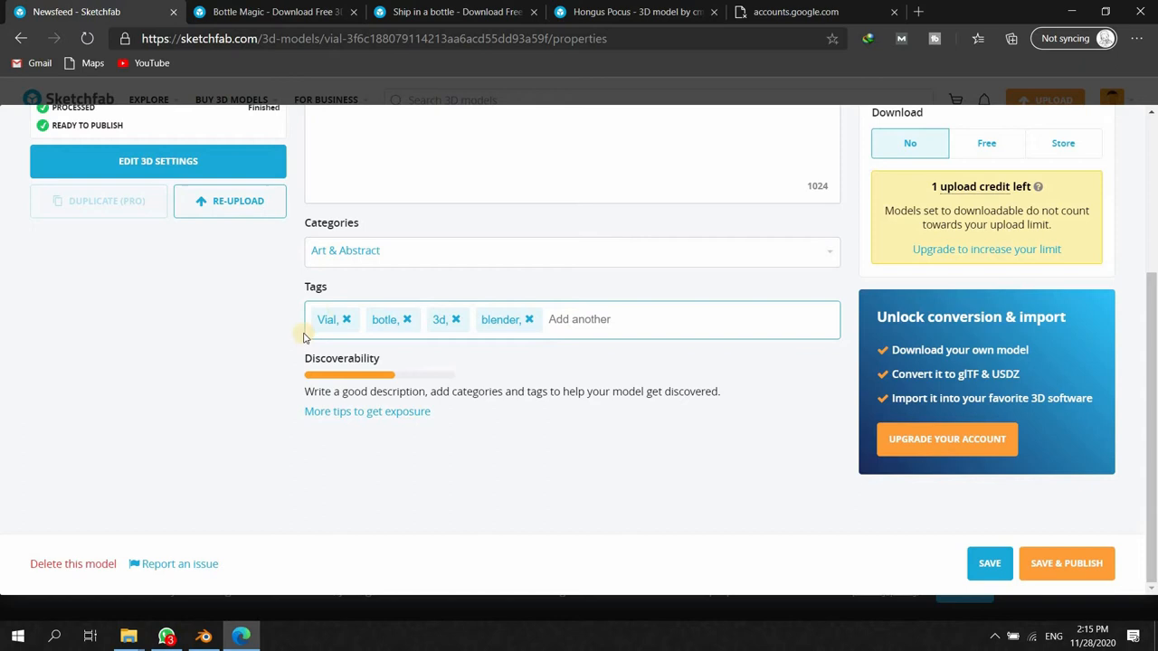
pyautogui.scroll(-3)
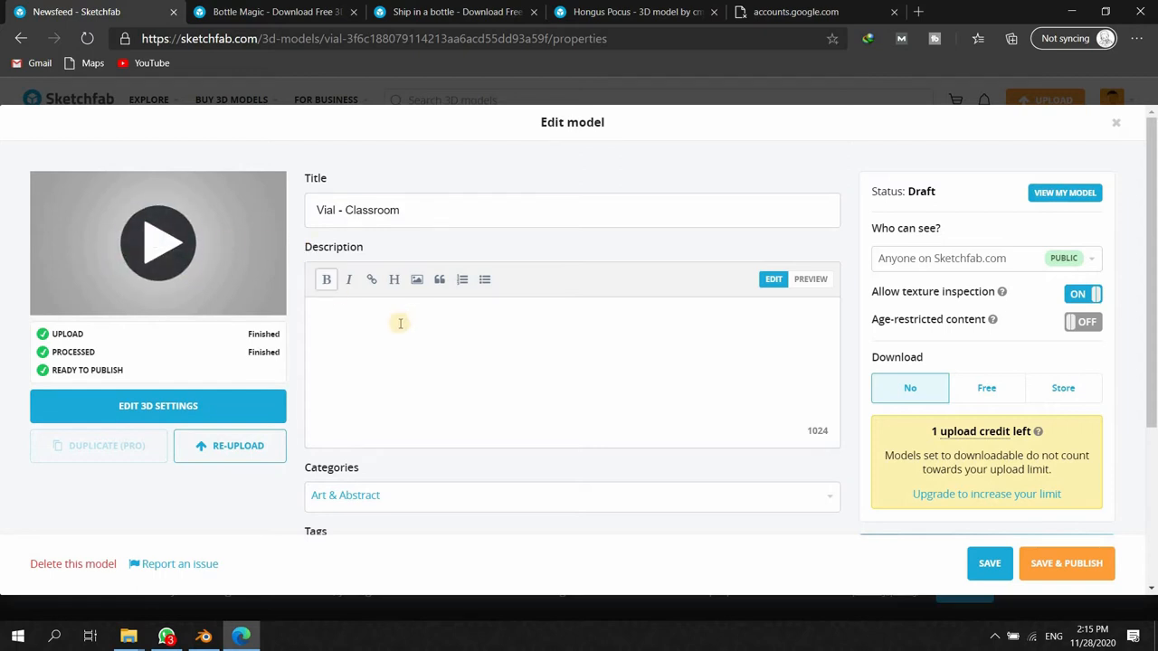
# - Set Download to Free under a CC Attribution license rather than Store
pyautogui.scroll(-3)
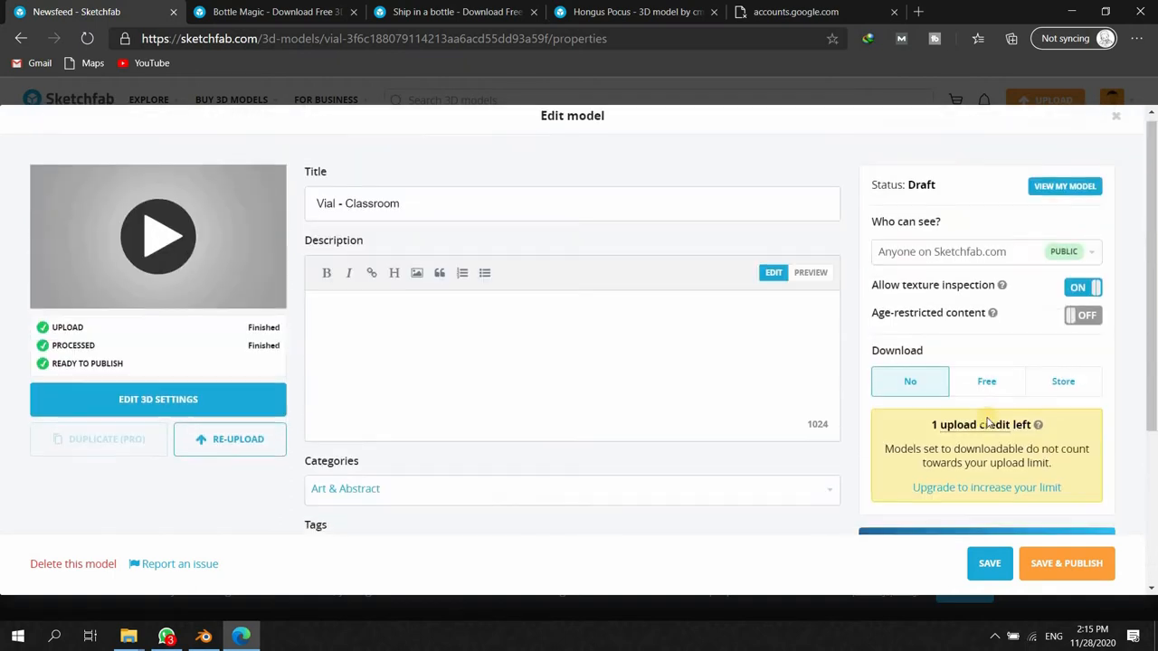
pyautogui.click(986, 380)
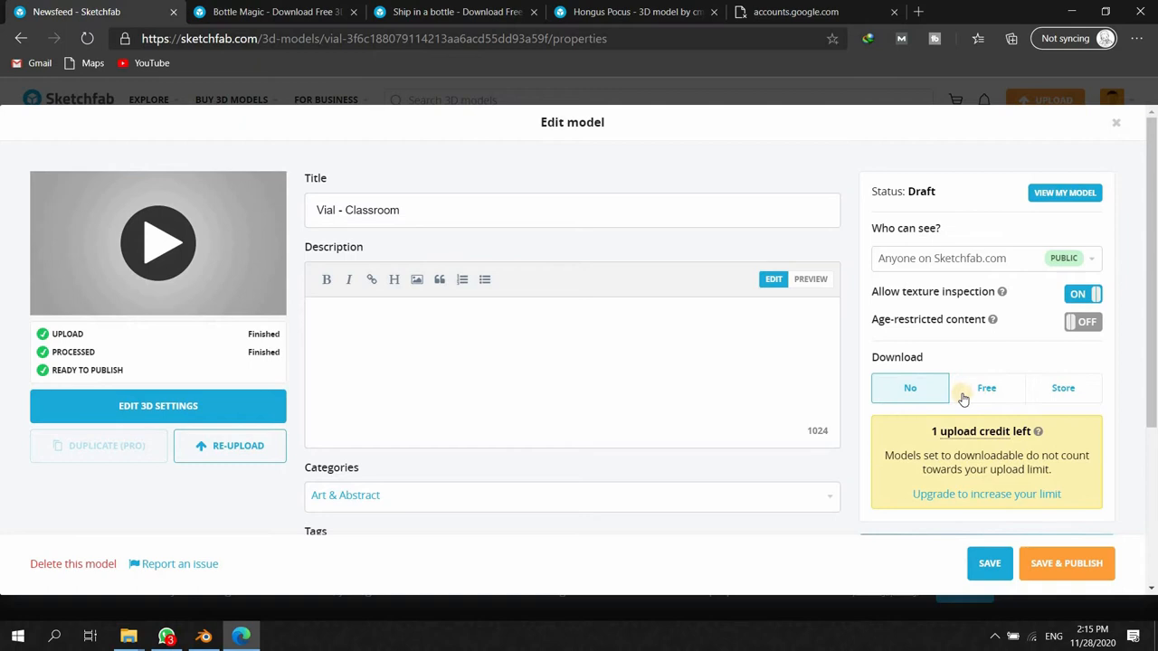
pyautogui.scroll(-3)
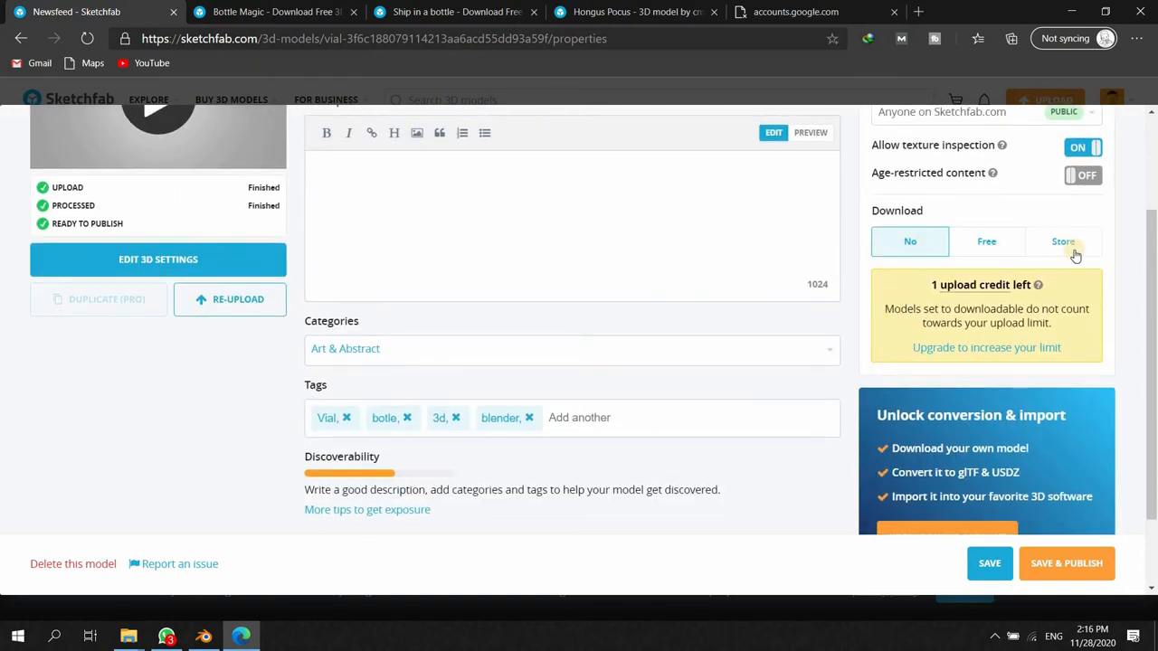
pyautogui.click(1064, 243)
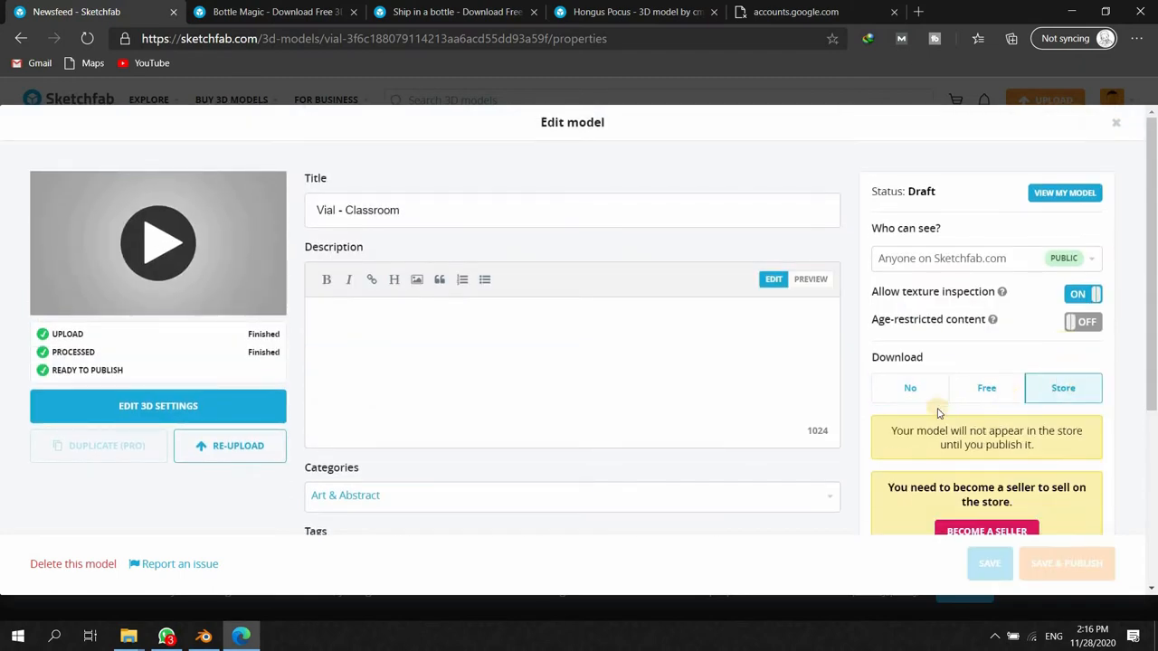
pyautogui.scroll(-3)
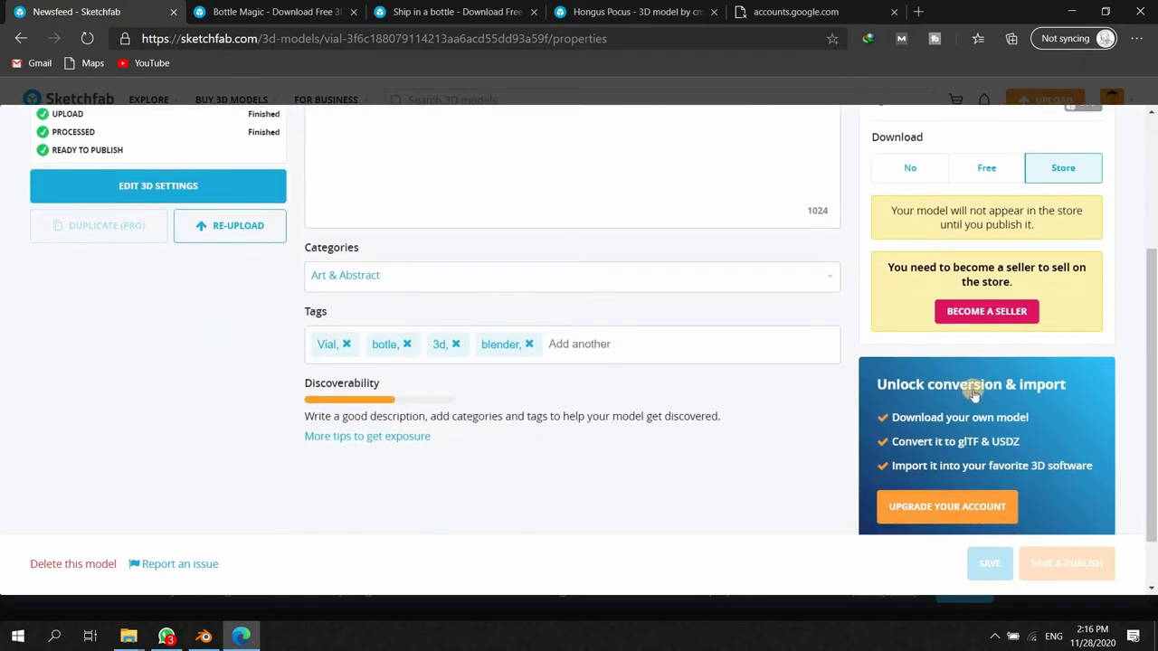
pyautogui.scroll(3)
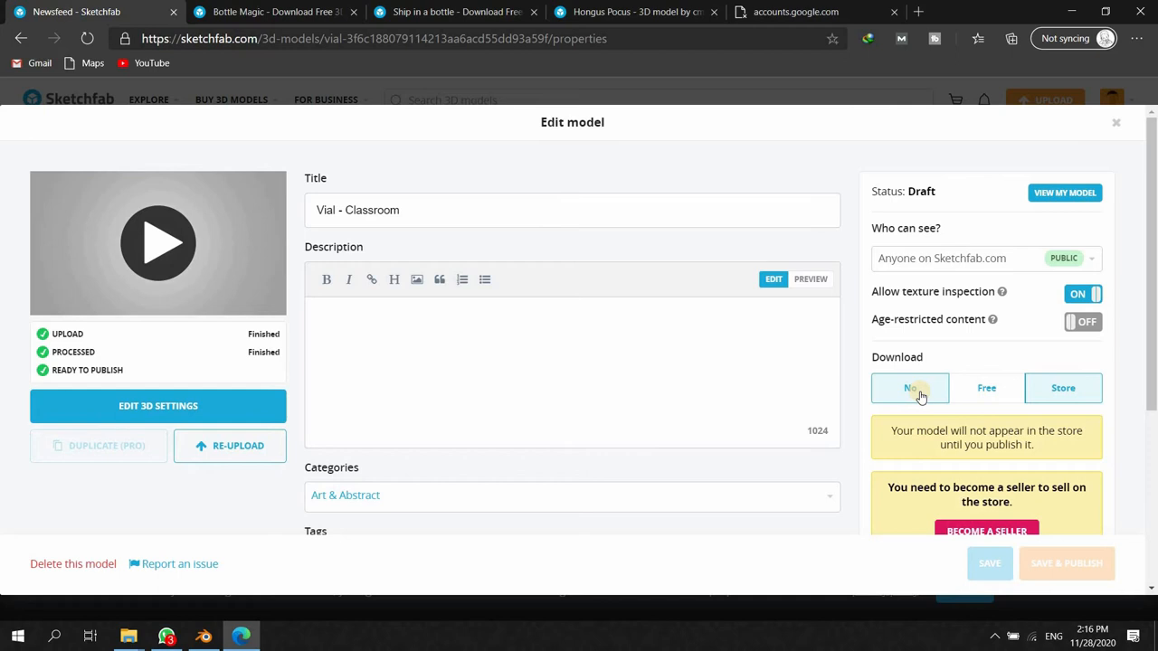
pyautogui.click(986, 387)
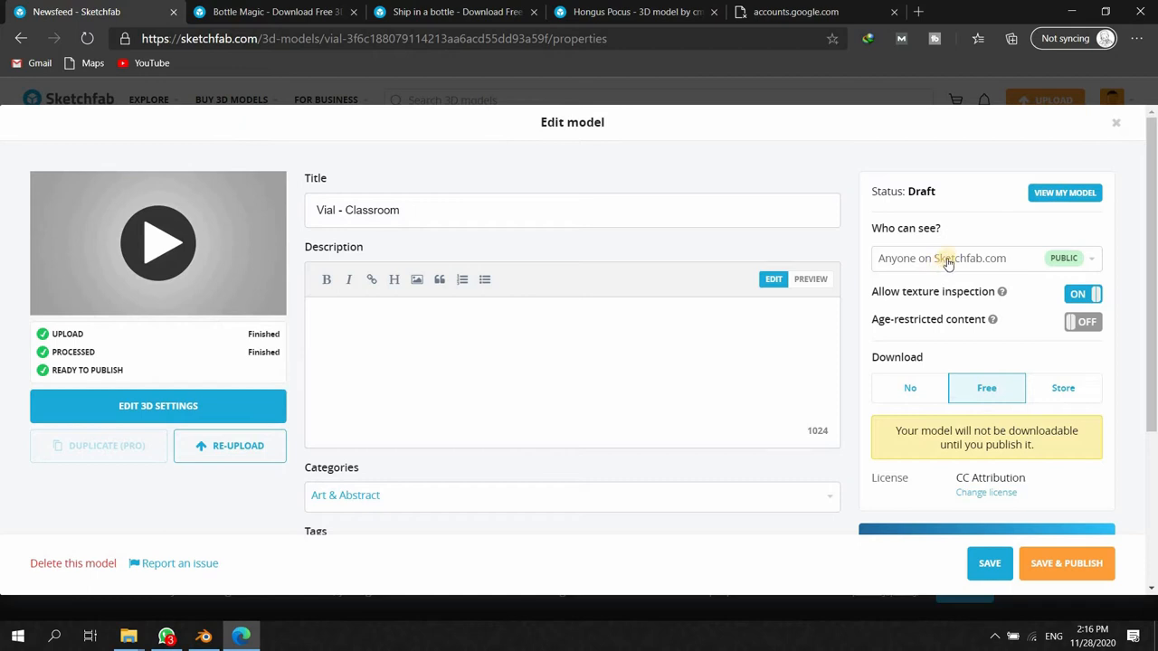
pyautogui.click(984, 257)
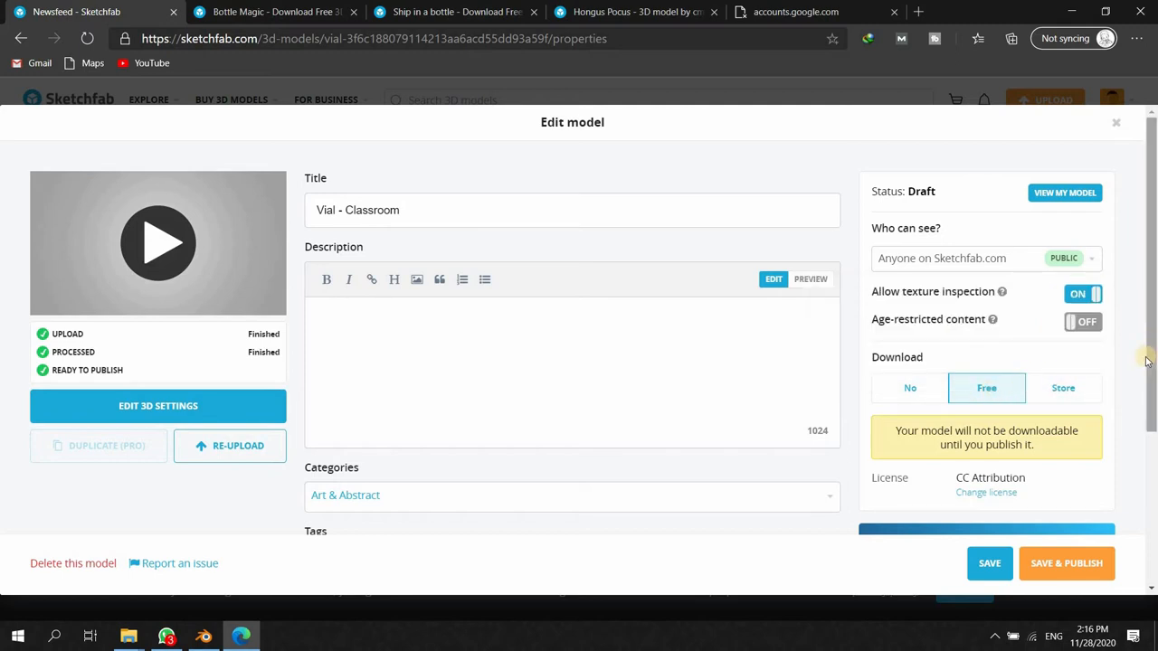
pyautogui.scroll(-3)
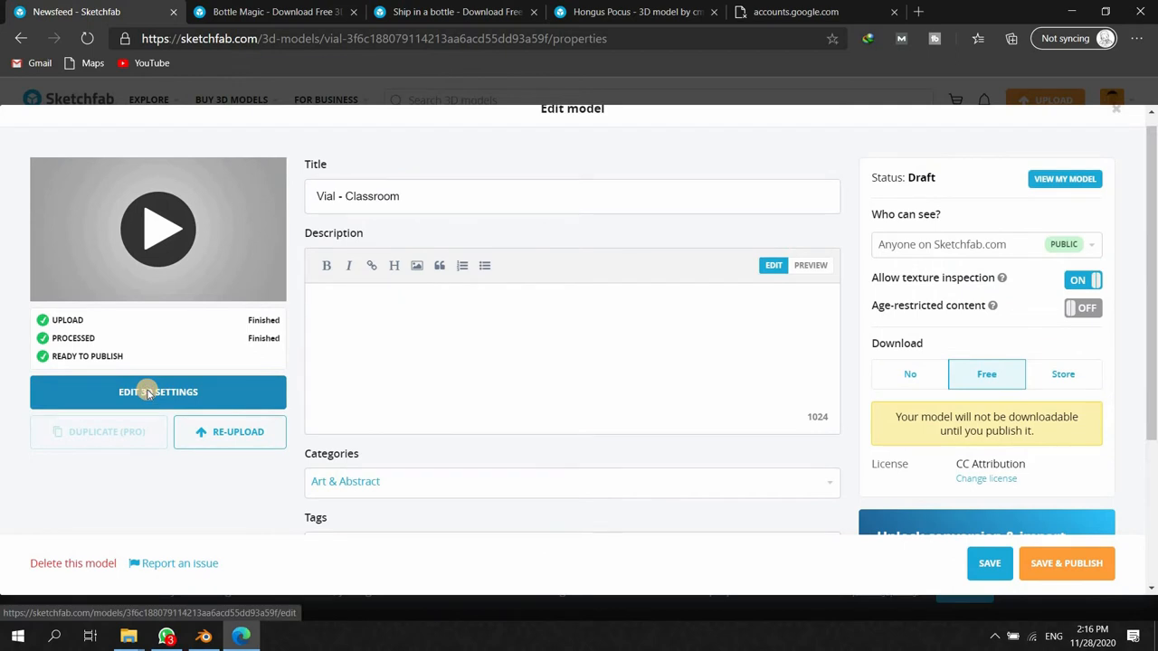
# - Enter Edit 3D Settings for the Vial model and orbit it
pyautogui.click(158, 391)
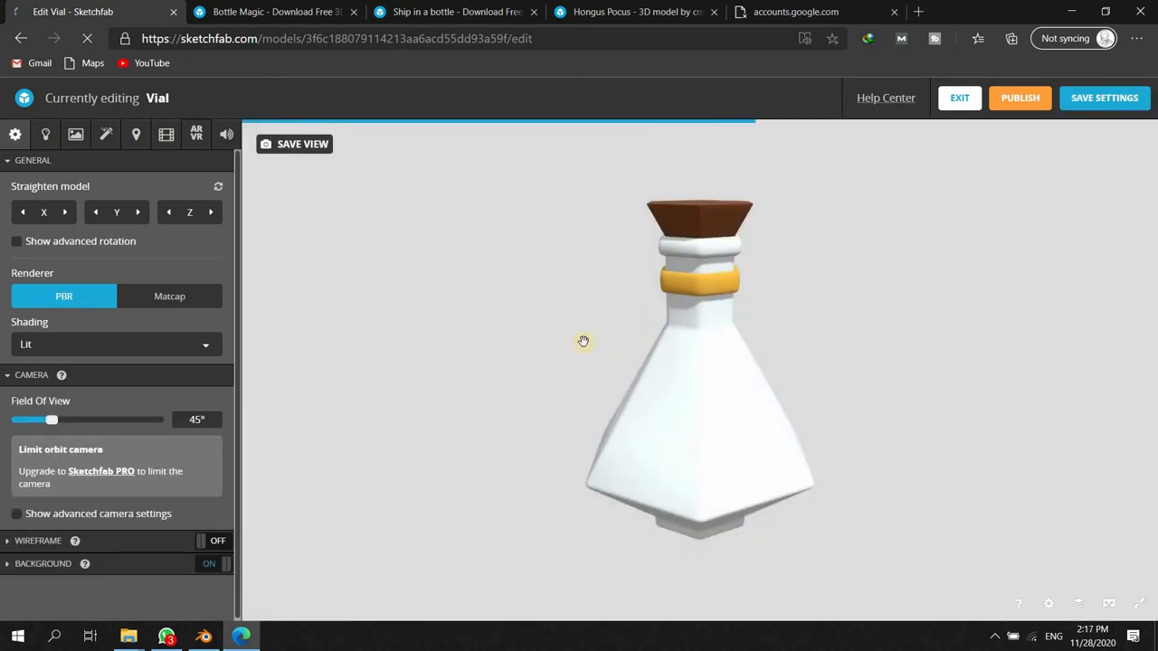
pyautogui.moveTo(583, 343); pyautogui.dragTo(562, 328)
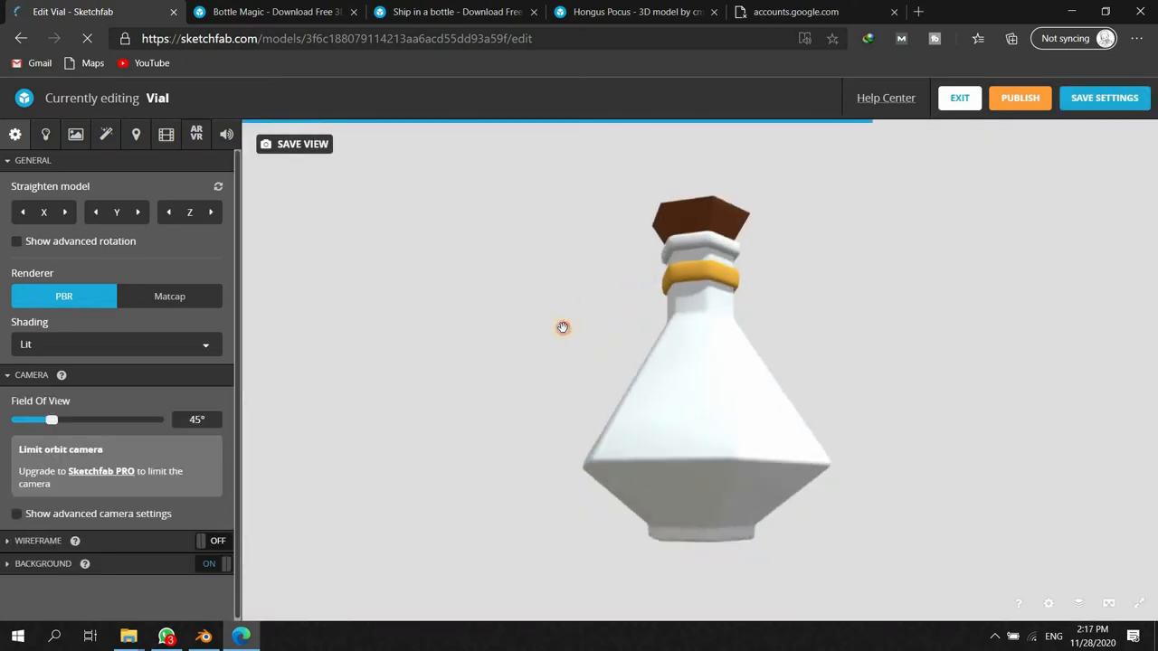
pyautogui.moveTo(563, 326); pyautogui.dragTo(872, 324)
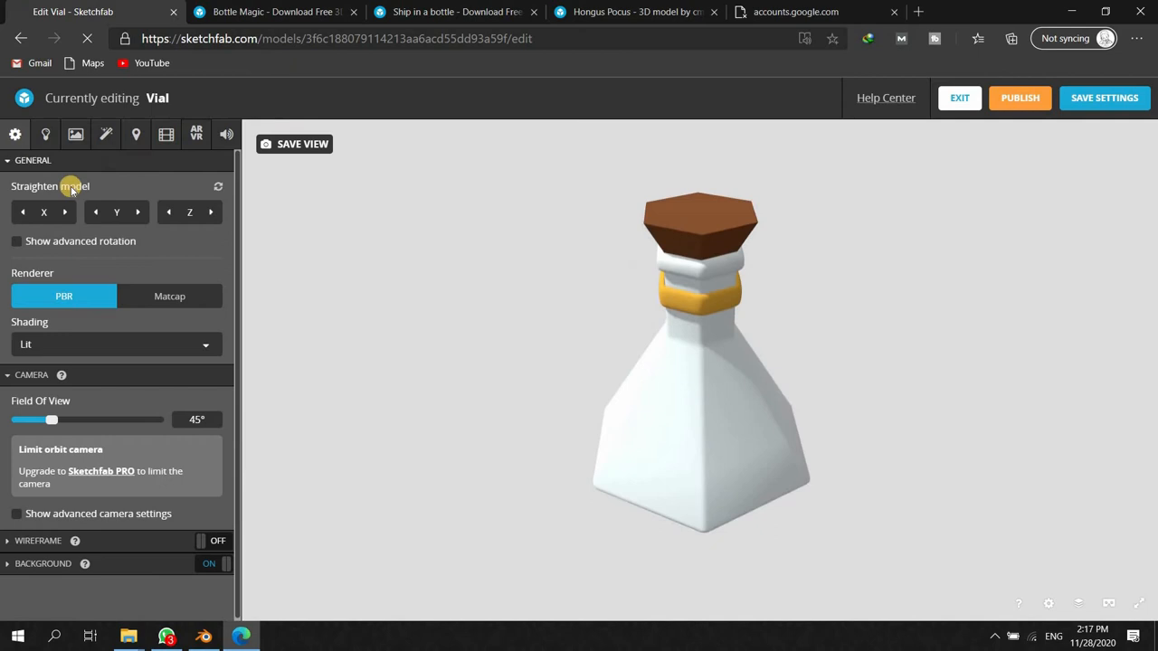
pyautogui.moveTo(152, 324)
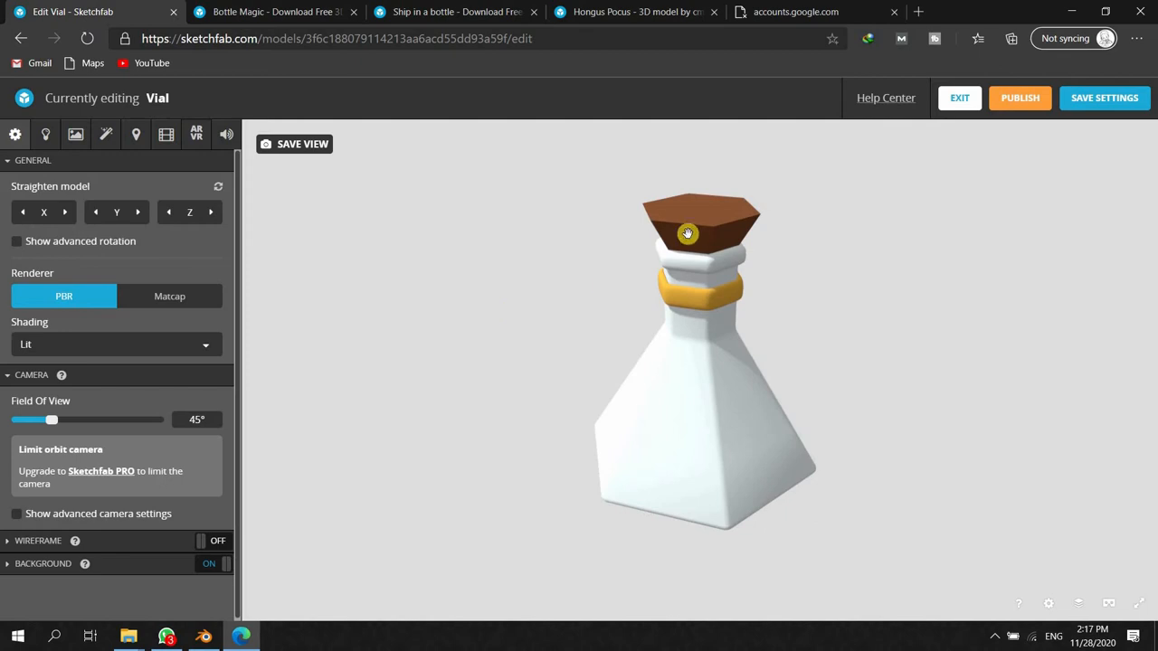
pyautogui.moveTo(172, 185)
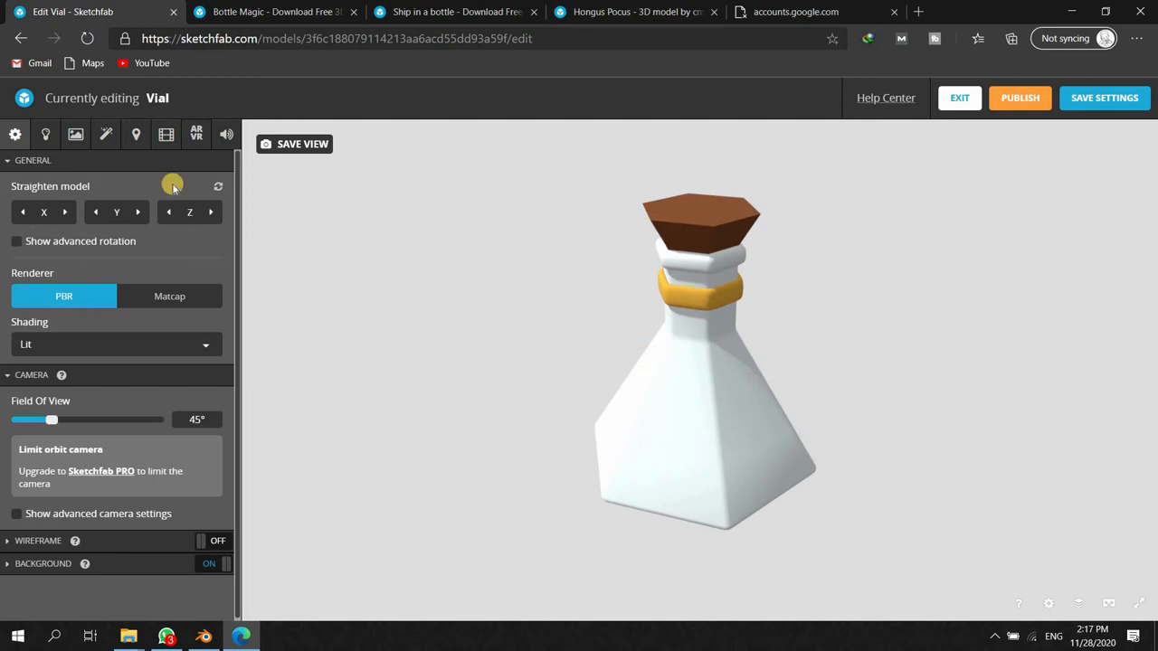
pyautogui.click(65, 212)
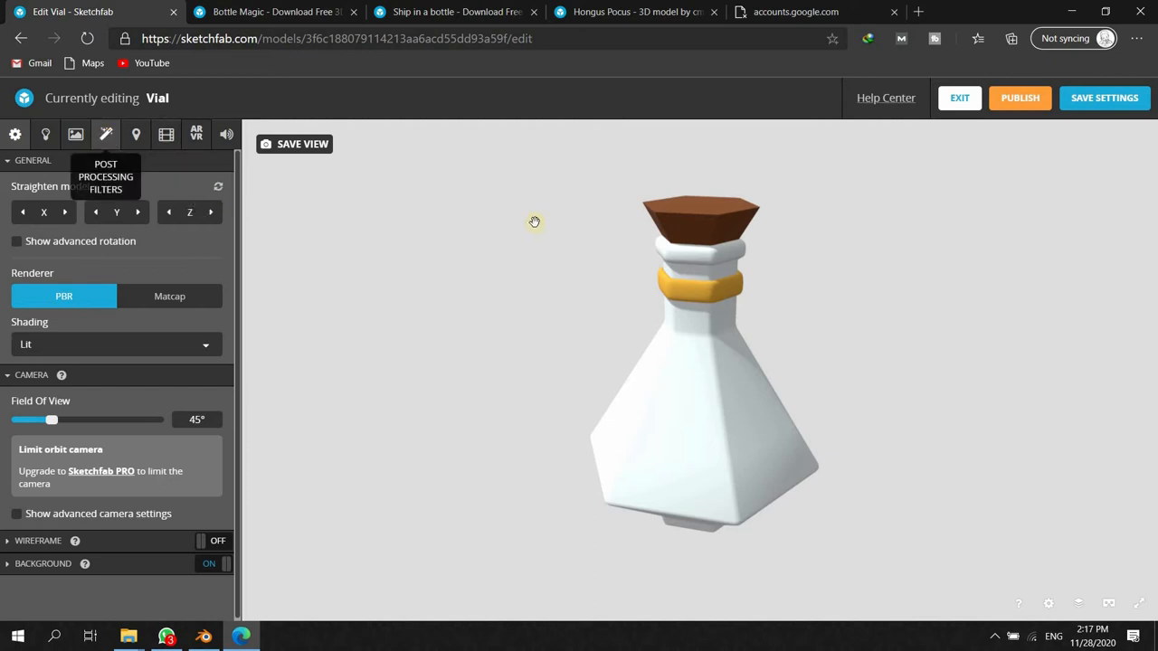
pyautogui.moveTo(533, 221); pyautogui.dragTo(496, 293)
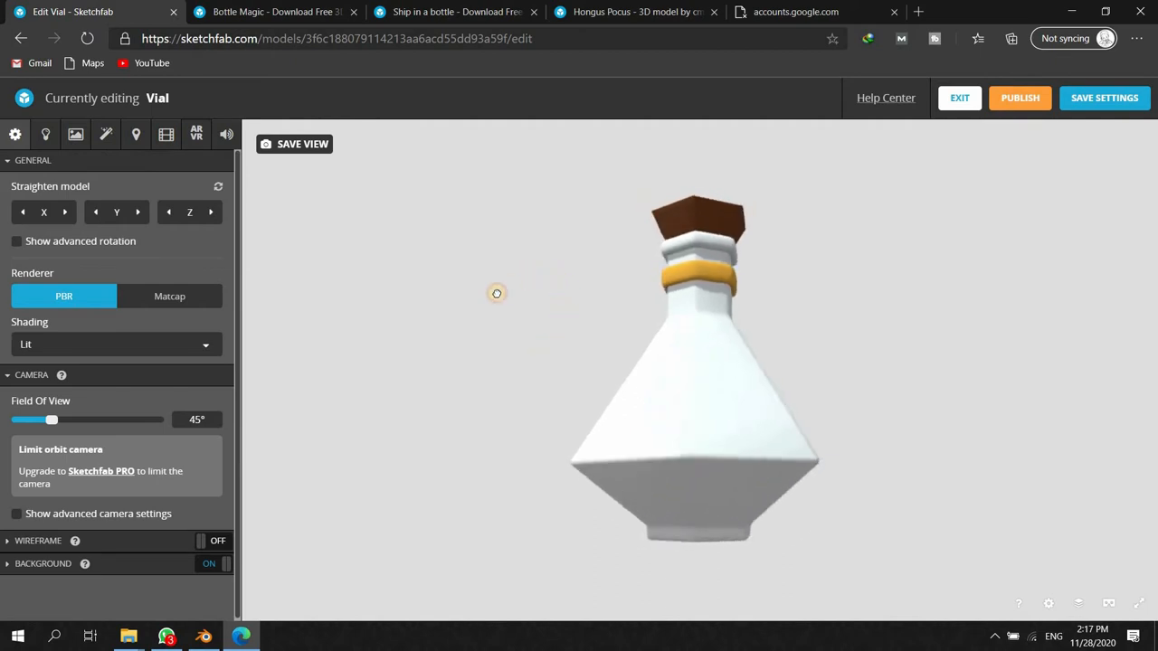
pyautogui.moveTo(496, 294); pyautogui.dragTo(471, 366)
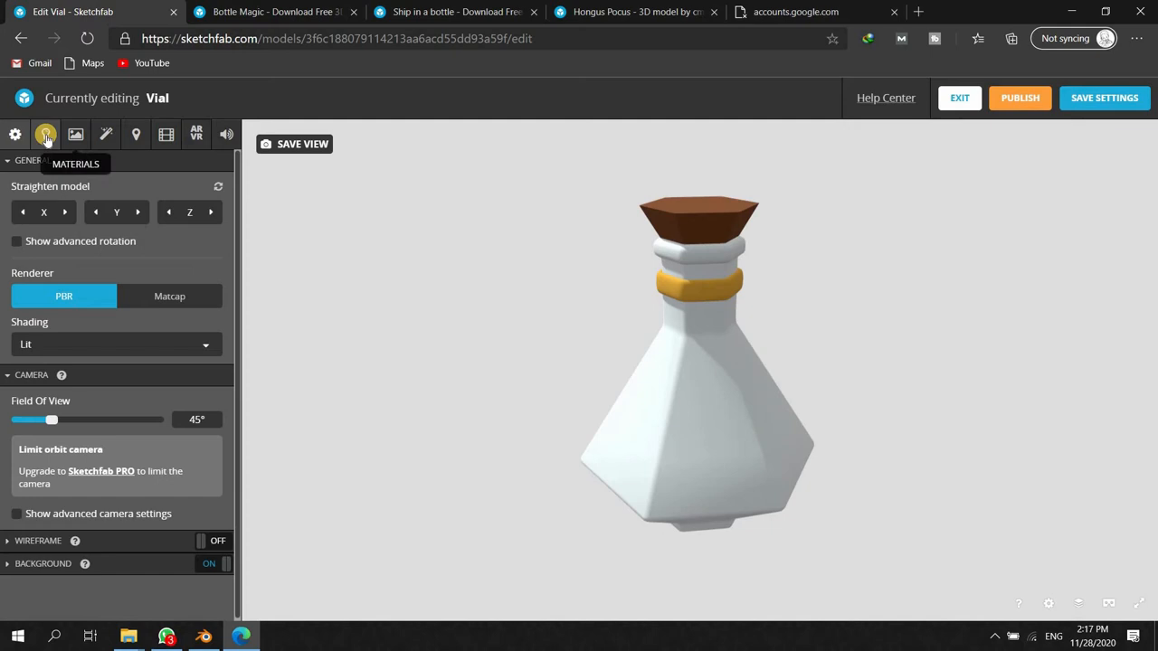
pyautogui.moveTo(228, 243)
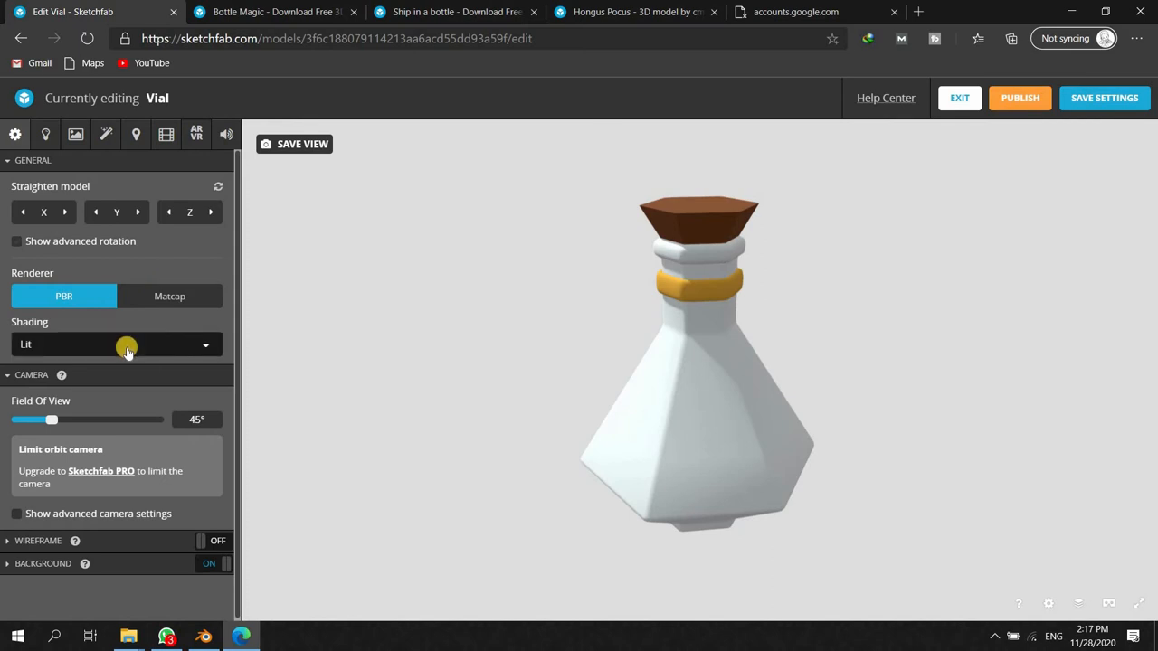
# - Try Shadeless shading and a wider field of view, then restore Lit shading and 45°
pyautogui.click(115, 344)
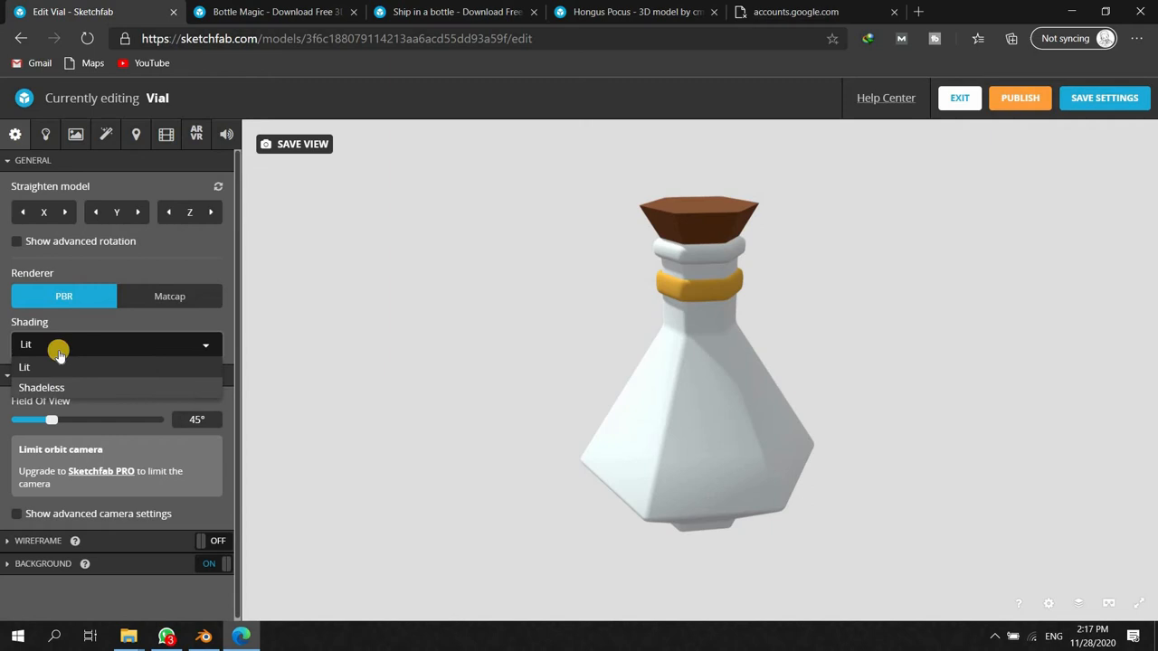
pyautogui.click(41, 387)
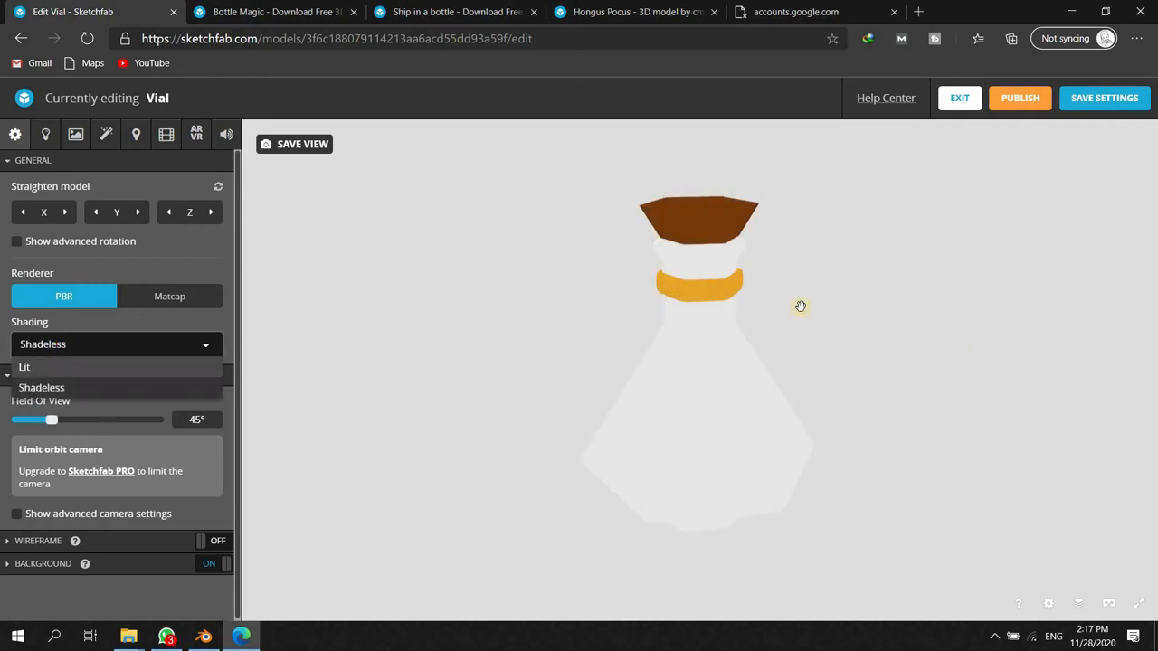
pyautogui.click(24, 365)
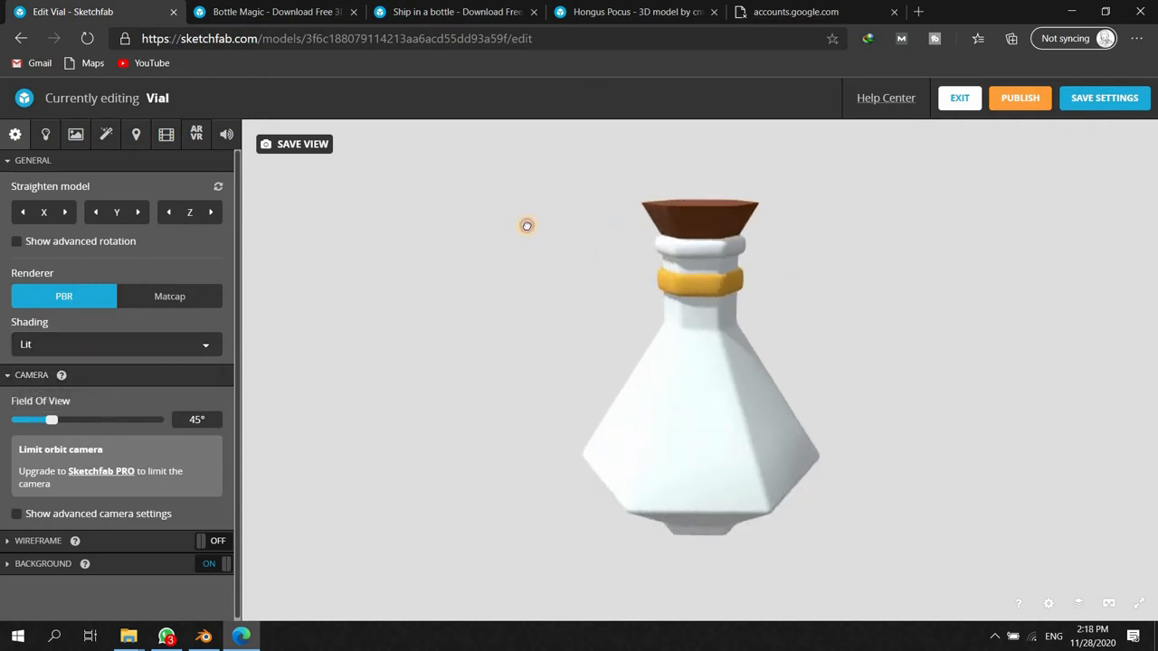
pyautogui.moveTo(526, 224); pyautogui.dragTo(764, 355)
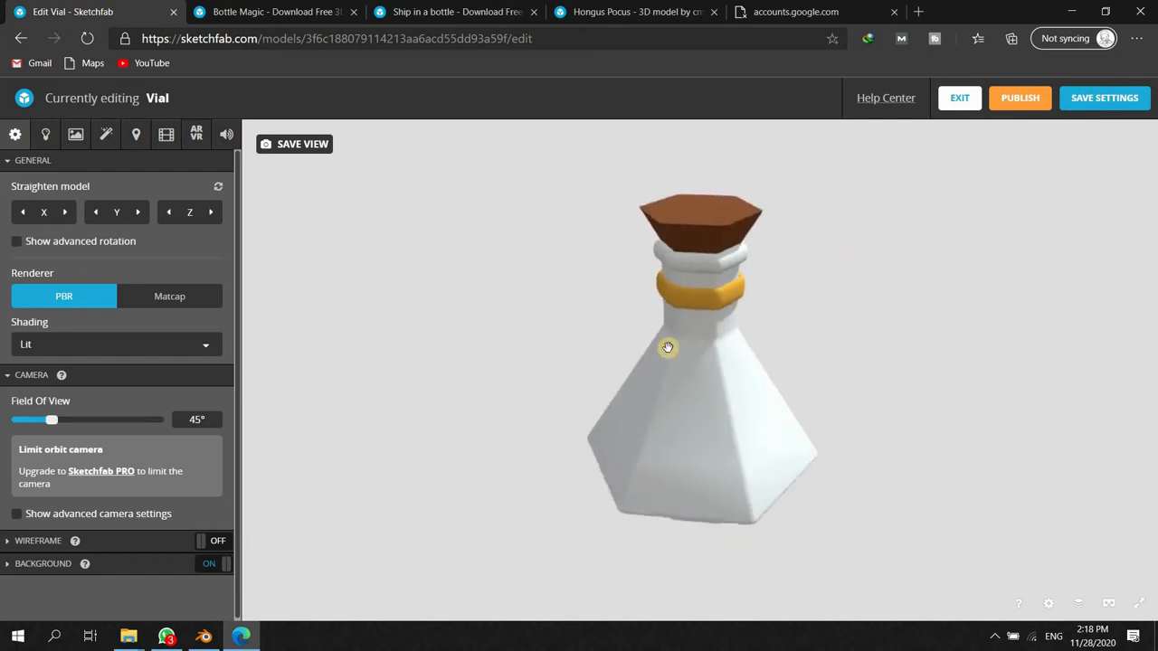
pyautogui.moveTo(668, 347); pyautogui.dragTo(74, 391)
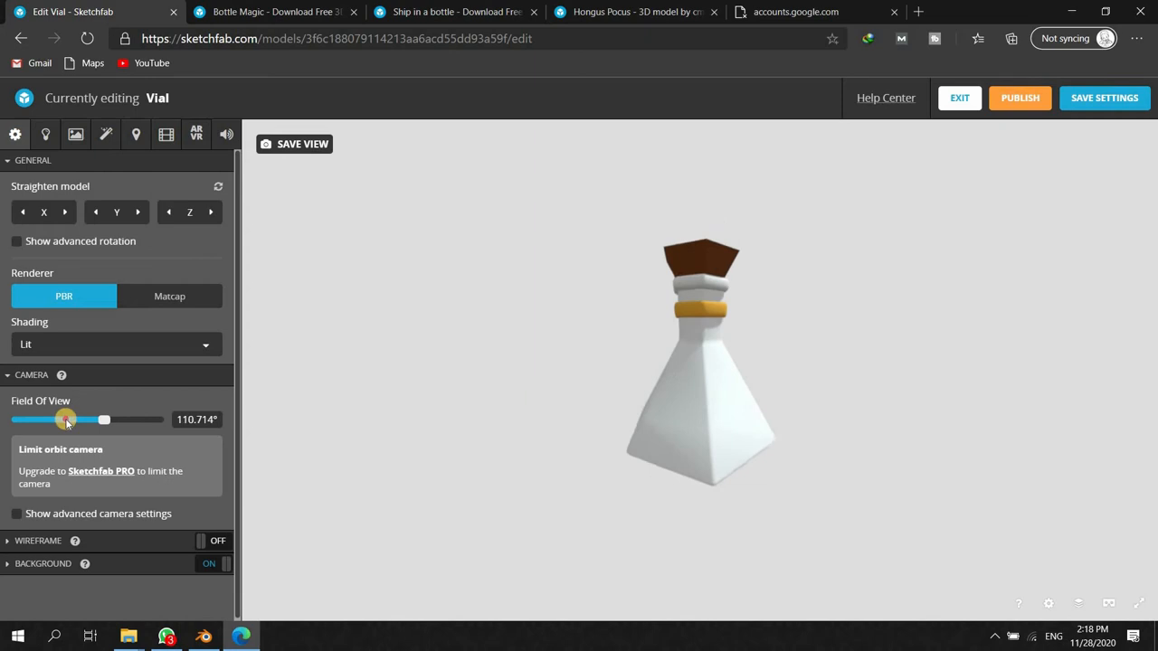
pyautogui.moveTo(65, 420); pyautogui.dragTo(33, 419)
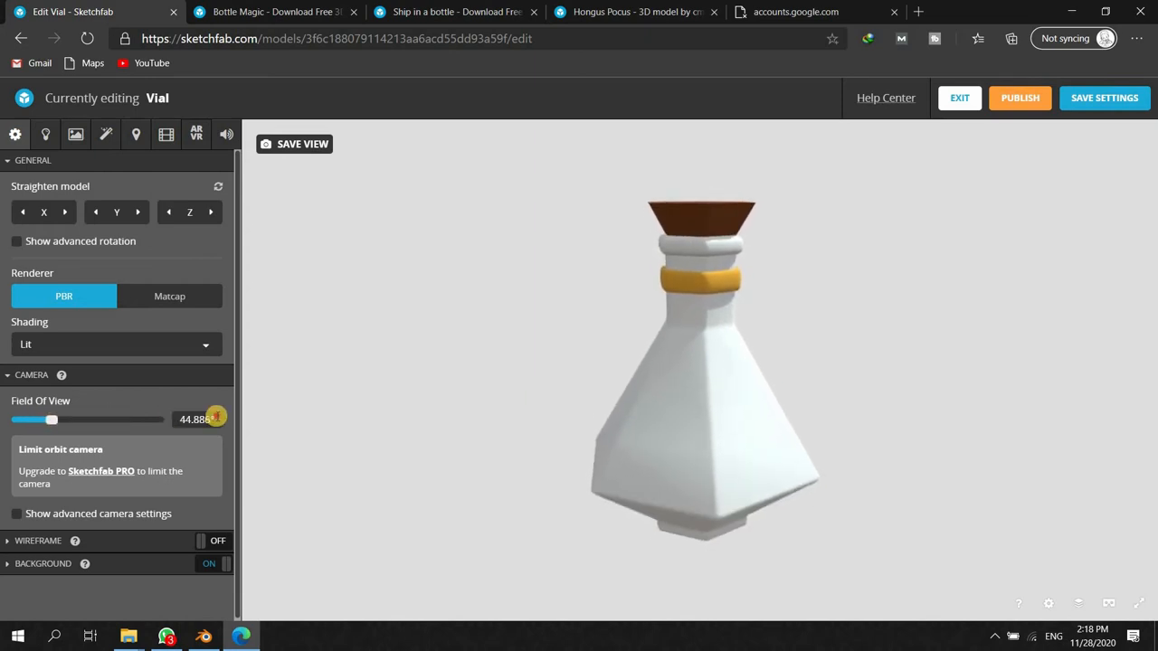
pyautogui.click(196, 420)
pyautogui.write('45')
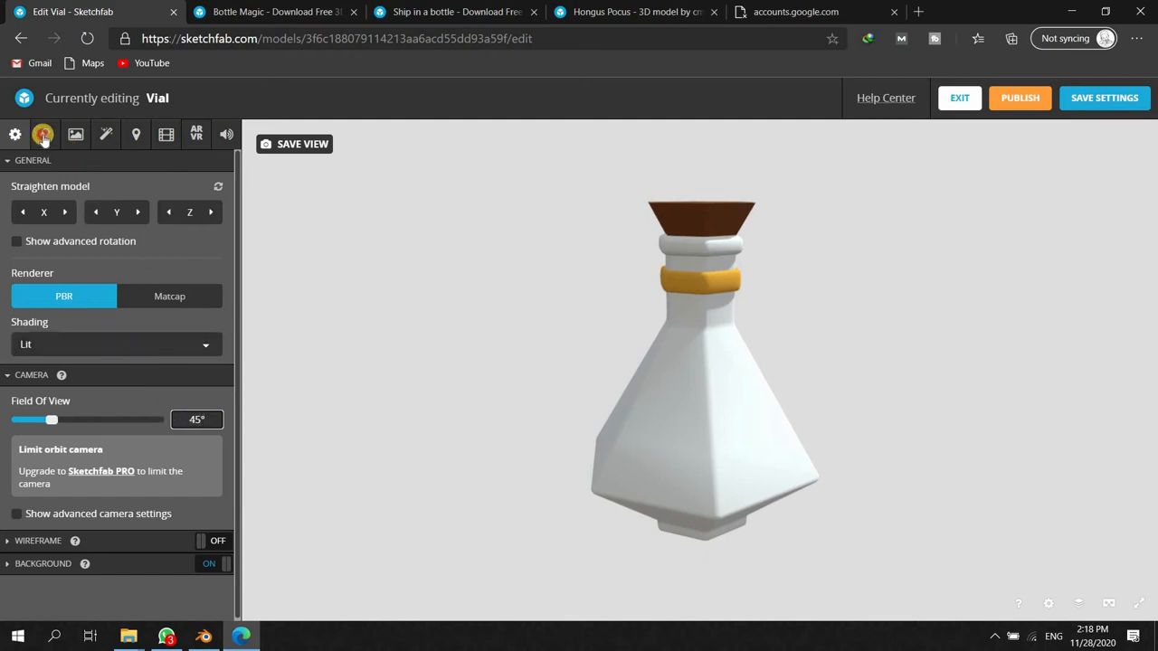
# - In Lighting, turn on the lights and ground shadows using Baked AO
pyautogui.click(43, 133)
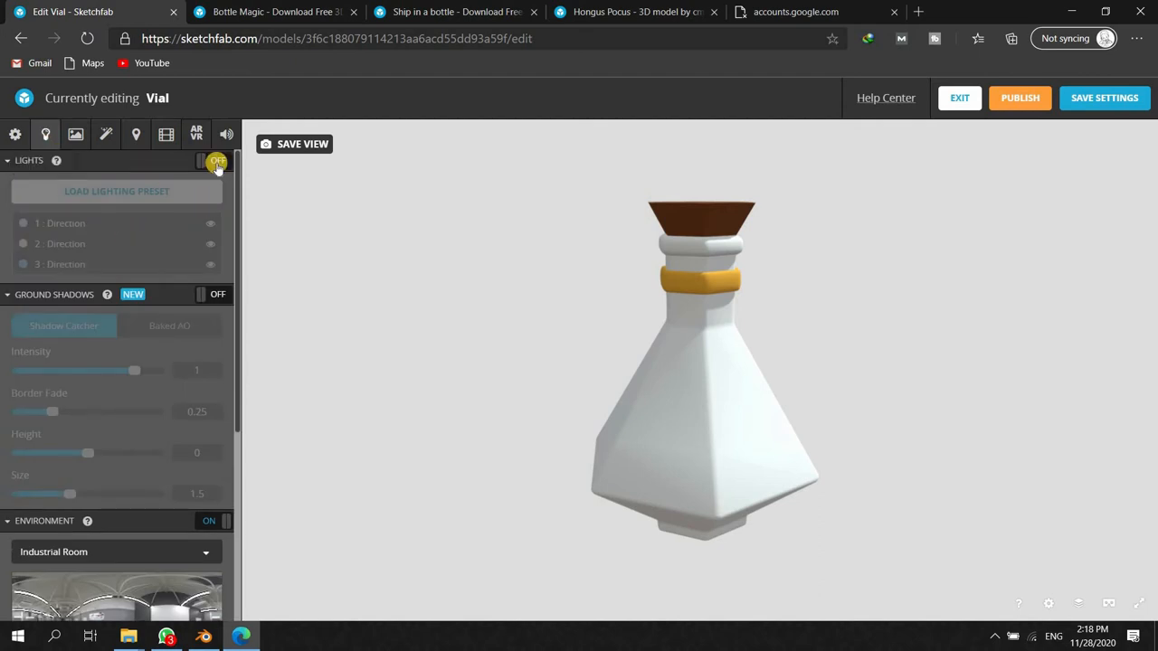
pyautogui.click(217, 160)
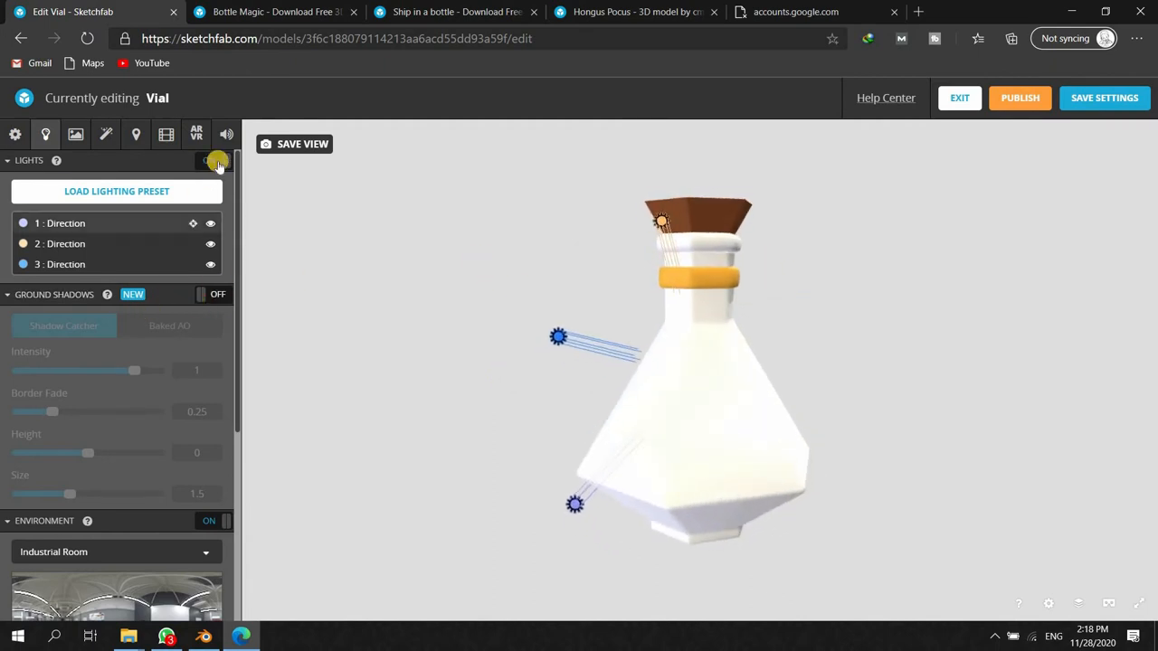
pyautogui.click(217, 159)
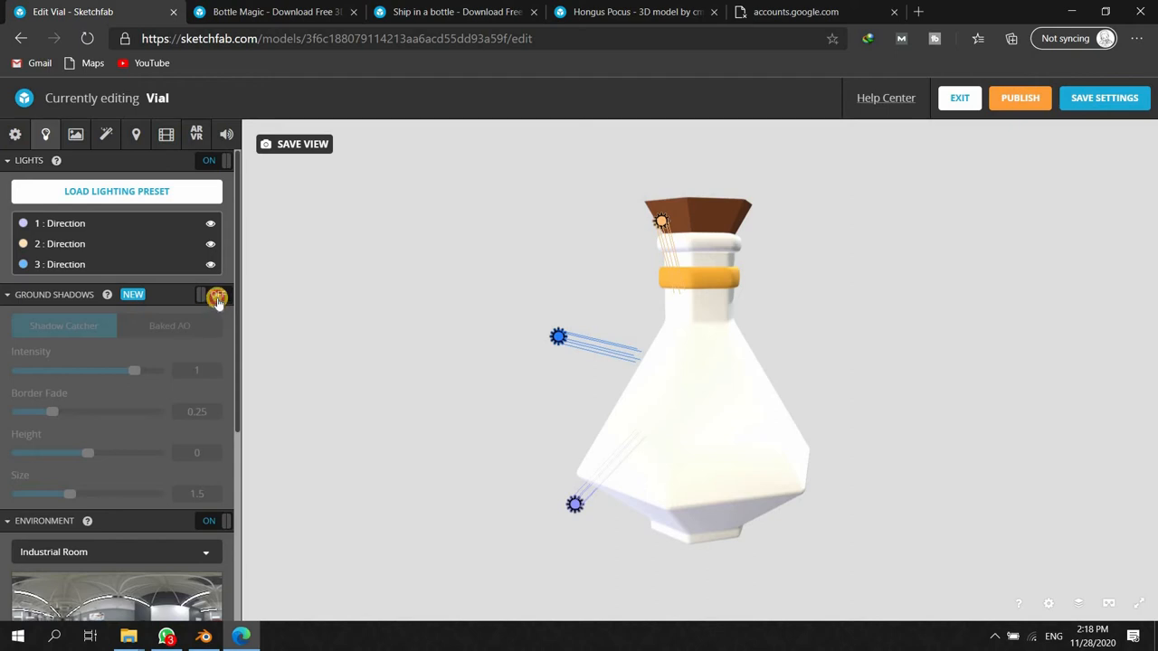
pyautogui.click(217, 293)
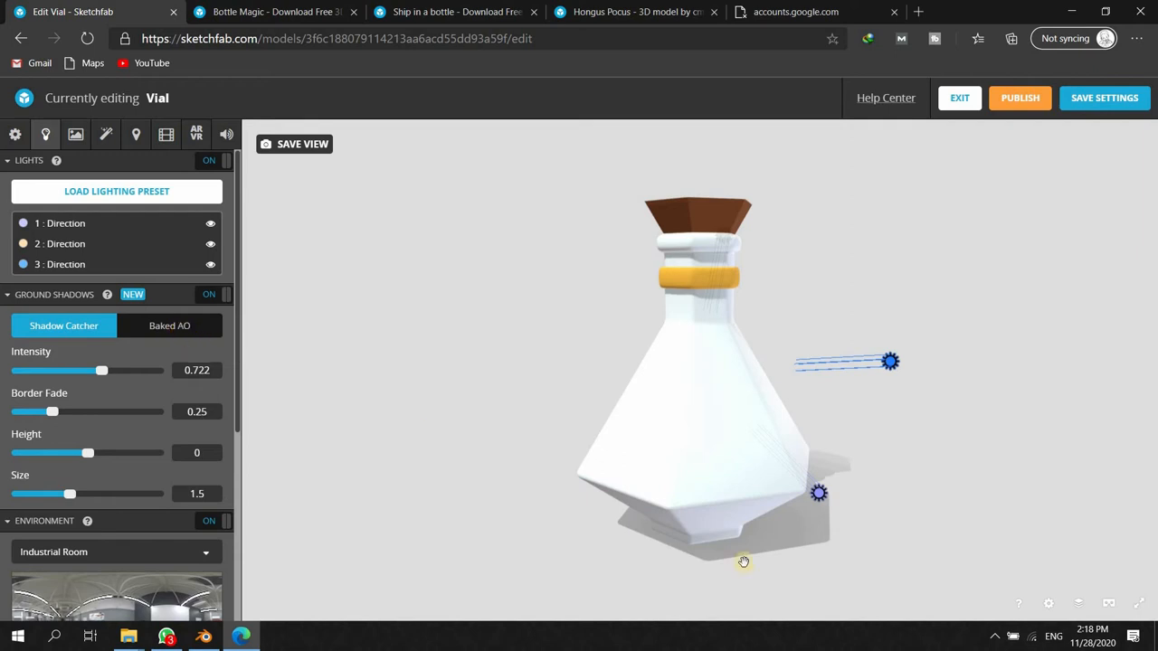
pyautogui.click(170, 326)
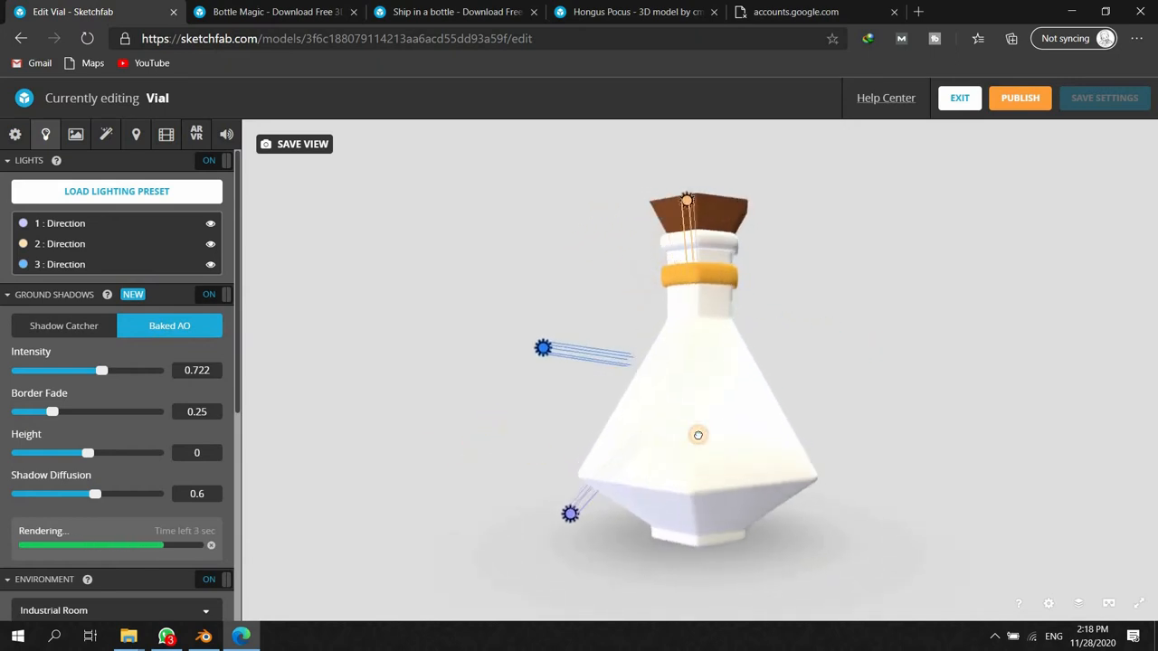
# - Raise the ground shadow intensity to about 0.97
pyautogui.moveTo(699, 434); pyautogui.dragTo(637, 438)
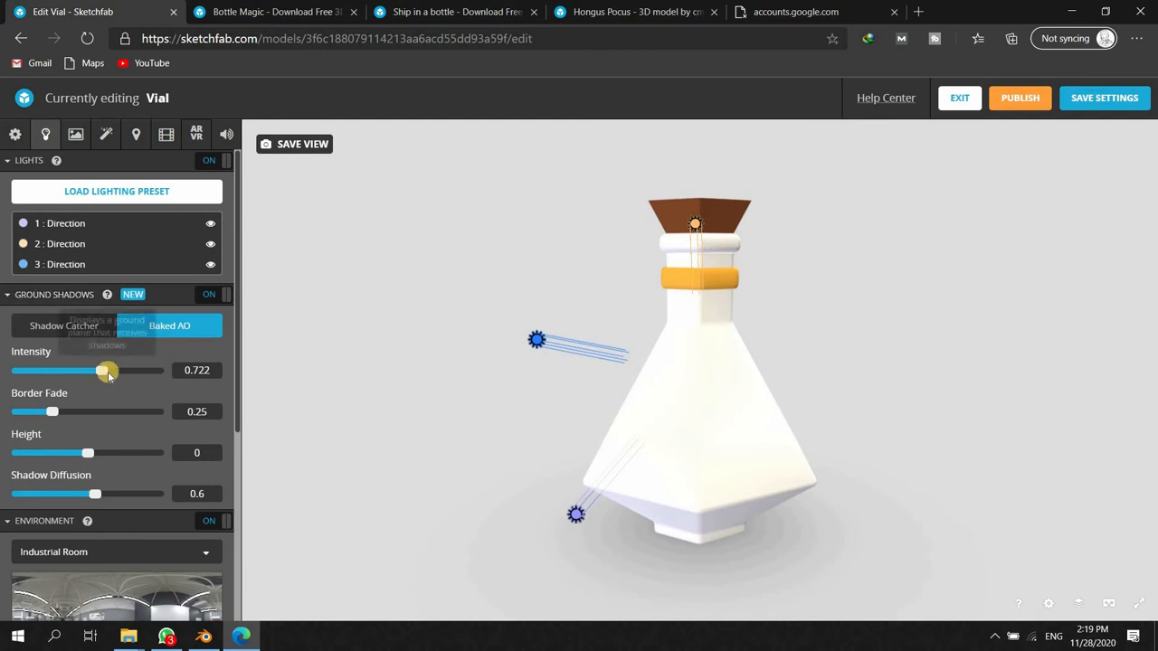
pyautogui.moveTo(106, 369); pyautogui.dragTo(127, 369)
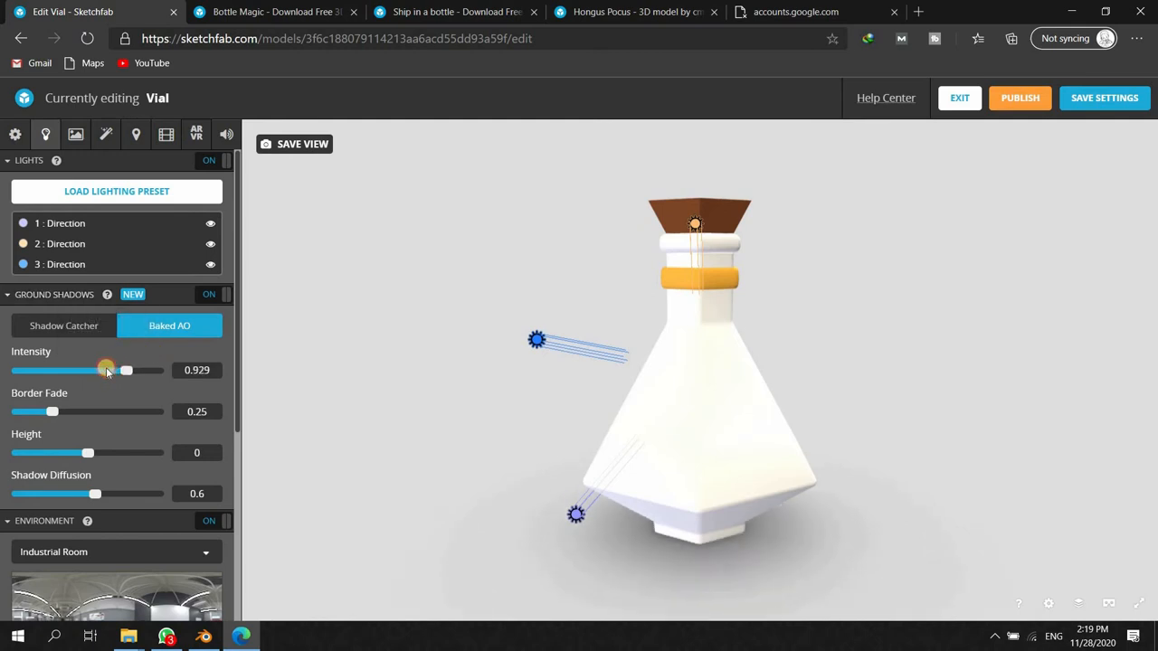
pyautogui.moveTo(107, 369); pyautogui.dragTo(134, 369)
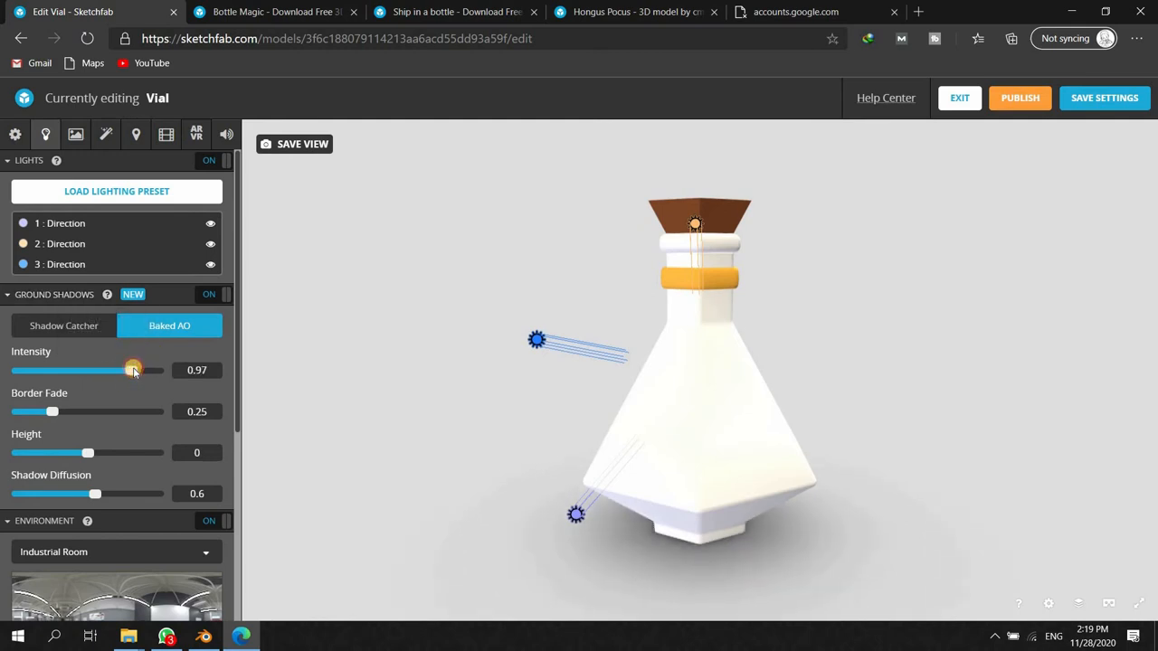
pyautogui.moveTo(134, 369); pyautogui.dragTo(127, 369)
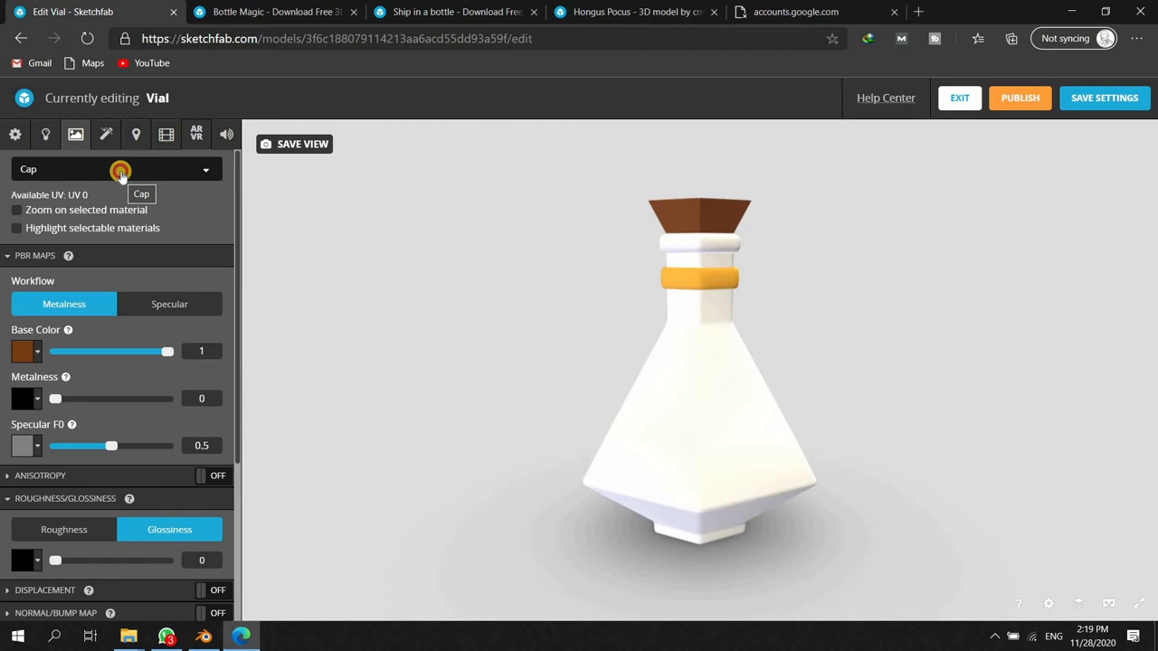
# - Check the Cap material, leaving its metalness at zero and base colour unchanged
pyautogui.click(120, 170)
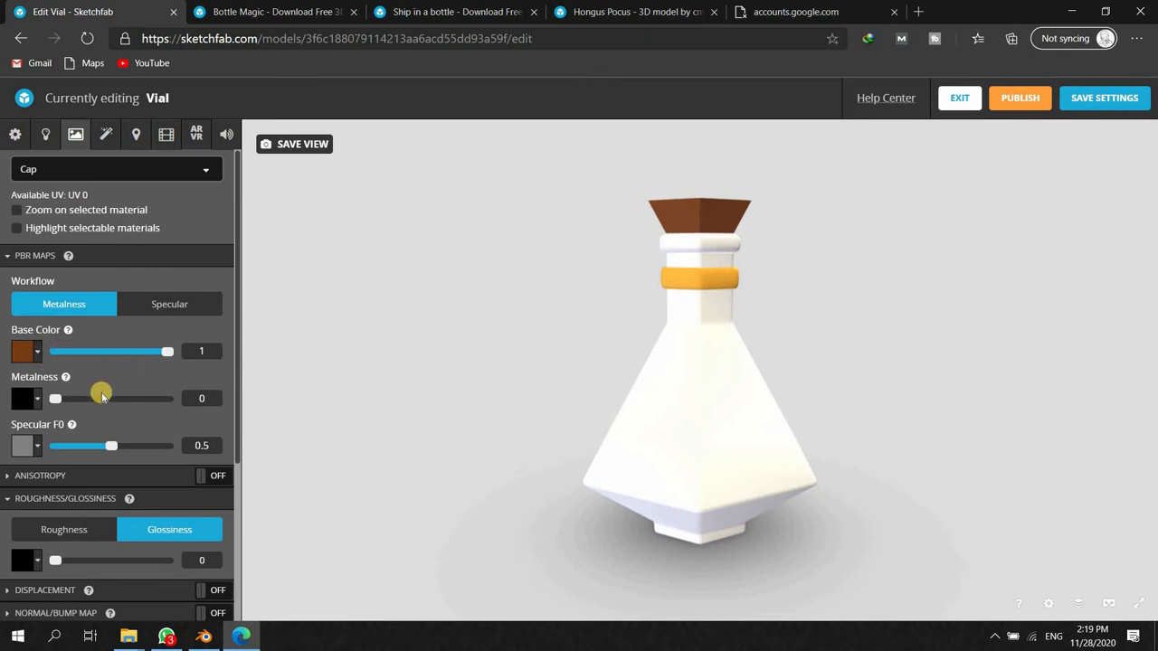
pyautogui.moveTo(102, 398); pyautogui.dragTo(80, 398)
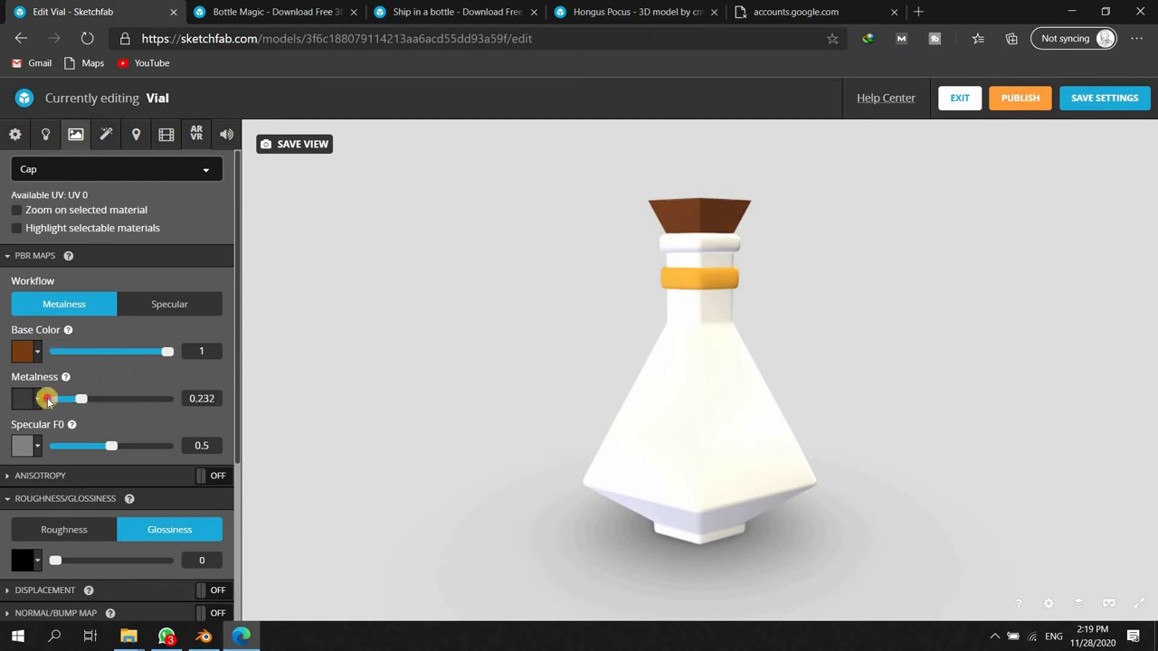
pyautogui.moveTo(80, 398); pyautogui.dragTo(54, 398)
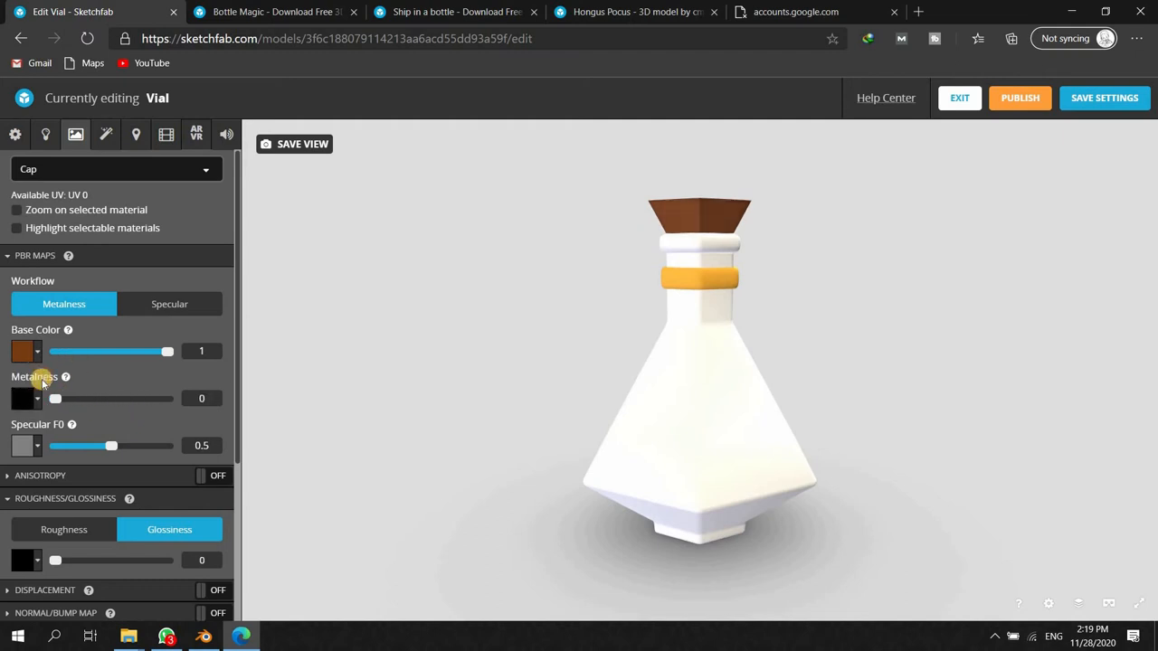
pyautogui.moveTo(4, 426)
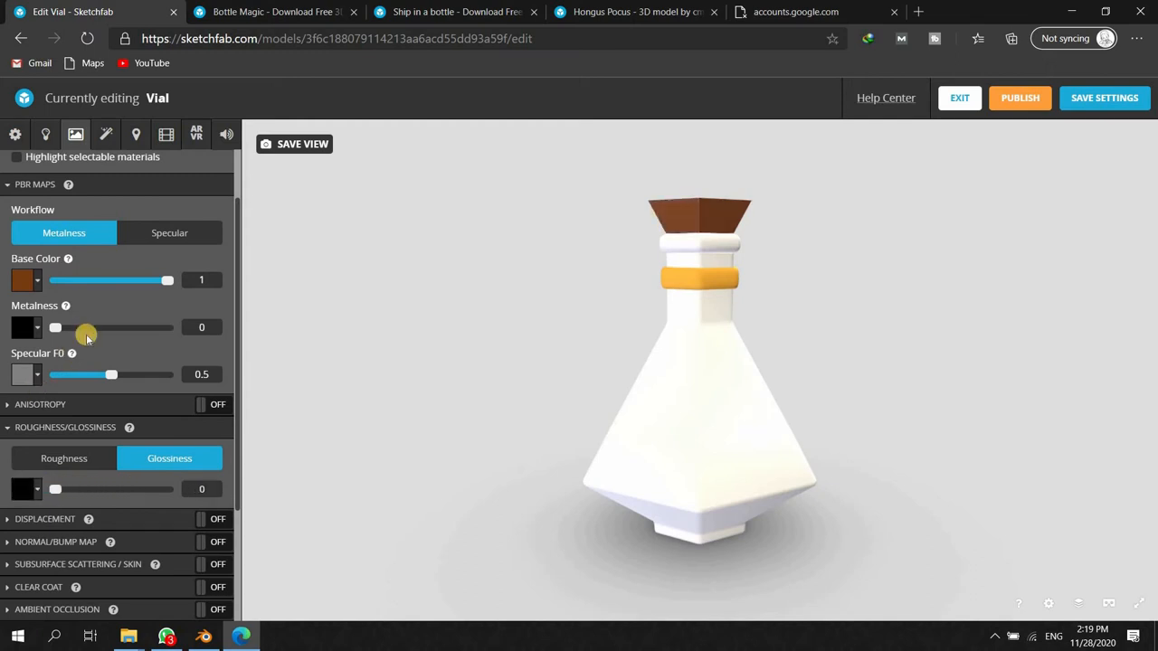
pyautogui.click(22, 278)
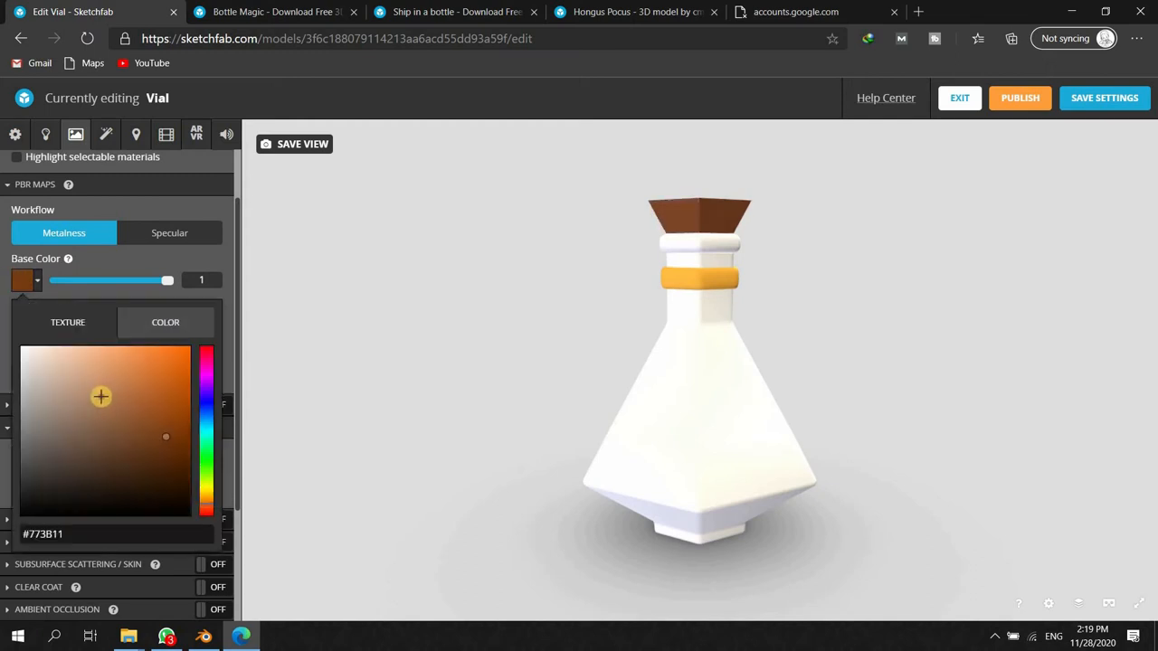
pyautogui.click(94, 420)
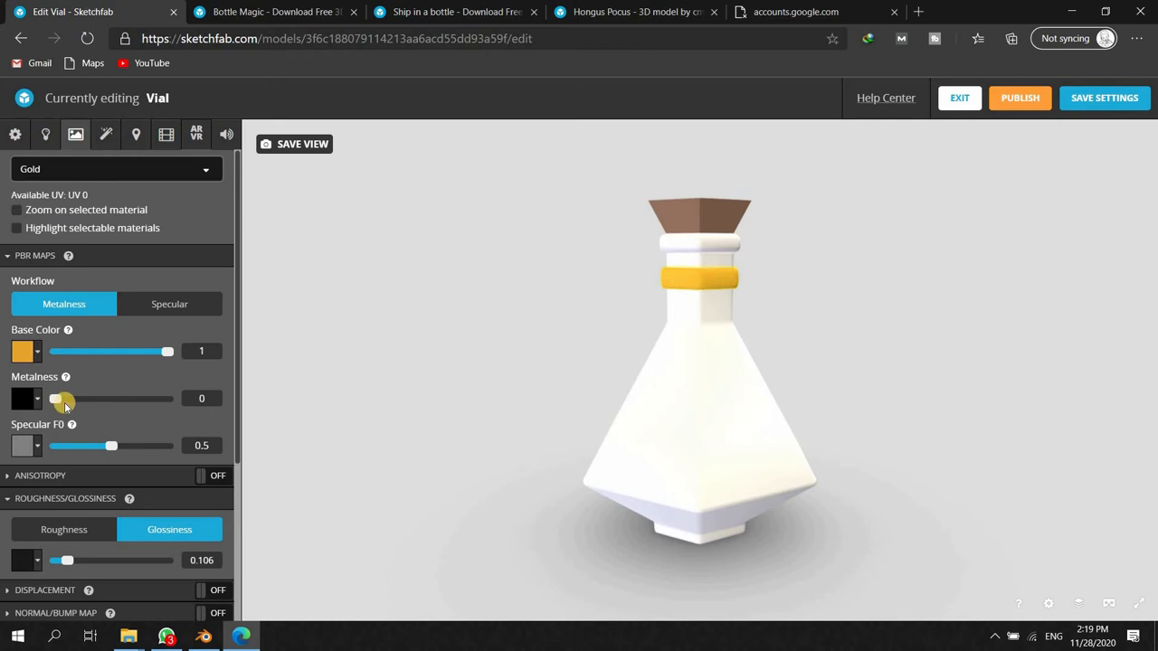
# - Give the Gold band material about 0.77 metalness and 0.28 roughness
pyautogui.moveTo(54, 400); pyautogui.dragTo(120, 400)
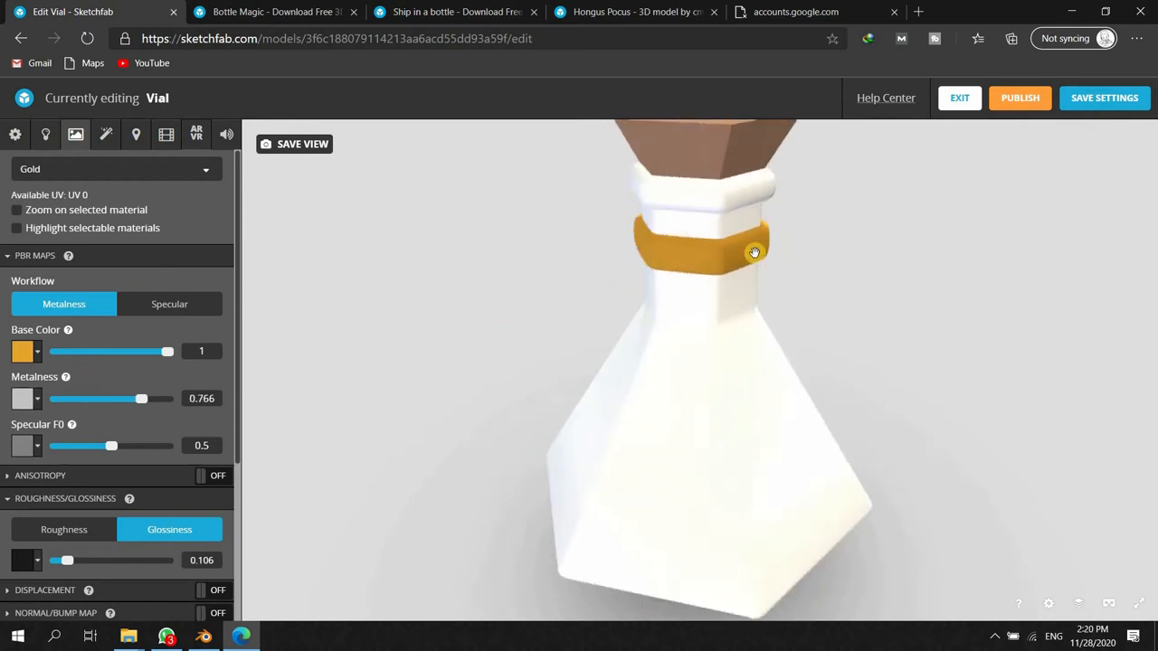
pyautogui.moveTo(757, 252); pyautogui.dragTo(642, 273)
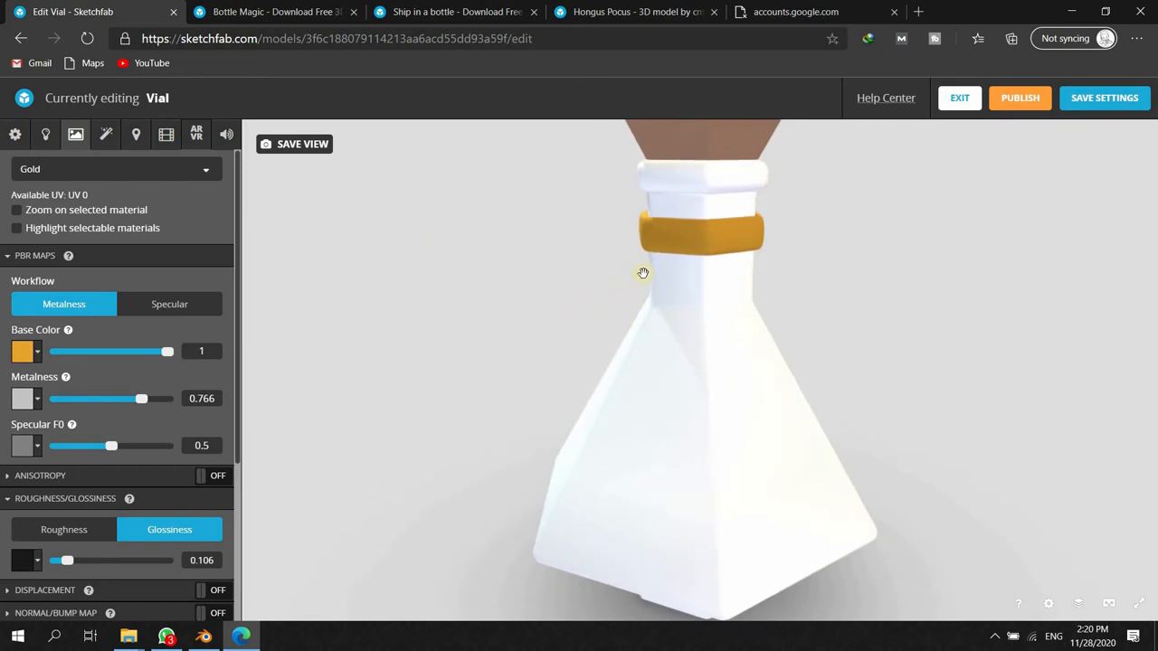
pyautogui.click(63, 528)
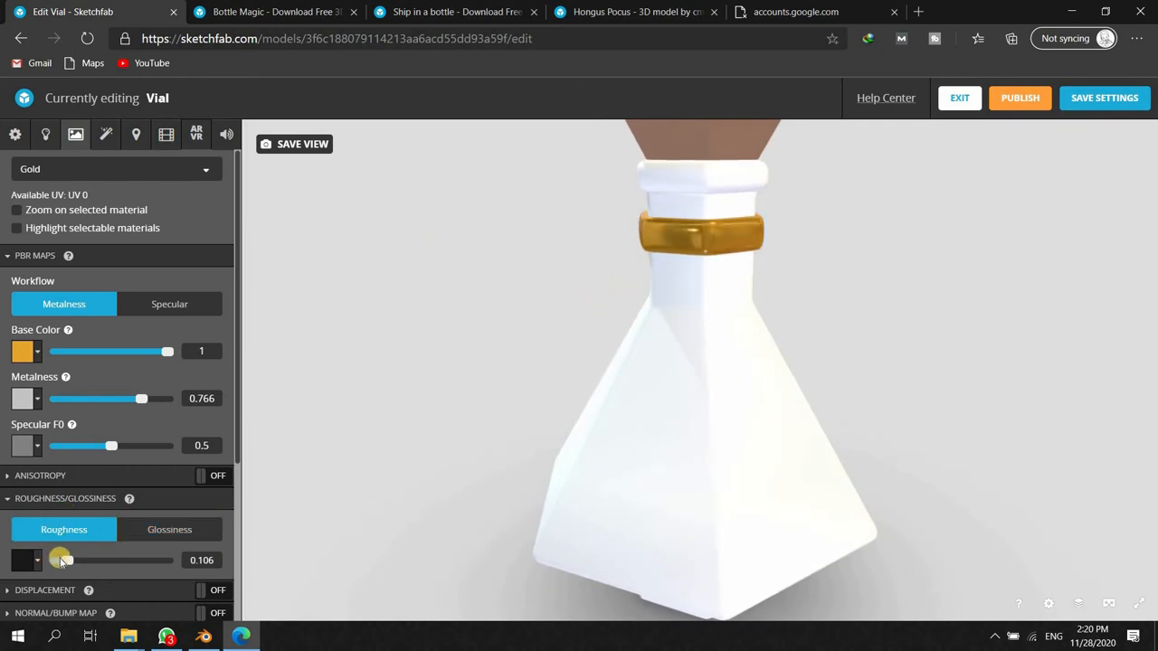
pyautogui.moveTo(61, 561); pyautogui.dragTo(76, 561)
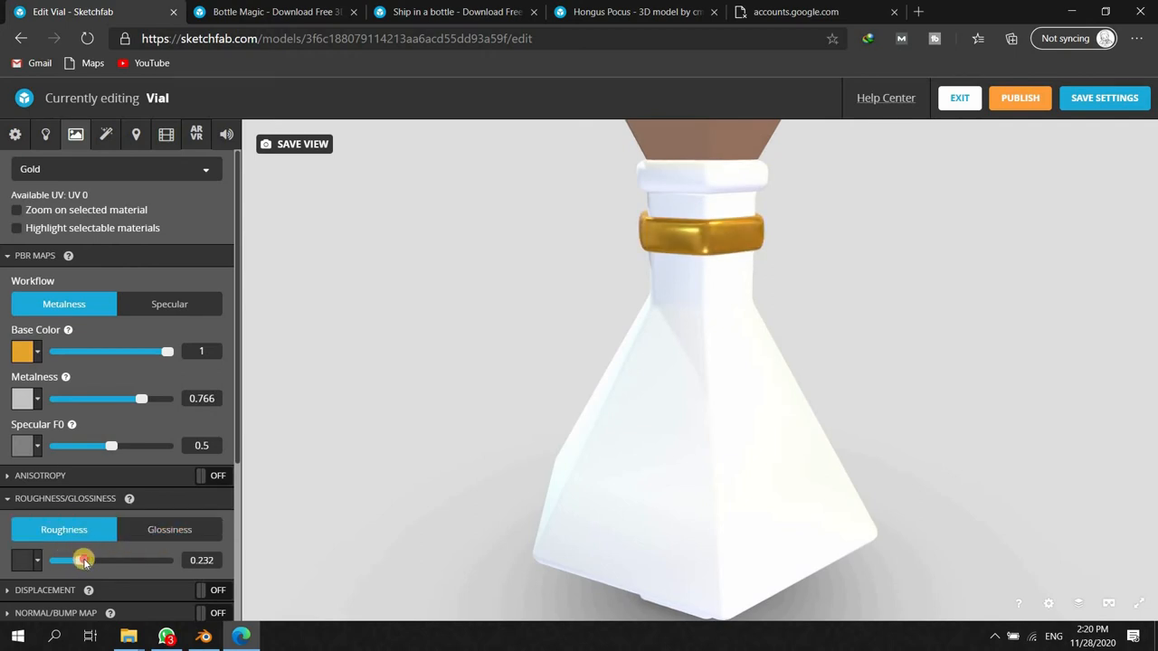
pyautogui.moveTo(81, 561); pyautogui.dragTo(87, 561)
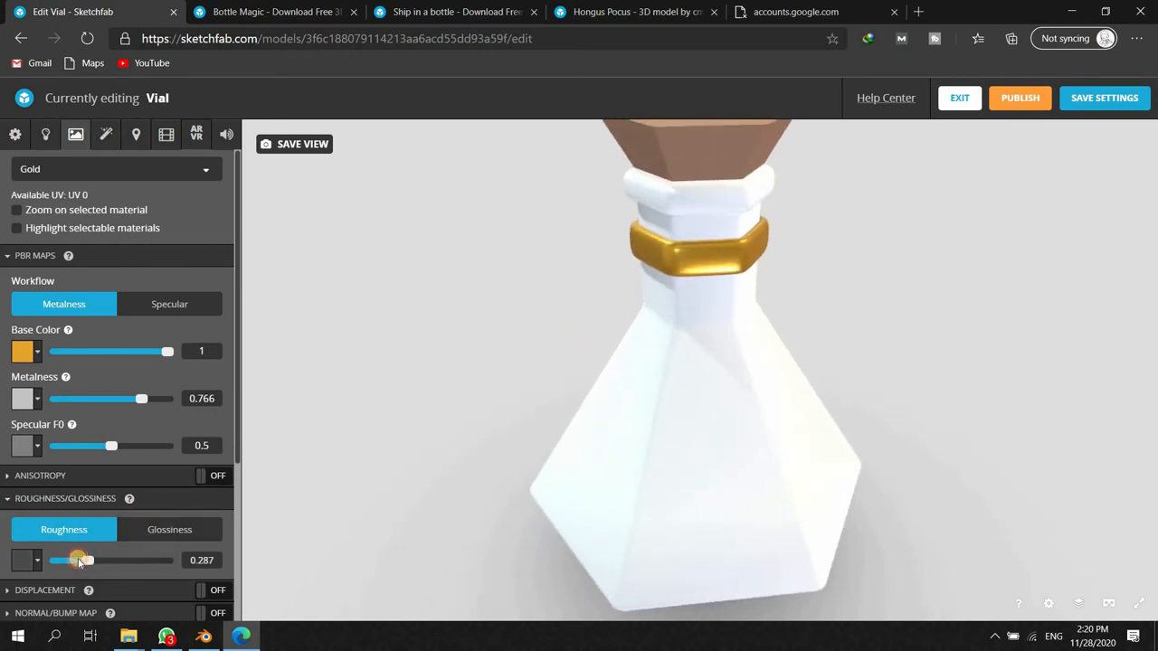
pyautogui.moveTo(78, 561); pyautogui.dragTo(86, 561)
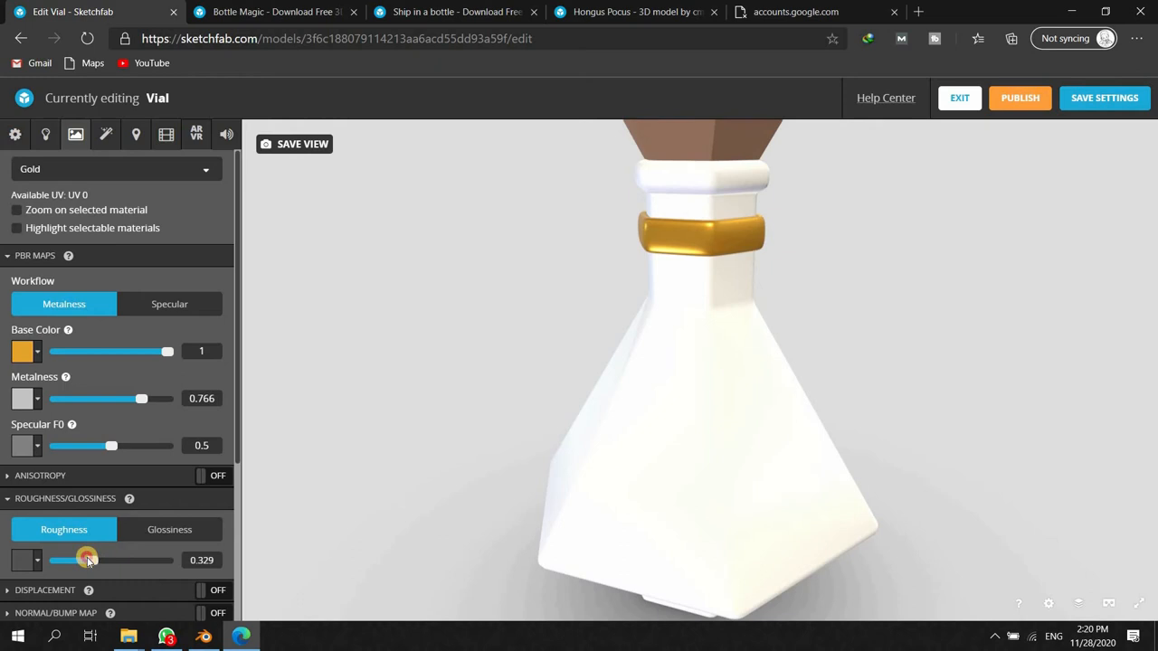
pyautogui.moveTo(91, 561); pyautogui.dragTo(87, 561)
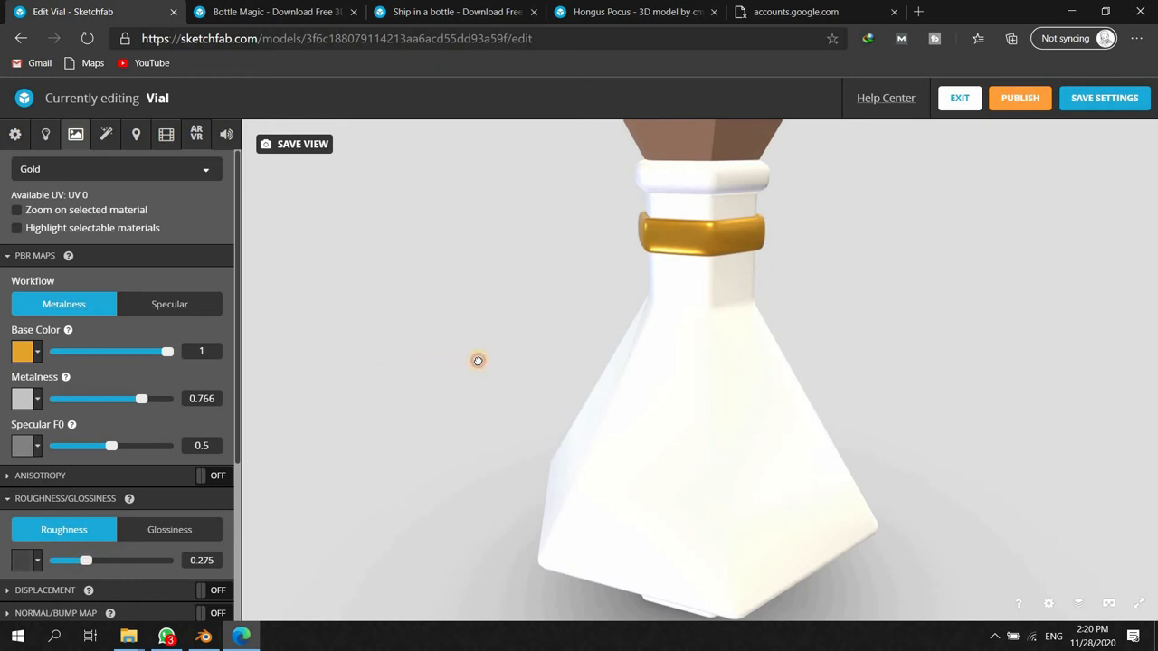
pyautogui.moveTo(478, 360); pyautogui.dragTo(753, 409)
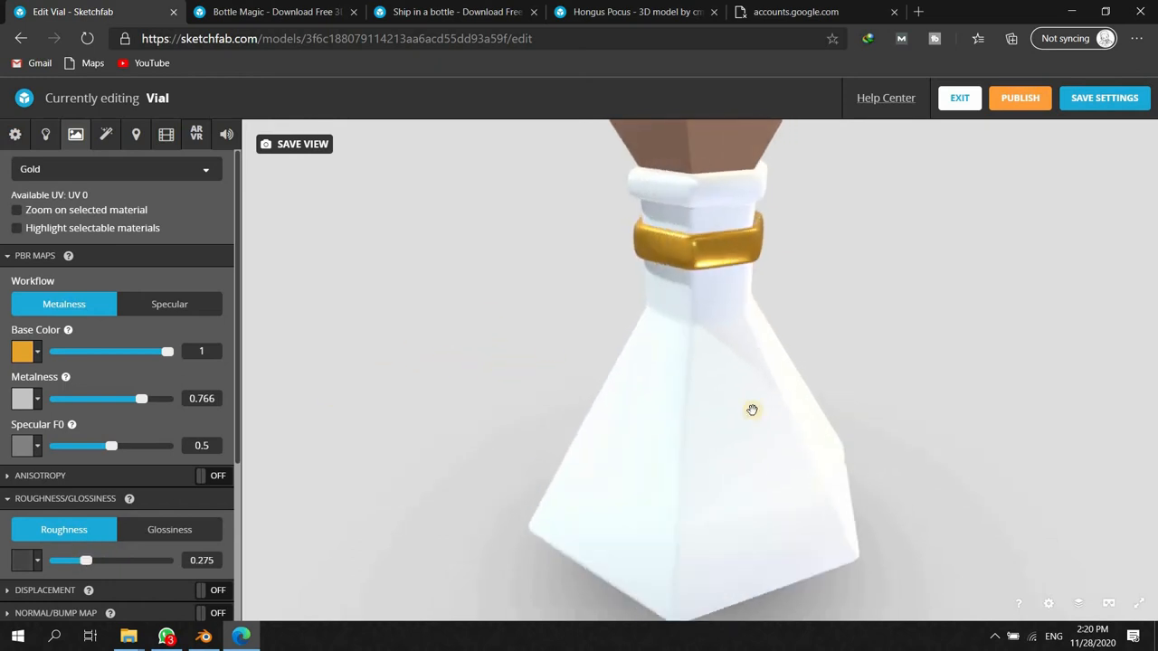
pyautogui.click(116, 171)
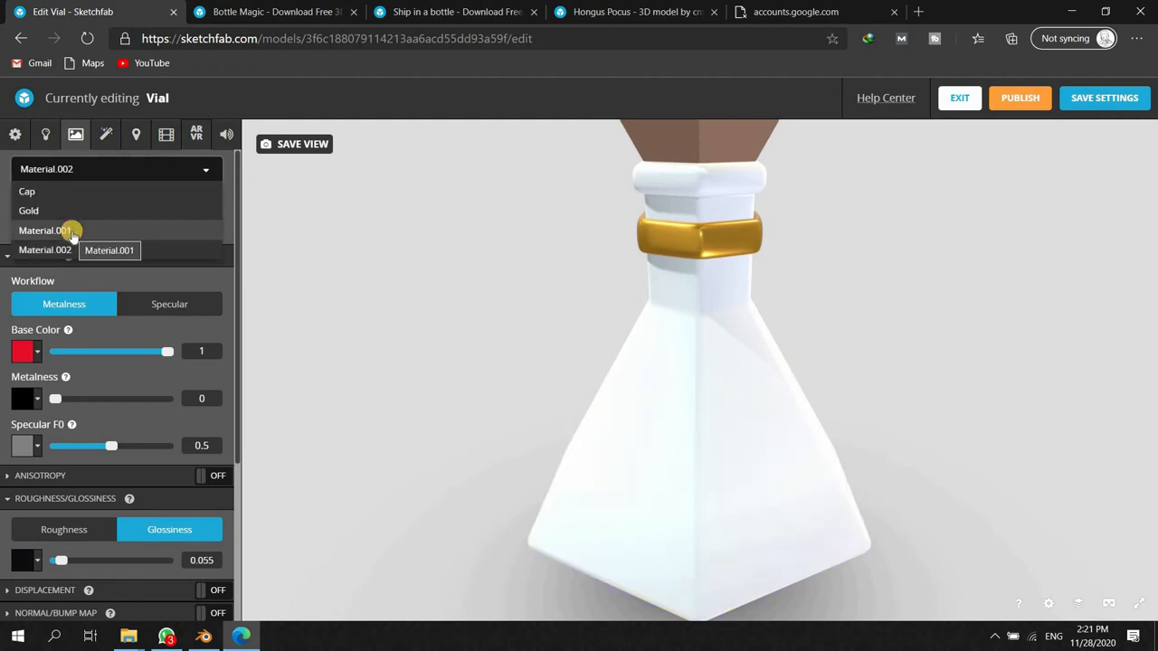
# - Set Material.002 to roughness 0 and metalness about 0.35 for a glossy body
pyautogui.click(43, 230)
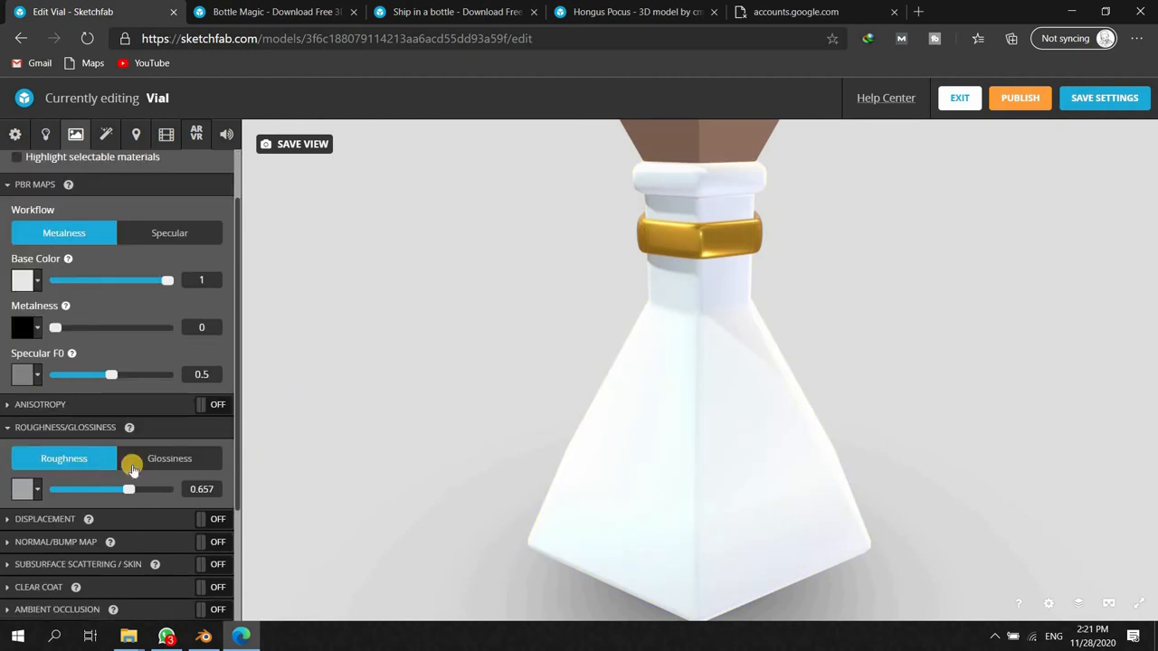
pyautogui.click(170, 460)
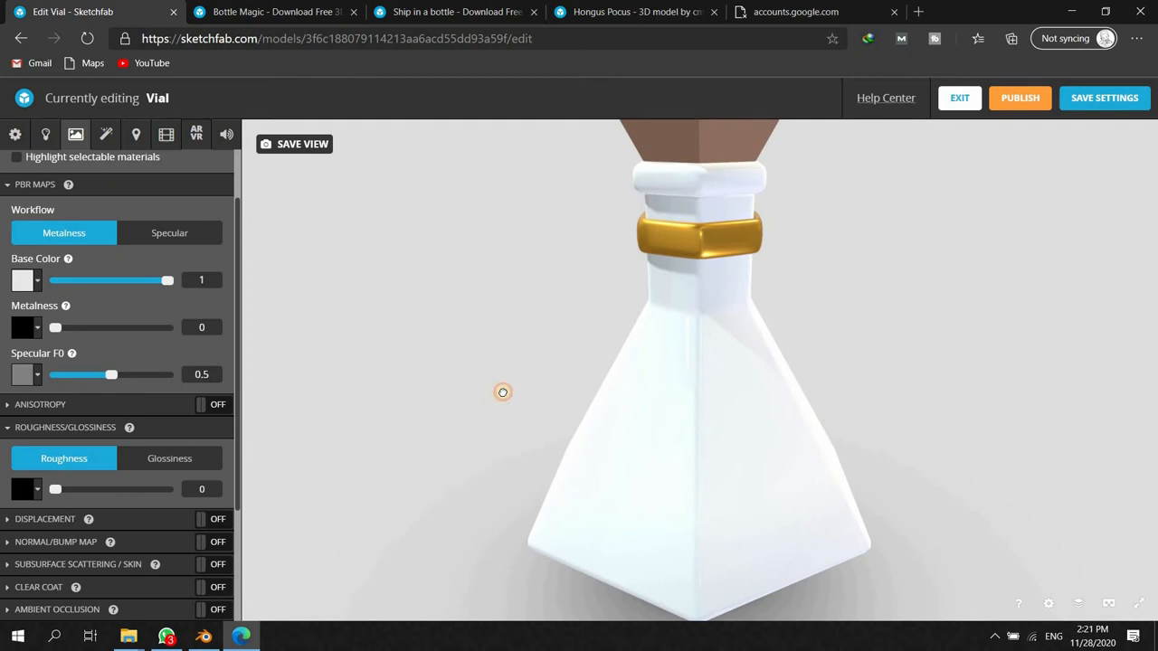
pyautogui.moveTo(503, 391); pyautogui.dragTo(626, 371)
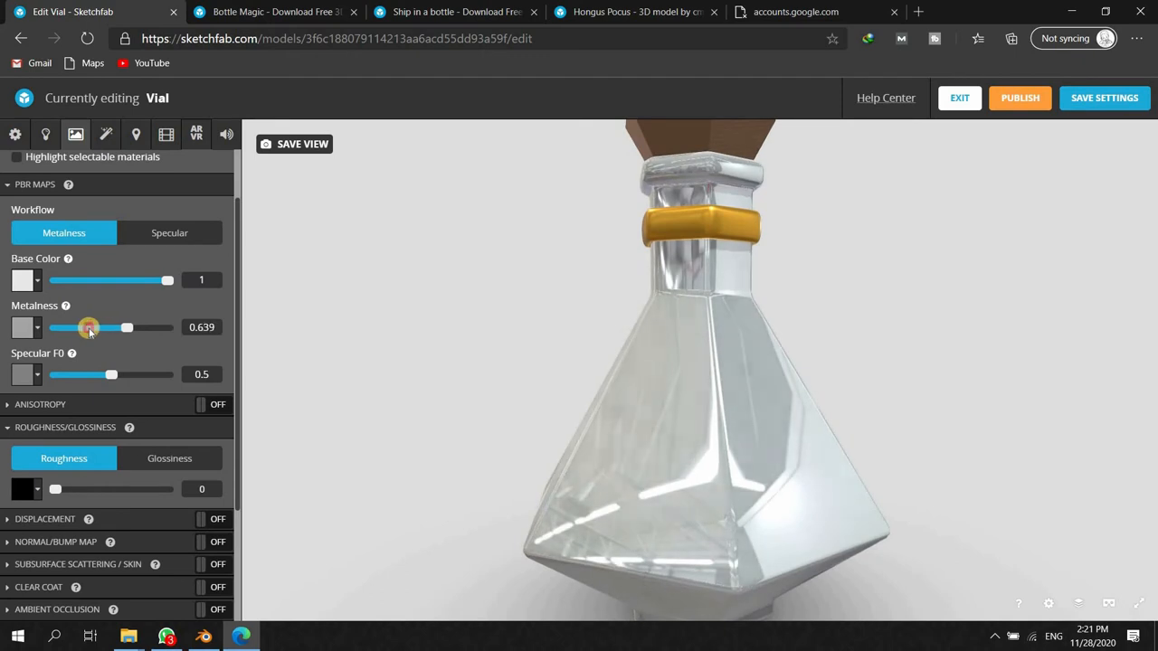
pyautogui.moveTo(126, 327); pyautogui.dragTo(87, 327)
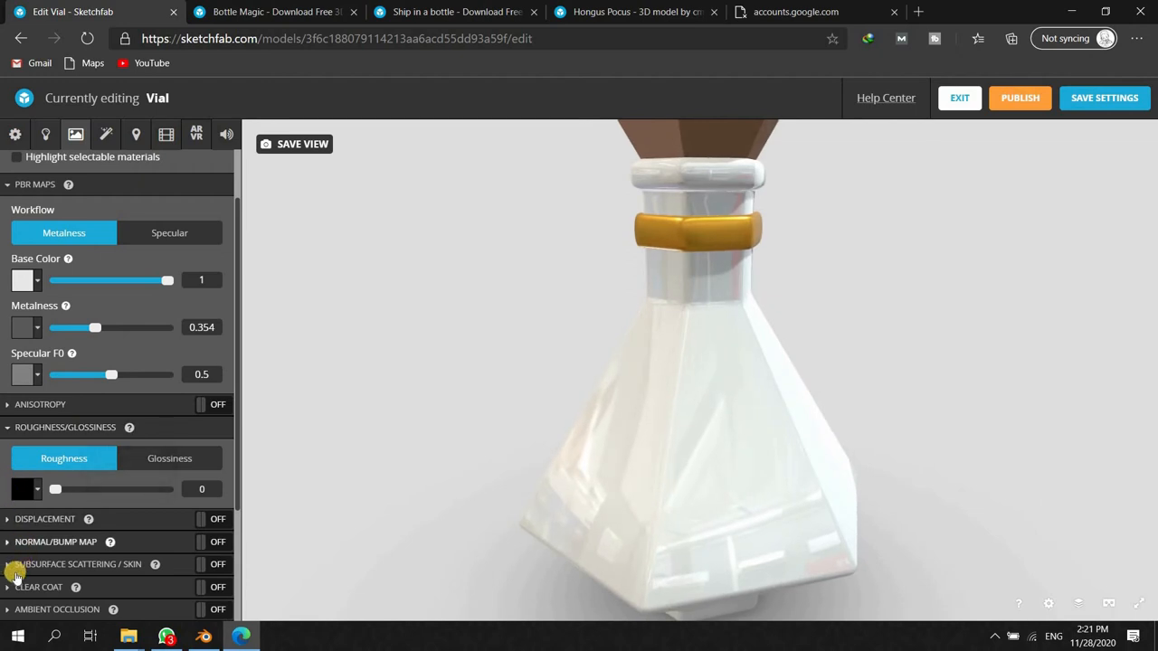
pyautogui.scroll(-3)
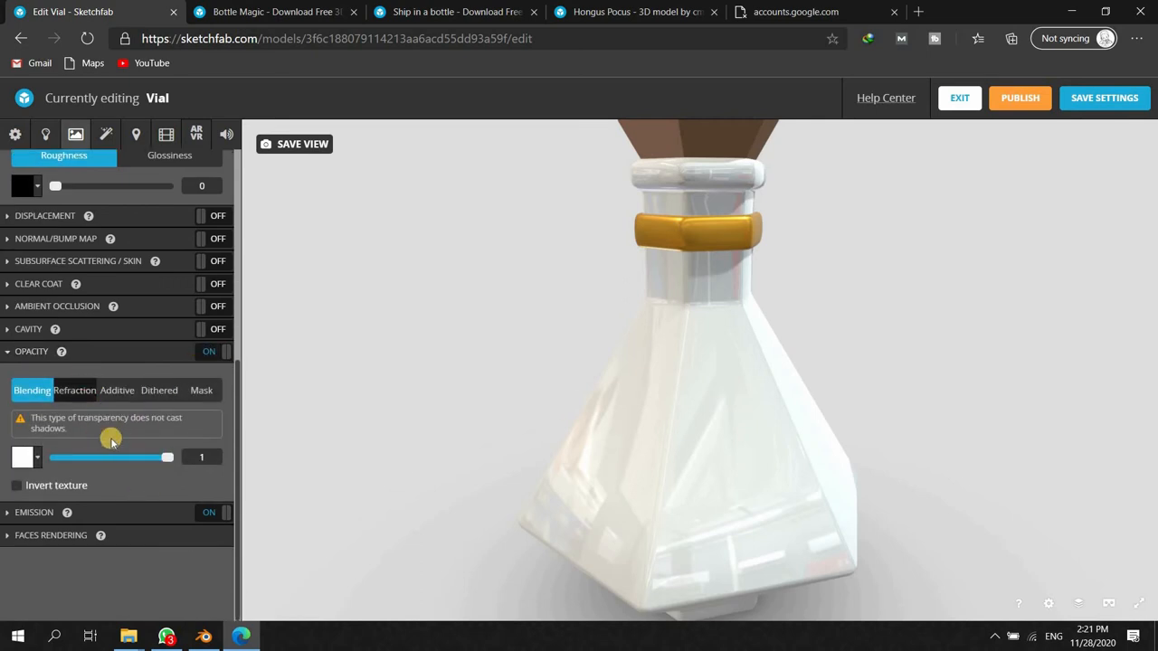
# - Switch the glass to refractive transparency and try opacity near zero, briefly comparing blending
pyautogui.click(74, 391)
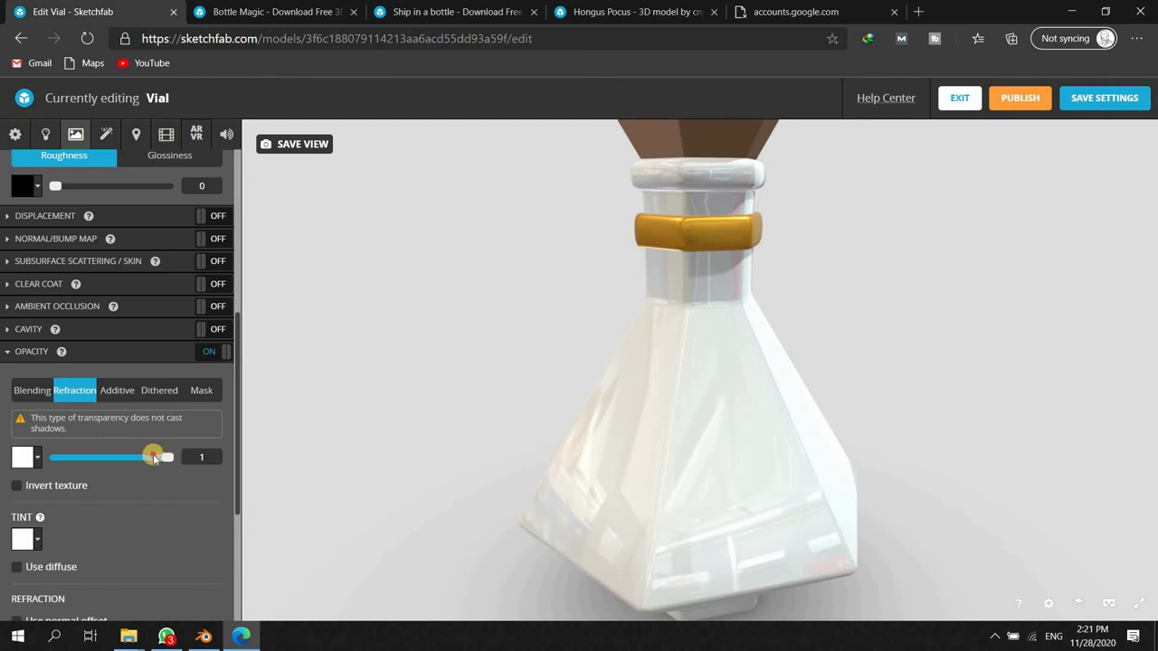
pyautogui.moveTo(152, 456); pyautogui.dragTo(99, 456)
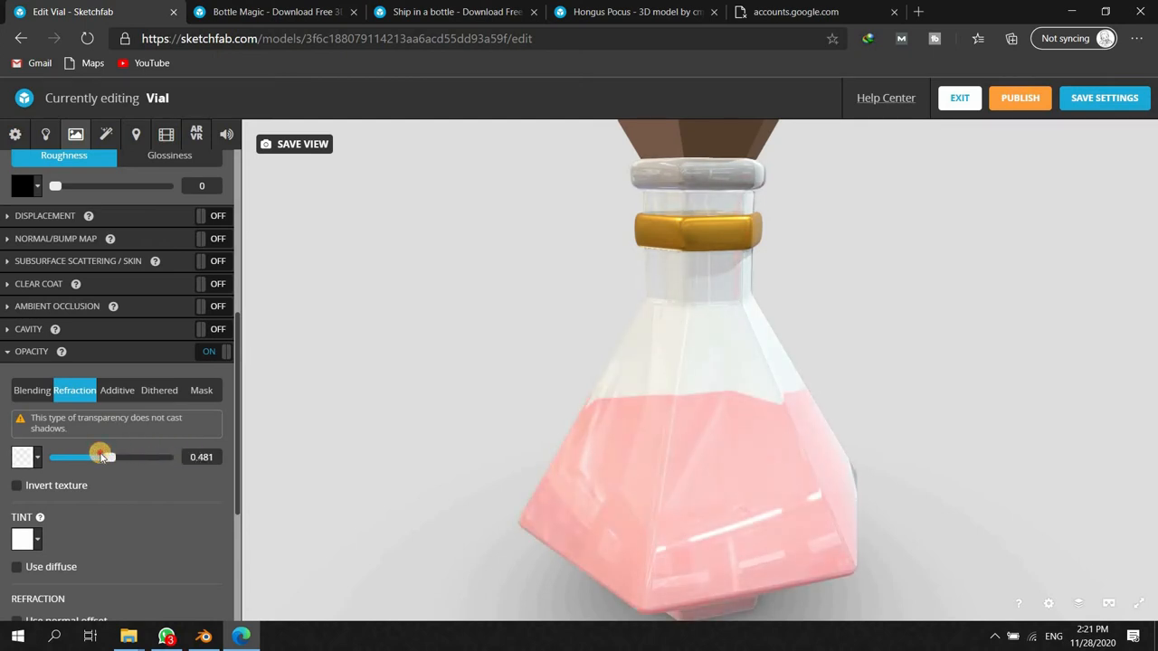
pyautogui.moveTo(100, 456); pyautogui.dragTo(70, 456)
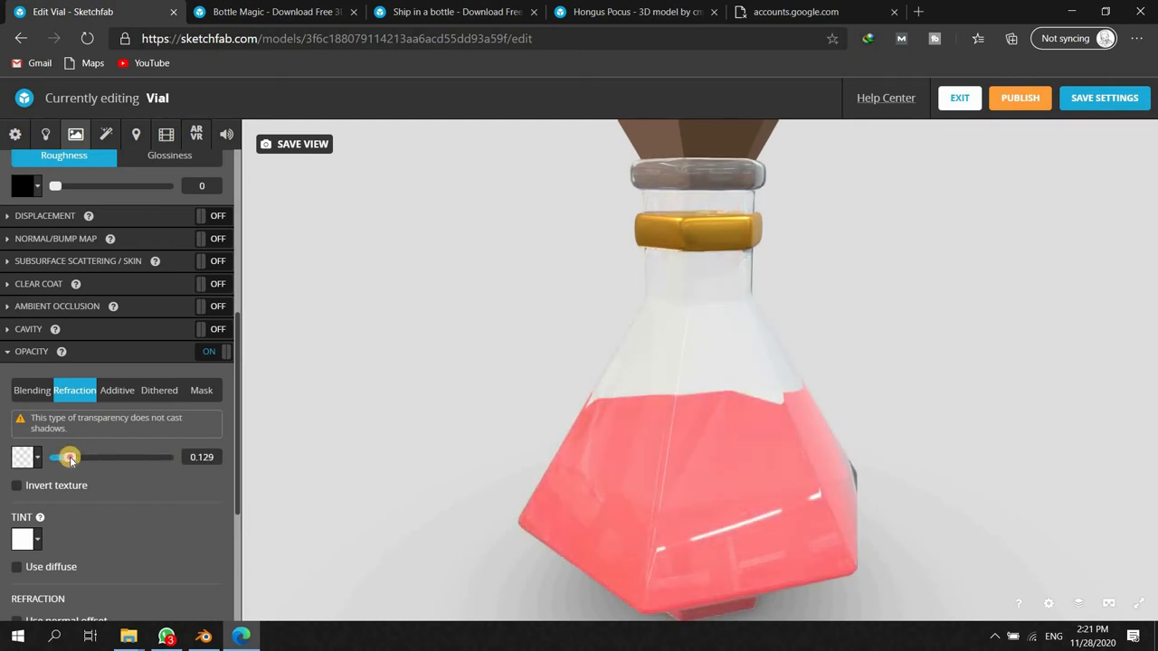
pyautogui.moveTo(69, 456); pyautogui.dragTo(76, 456)
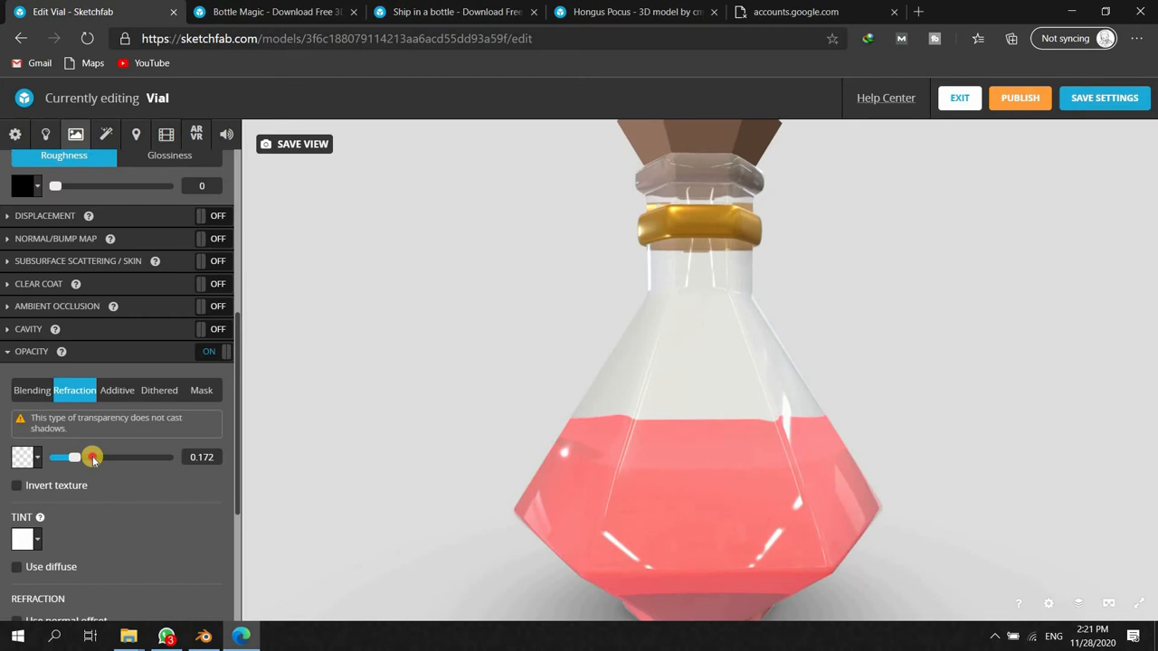
pyautogui.moveTo(90, 456); pyautogui.dragTo(65, 456)
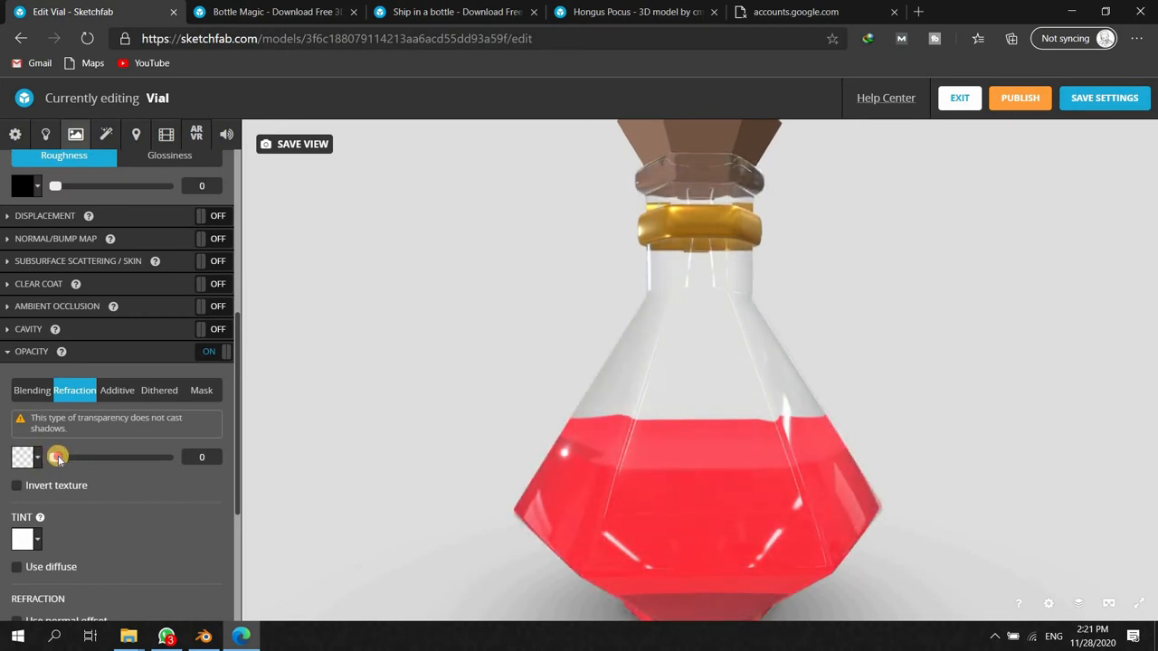
pyautogui.moveTo(54, 456); pyautogui.dragTo(68, 456)
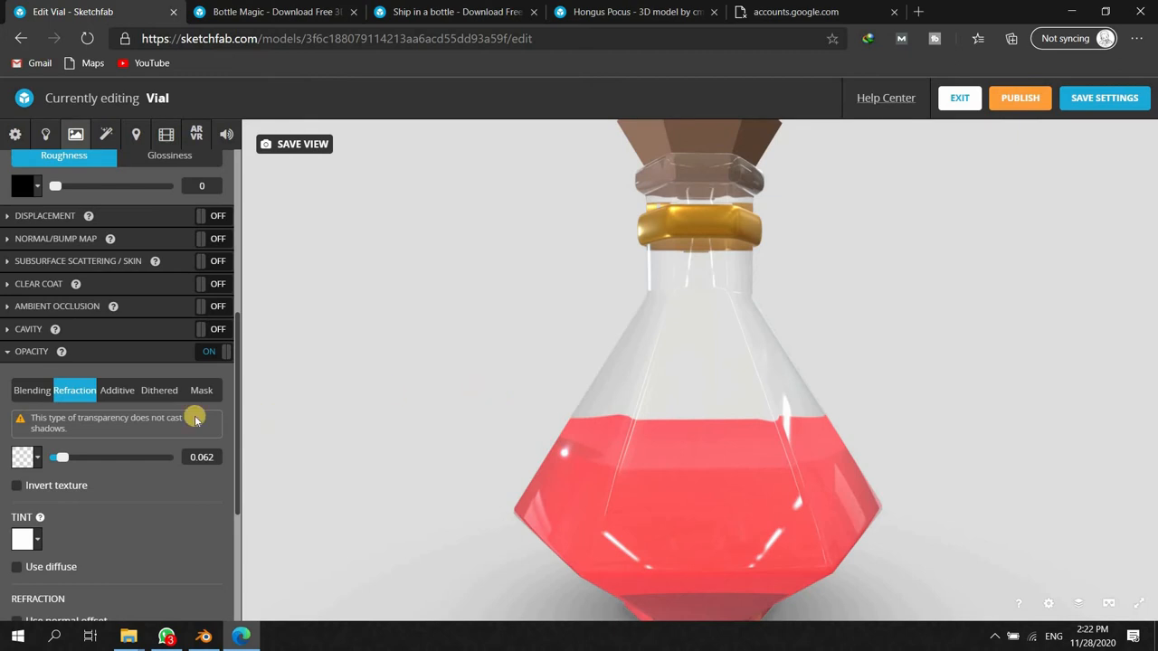
pyautogui.click(32, 391)
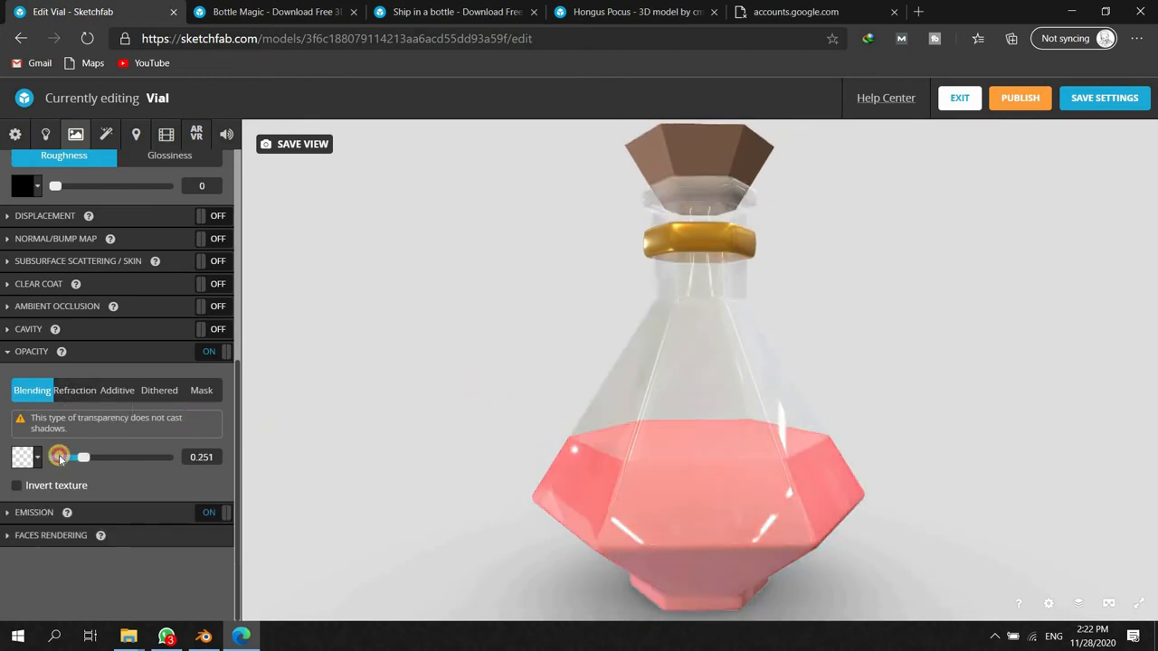
pyautogui.moveTo(84, 456); pyautogui.dragTo(76, 456)
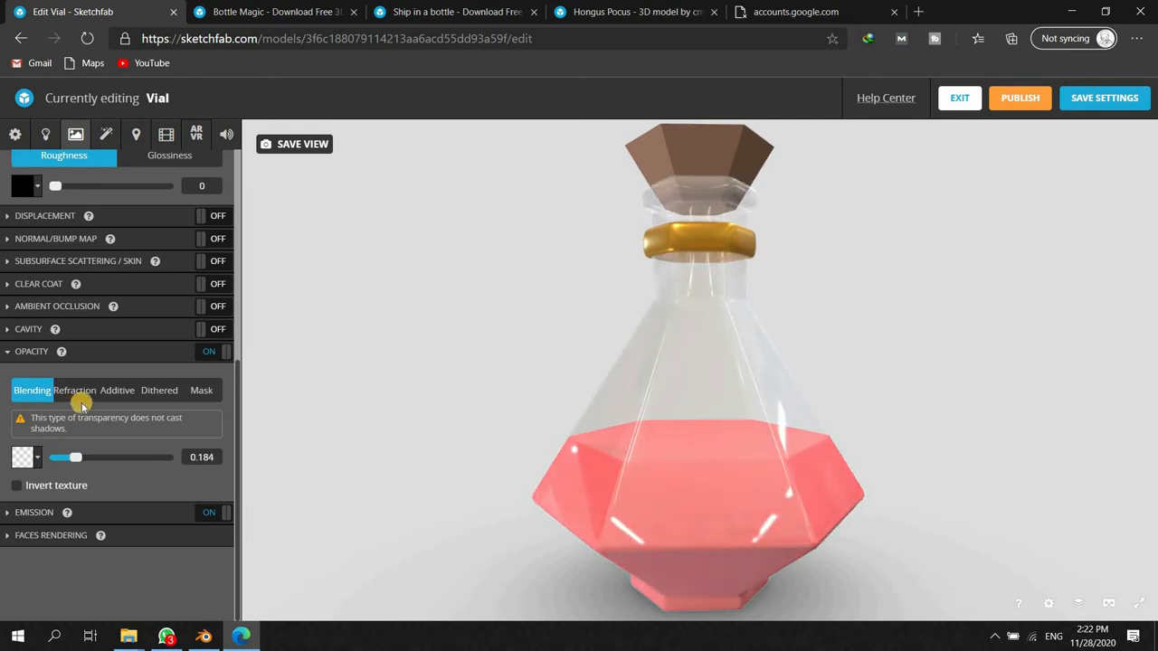
# - Settle the glass on refraction with opacity fine-tuned to about 0.105
pyautogui.click(74, 391)
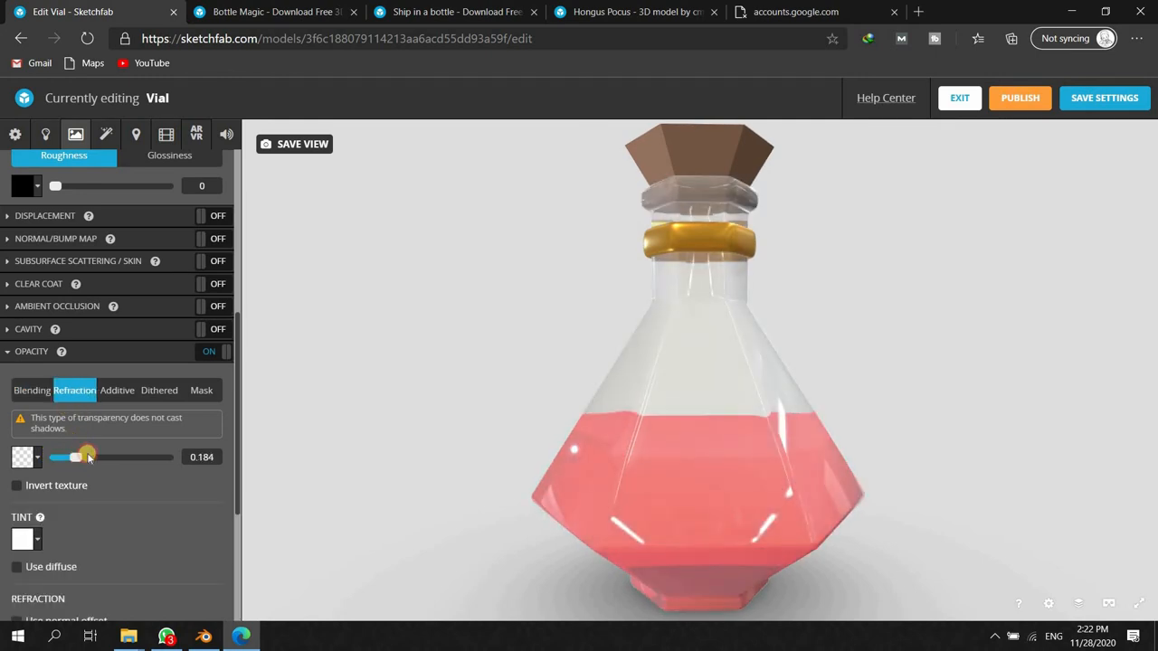
pyautogui.moveTo(87, 456); pyautogui.dragTo(63, 456)
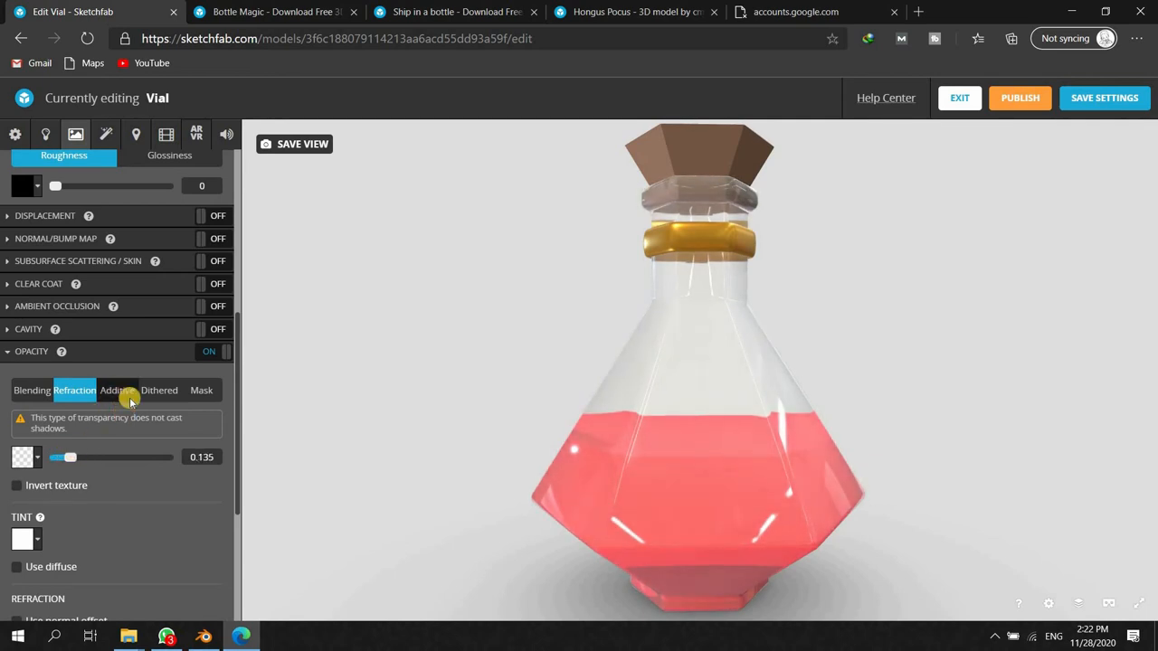
pyautogui.click(116, 391)
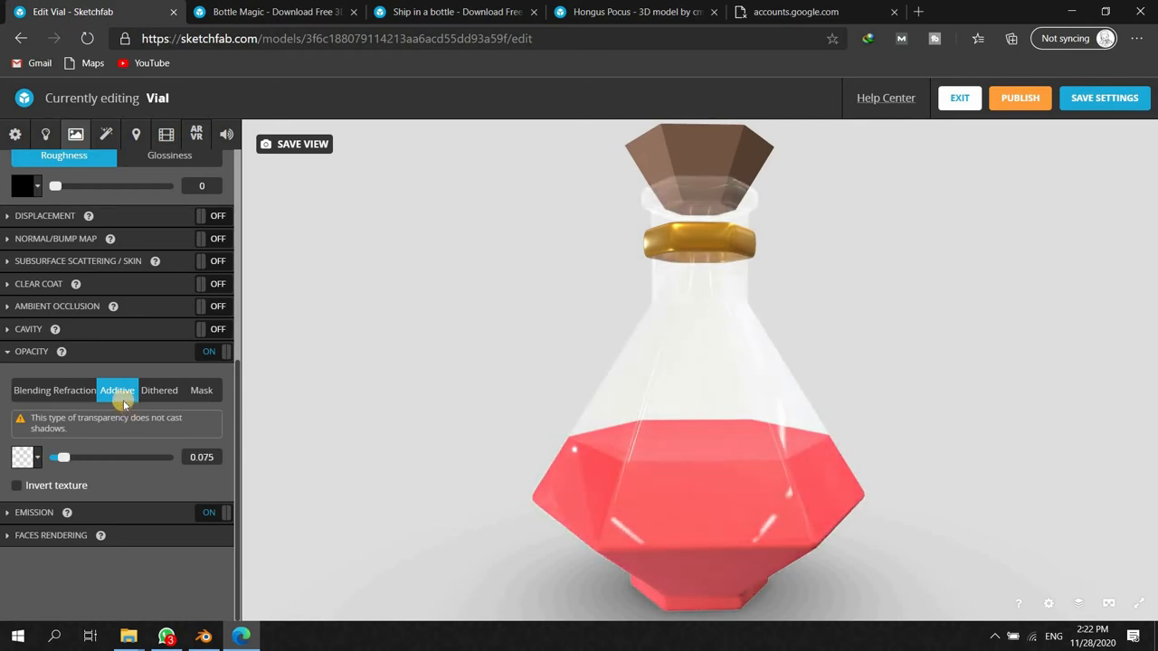
pyautogui.click(74, 391)
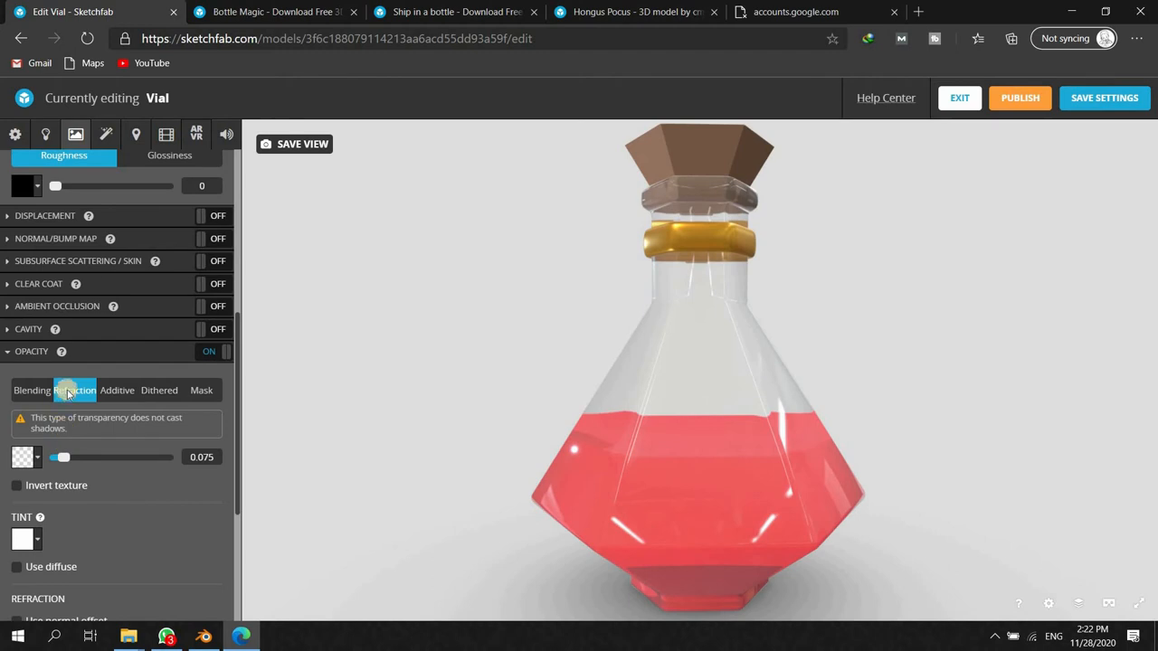
pyautogui.moveTo(61, 456); pyautogui.dragTo(72, 456)
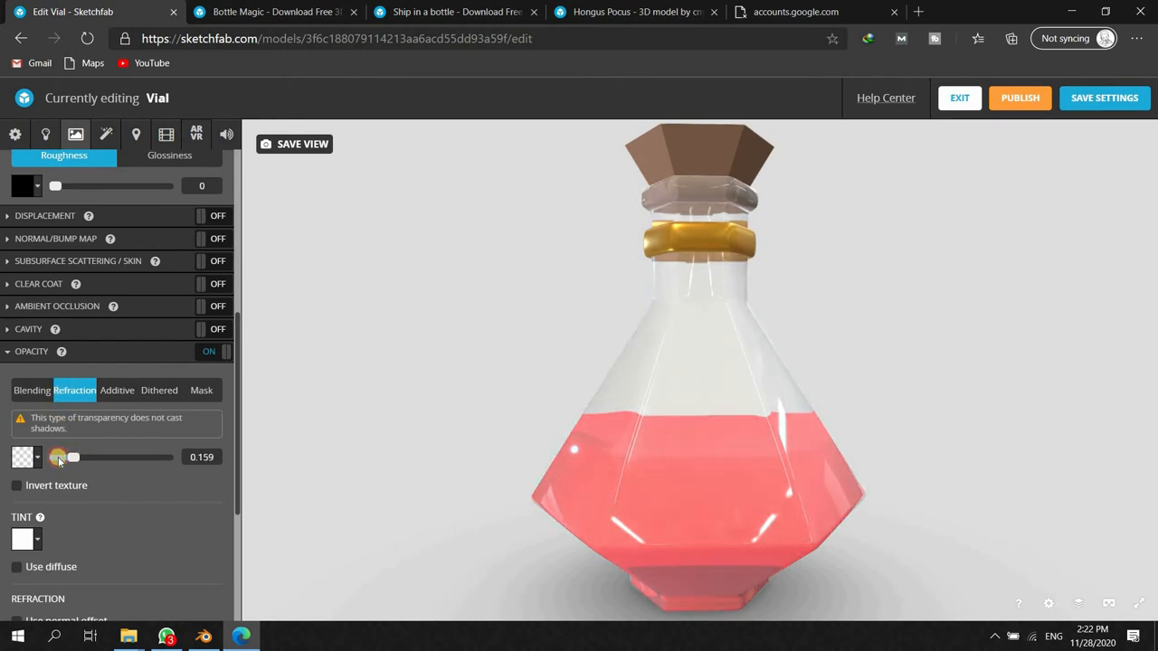
pyautogui.moveTo(74, 456); pyautogui.dragTo(62, 456)
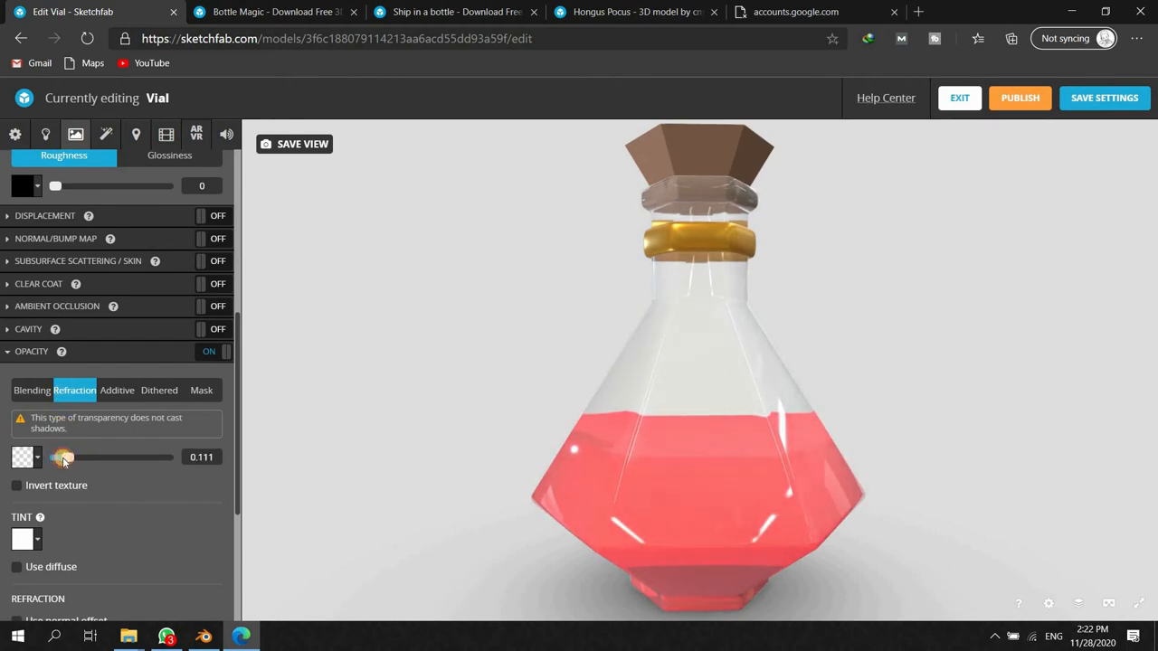
pyautogui.moveTo(63, 456); pyautogui.dragTo(61, 456)
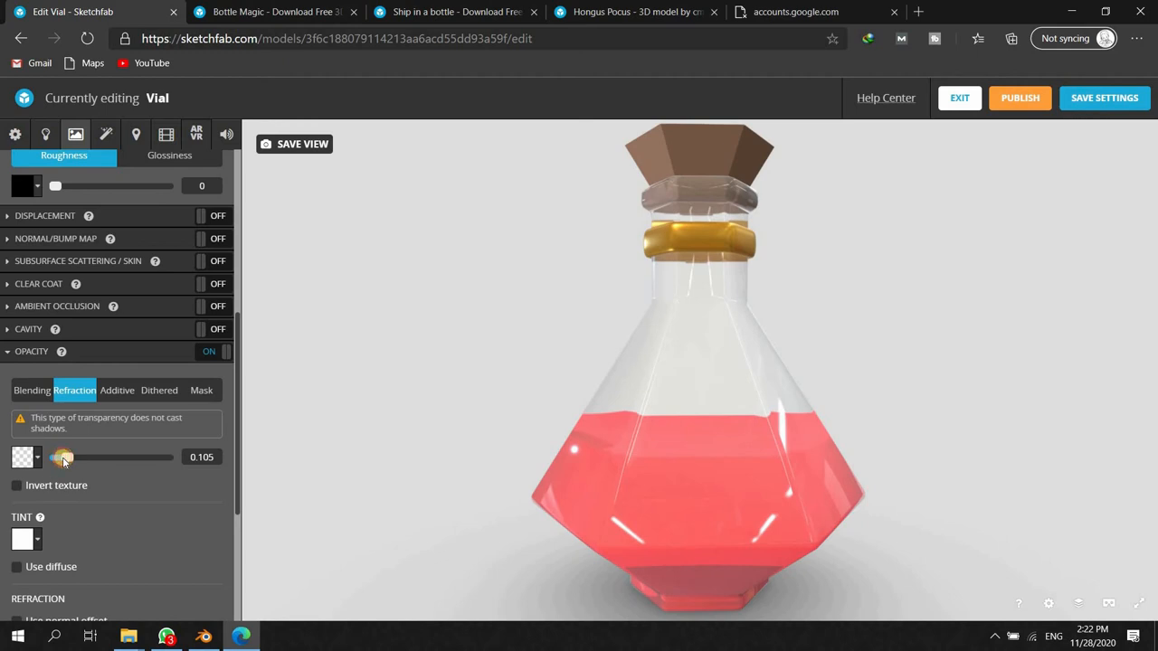
pyautogui.moveTo(61, 456); pyautogui.dragTo(57, 456)
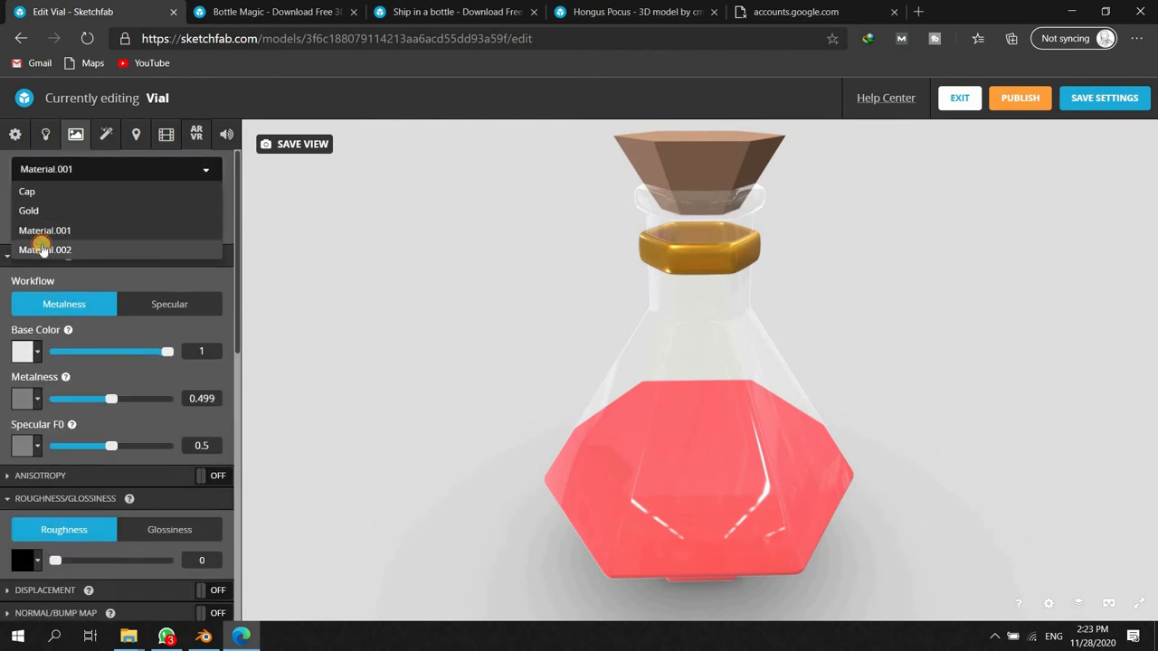
# - Enable opacity on the liquid's Material.002 and test blended values around 0.35–0.6
pyautogui.click(43, 250)
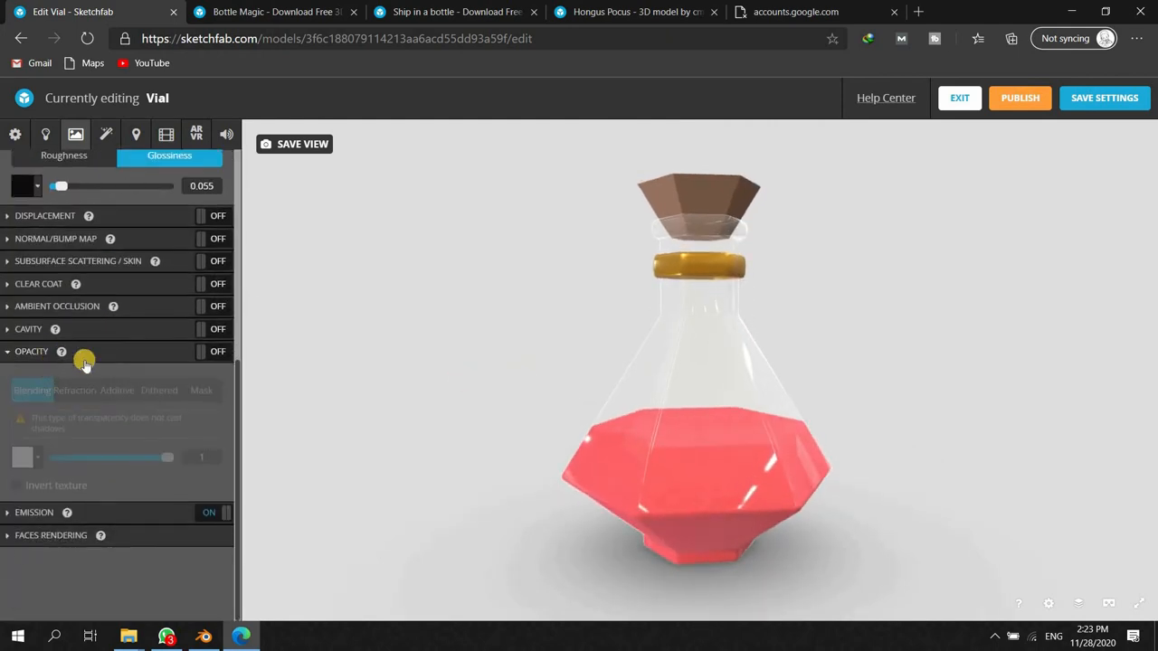
pyautogui.click(214, 351)
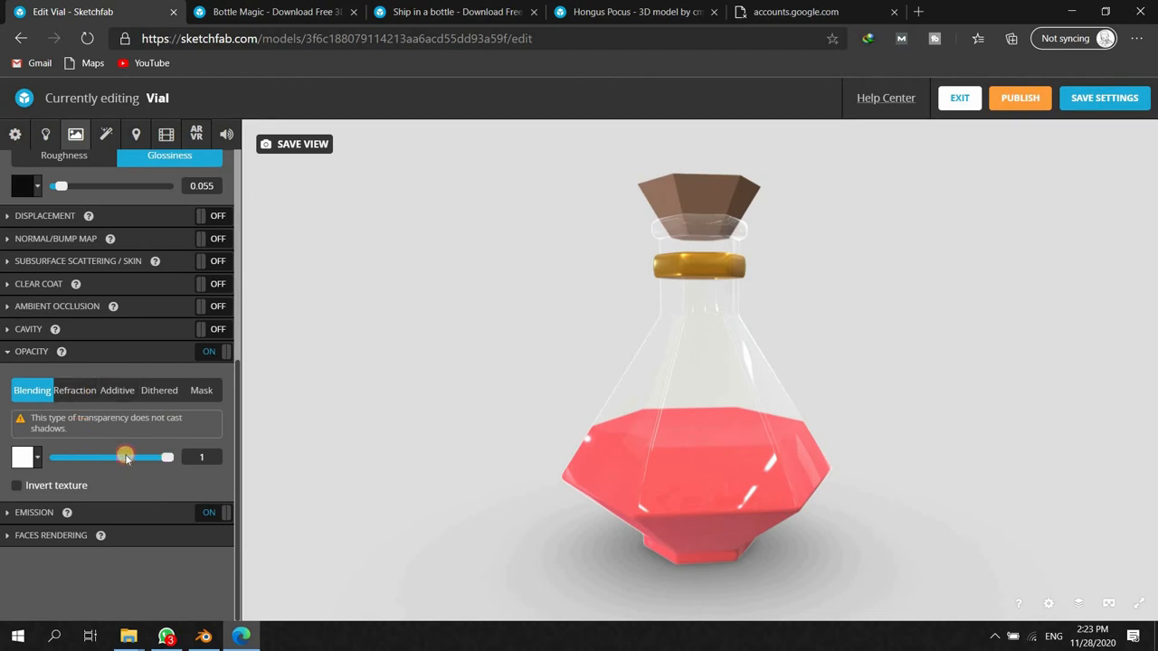
pyautogui.moveTo(127, 456); pyautogui.dragTo(94, 456)
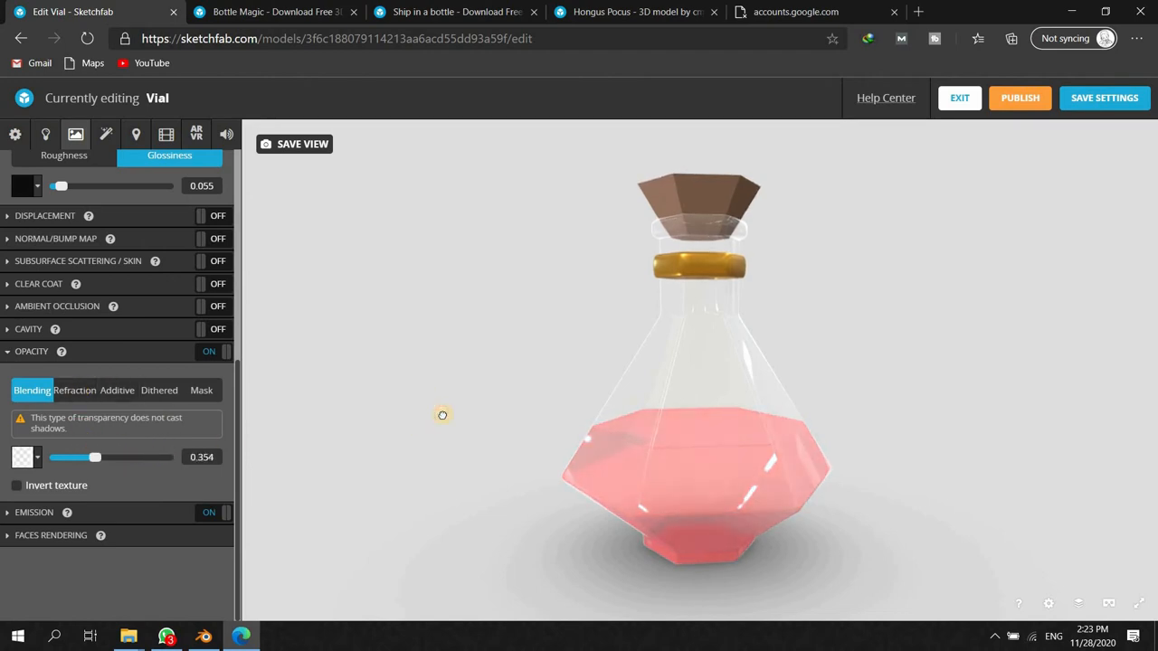
pyautogui.moveTo(95, 456); pyautogui.dragTo(110, 456)
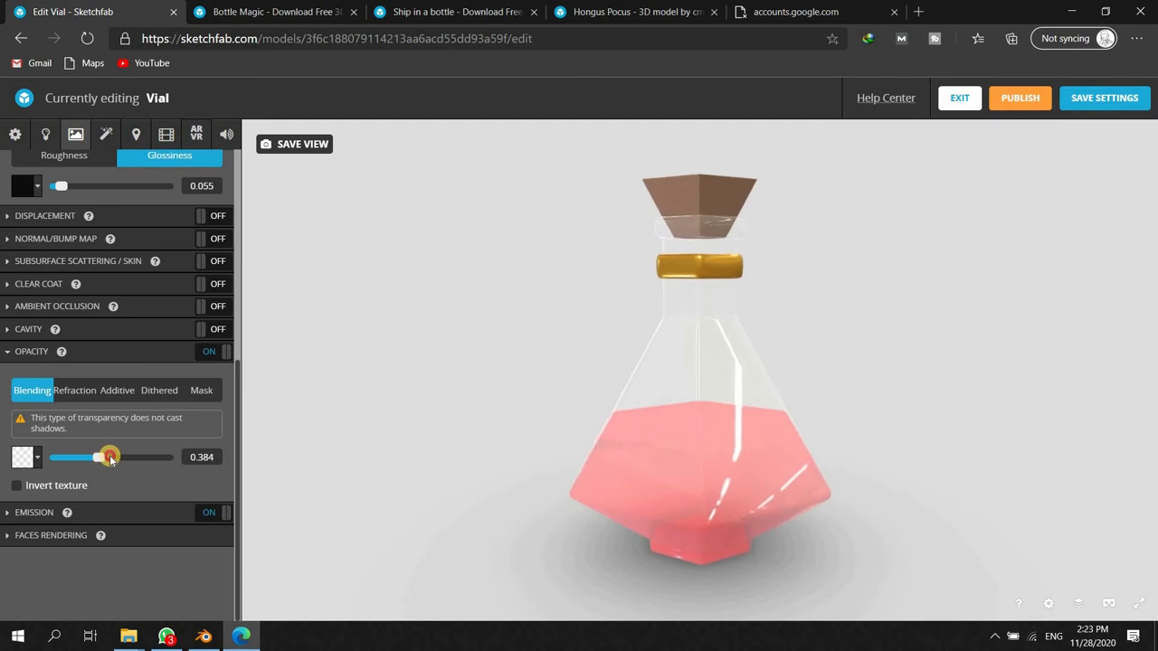
pyautogui.moveTo(98, 456); pyautogui.dragTo(112, 456)
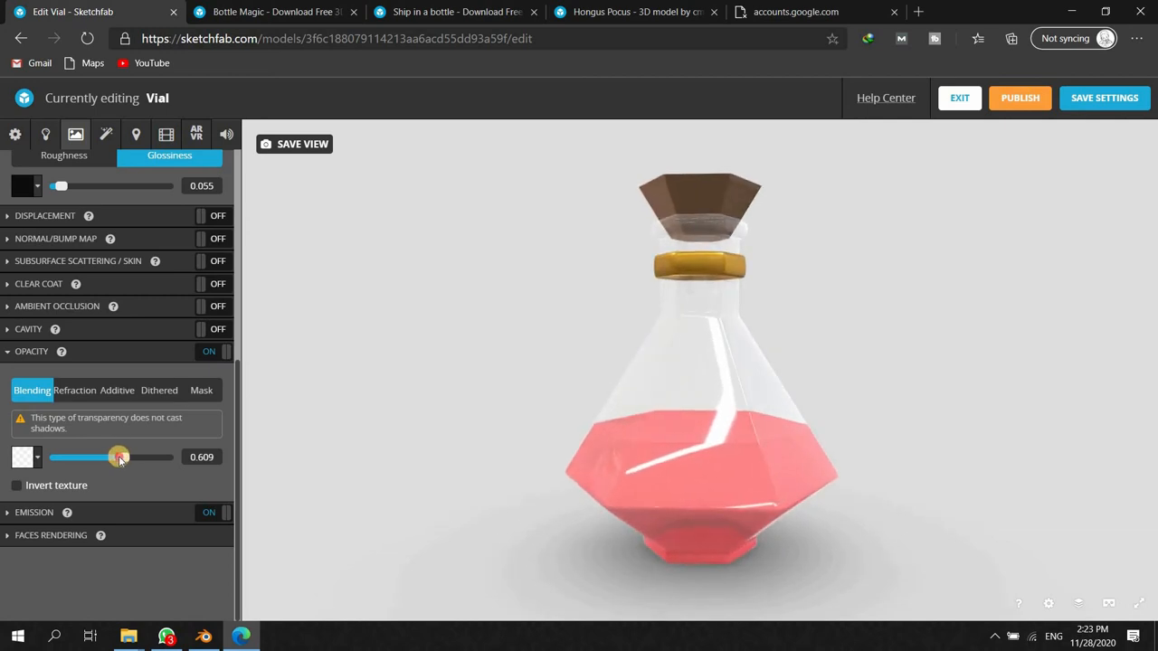
# - Compare refraction, then keep blended transparency on the liquid at 0.7 opacity
pyautogui.click(76, 391)
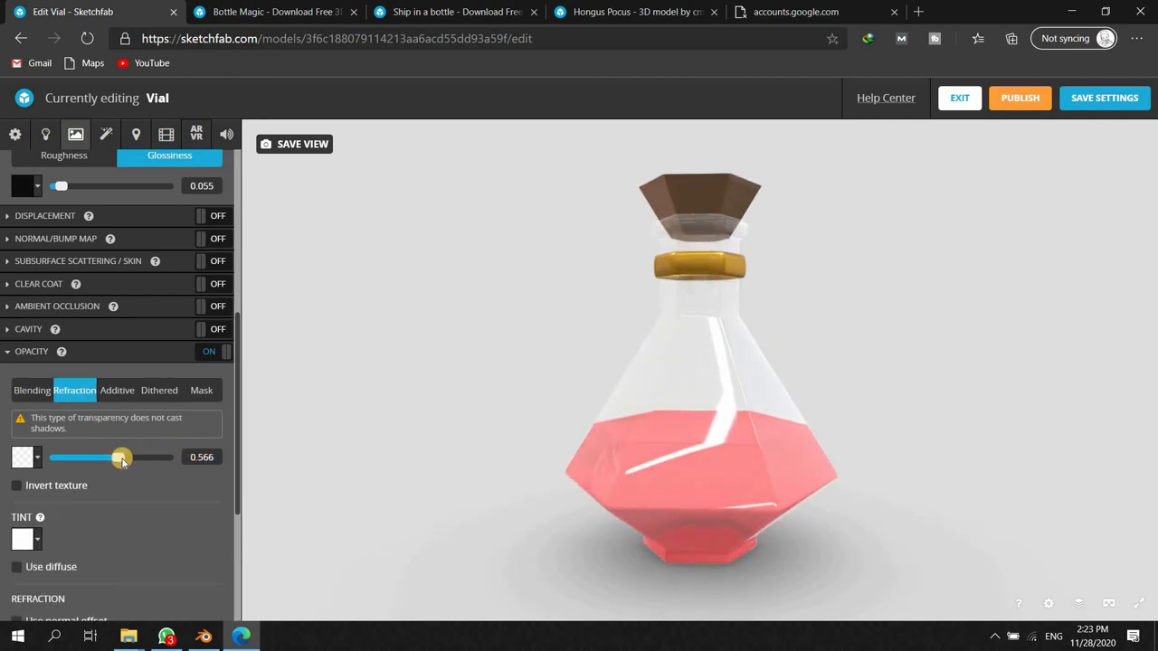
pyautogui.moveTo(123, 456); pyautogui.dragTo(80, 456)
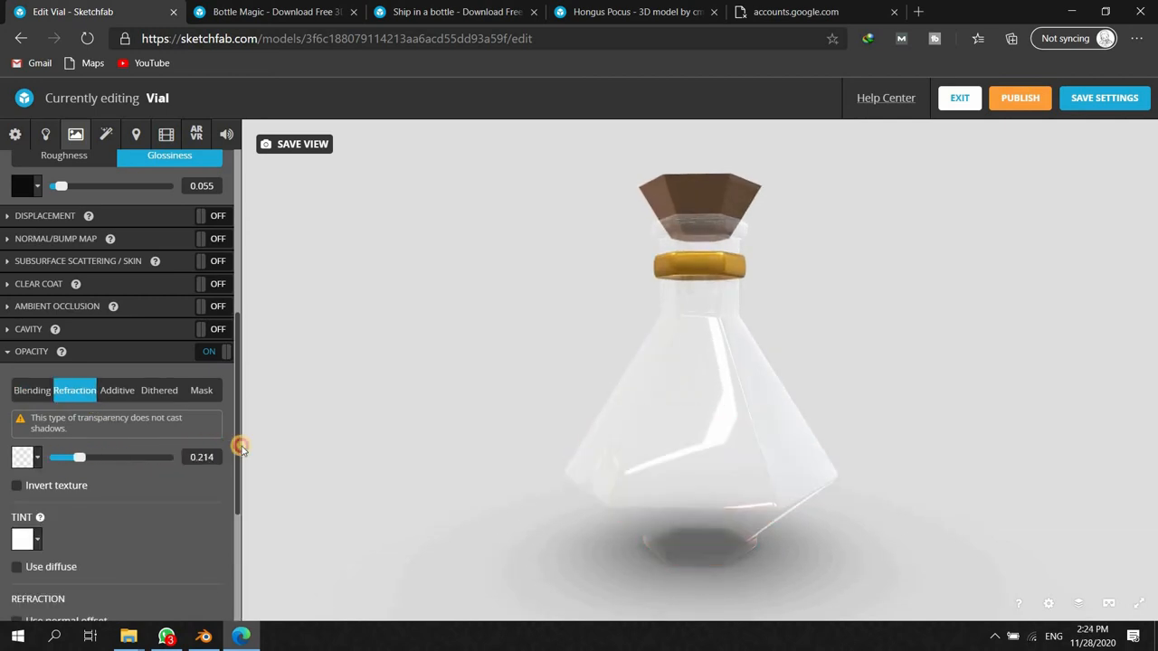
pyautogui.click(32, 391)
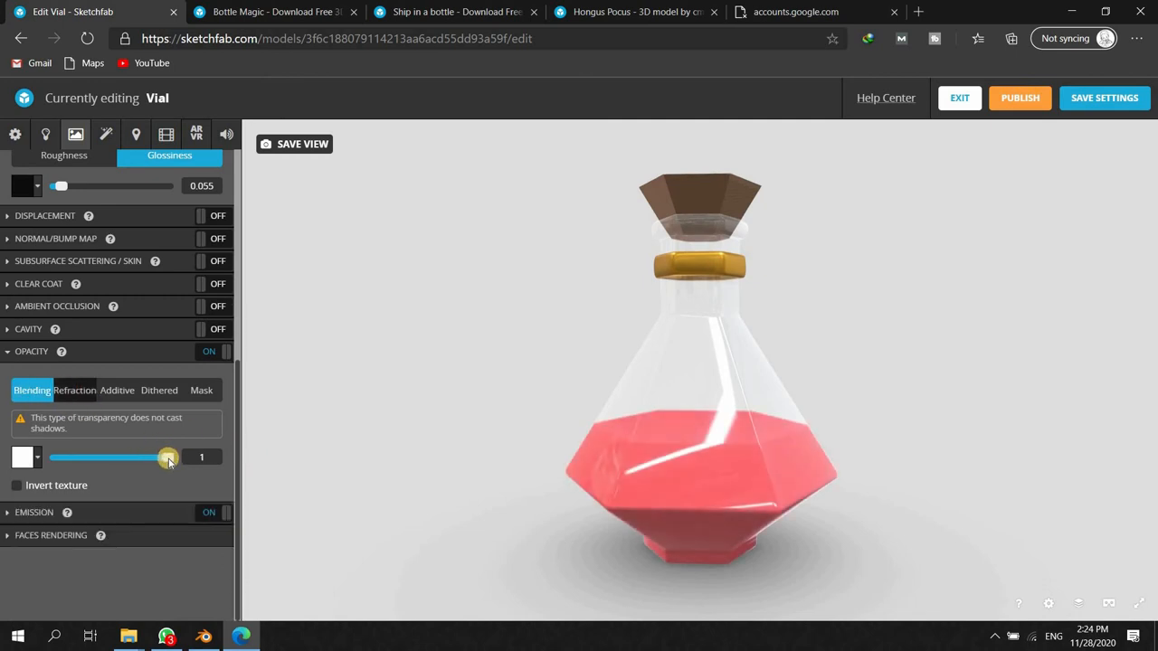
pyautogui.moveTo(167, 456); pyautogui.dragTo(132, 456)
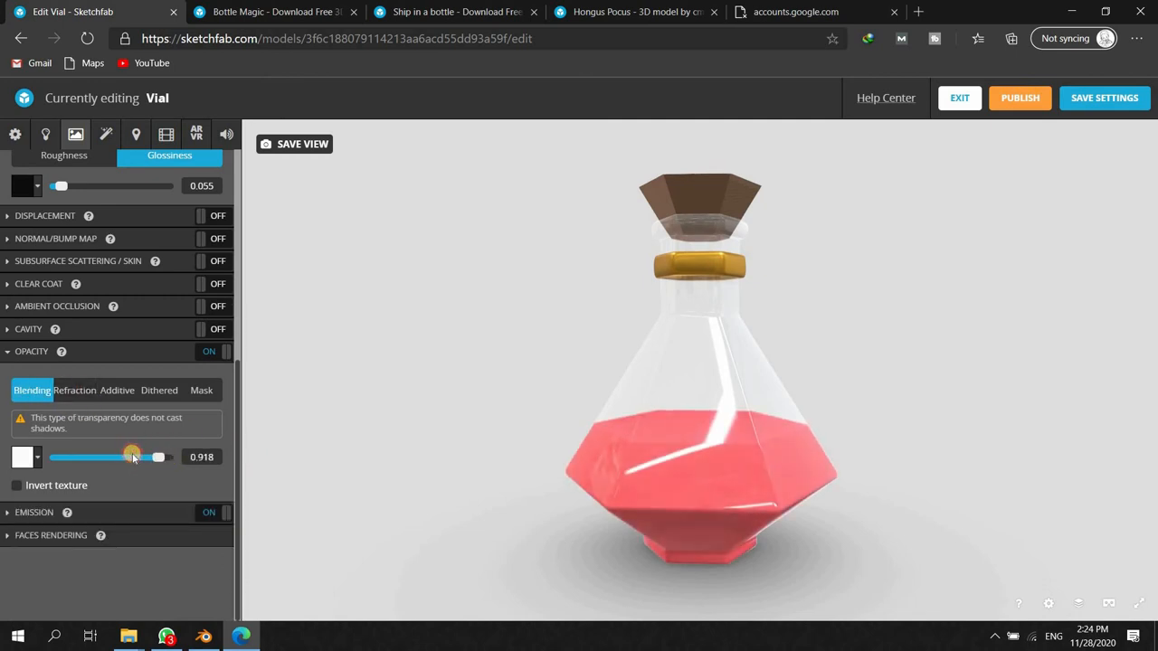
pyautogui.moveTo(155, 456); pyautogui.dragTo(131, 456)
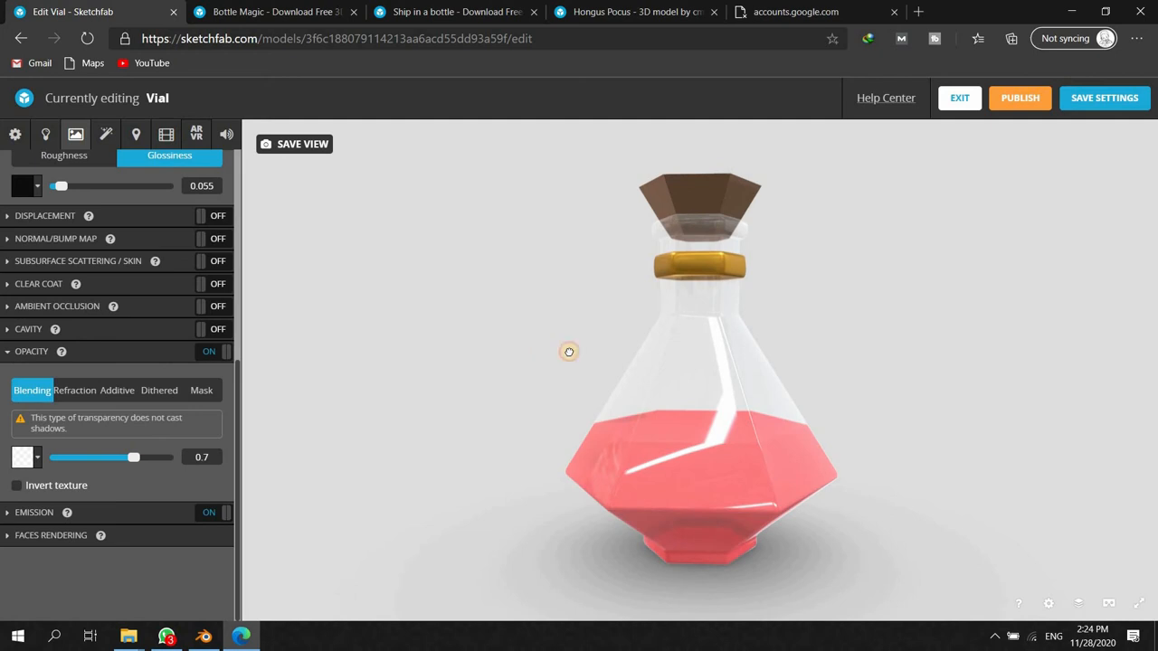
pyautogui.moveTo(568, 351); pyautogui.dragTo(626, 369)
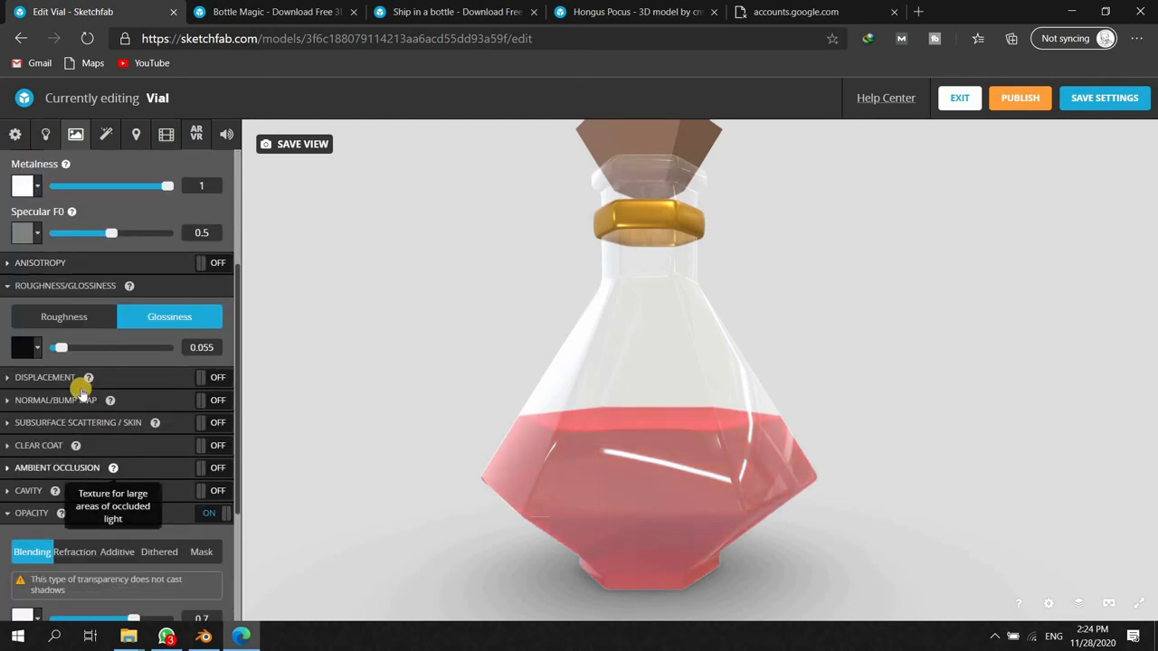
# - Raise the liquid's roughness to 0.566
pyautogui.click(63, 316)
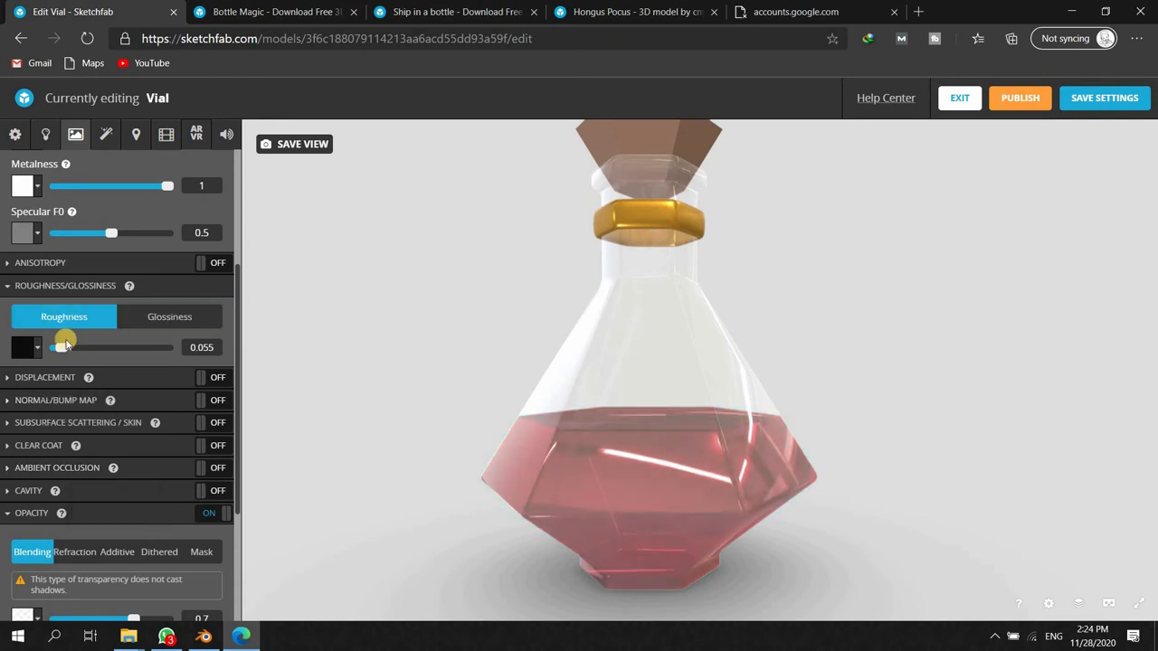
pyautogui.moveTo(61, 347); pyautogui.dragTo(73, 347)
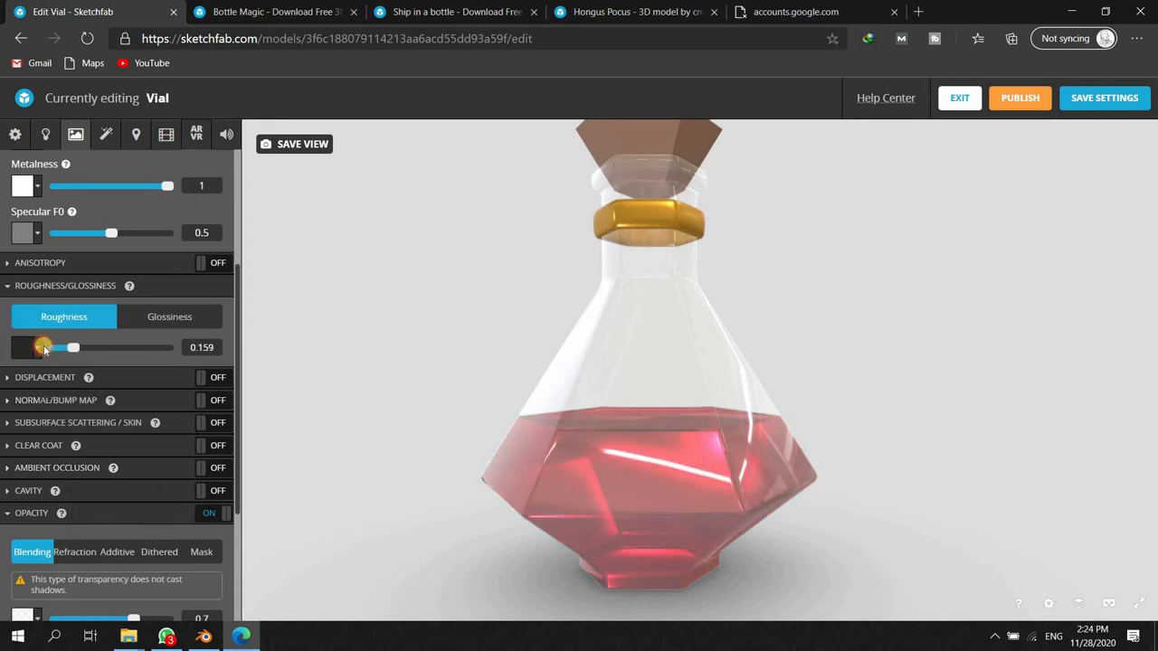
pyautogui.moveTo(72, 348); pyautogui.dragTo(105, 347)
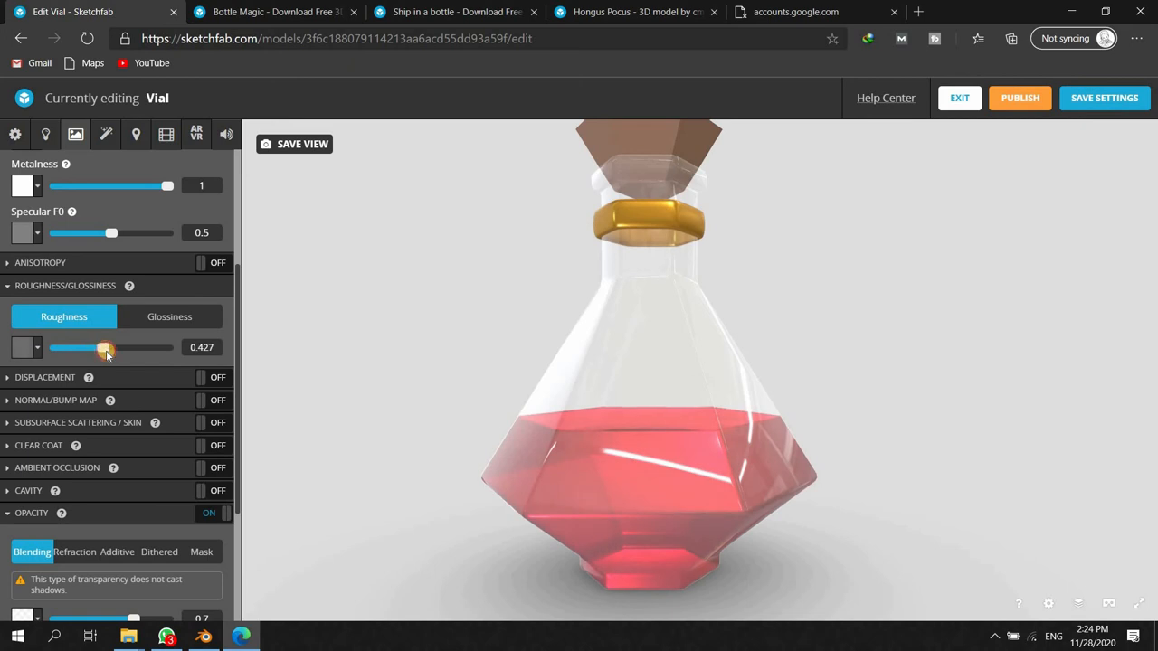
pyautogui.moveTo(105, 348); pyautogui.dragTo(116, 347)
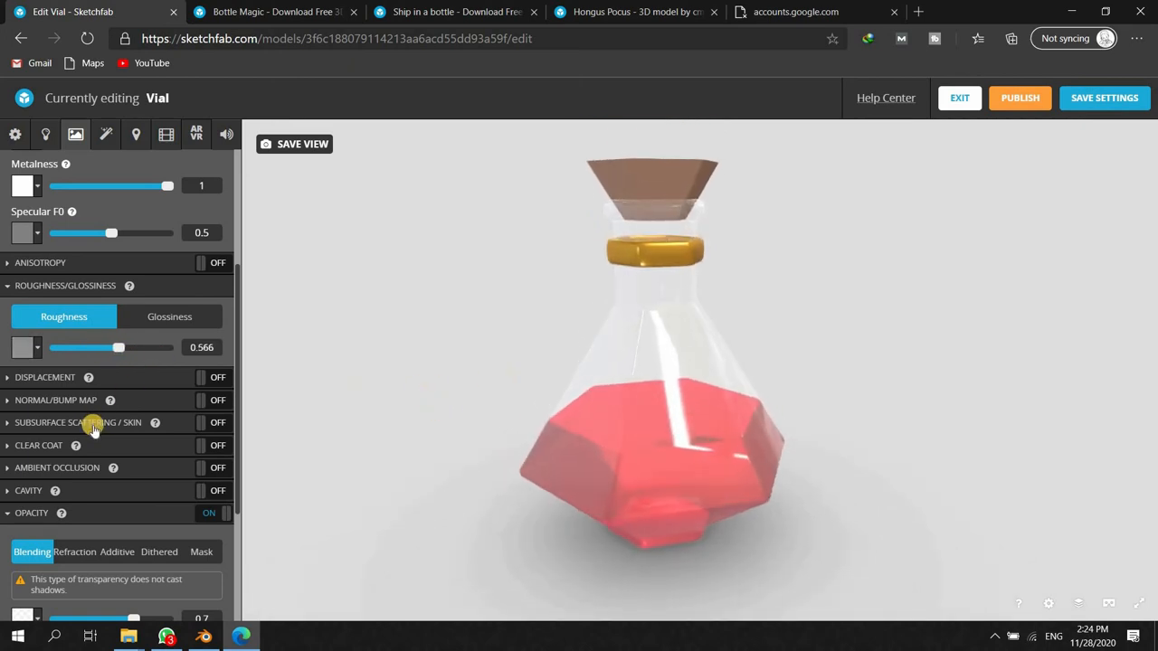
# - Raise the liquid's blended opacity to 0.785 and orbit to check the result
pyautogui.scroll(-3)
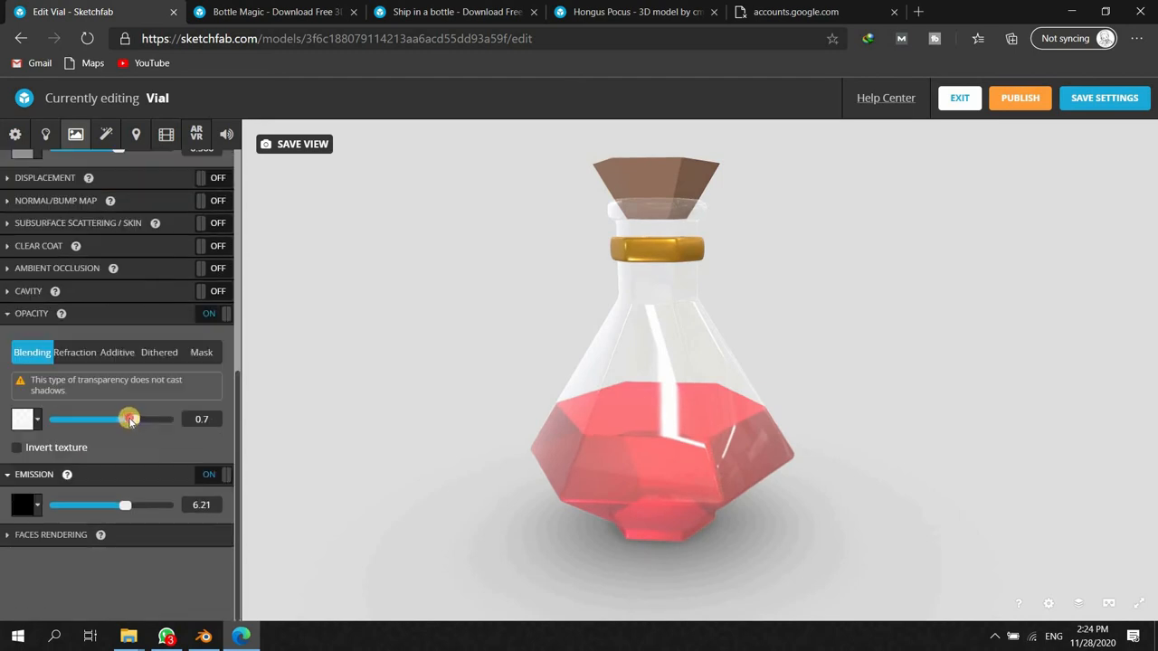
pyautogui.moveTo(129, 420); pyautogui.dragTo(149, 420)
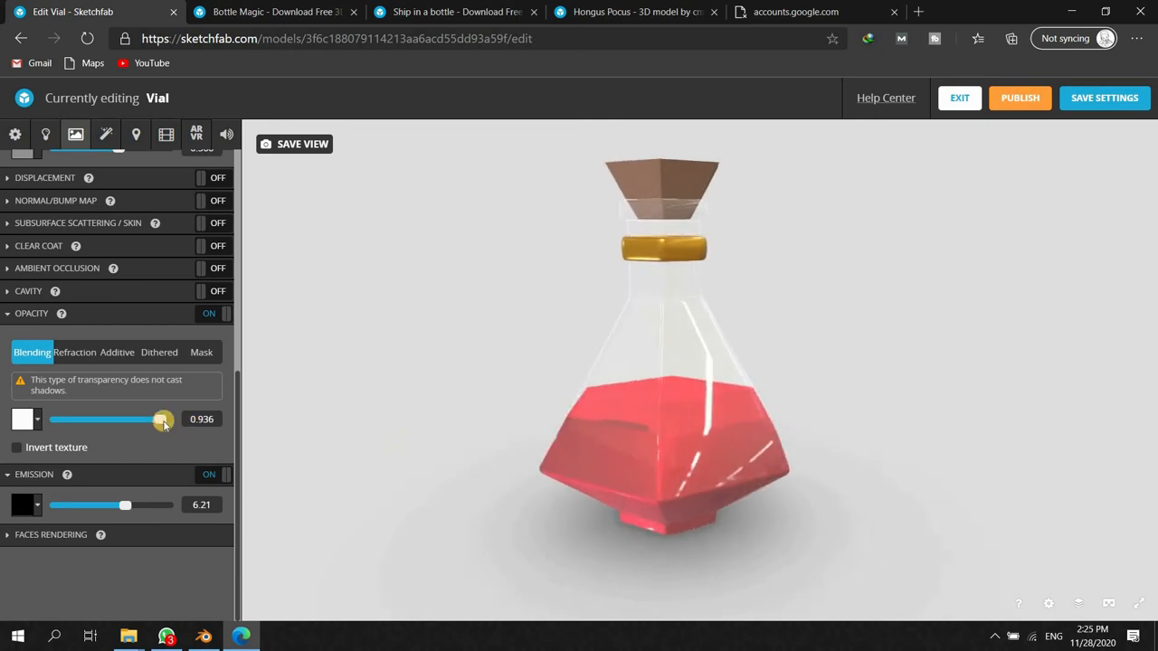
pyautogui.moveTo(162, 420); pyautogui.dragTo(141, 420)
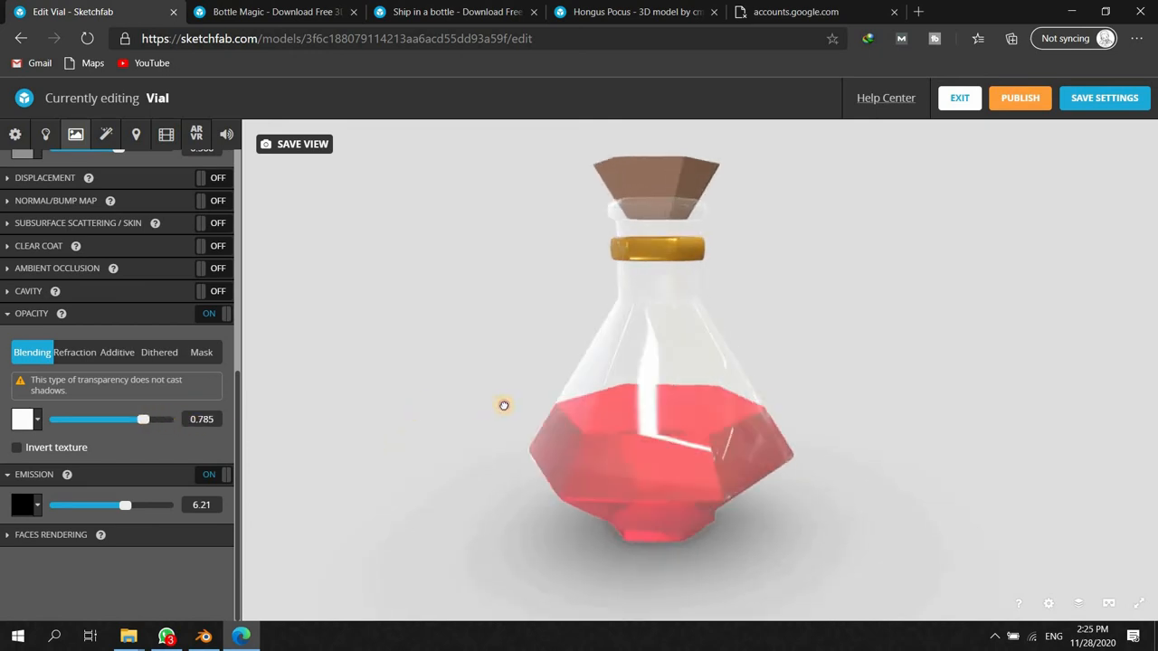
pyautogui.moveTo(503, 405); pyautogui.dragTo(528, 384)
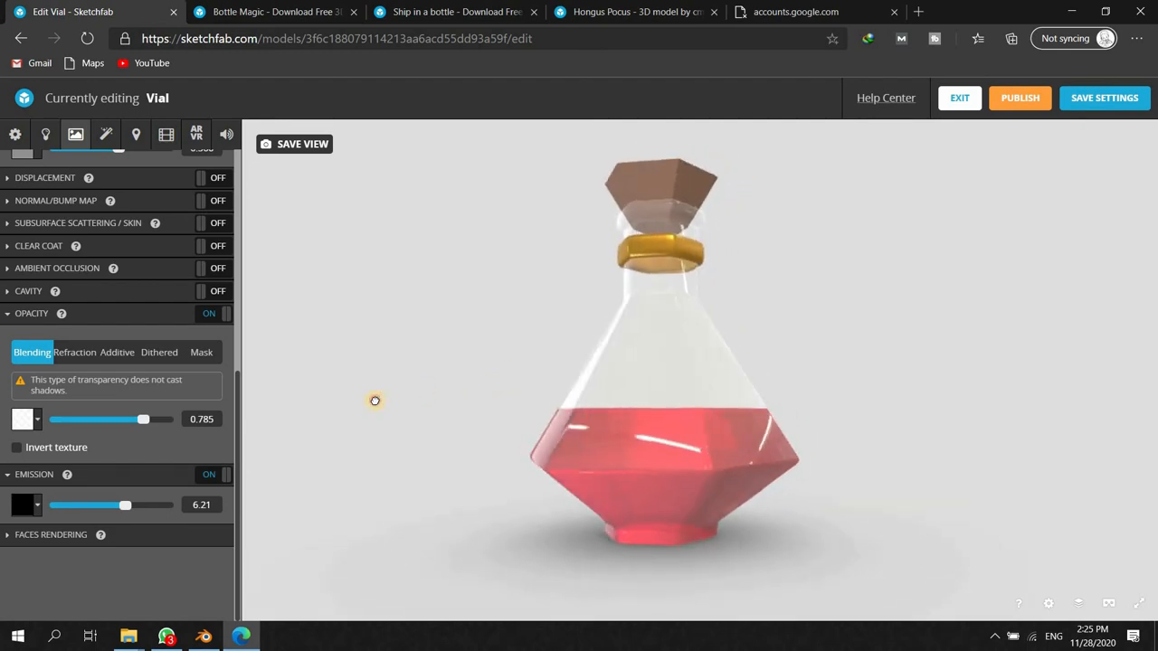
pyautogui.moveTo(375, 400); pyautogui.dragTo(467, 429)
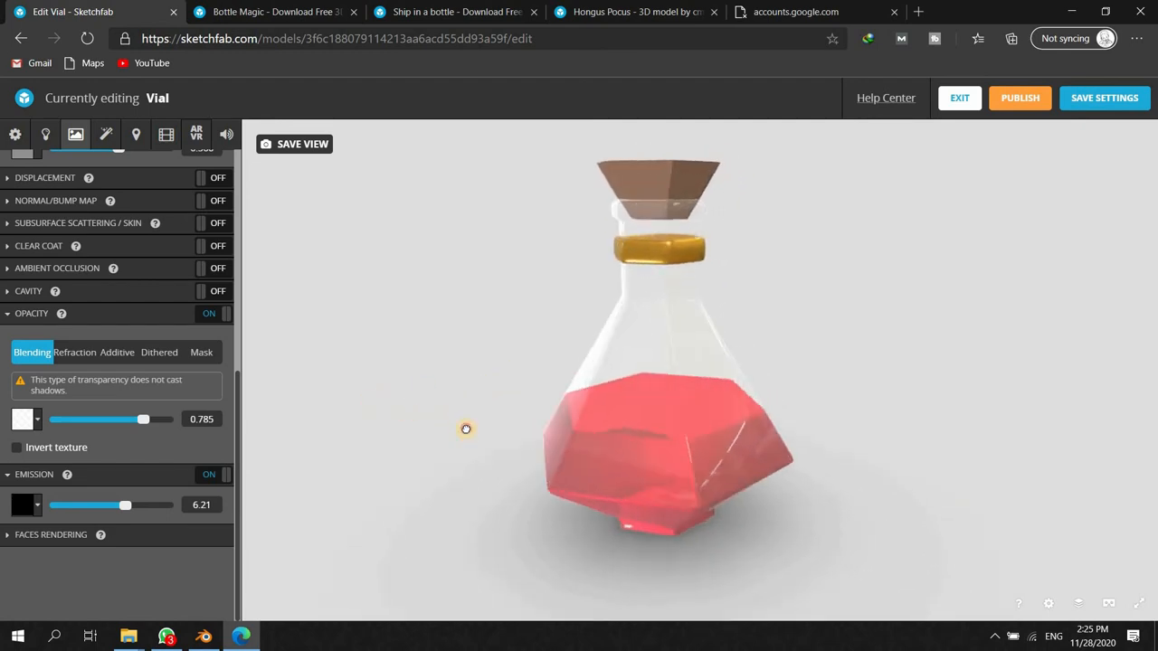
pyautogui.moveTo(467, 429); pyautogui.dragTo(554, 398)
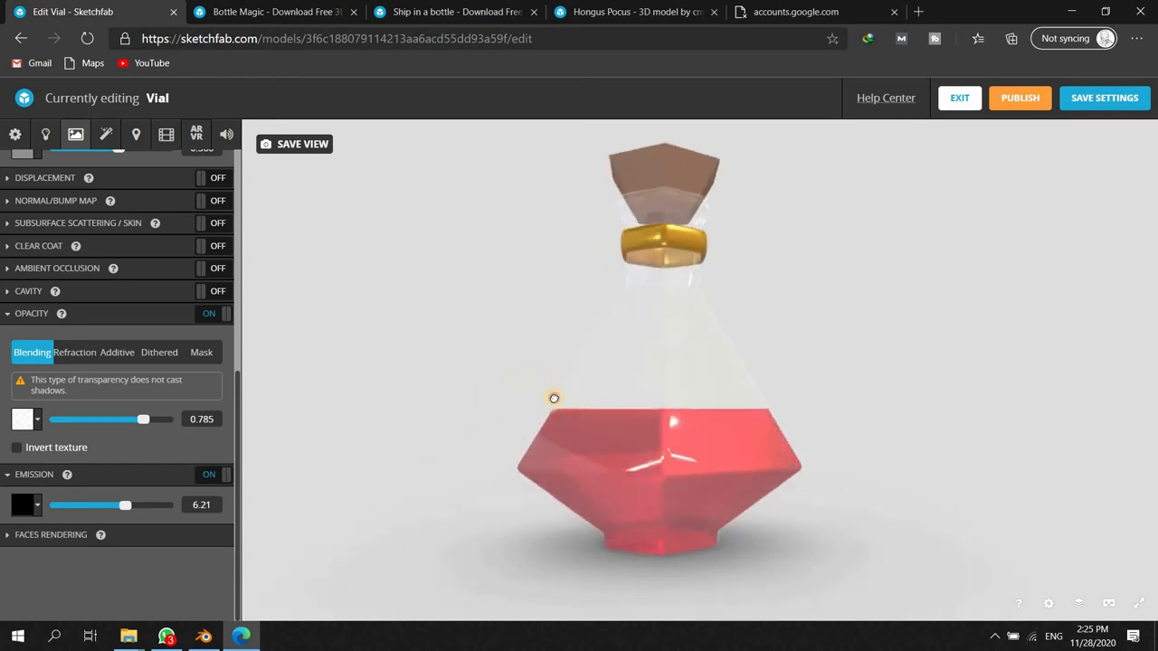
pyautogui.moveTo(554, 398); pyautogui.dragTo(499, 402)
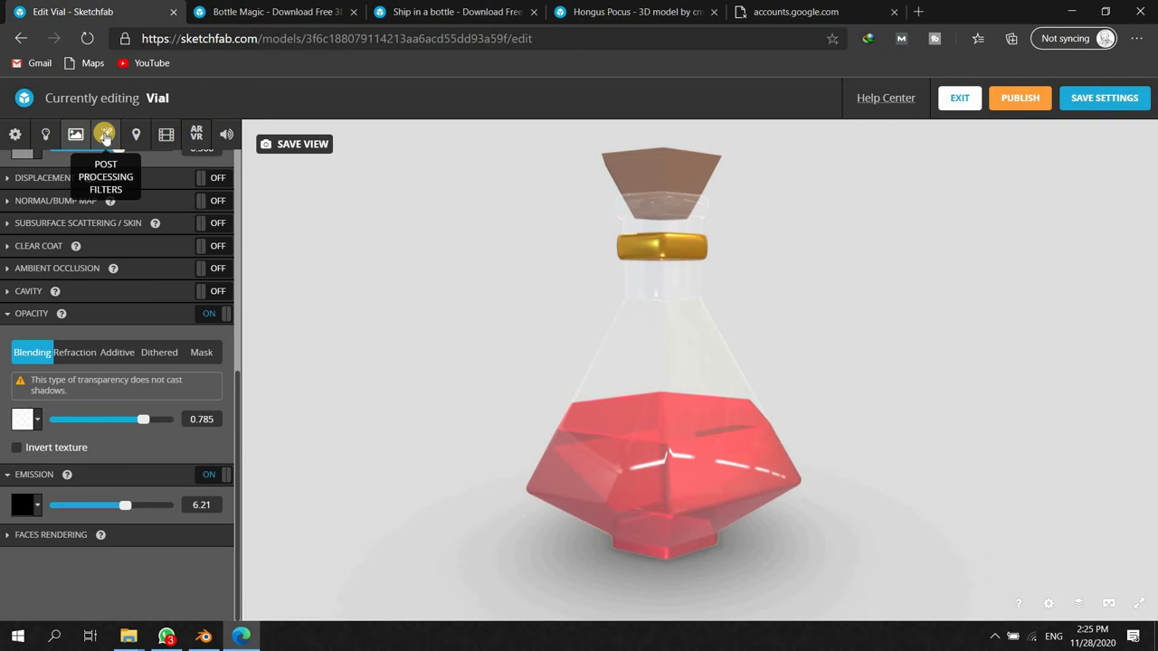
# - Enable Bloom in post-processing and roughly set its intensity, threshold and radius
pyautogui.click(105, 134)
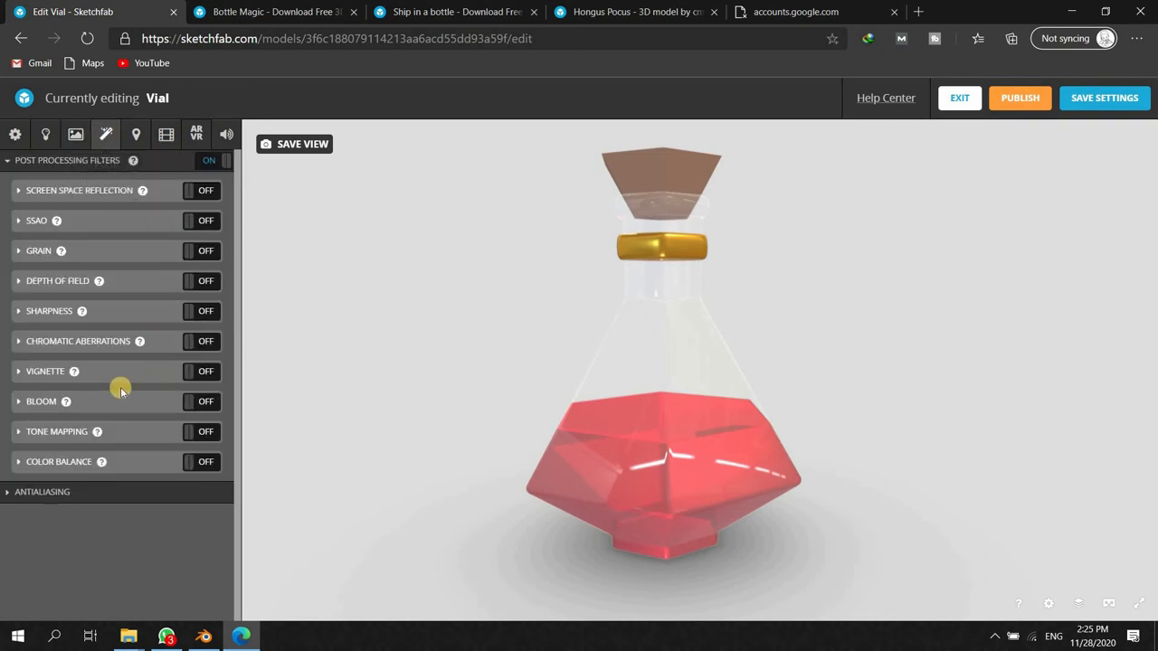
pyautogui.moveTo(195, 405)
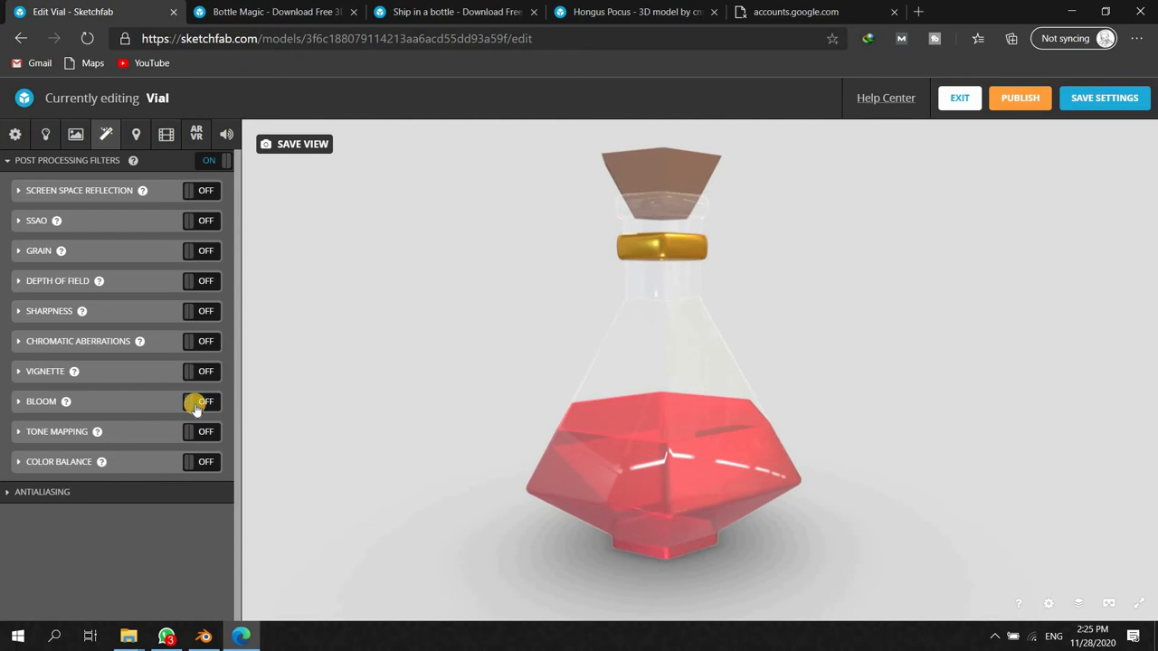
pyautogui.click(199, 401)
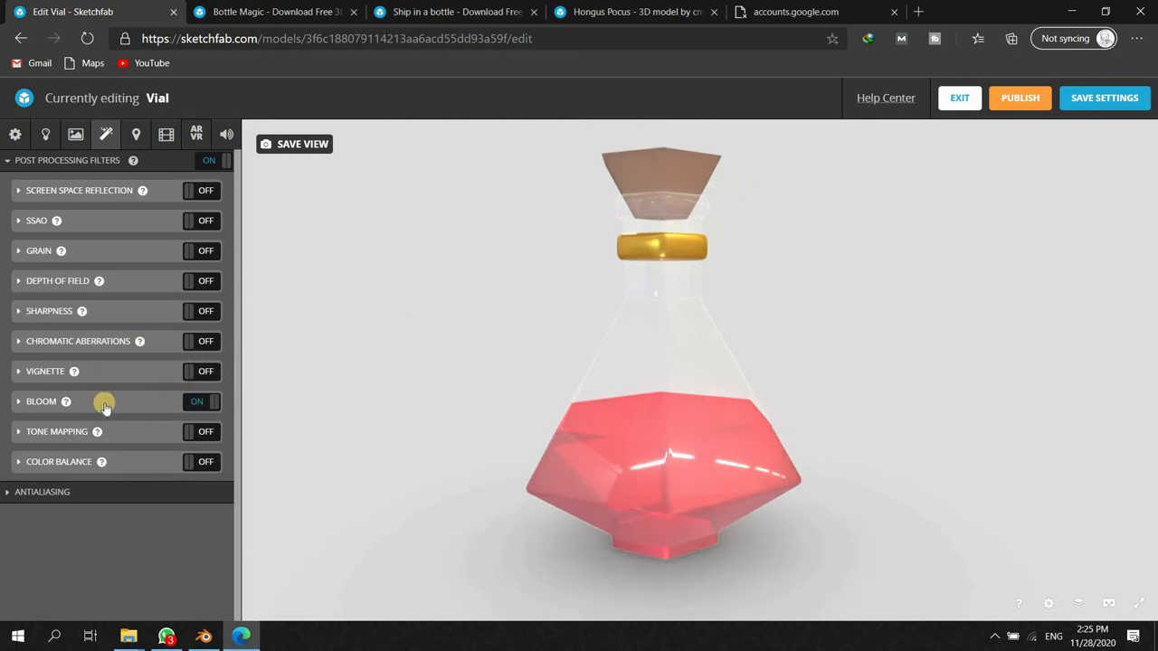
pyautogui.click(40, 402)
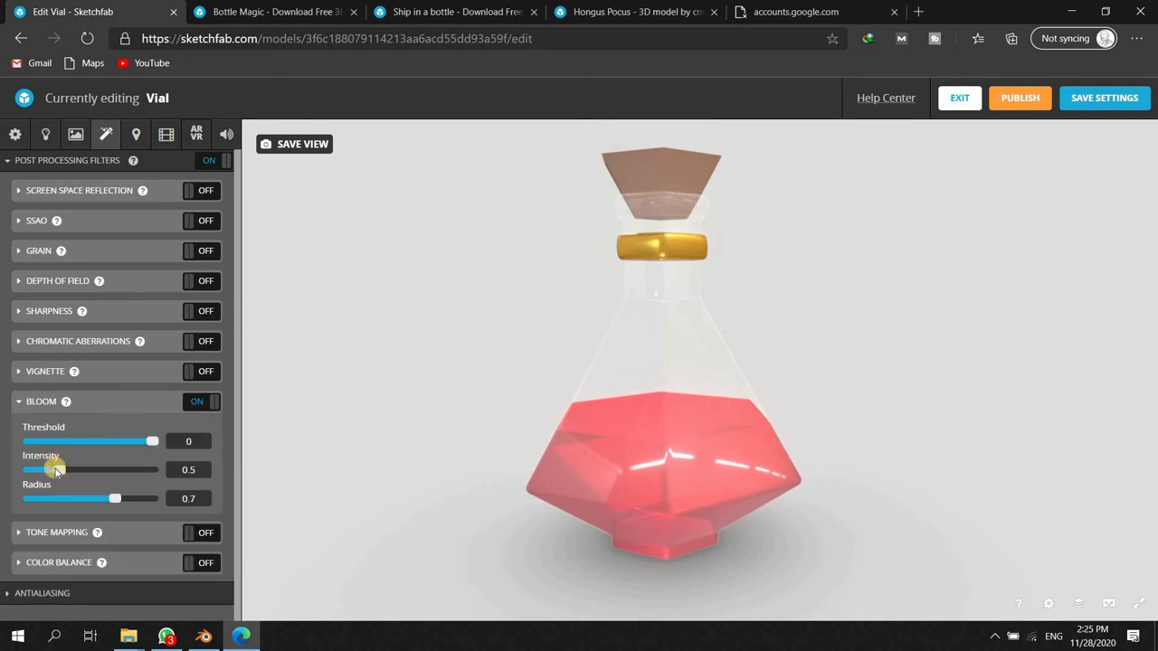
pyautogui.moveTo(58, 469); pyautogui.dragTo(79, 469)
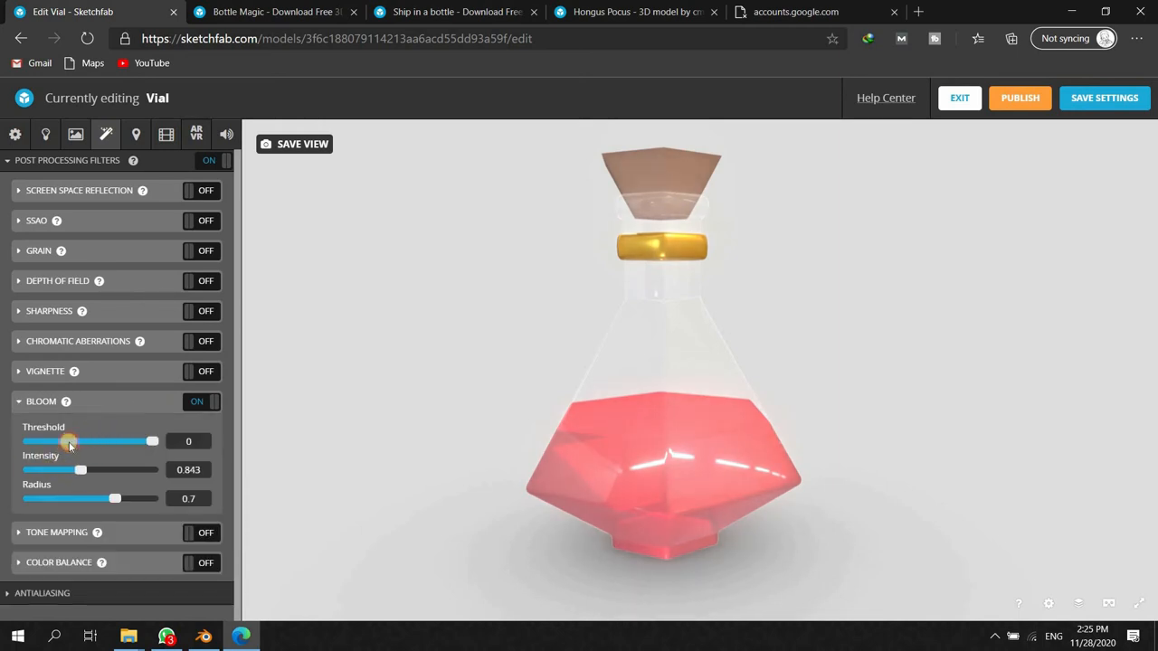
pyautogui.moveTo(69, 441); pyautogui.dragTo(116, 442)
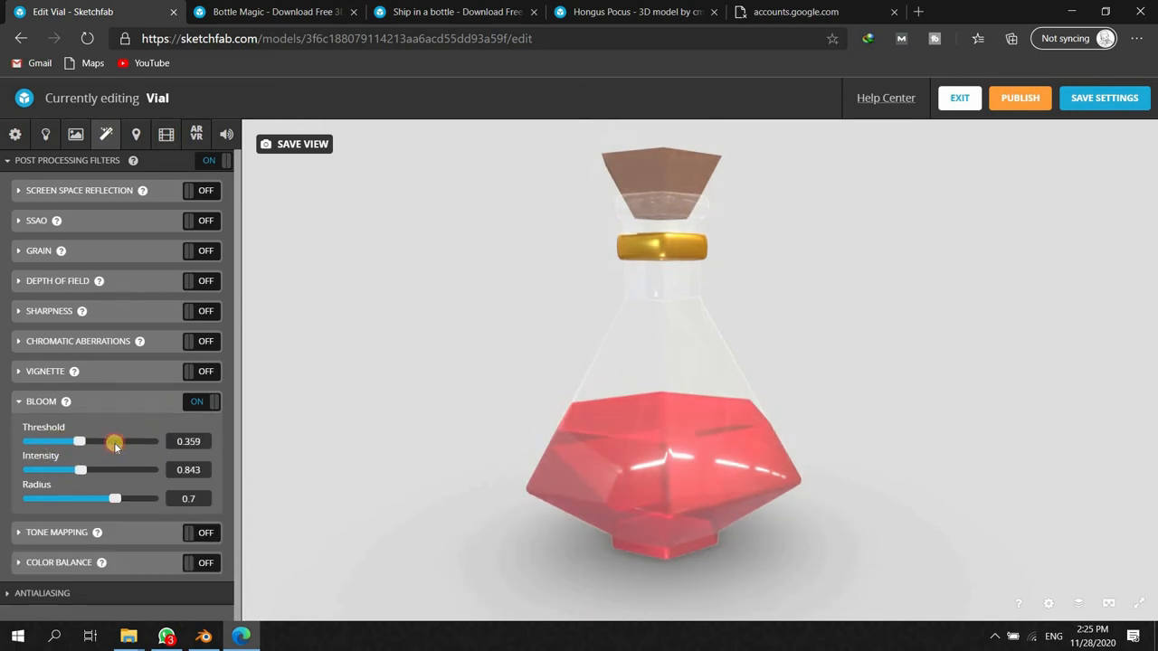
pyautogui.moveTo(112, 441); pyautogui.dragTo(88, 441)
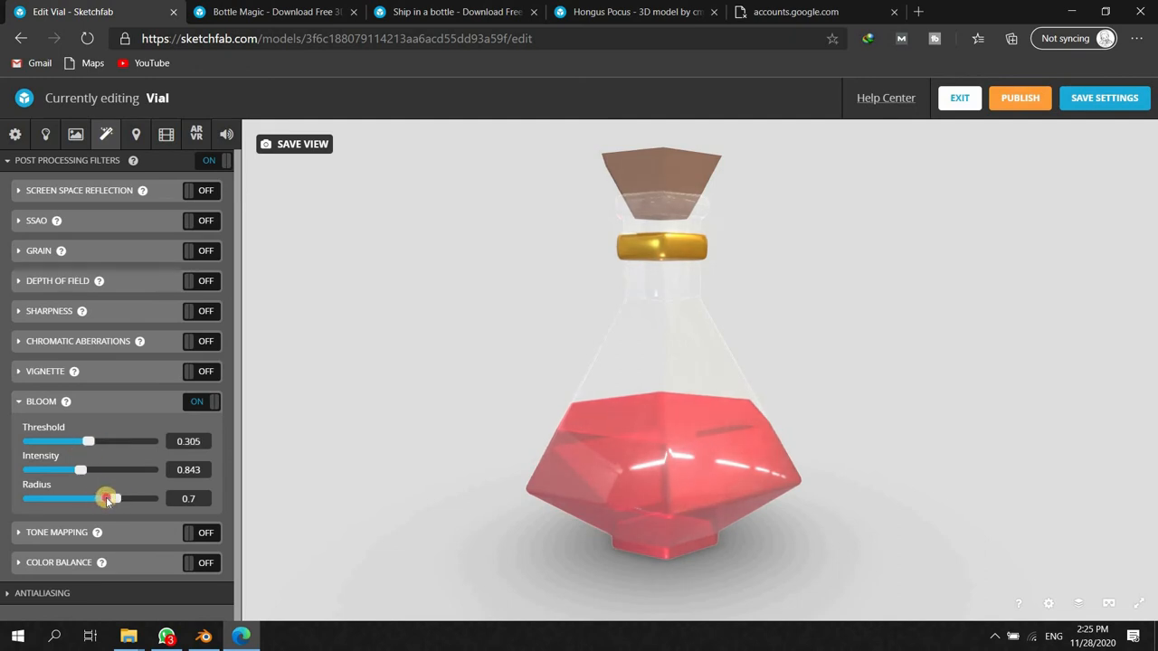
pyautogui.moveTo(107, 499); pyautogui.dragTo(70, 500)
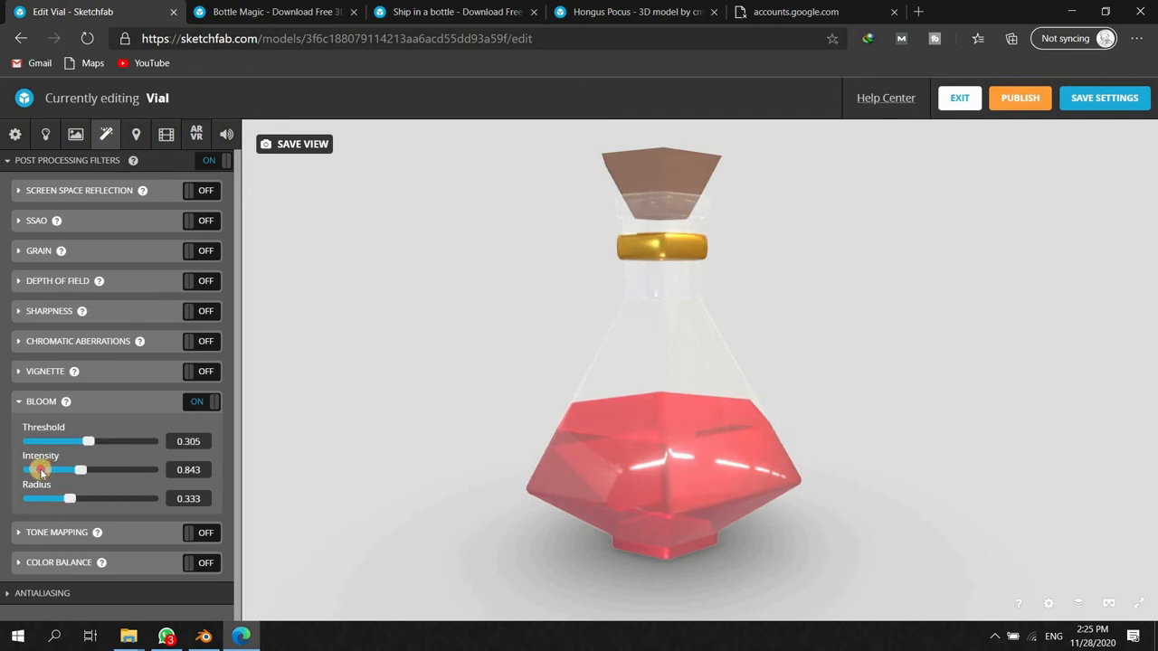
# - Fine-tune bloom to threshold 0.359, intensity 1.608, radius 0.227 and confirm it stays on
pyautogui.moveTo(80, 471); pyautogui.dragTo(137, 471)
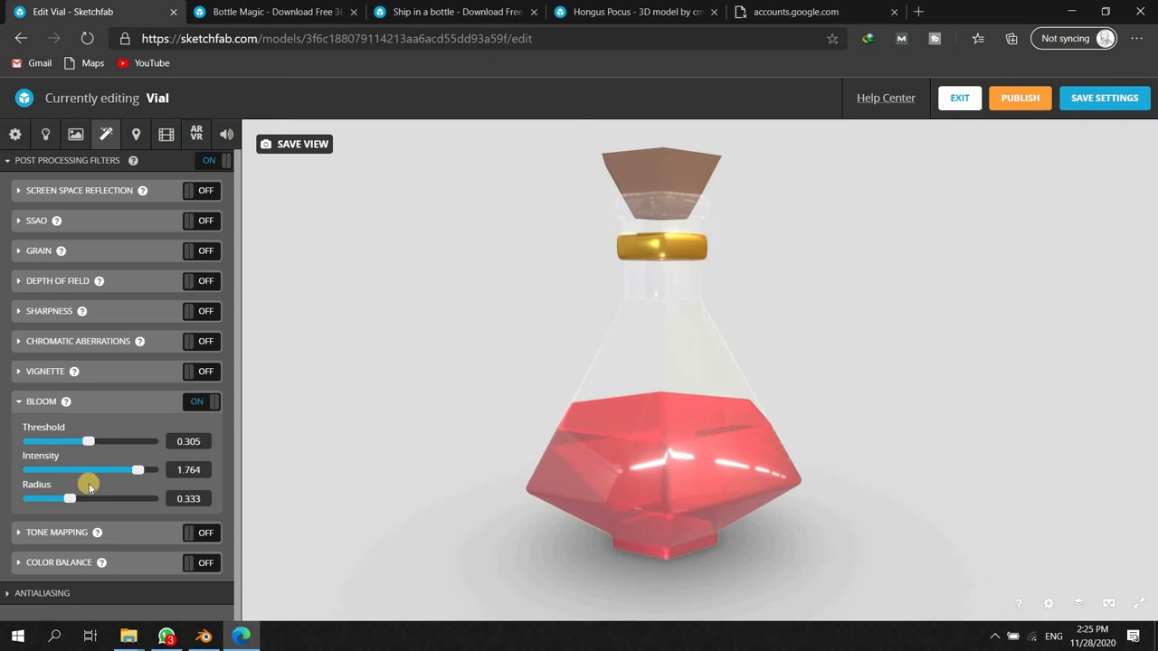
pyautogui.moveTo(69, 500); pyautogui.dragTo(81, 499)
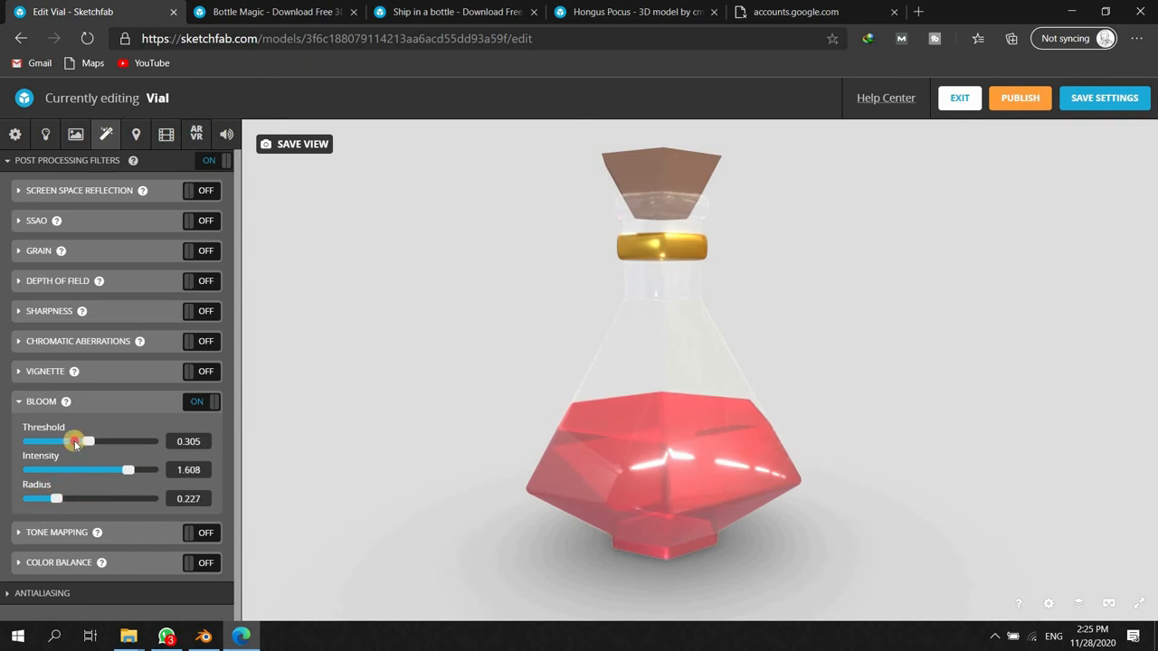
pyautogui.moveTo(91, 442); pyautogui.dragTo(78, 442)
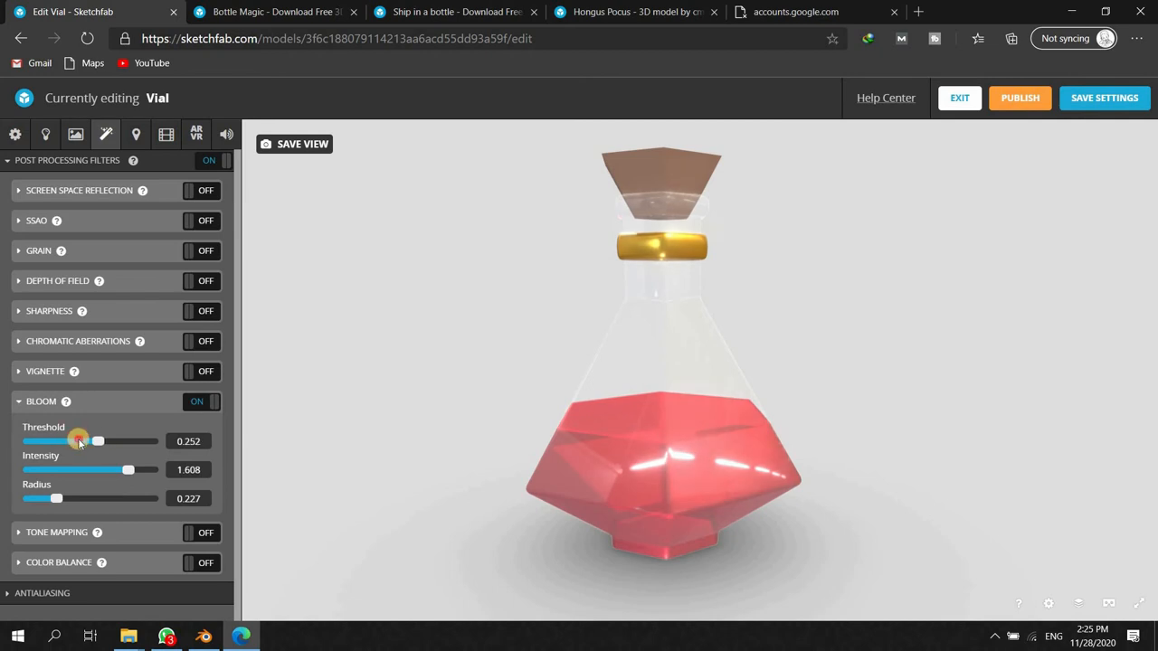
pyautogui.moveTo(78, 442); pyautogui.dragTo(98, 442)
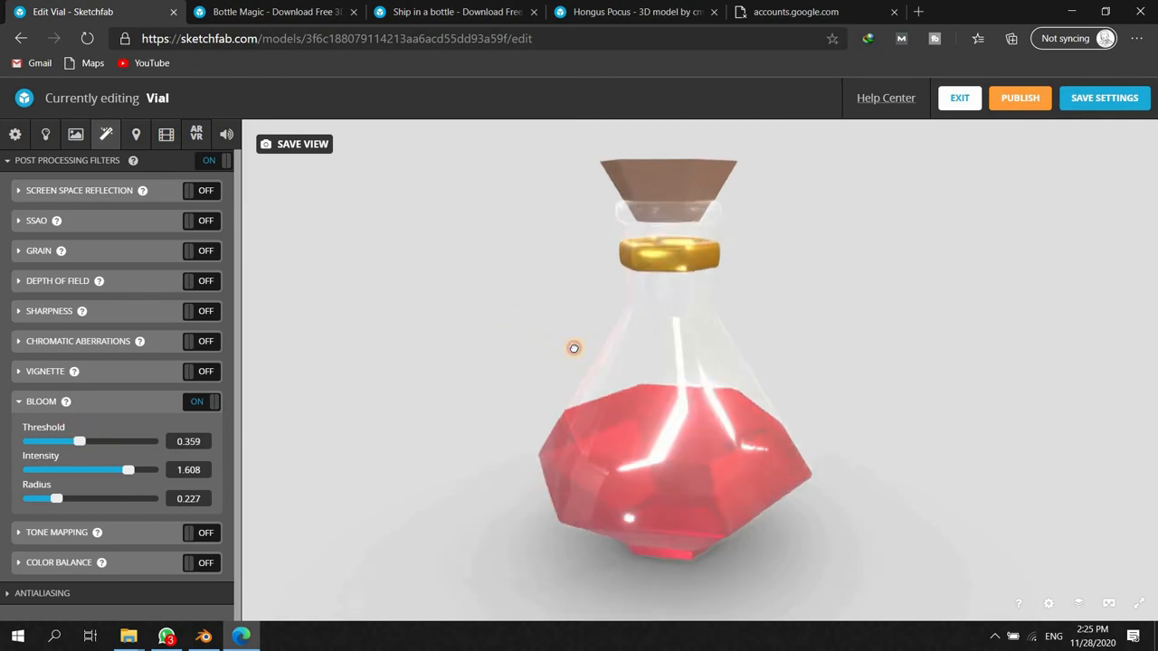
pyautogui.moveTo(576, 347); pyautogui.dragTo(539, 351)
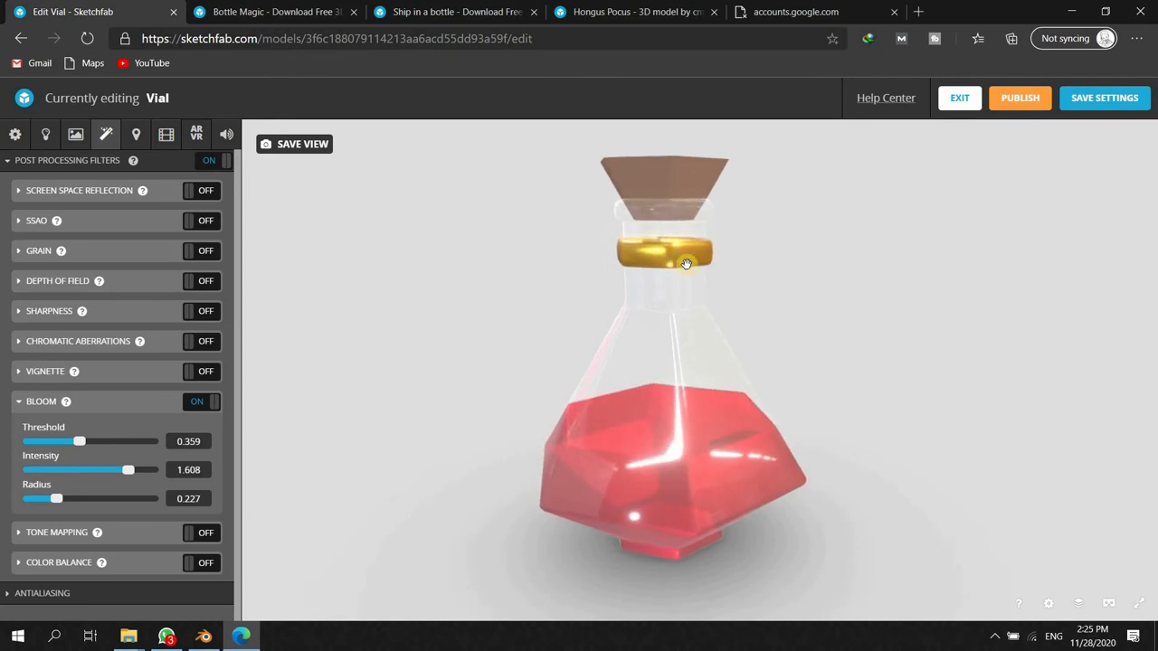
pyautogui.click(196, 402)
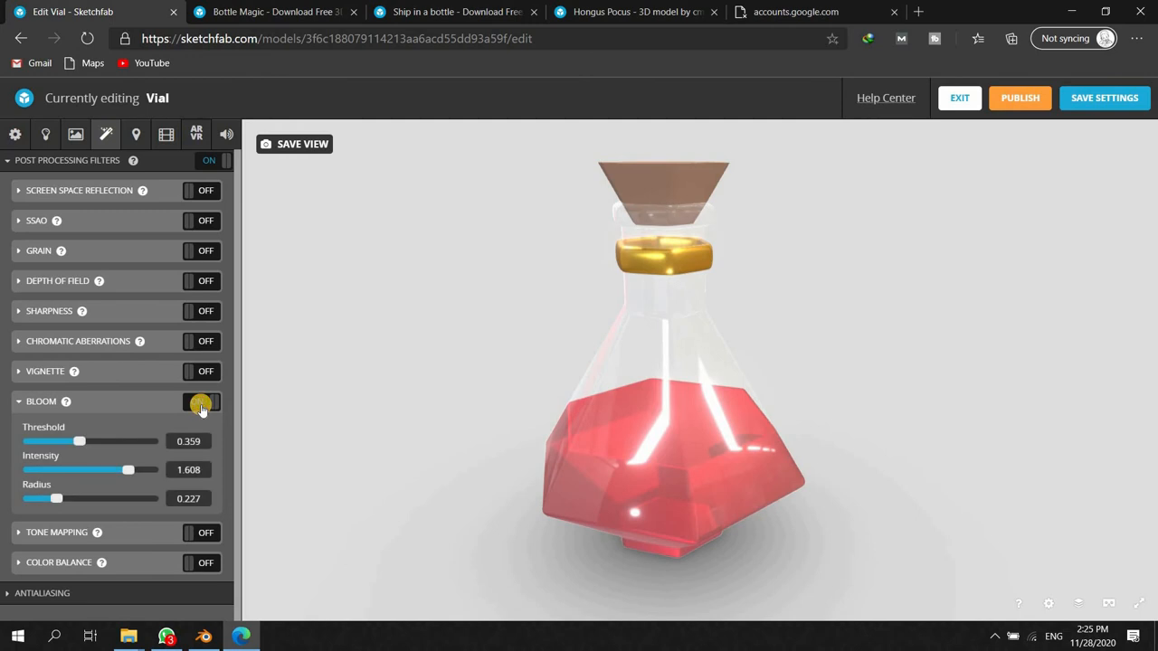
pyautogui.click(201, 401)
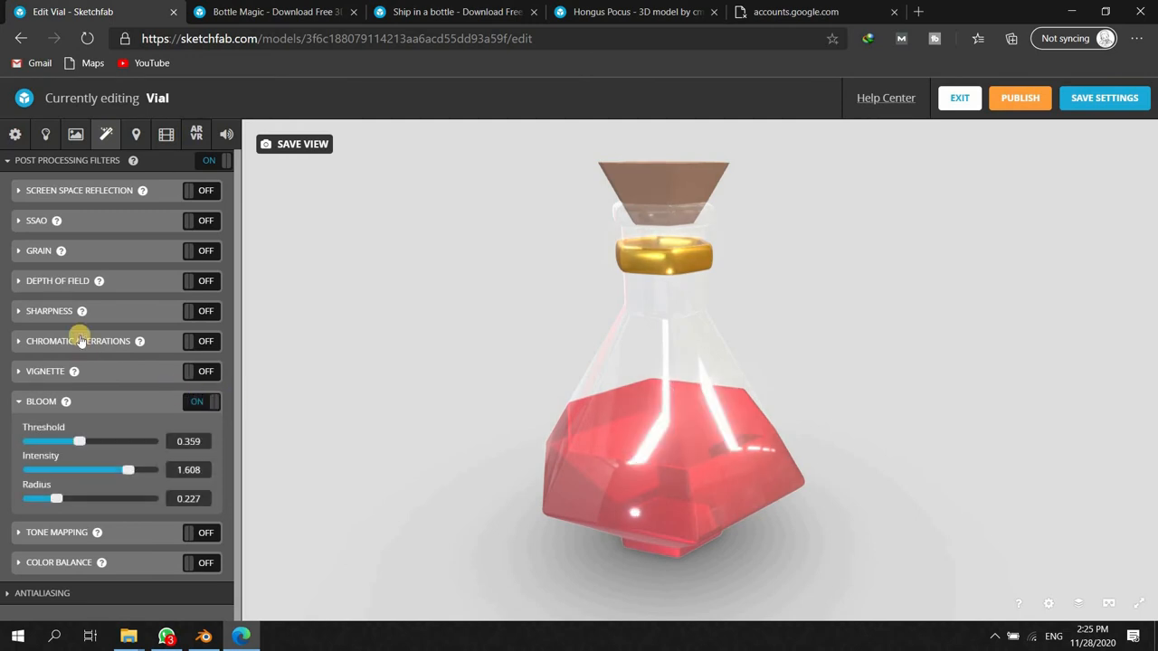
pyautogui.moveTo(199, 278)
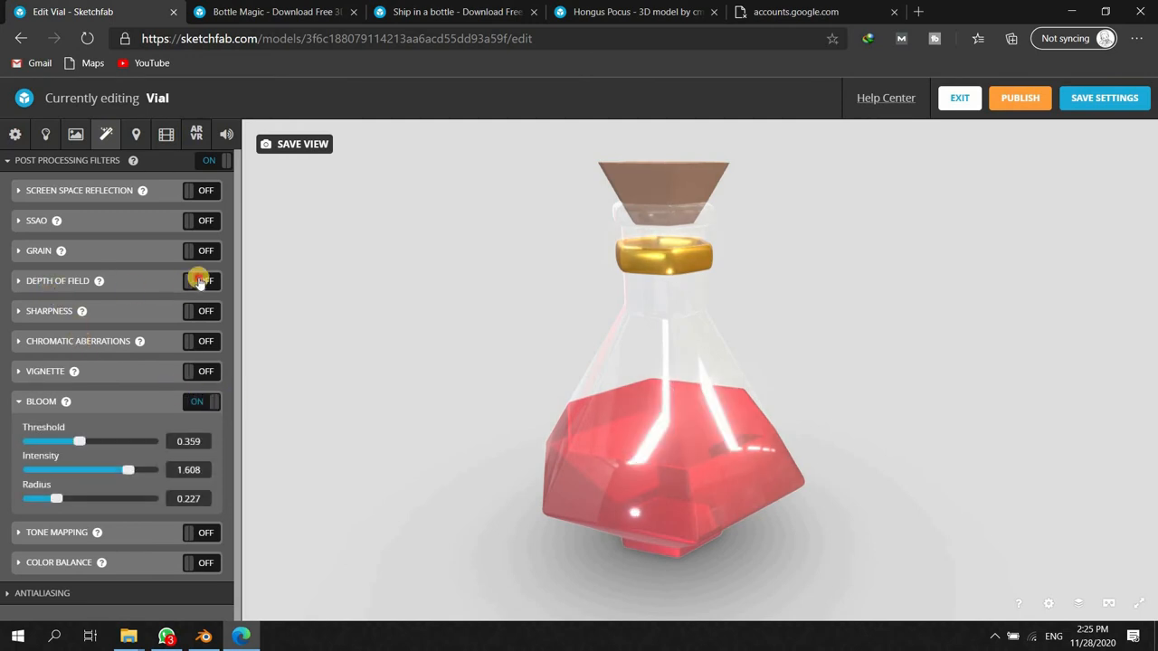
pyautogui.click(203, 280)
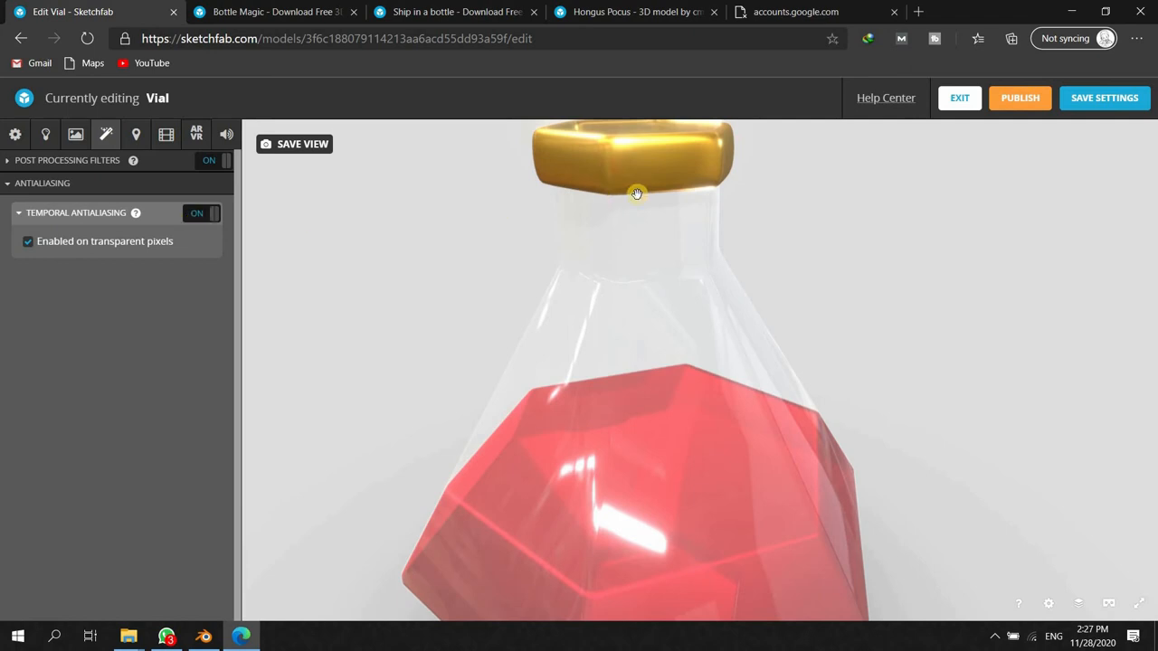
# - Zoom in on the vial's gold neck ring to inspect it
pyautogui.moveTo(637, 194); pyautogui.dragTo(724, 224)
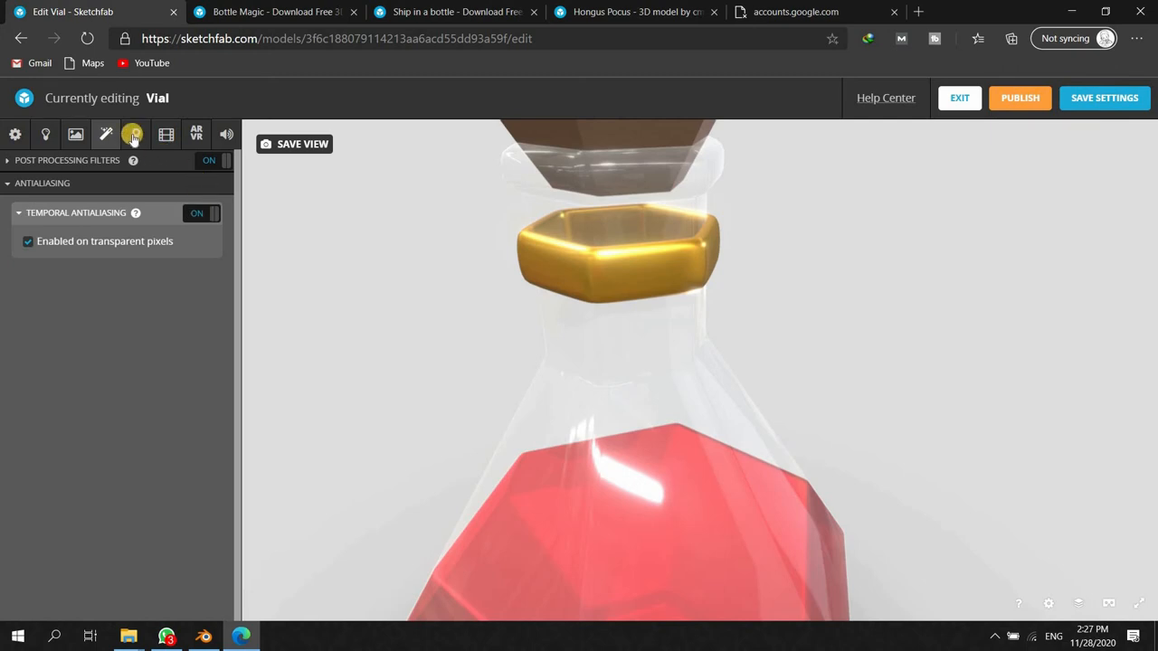
pyautogui.moveTo(166, 134)
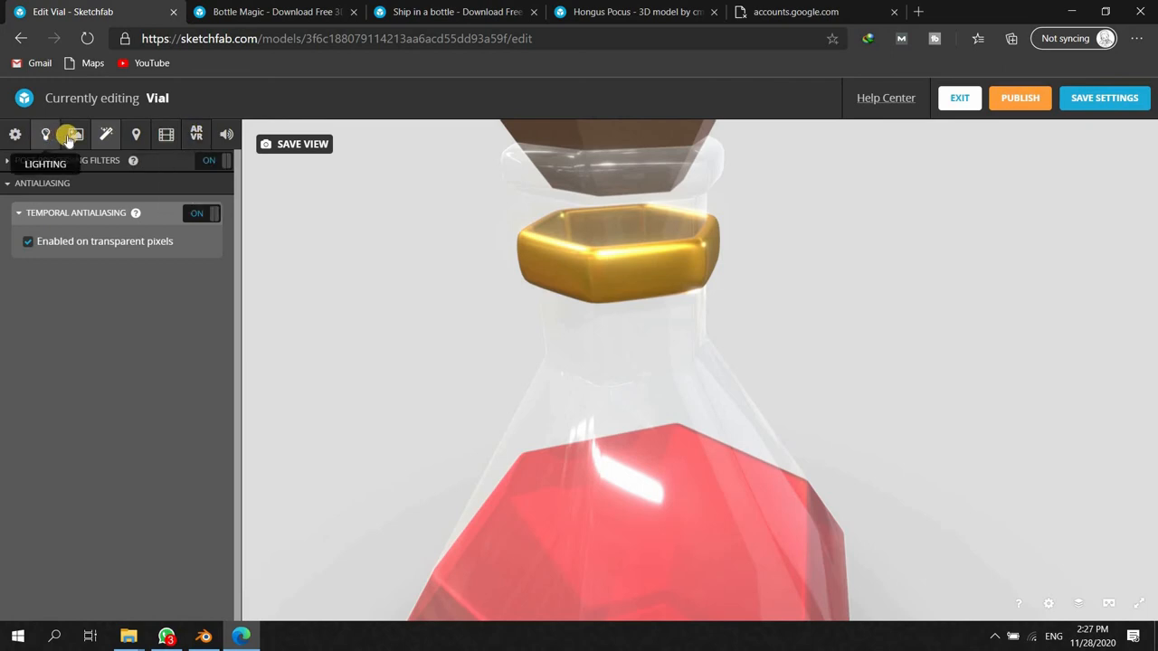
# - Show the lighting settings with the Industrial Room environment and shadow options
pyautogui.click(46, 134)
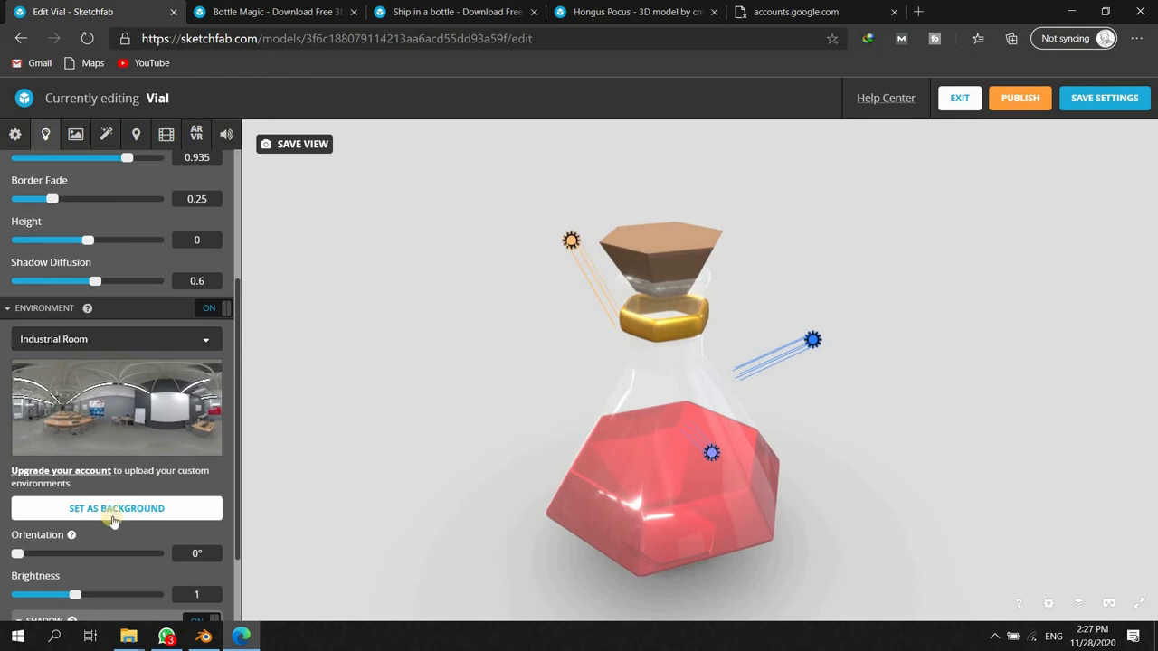
pyautogui.scroll(-3)
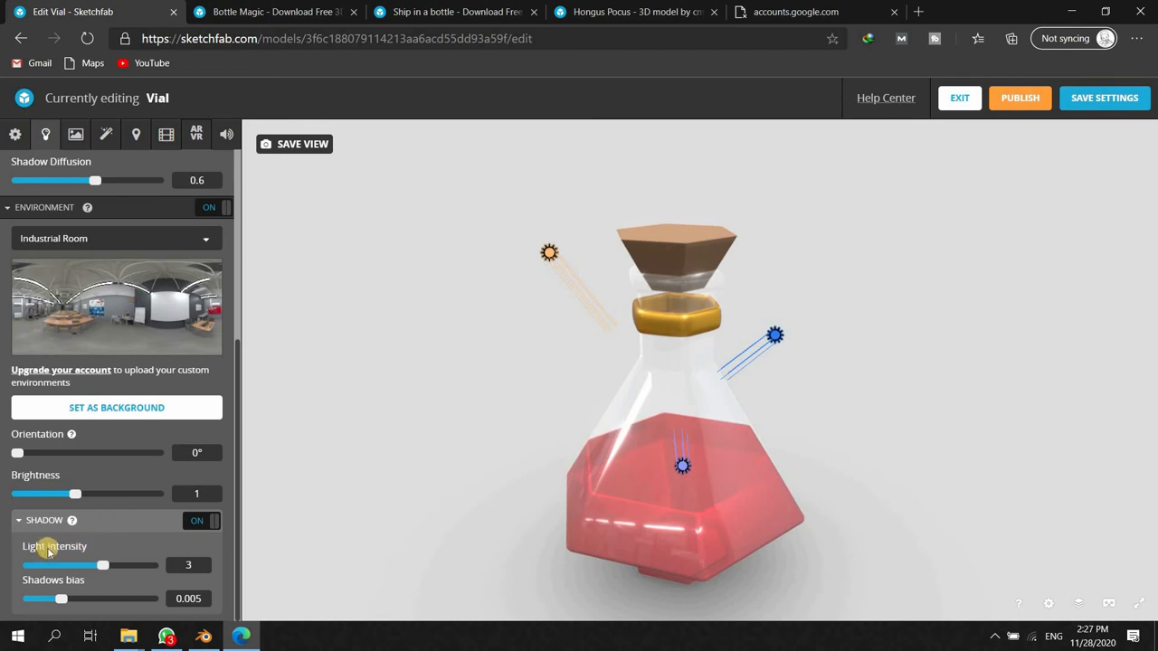
pyautogui.moveTo(65, 539)
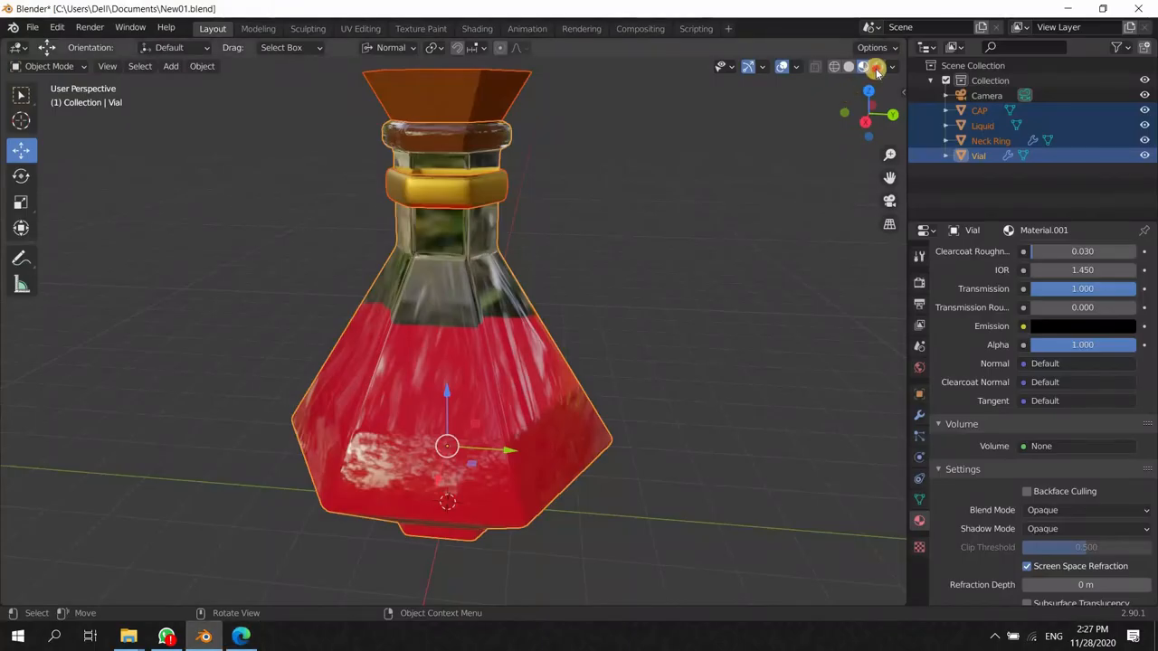
# - Switch to Blender to compare the vial's glass material (Transmission 1.000, IOR 1.450)
pyautogui.click(876, 65)
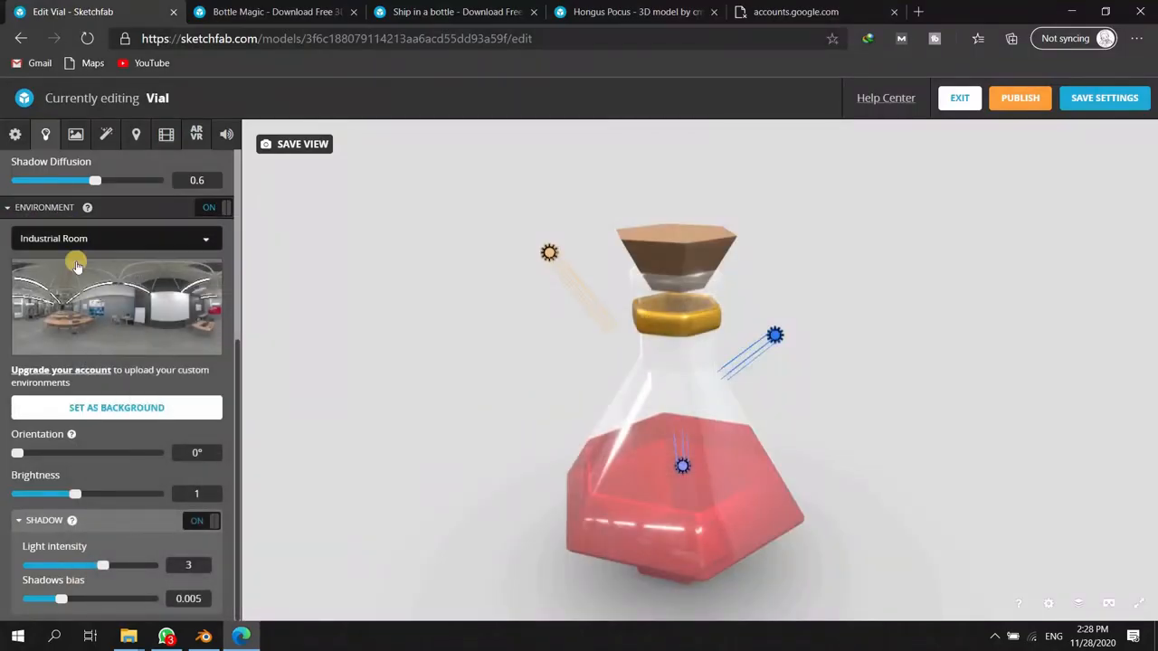
# - Browse environments, keep Industrial Room, and return orientation to 0° and brightness to 1
pyautogui.click(116, 238)
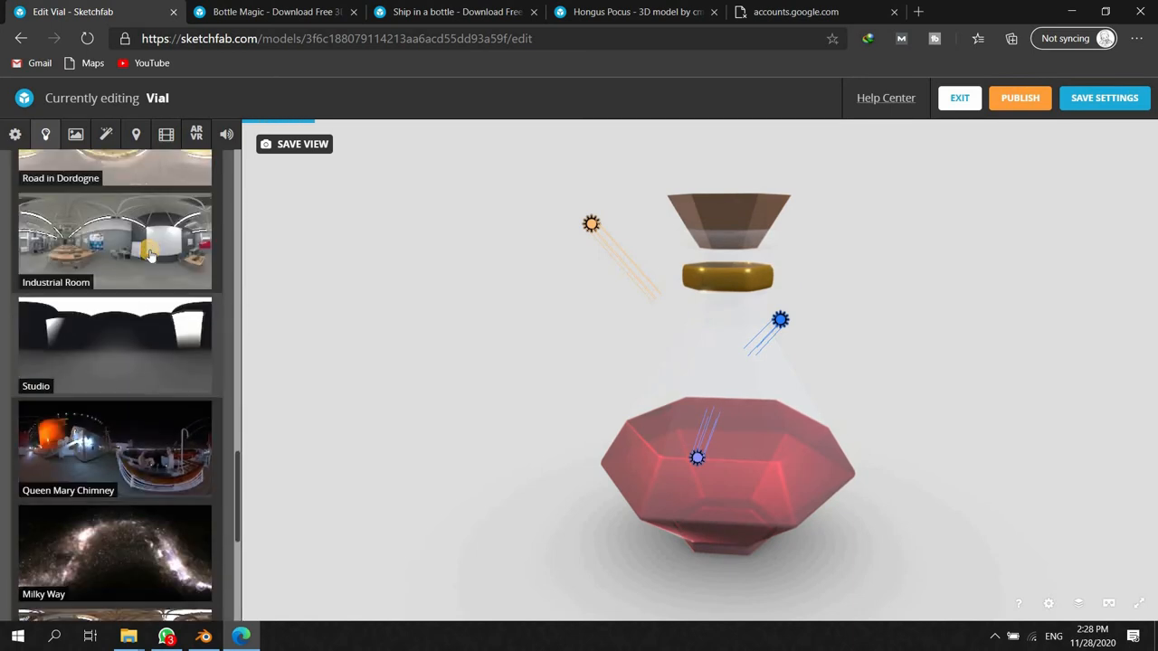
pyautogui.click(116, 238)
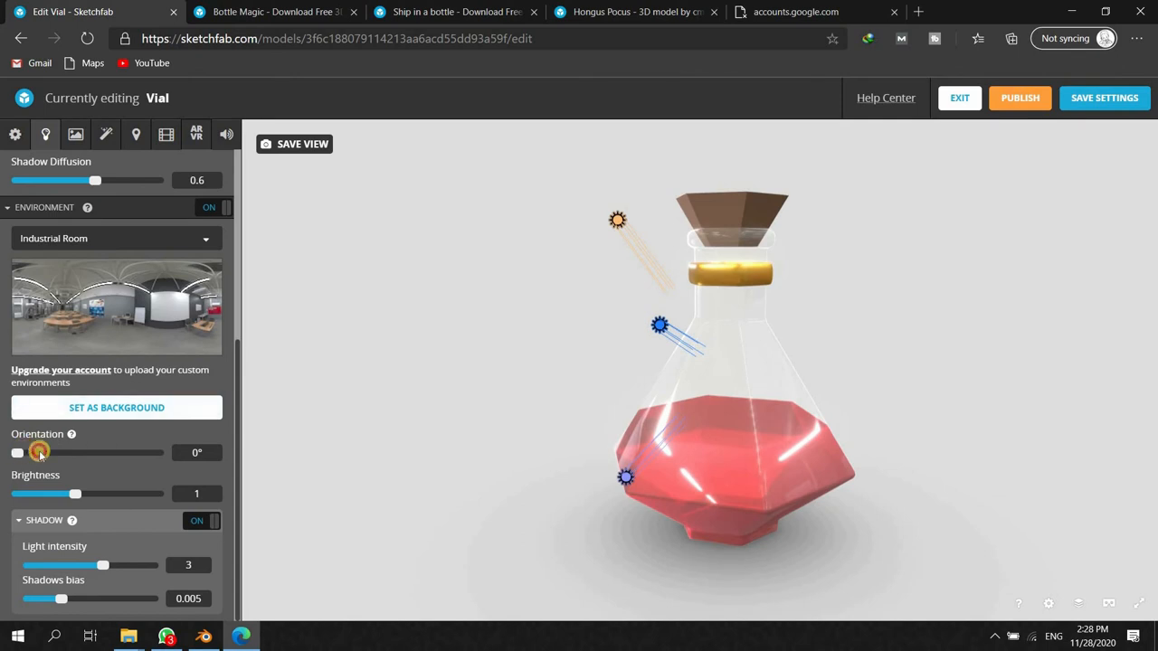
pyautogui.moveTo(17, 452); pyautogui.dragTo(44, 453)
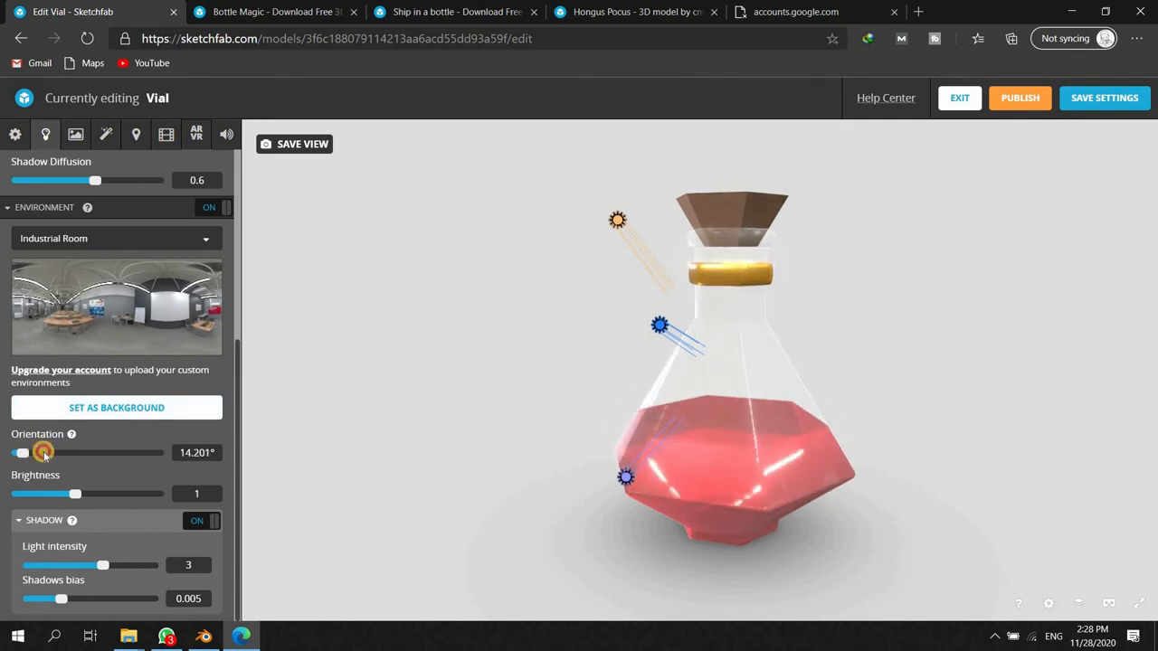
pyautogui.moveTo(76, 493); pyautogui.dragTo(81, 492)
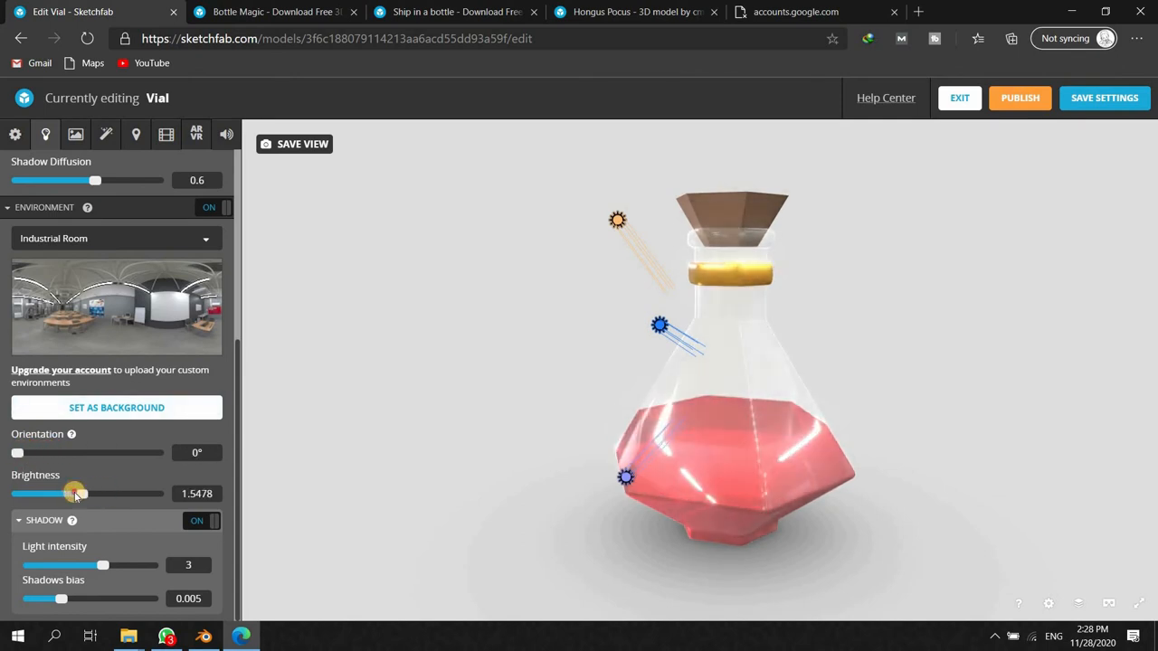
pyautogui.moveTo(82, 493); pyautogui.dragTo(72, 492)
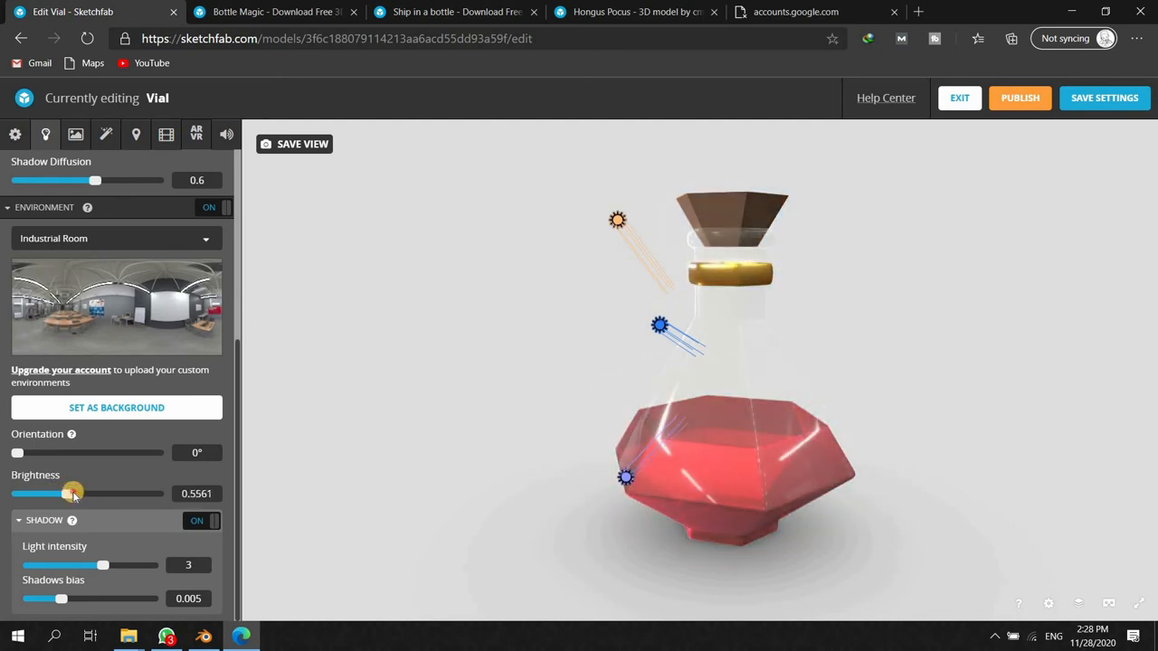
pyautogui.moveTo(73, 492); pyautogui.dragTo(72, 492)
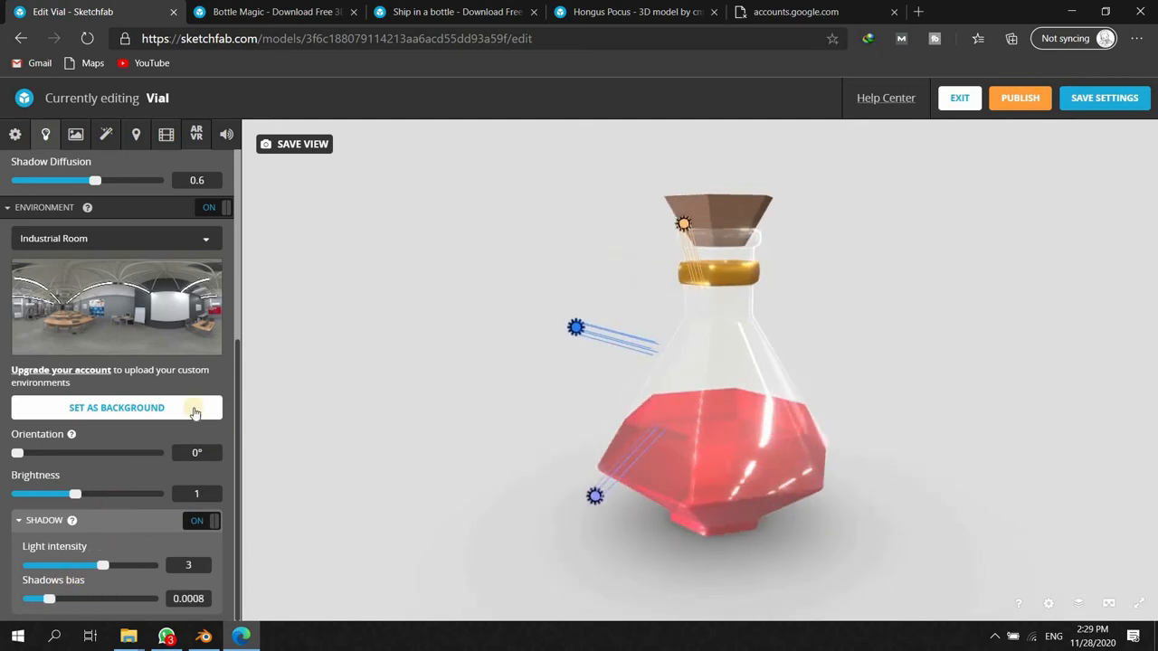
# - Lower the shadow bias to 0.0008
pyautogui.click(213, 206)
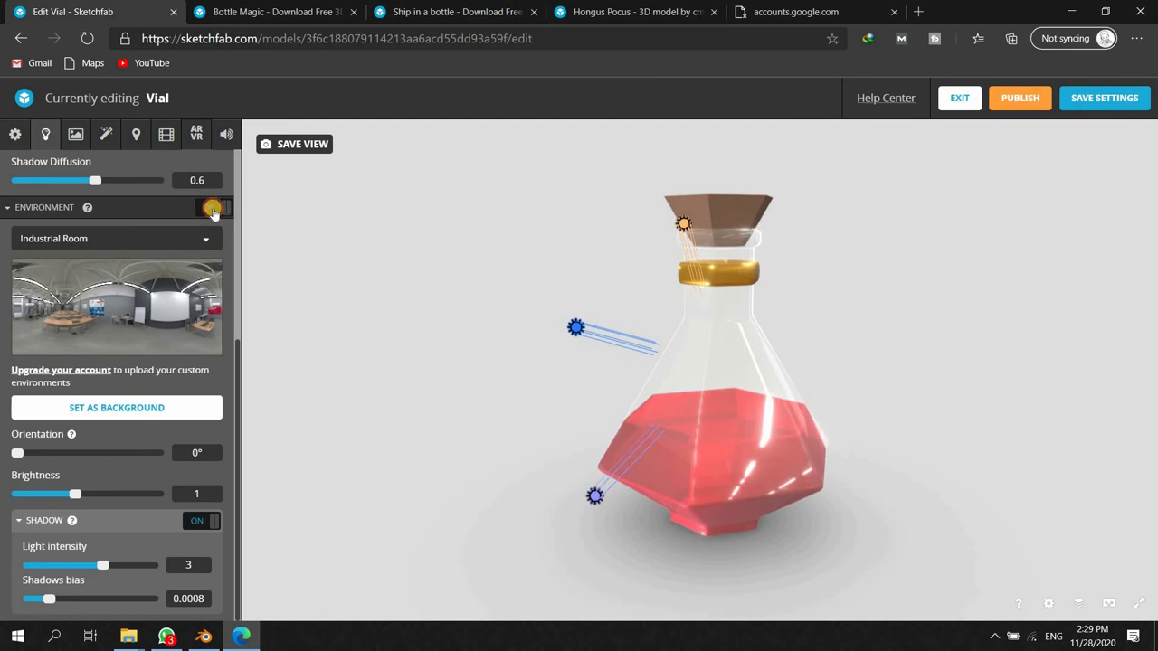
pyautogui.click(208, 206)
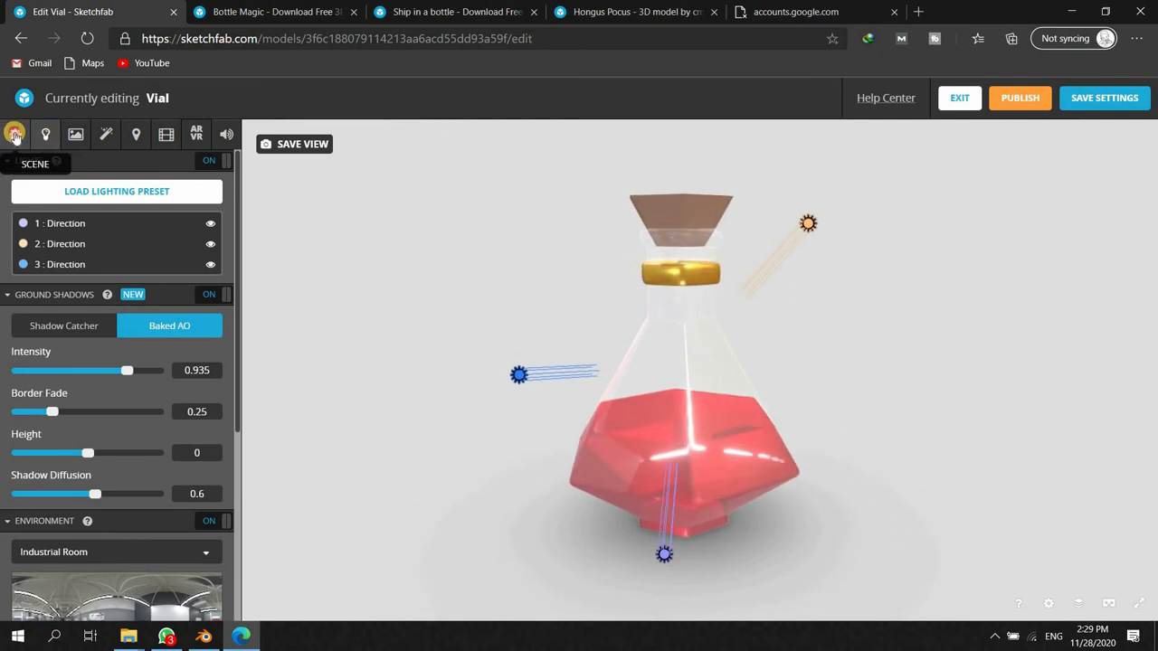
# - Set the scene background to darker grey #282828 and orbit the vial to check
pyautogui.click(15, 134)
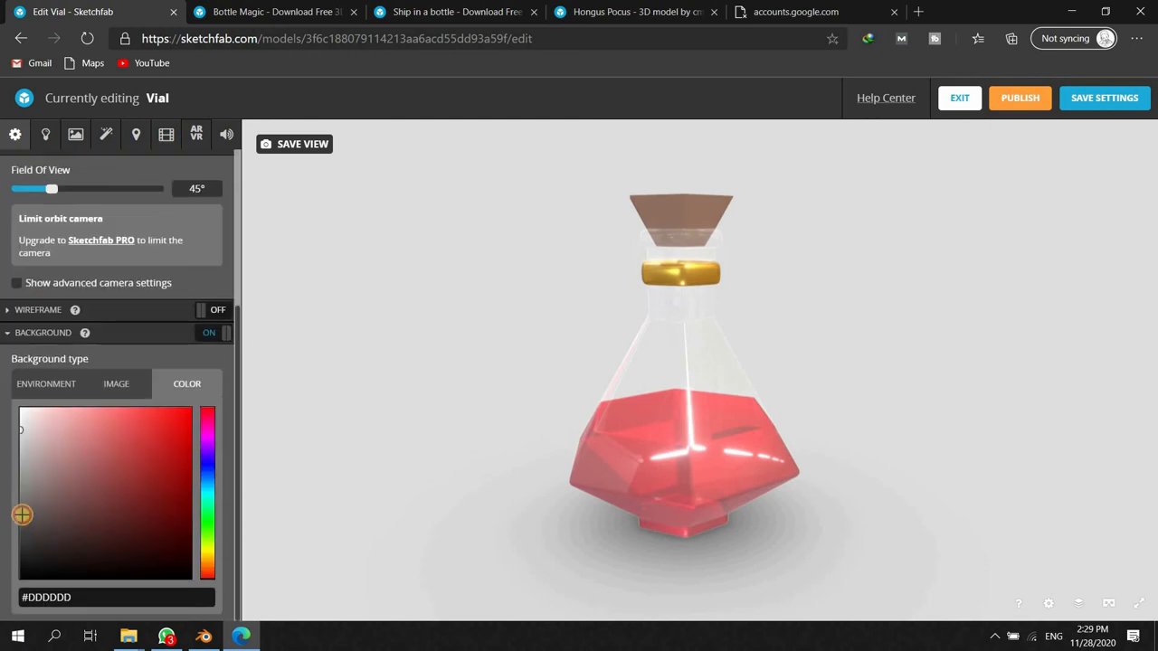
pyautogui.click(22, 543)
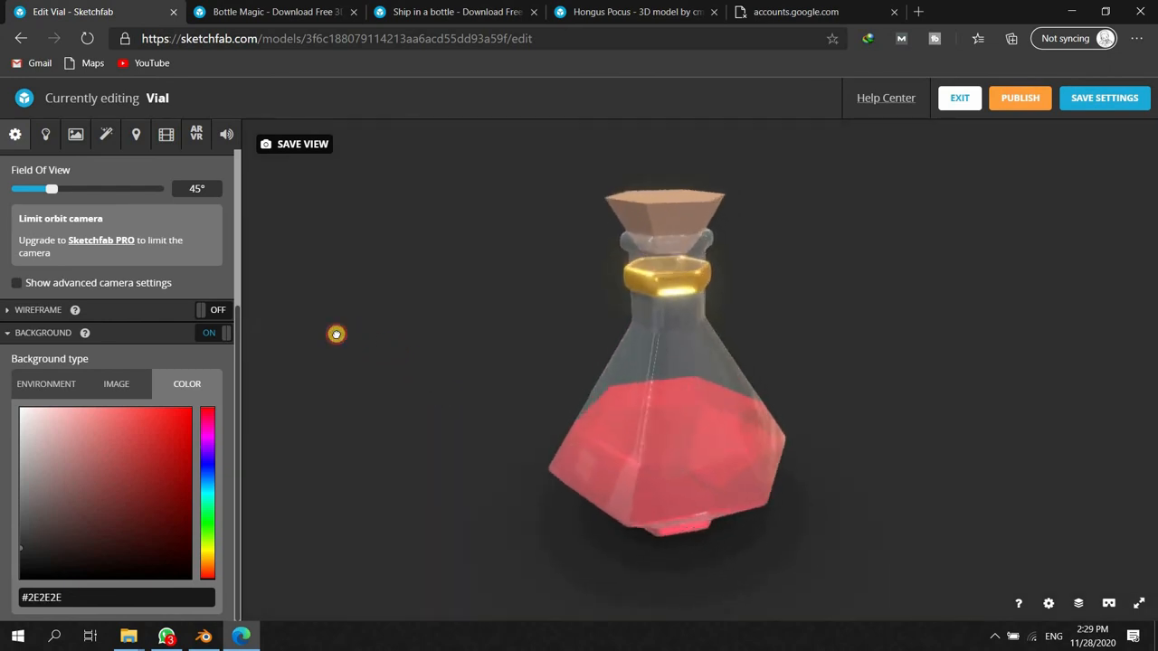
pyautogui.moveTo(336, 333); pyautogui.dragTo(648, 448)
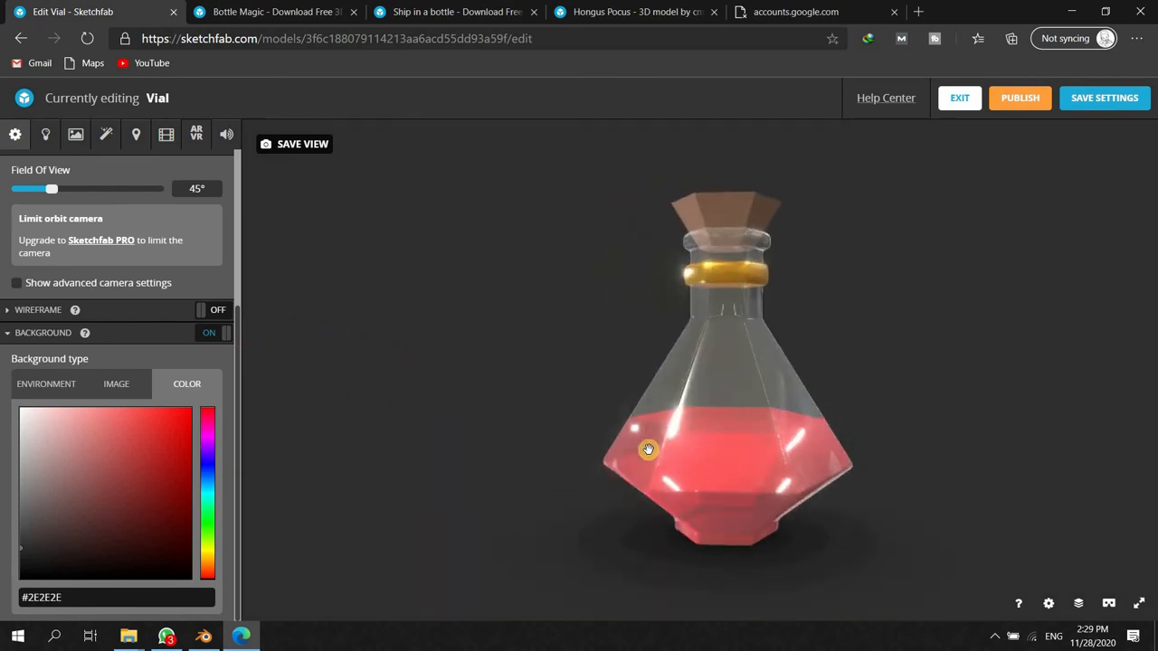
pyautogui.moveTo(648, 449); pyautogui.dragTo(608, 427)
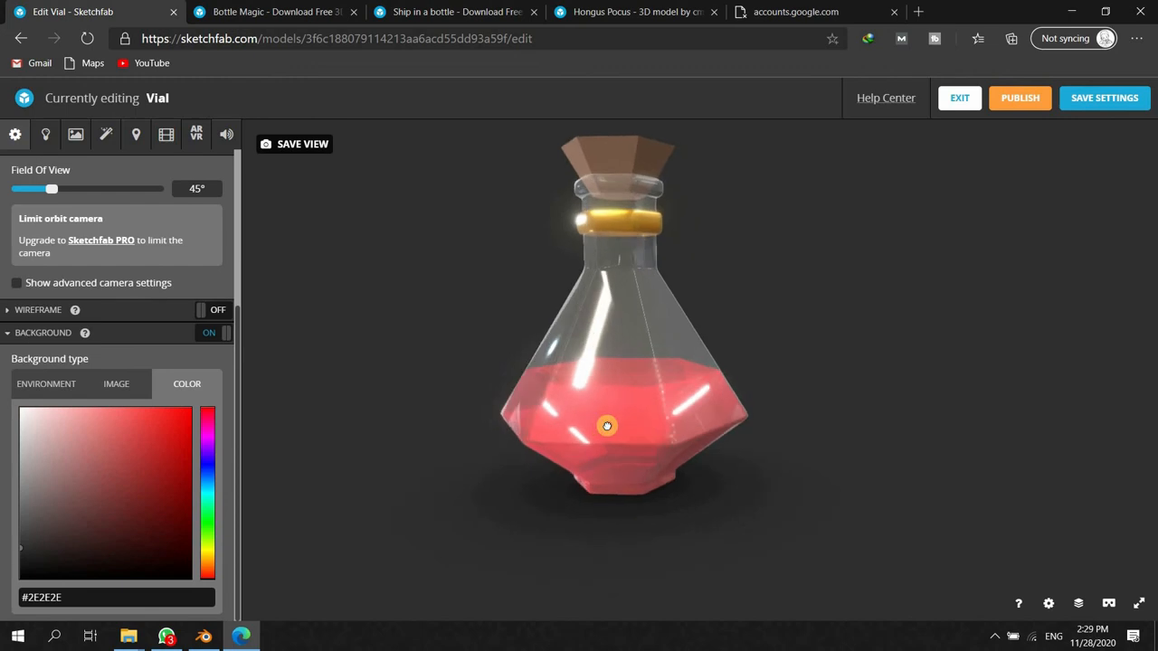
pyautogui.moveTo(606, 425); pyautogui.dragTo(20, 559)
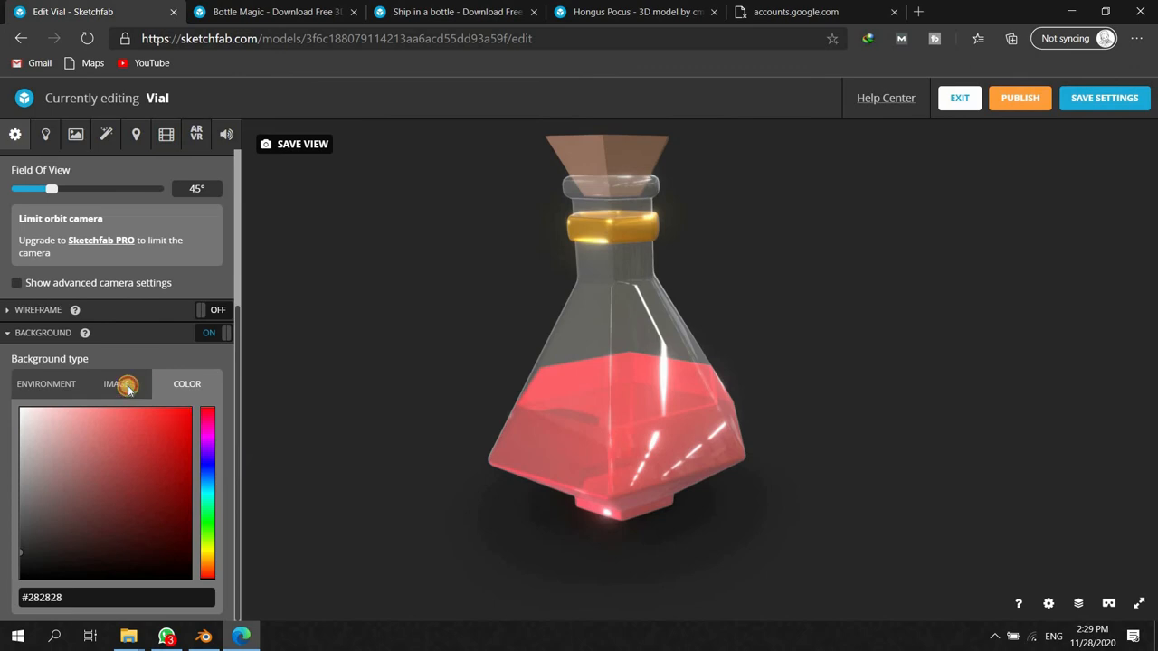
# - Try the dirty_dark and clean_light background images, then settle on a near-black solid colour
pyautogui.click(112, 384)
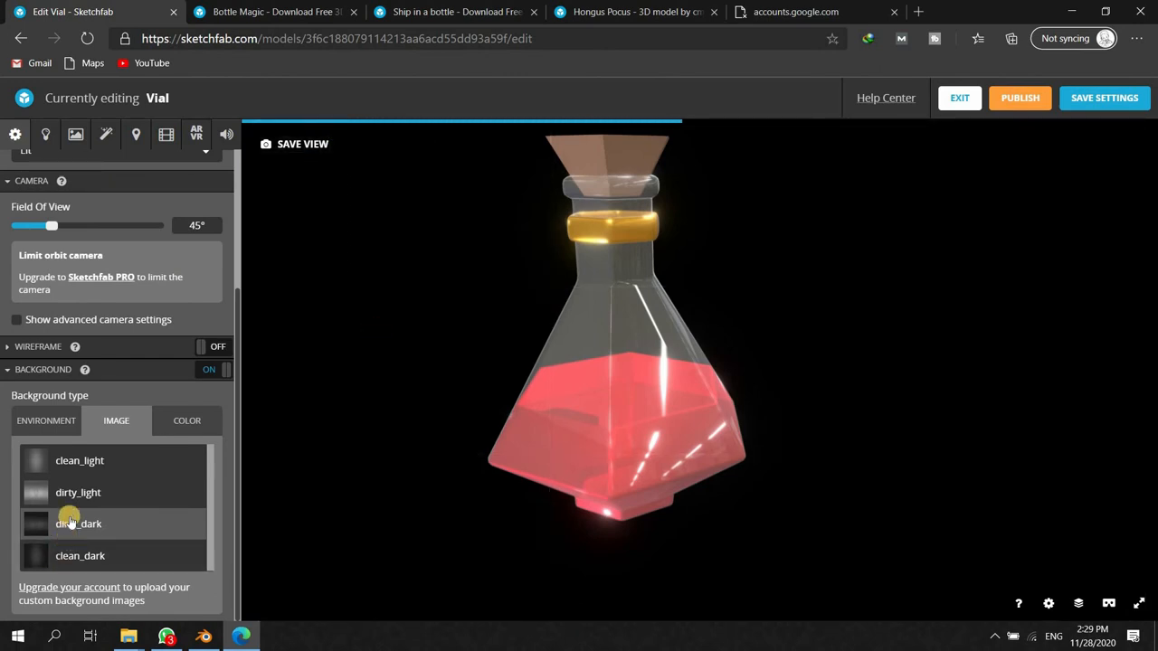
pyautogui.click(78, 492)
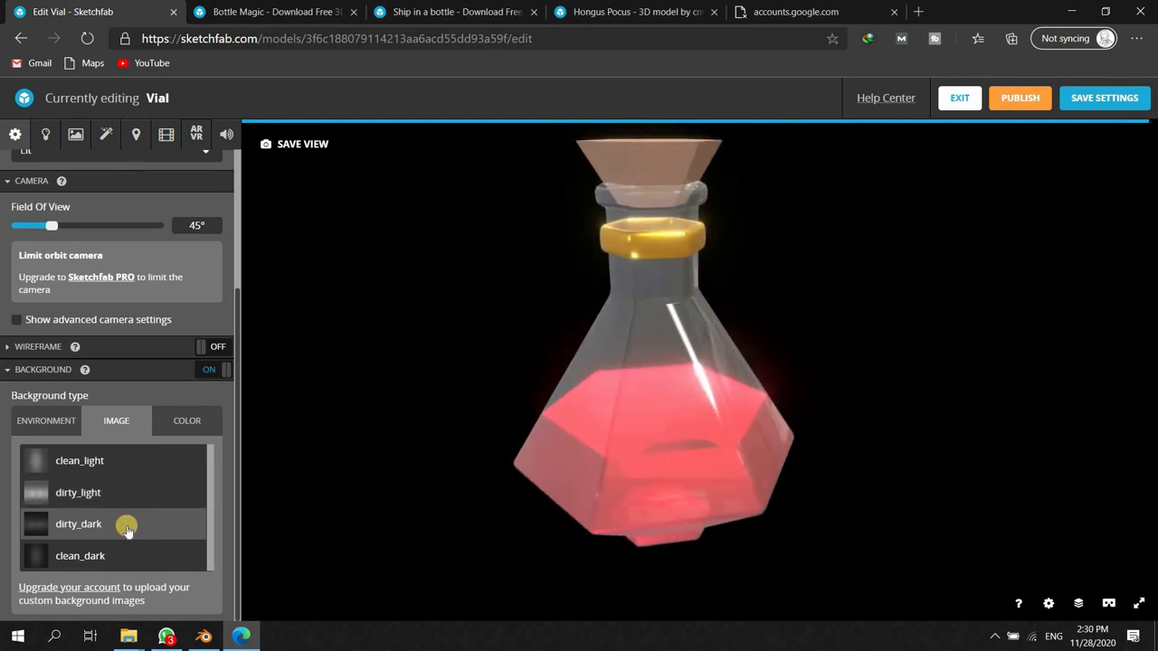
pyautogui.moveTo(454, 507)
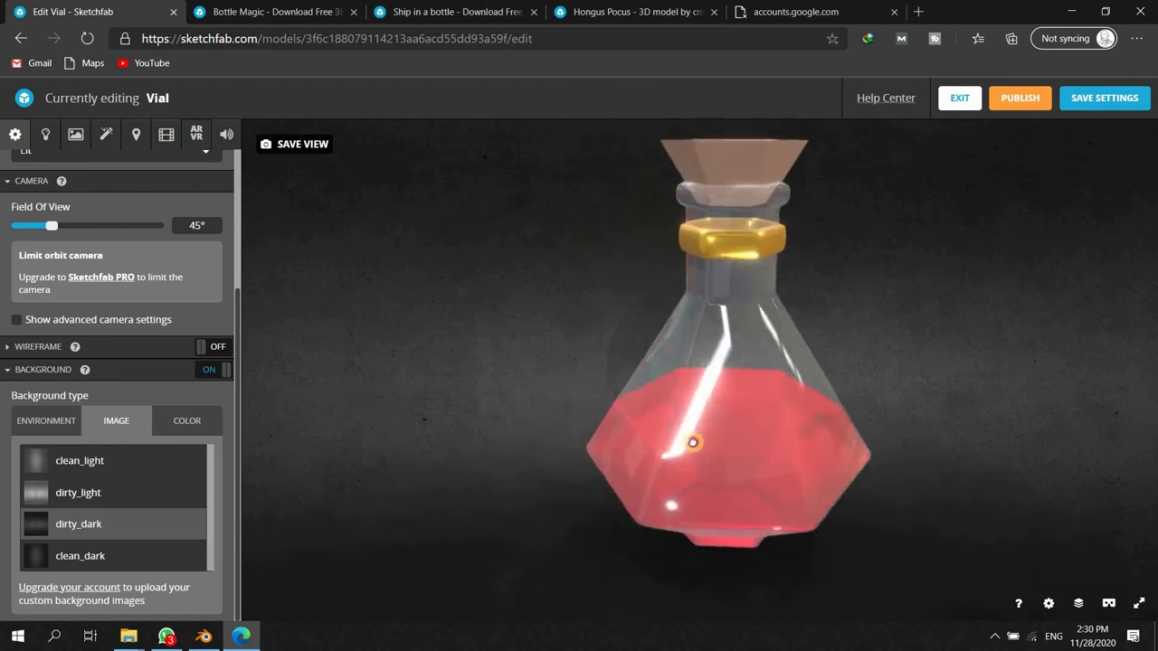
pyautogui.moveTo(695, 442); pyautogui.dragTo(615, 422)
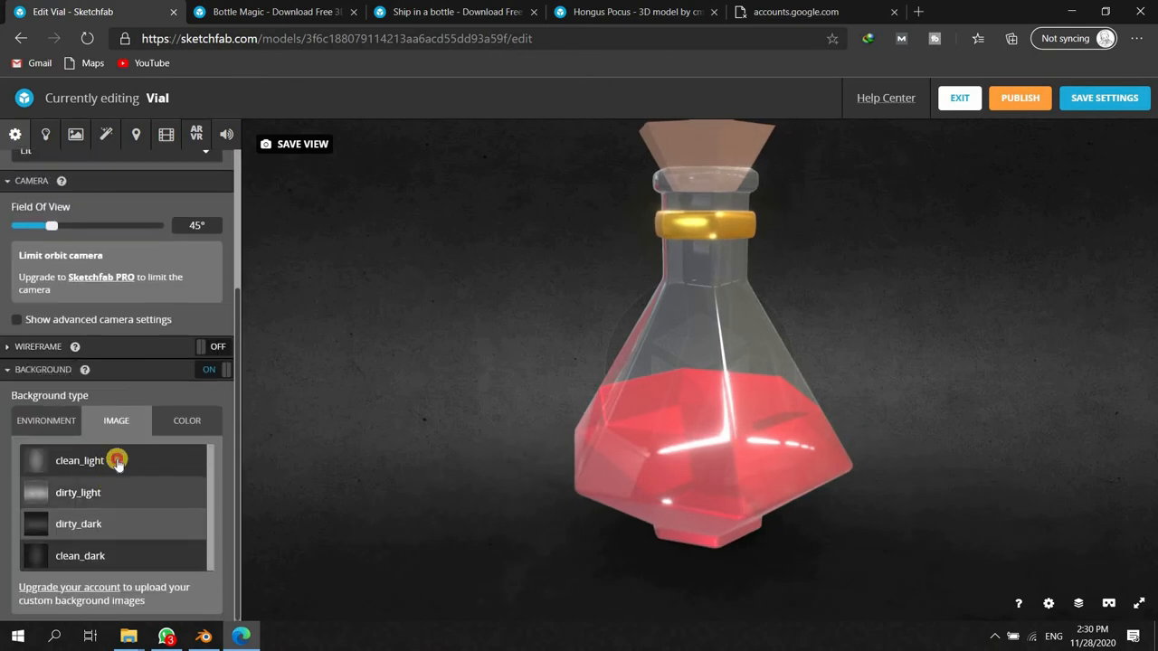
pyautogui.click(187, 420)
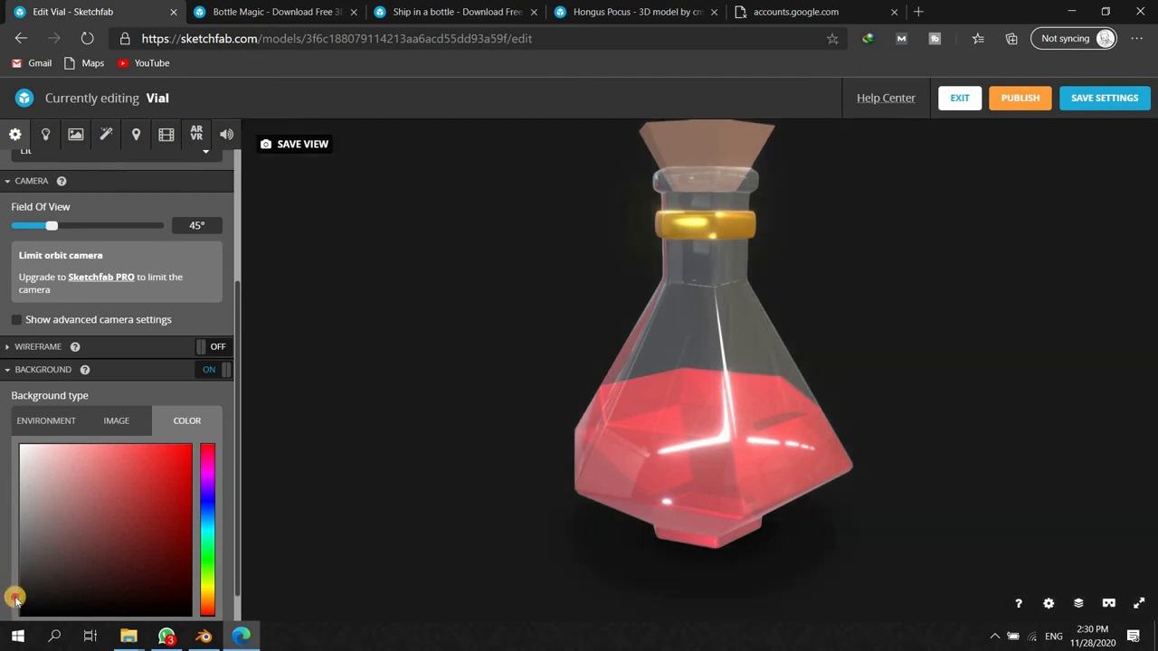
pyautogui.moveTo(14, 599); pyautogui.dragTo(598, 386)
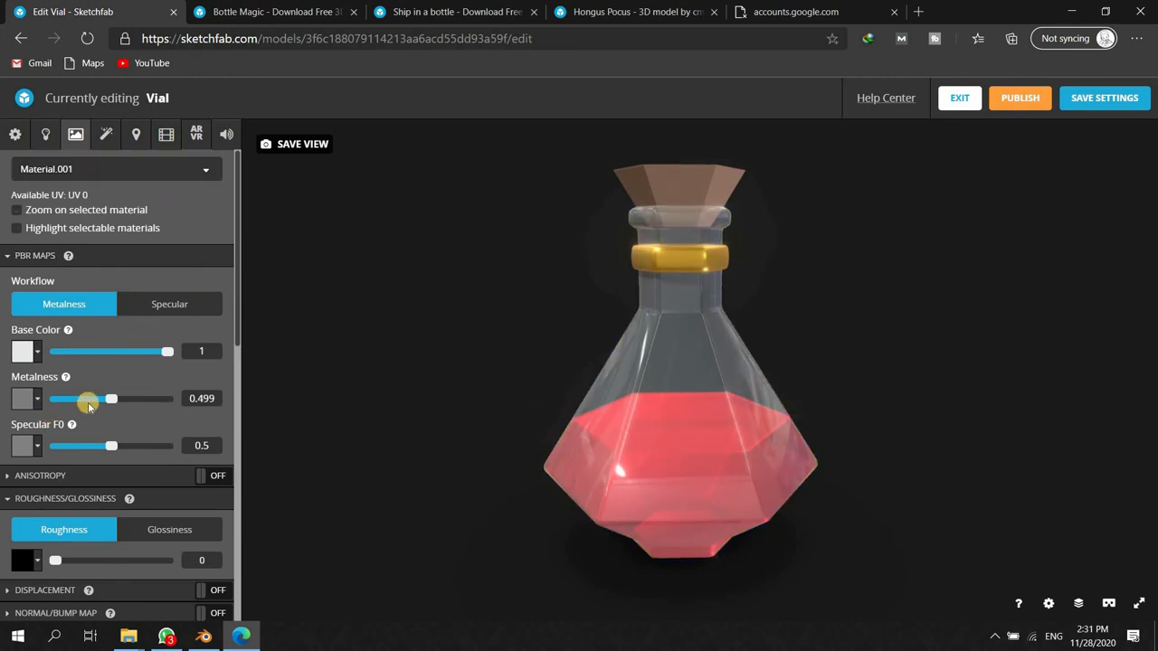
# - Set the glass to refractive transparency at ~0.026 opacity with specular F0 near 0.706
pyautogui.moveTo(87, 400); pyautogui.dragTo(113, 400)
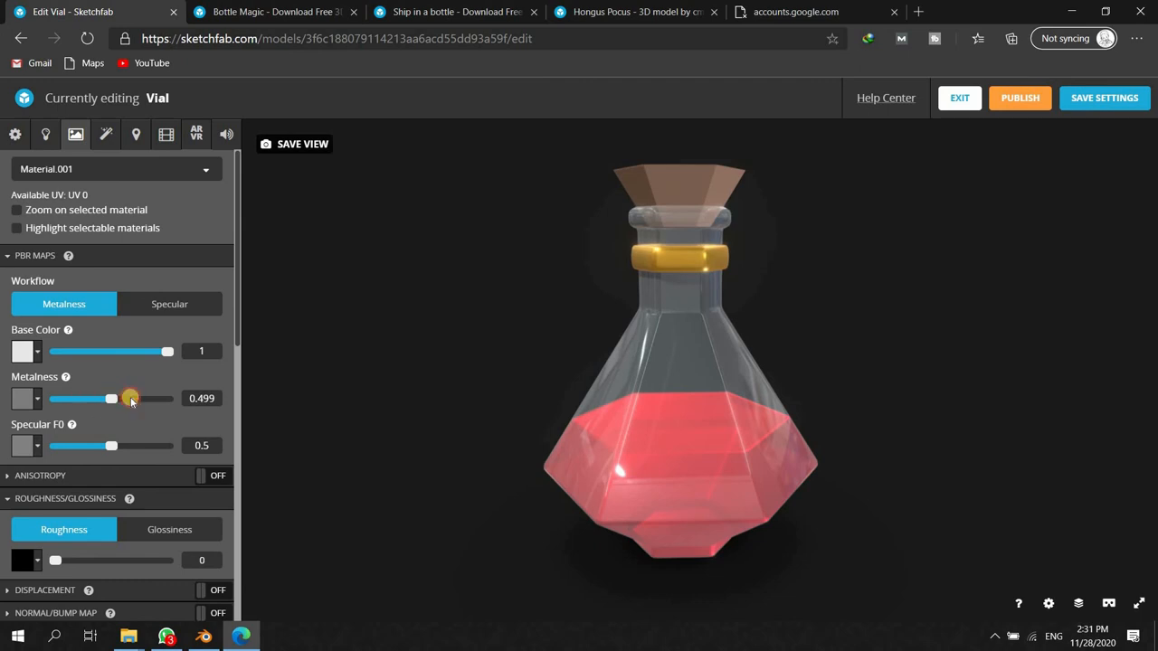
pyautogui.moveTo(112, 400); pyautogui.dragTo(128, 400)
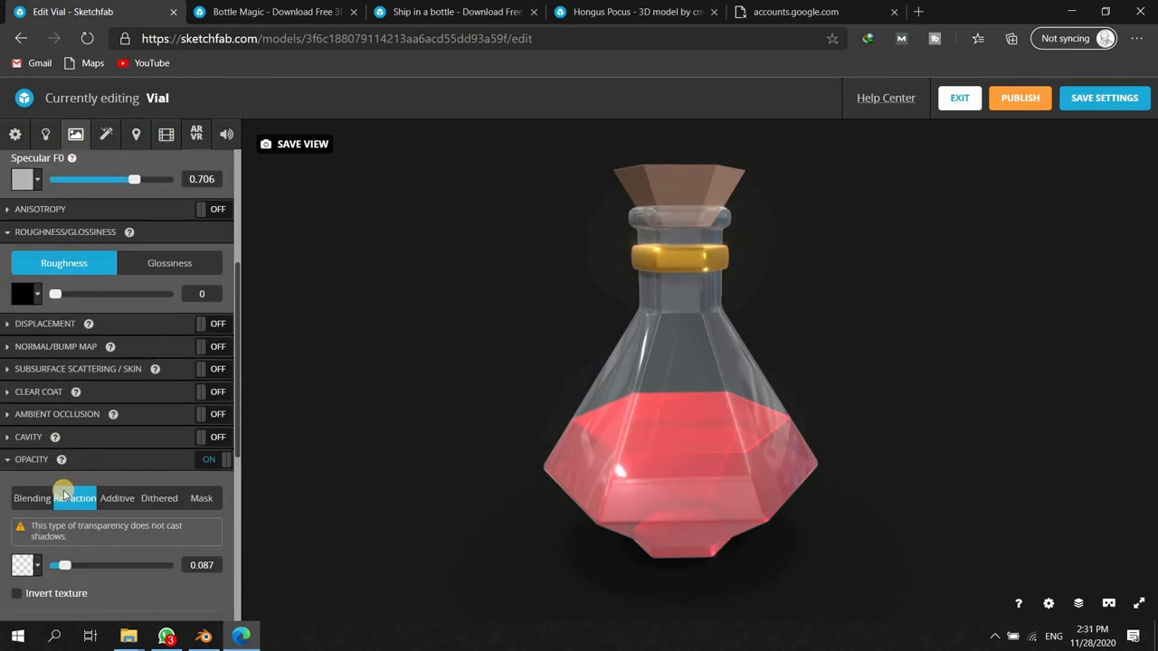
pyautogui.click(76, 498)
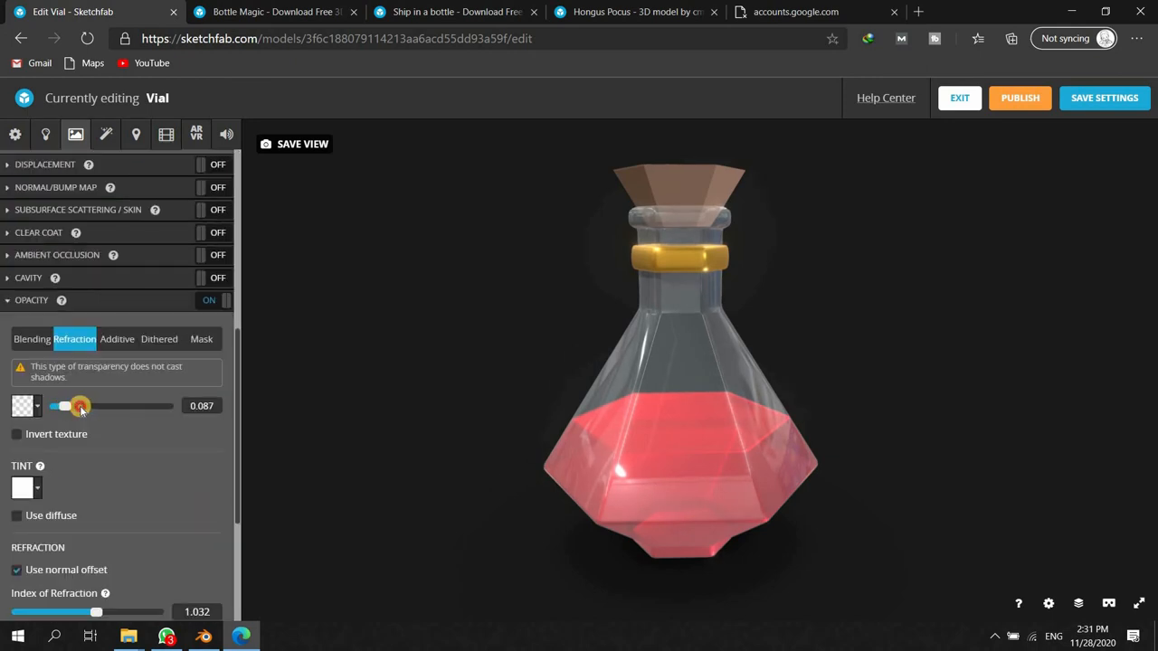
pyautogui.moveTo(80, 405); pyautogui.dragTo(56, 405)
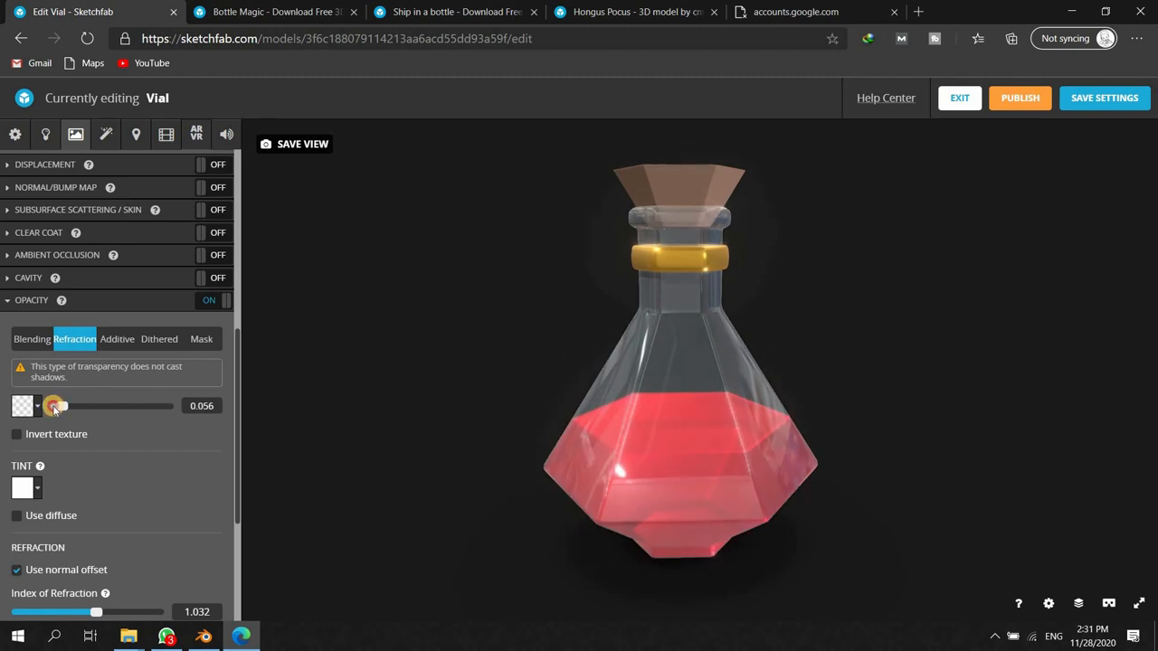
pyautogui.moveTo(62, 405); pyautogui.dragTo(58, 406)
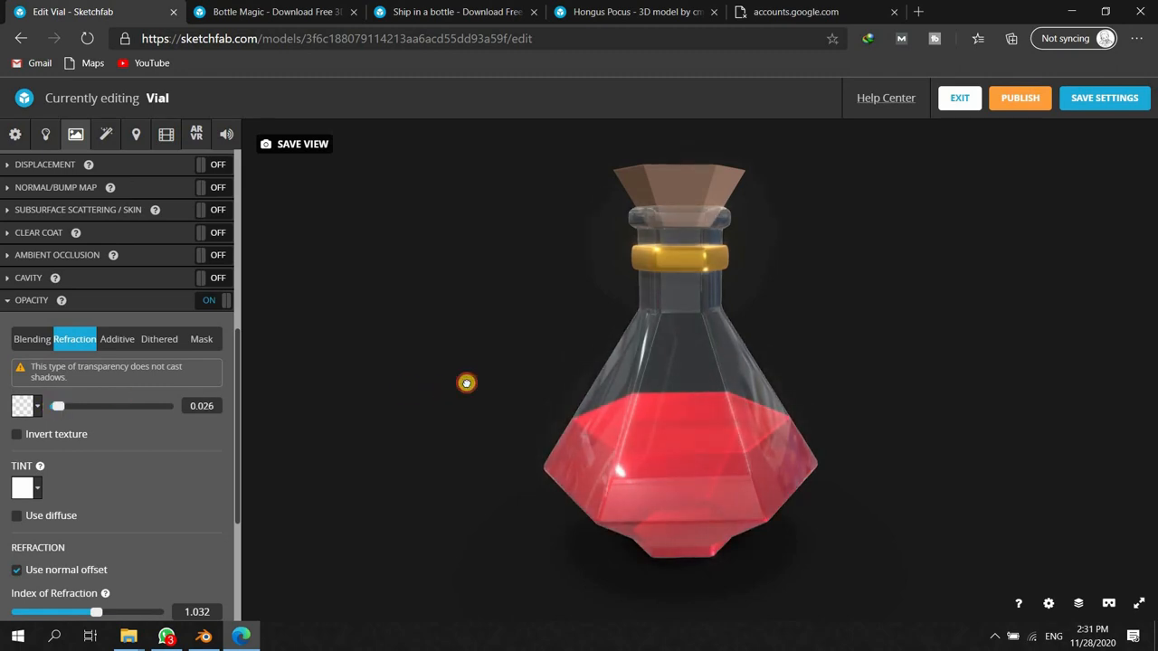
pyautogui.moveTo(467, 384); pyautogui.dragTo(438, 395)
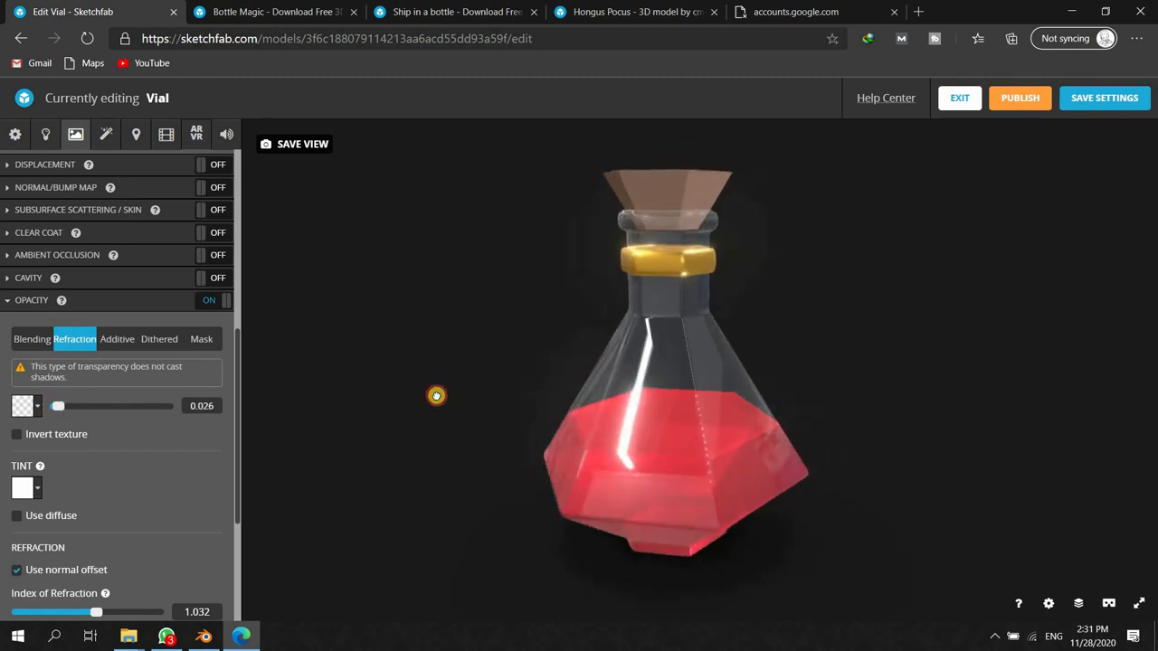
pyautogui.moveTo(437, 395); pyautogui.dragTo(438, 382)
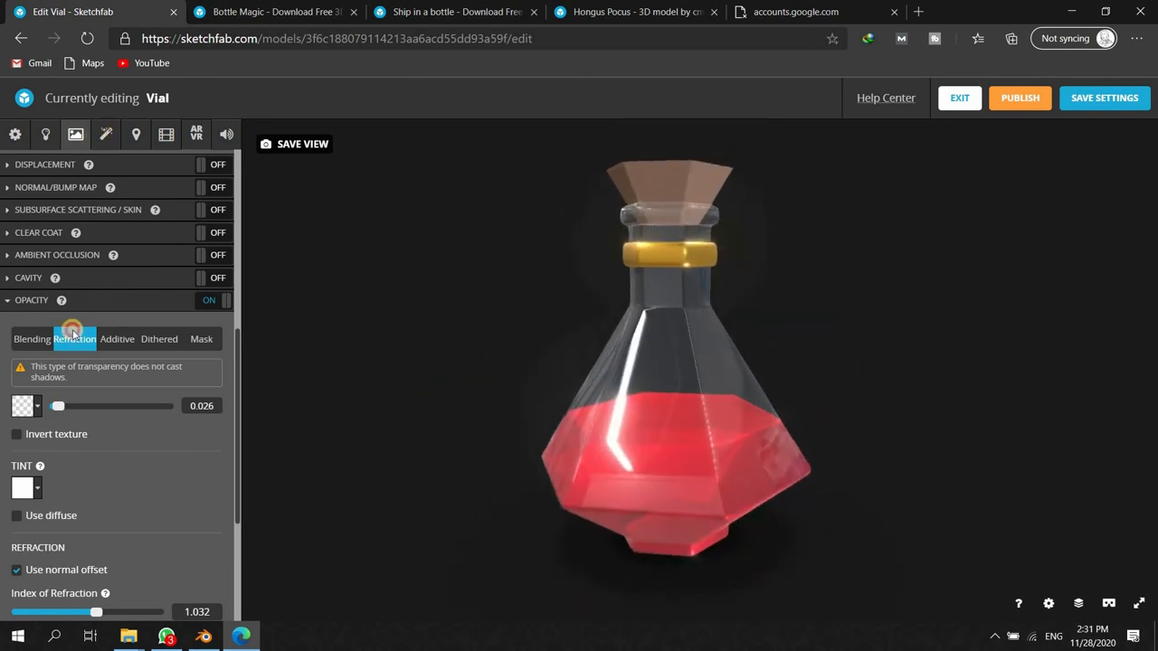
pyautogui.click(105, 133)
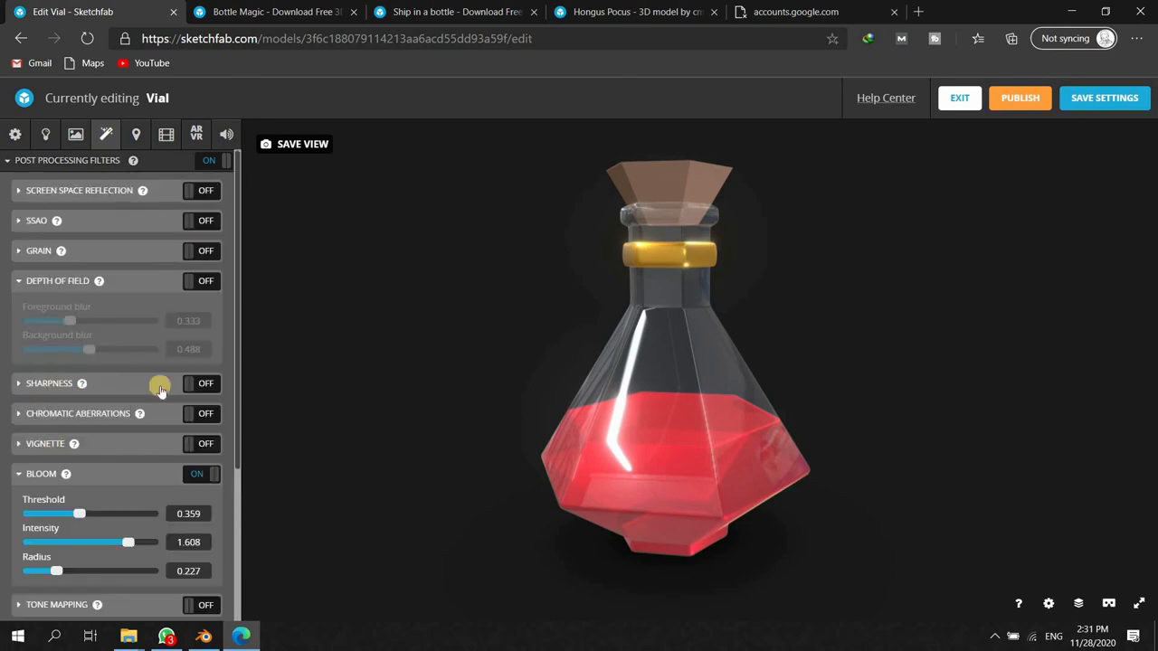
# - Enable the sharpness filter and set its strength to about 1.009
pyautogui.click(207, 383)
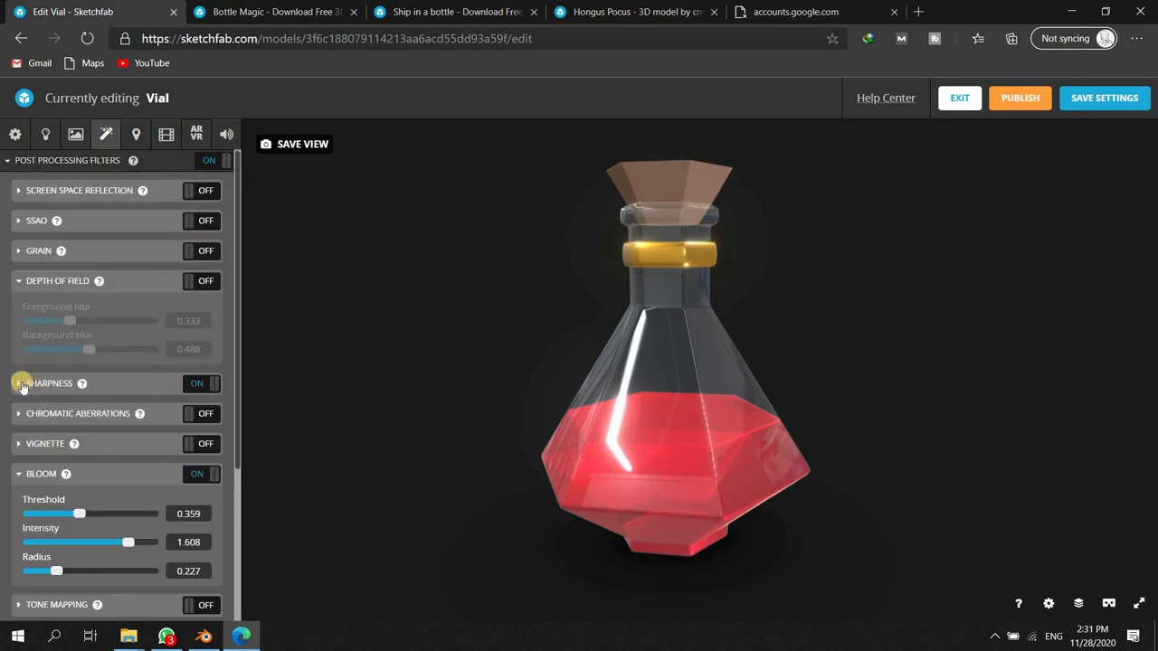
pyautogui.click(18, 384)
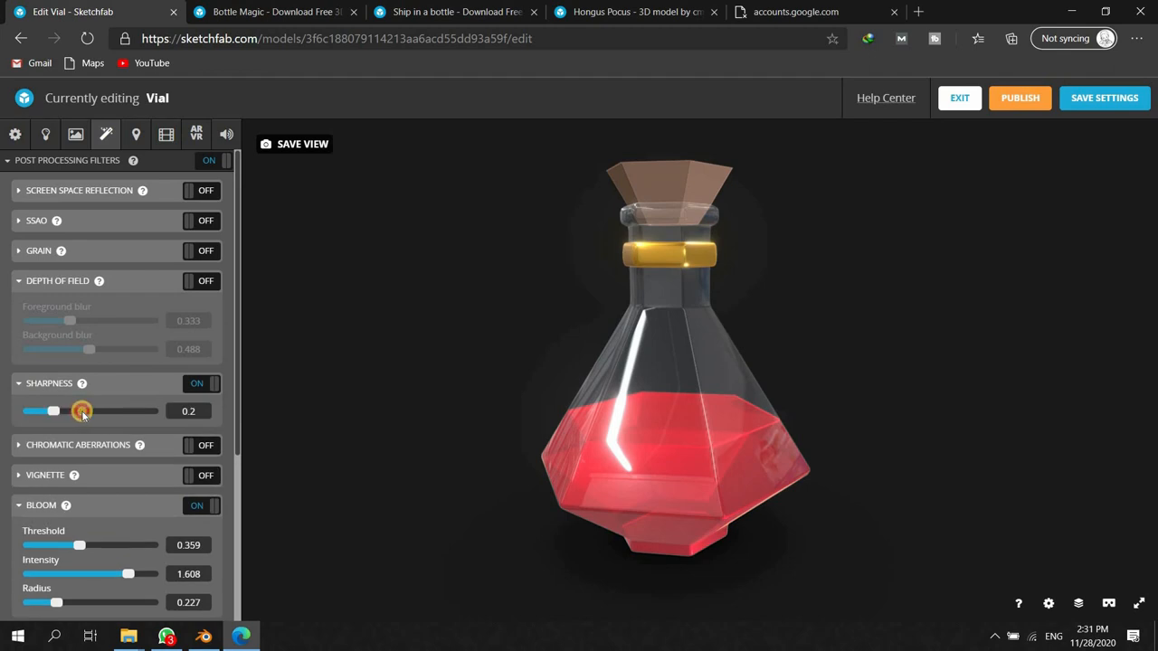
pyautogui.moveTo(54, 410); pyautogui.dragTo(99, 411)
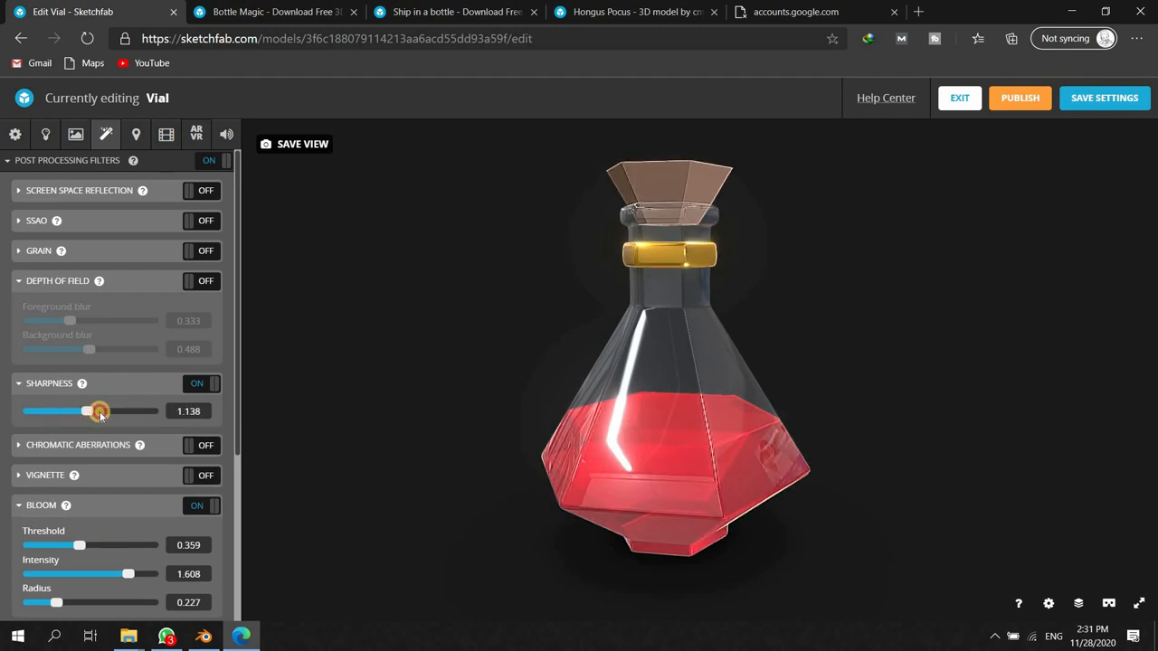
pyautogui.moveTo(100, 411); pyautogui.dragTo(83, 411)
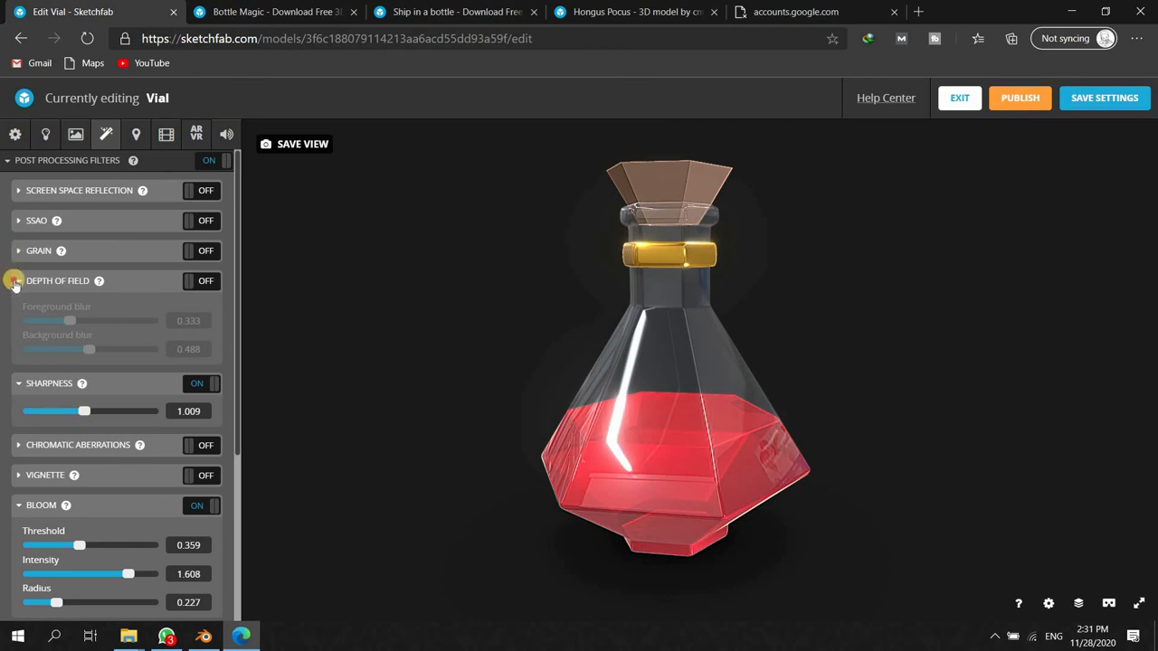
# - Collapse depth of field and enable the vignette effect with its amount and hardness shown
pyautogui.click(15, 281)
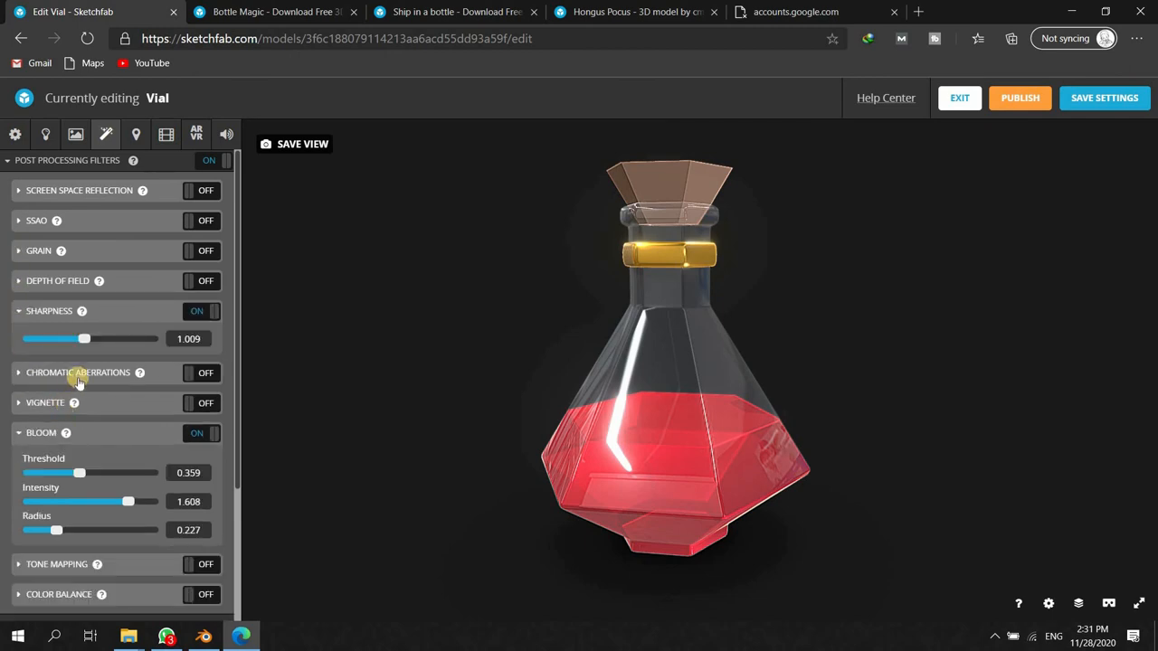
pyautogui.click(206, 373)
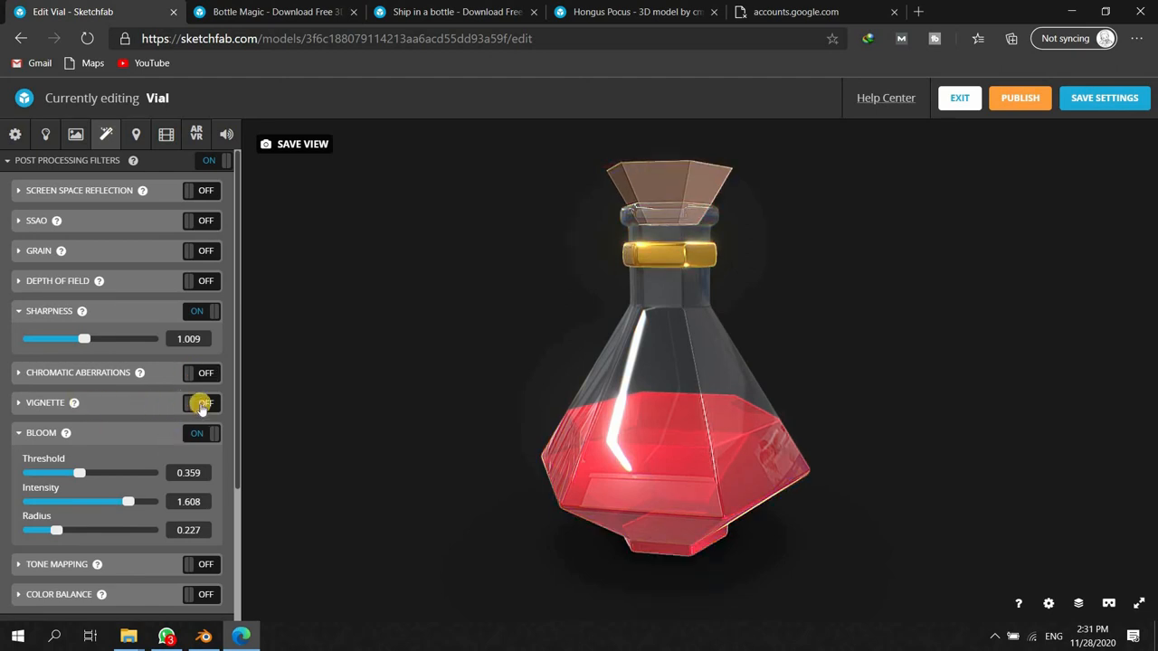
pyautogui.click(202, 402)
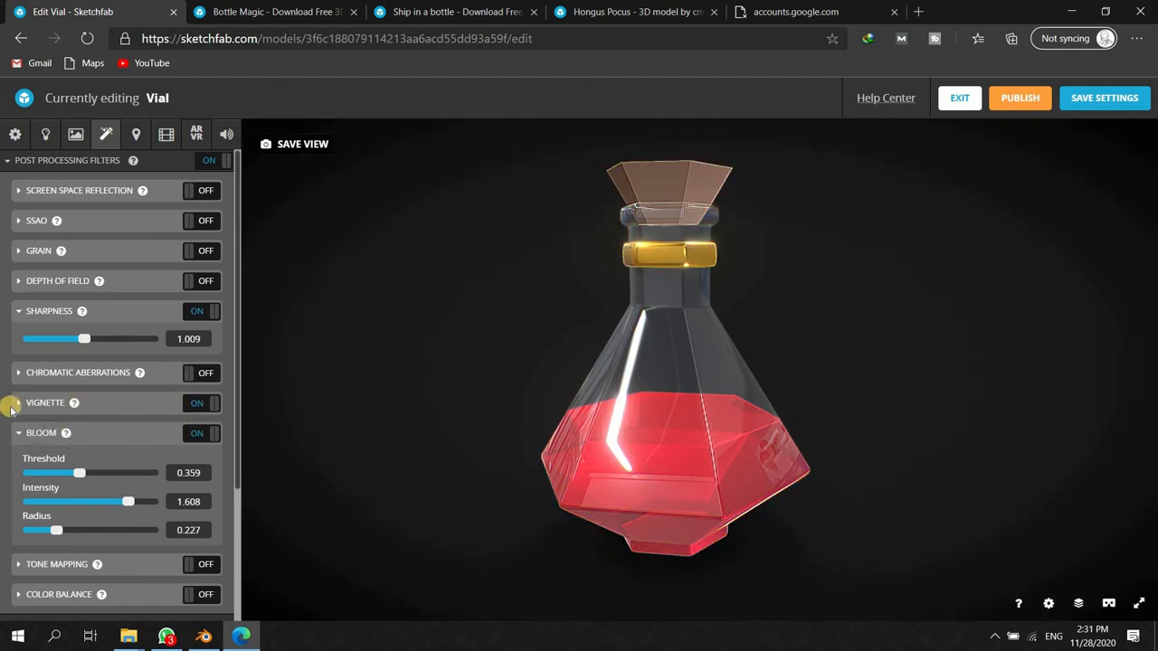
pyautogui.click(18, 401)
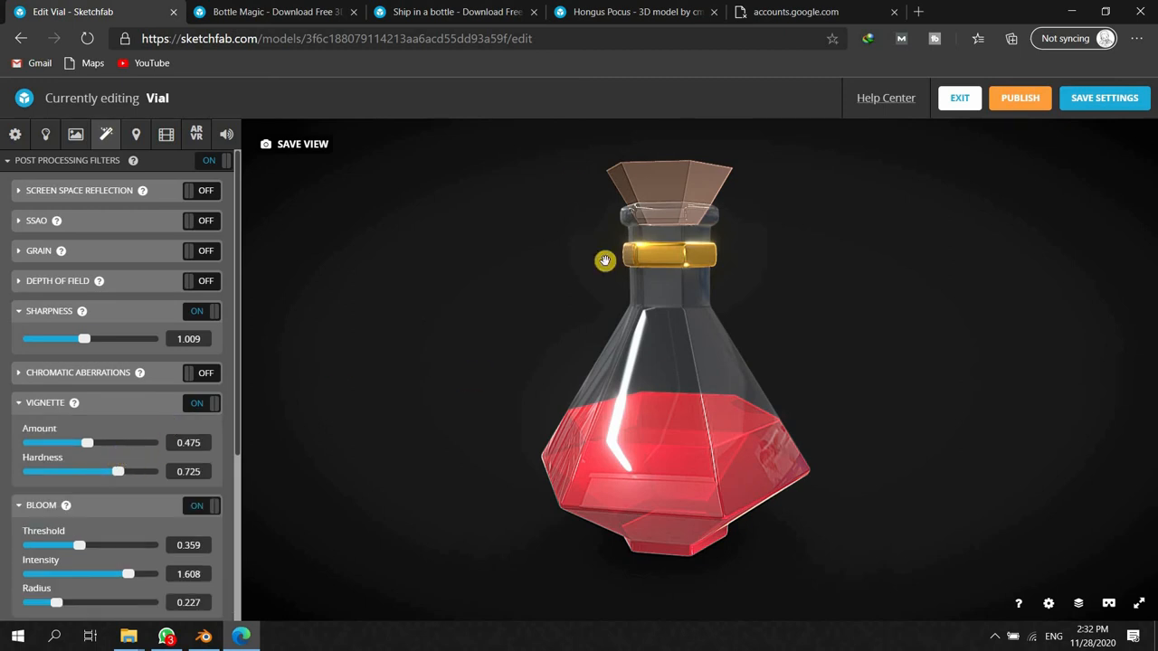
pyautogui.moveTo(523, 362)
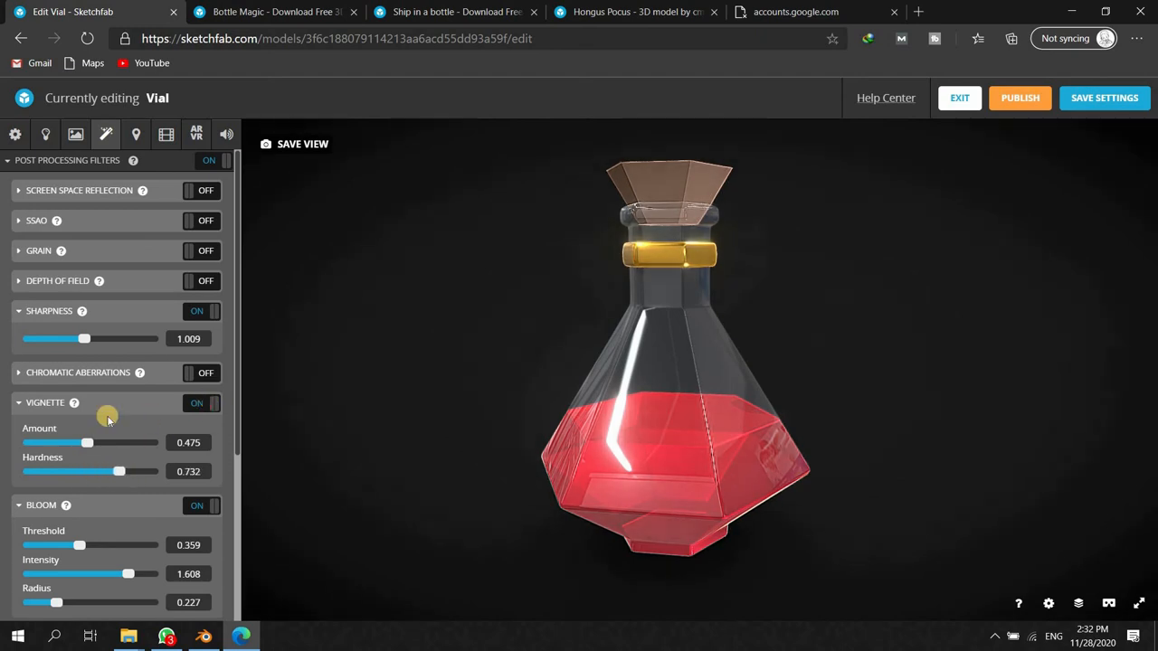
# - Tune the vignette to amount 0.516 and hardness 0.738 for moderate edge darkening
pyautogui.moveTo(83, 442); pyautogui.dragTo(60, 442)
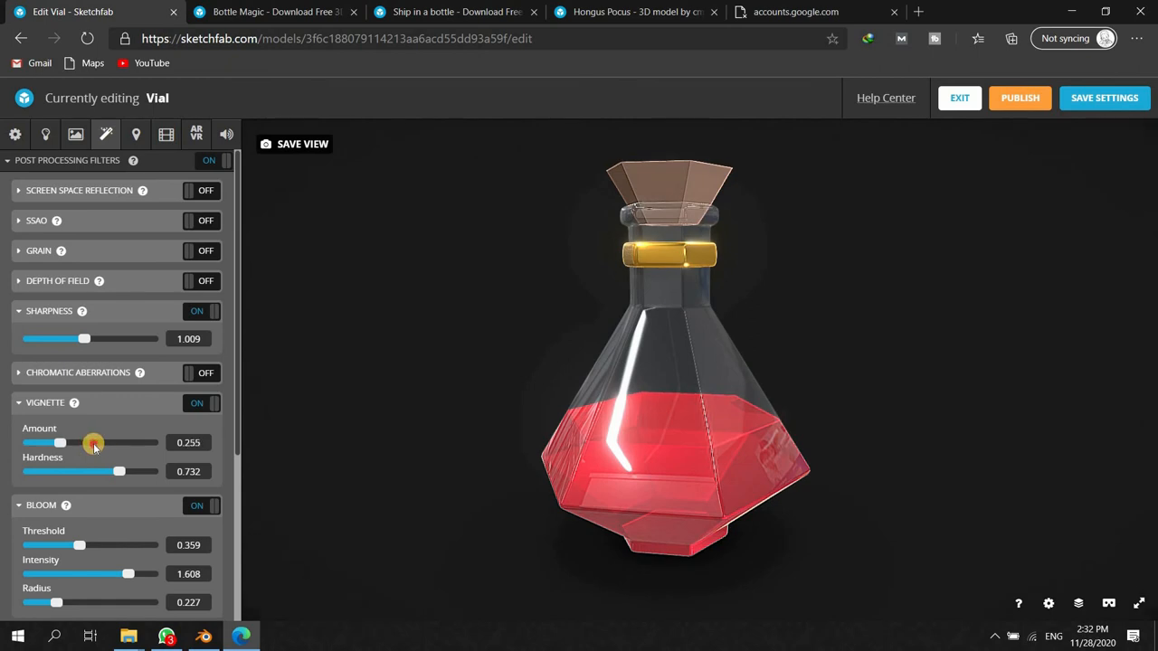
pyautogui.moveTo(62, 441); pyautogui.dragTo(94, 442)
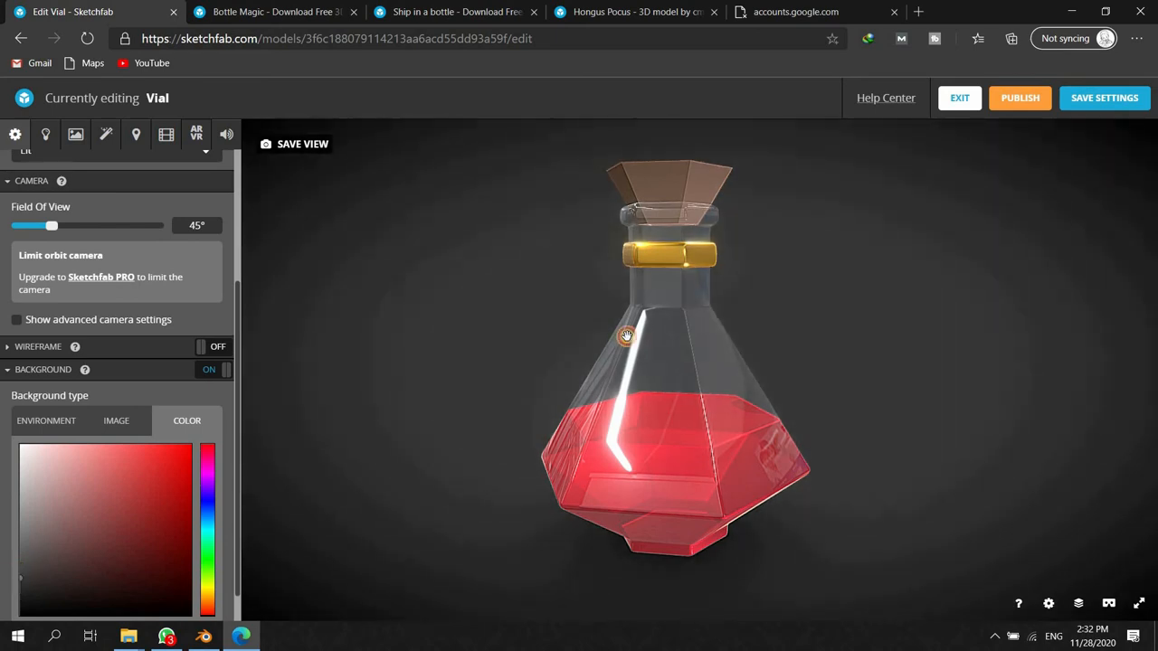
pyautogui.moveTo(105, 134)
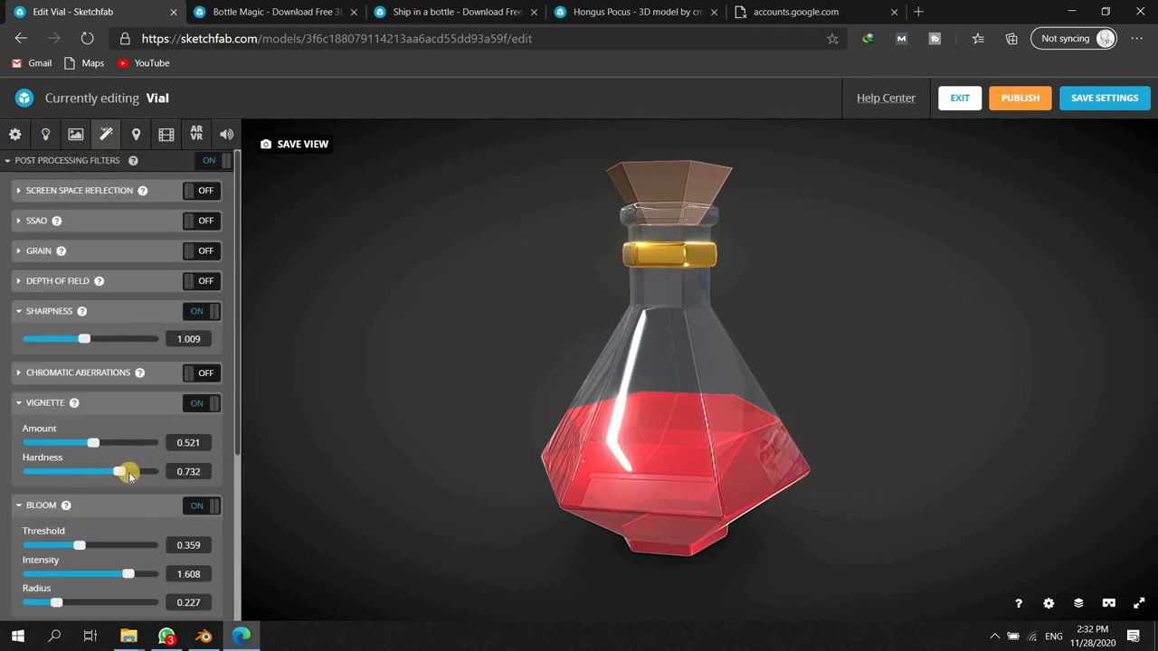
pyautogui.moveTo(129, 470); pyautogui.dragTo(98, 471)
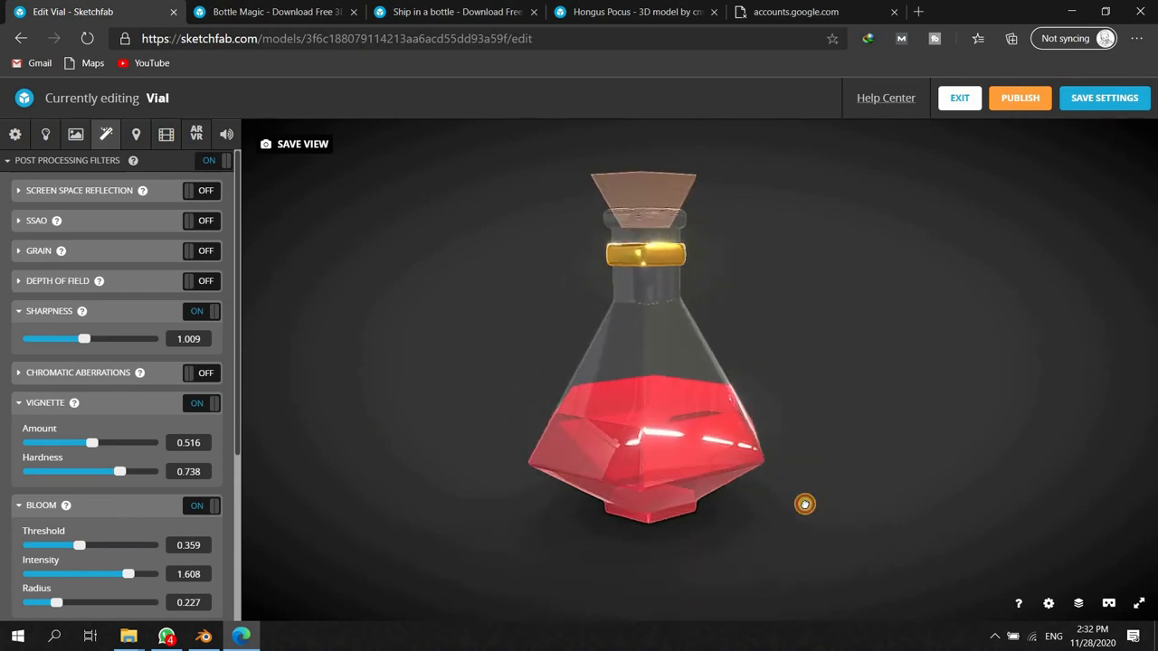
pyautogui.moveTo(803, 503); pyautogui.dragTo(796, 372)
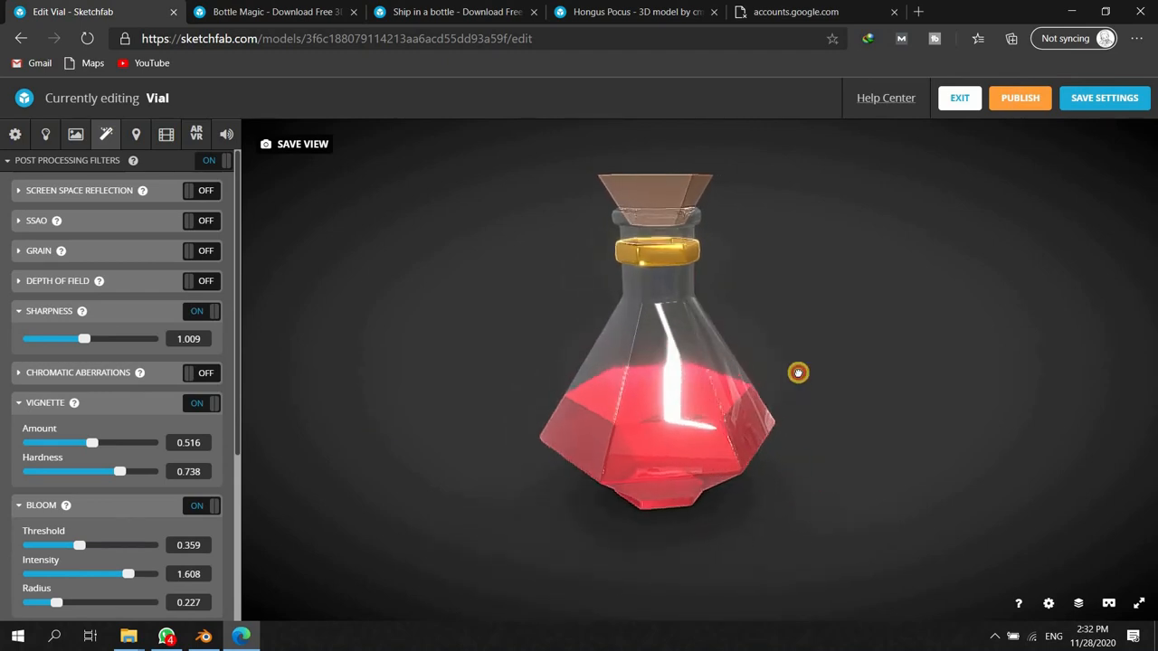
pyautogui.moveTo(798, 373); pyautogui.dragTo(792, 413)
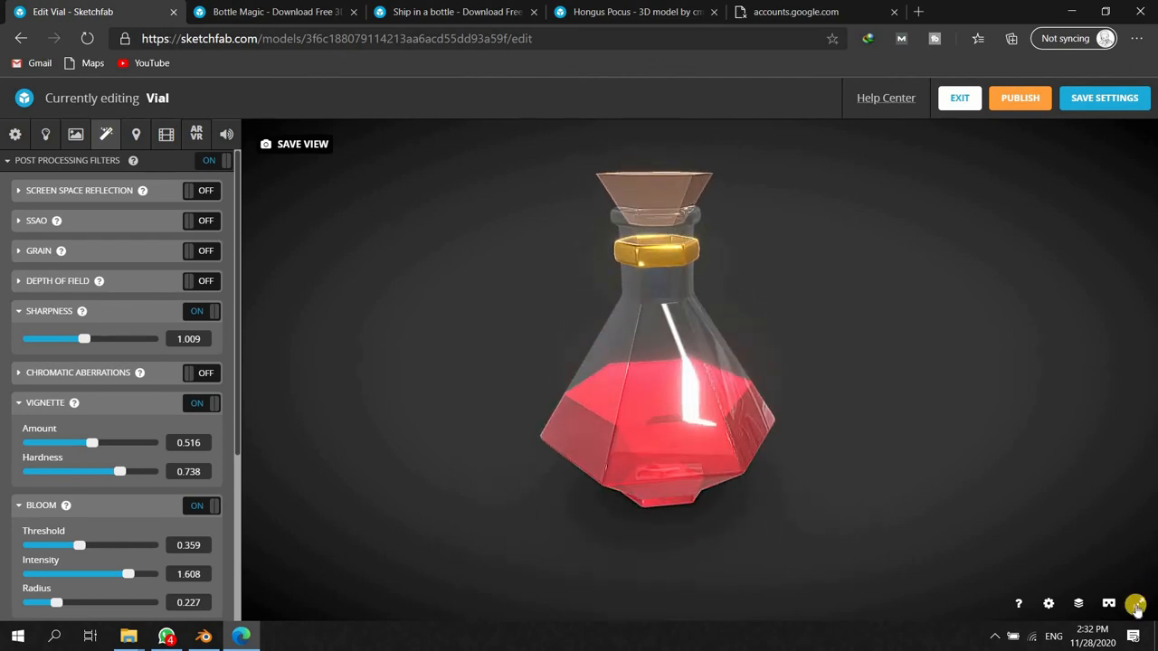
pyautogui.moveTo(1136, 605)
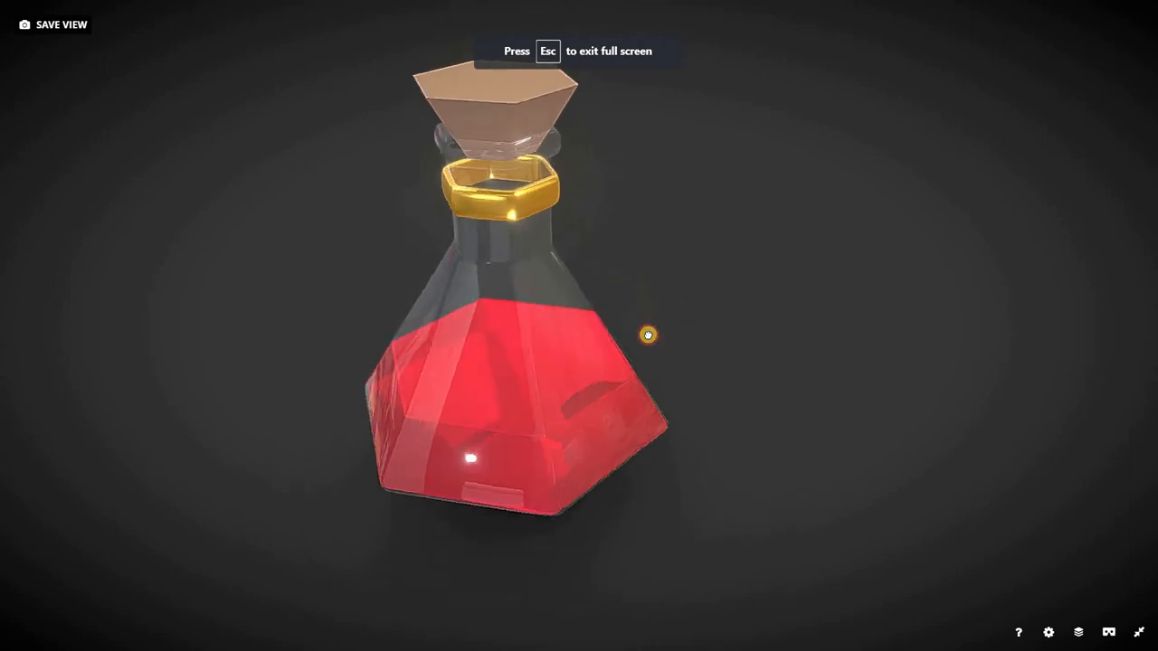
pyautogui.moveTo(648, 335); pyautogui.dragTo(637, 300)
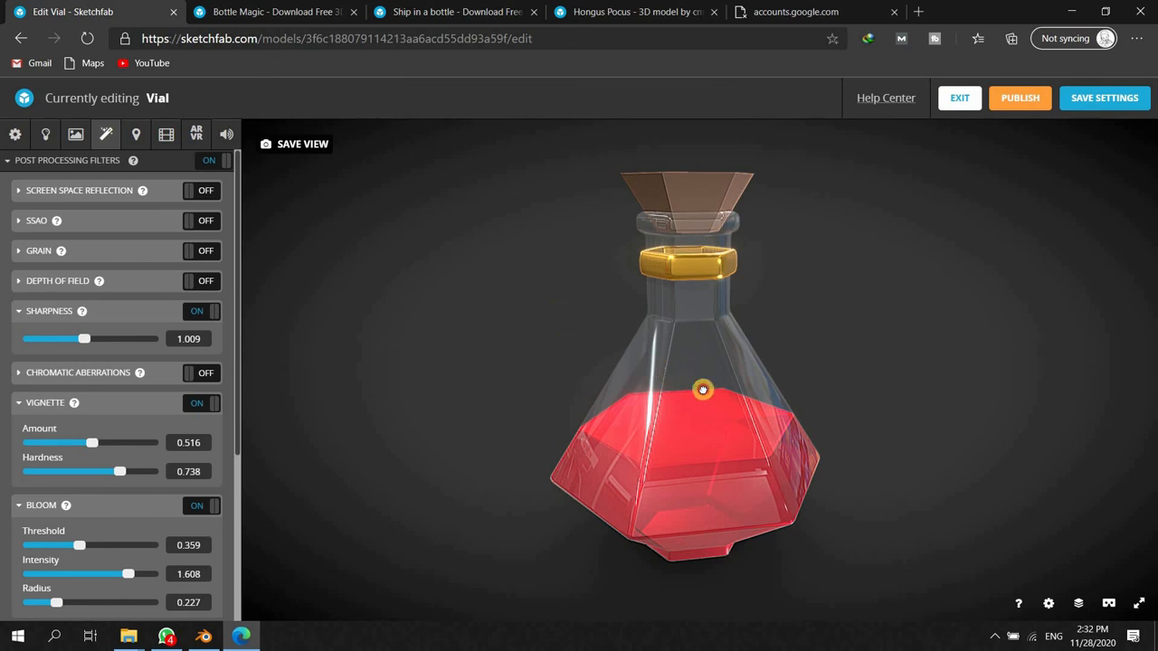
pyautogui.moveTo(702, 390); pyautogui.dragTo(705, 399)
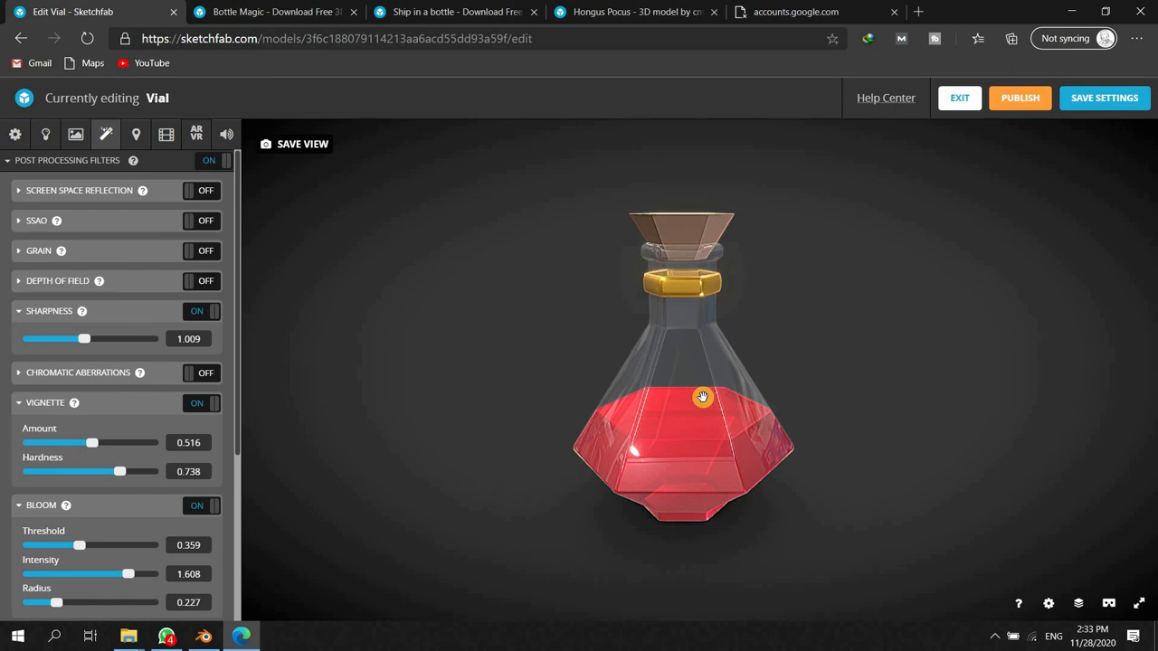
pyautogui.moveTo(713, 375)
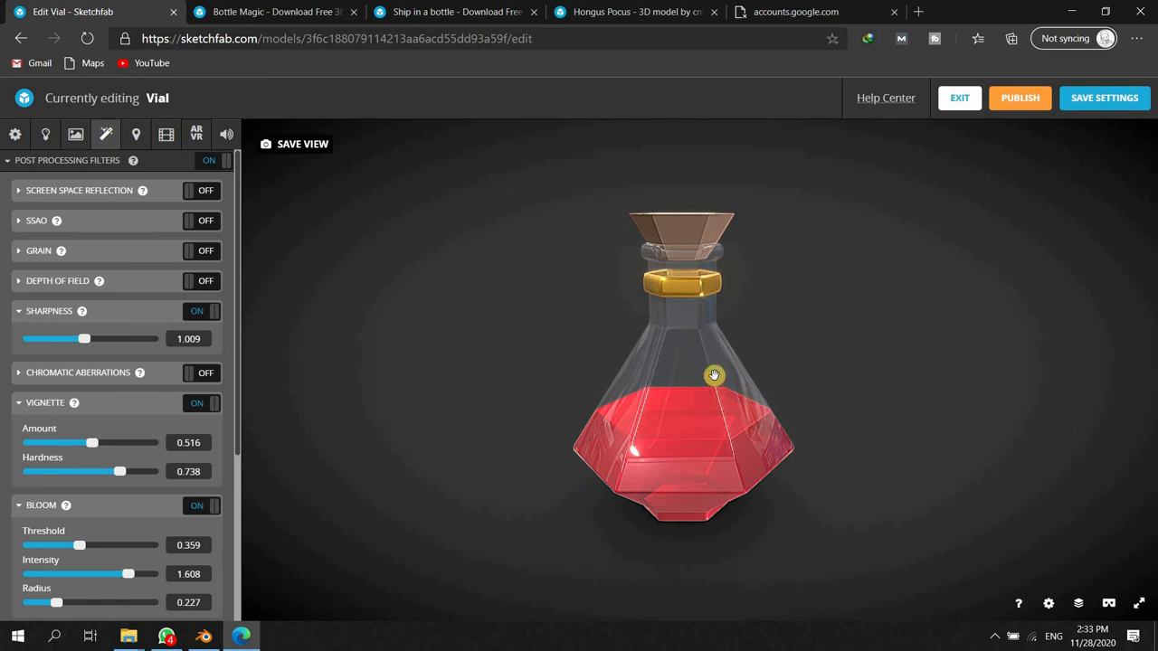
pyautogui.moveTo(716, 380)
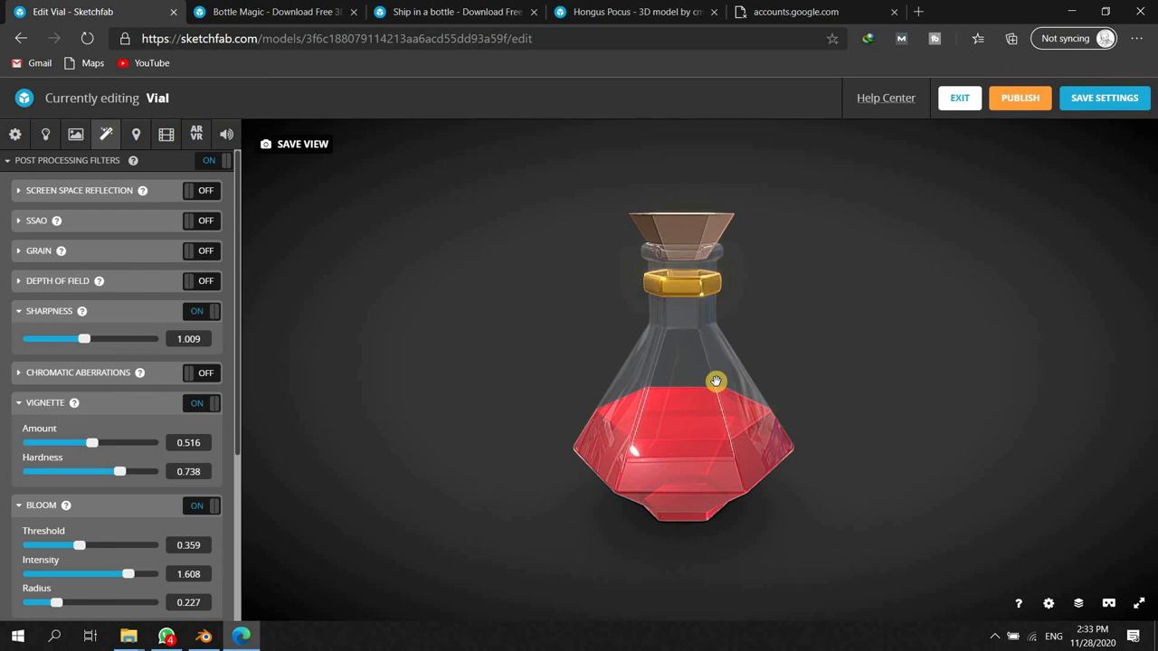
pyautogui.moveTo(716, 380); pyautogui.dragTo(720, 411)
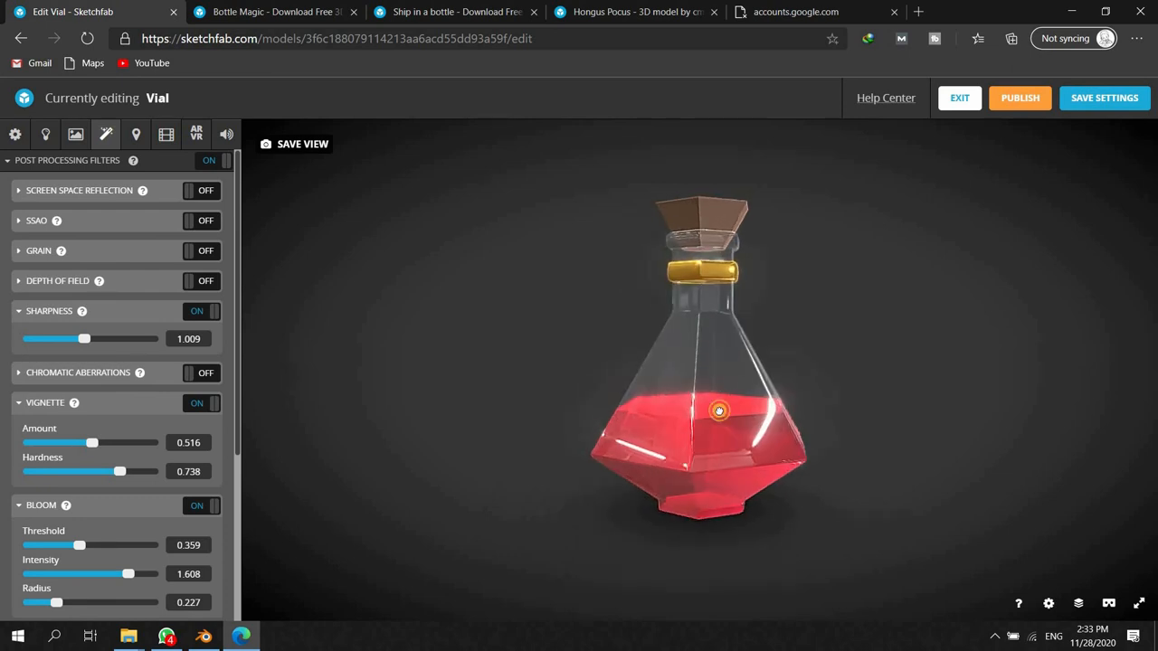
pyautogui.moveTo(720, 411); pyautogui.dragTo(680, 291)
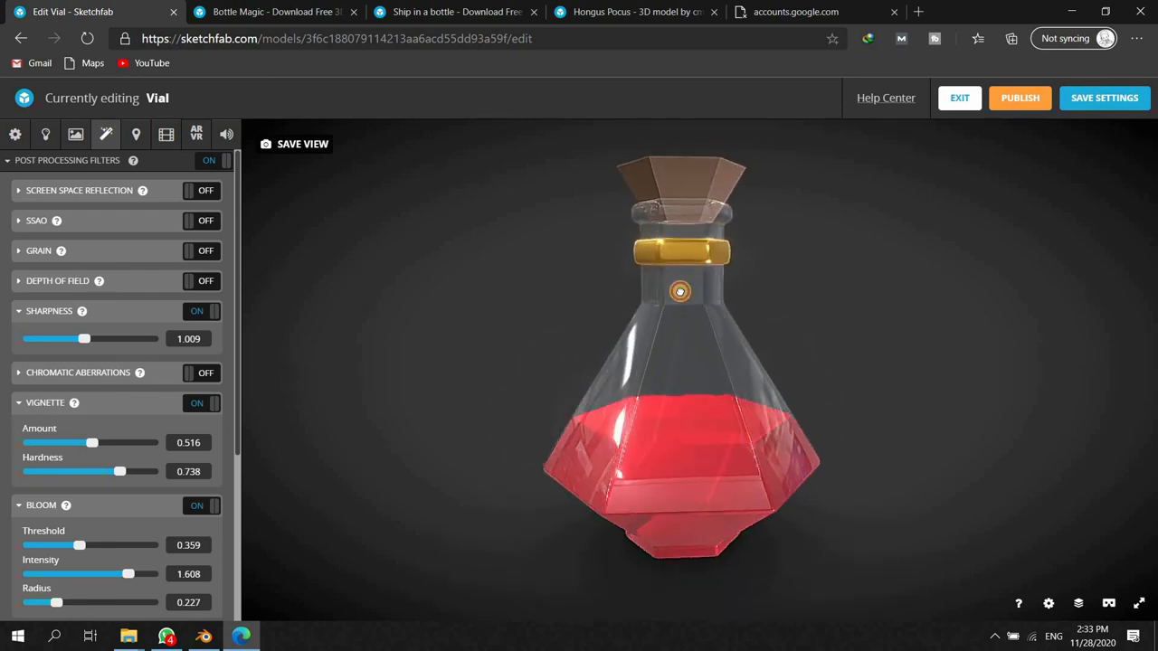
pyautogui.moveTo(681, 292); pyautogui.dragTo(681, 239)
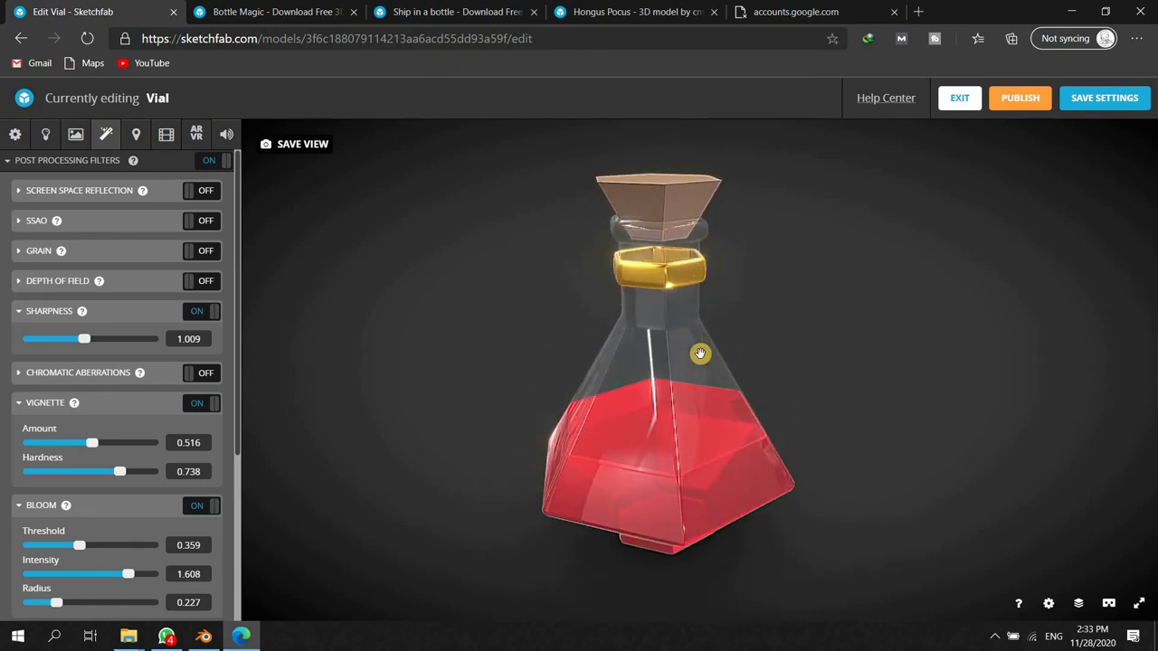
pyautogui.moveTo(701, 353); pyautogui.dragTo(724, 353)
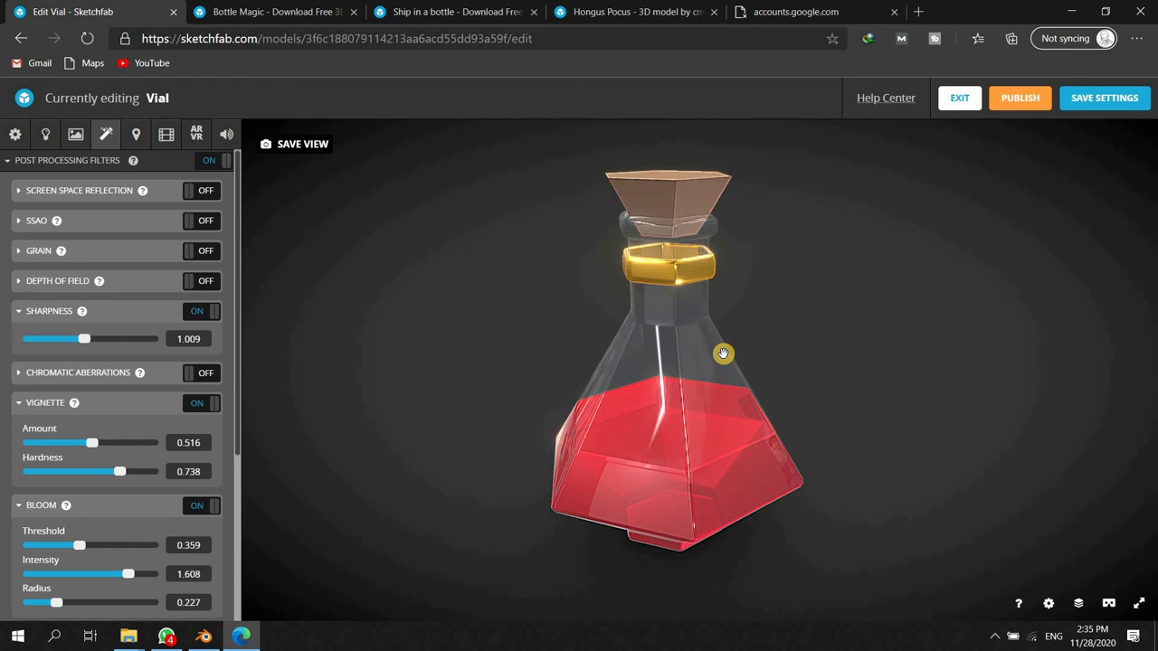
pyautogui.moveTo(699, 369)
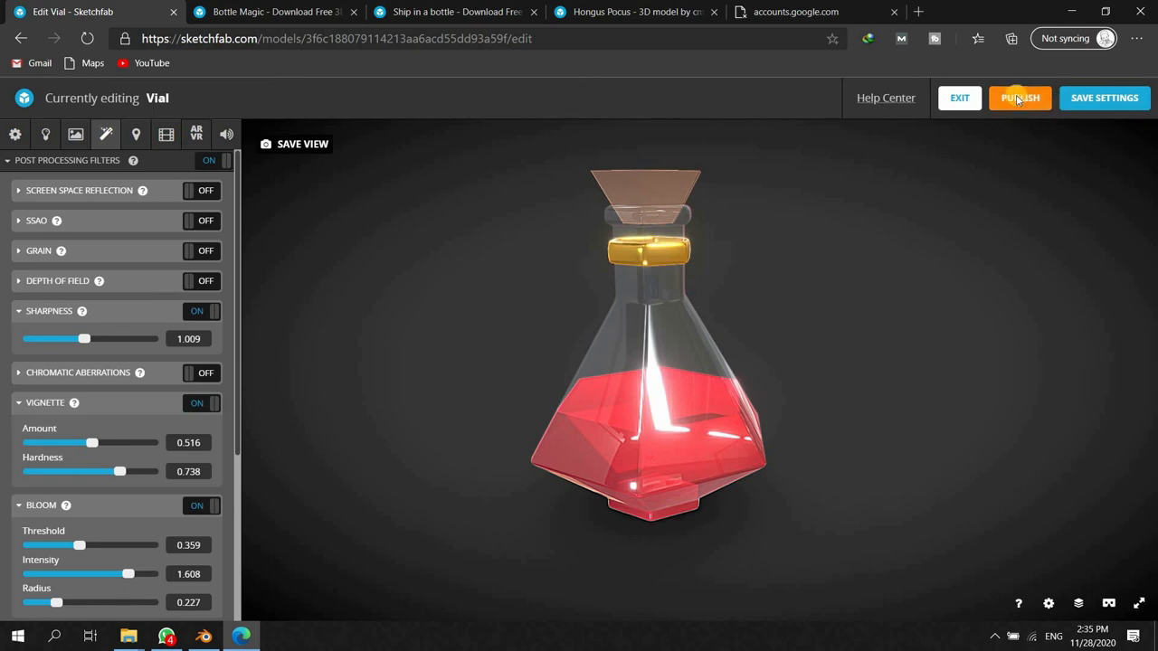
# - Save and publish the Vial model, copy its share link, and dismiss the confirmation
pyautogui.click(1021, 98)
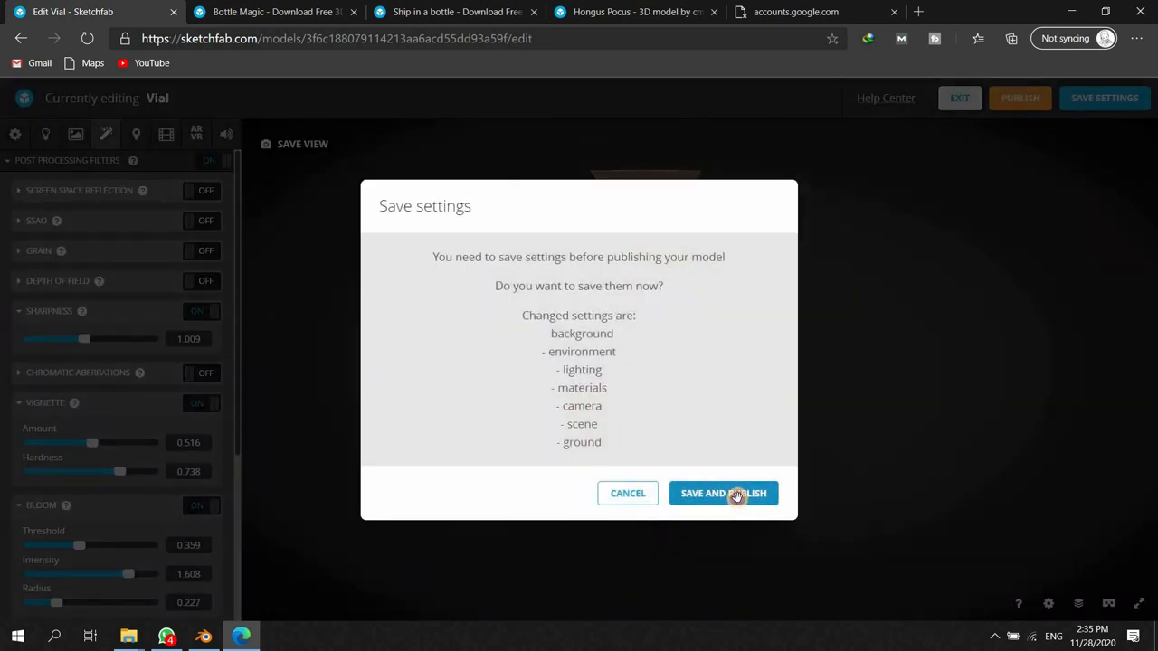
pyautogui.click(724, 493)
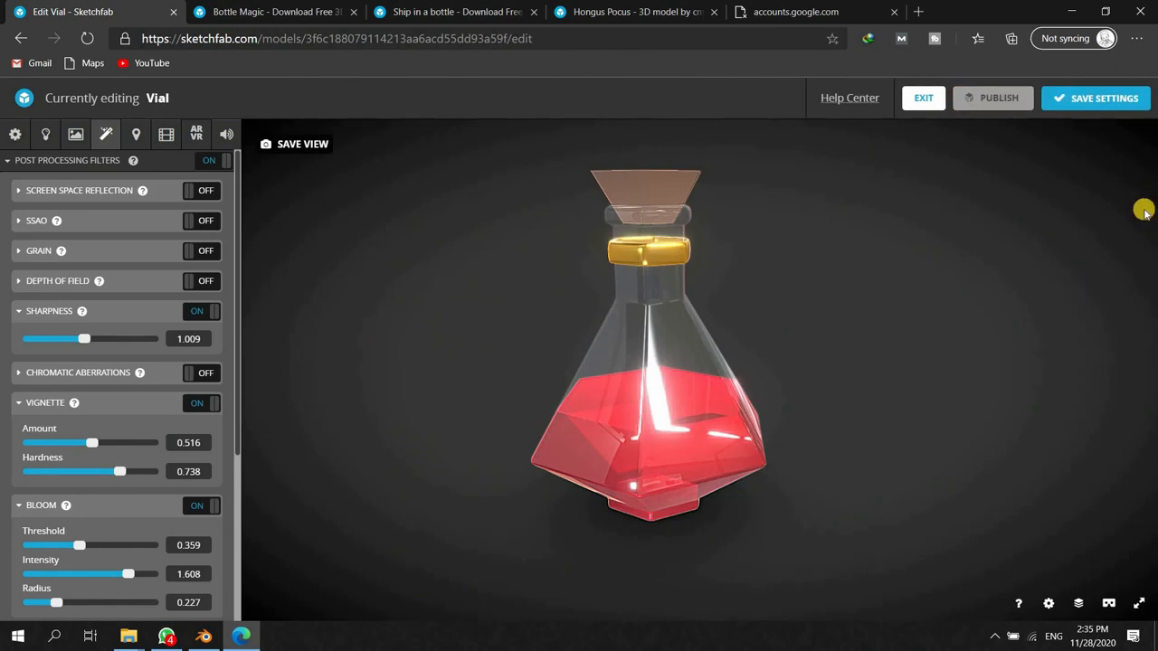
pyautogui.click(991, 97)
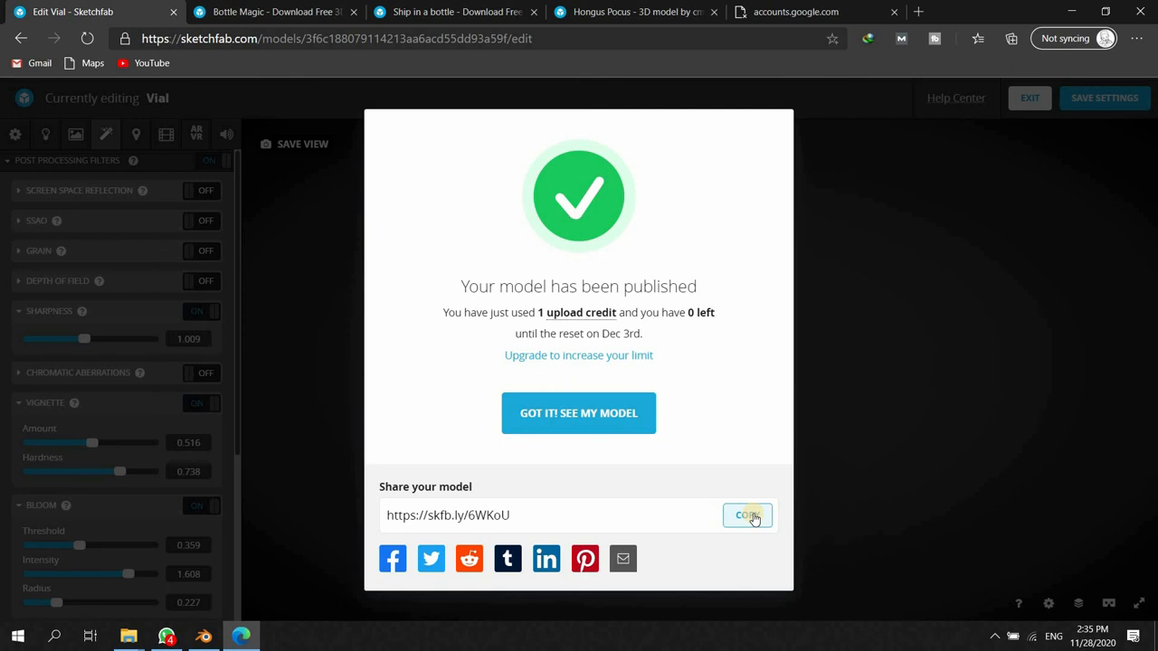
pyautogui.click(746, 514)
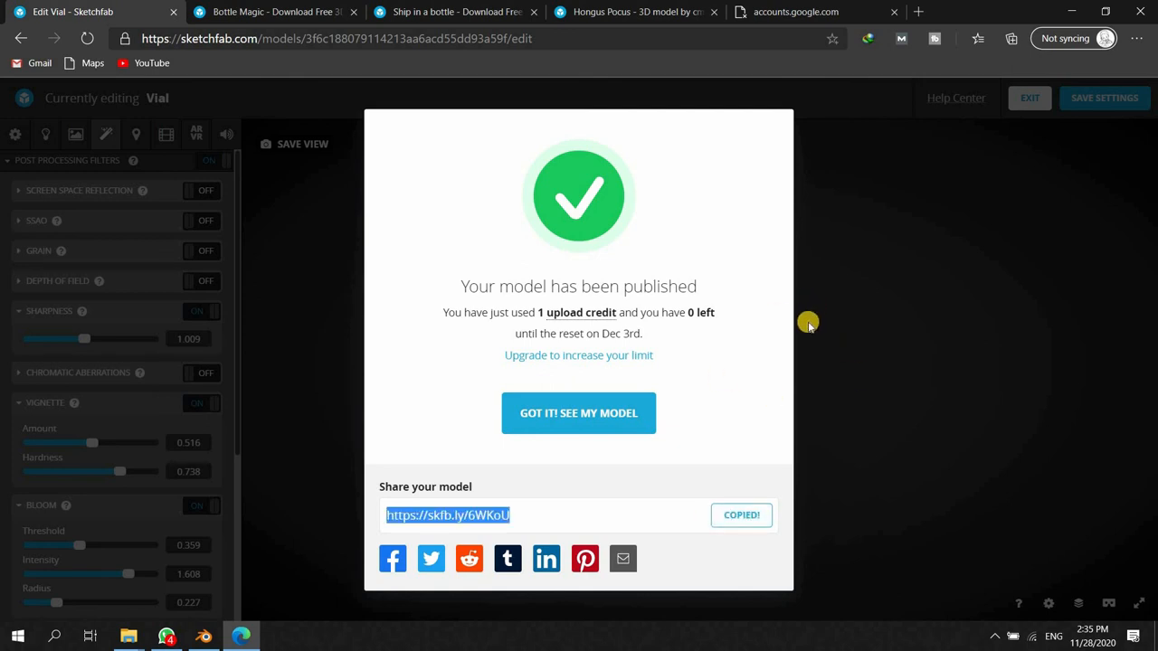
pyautogui.moveTo(915, 228)
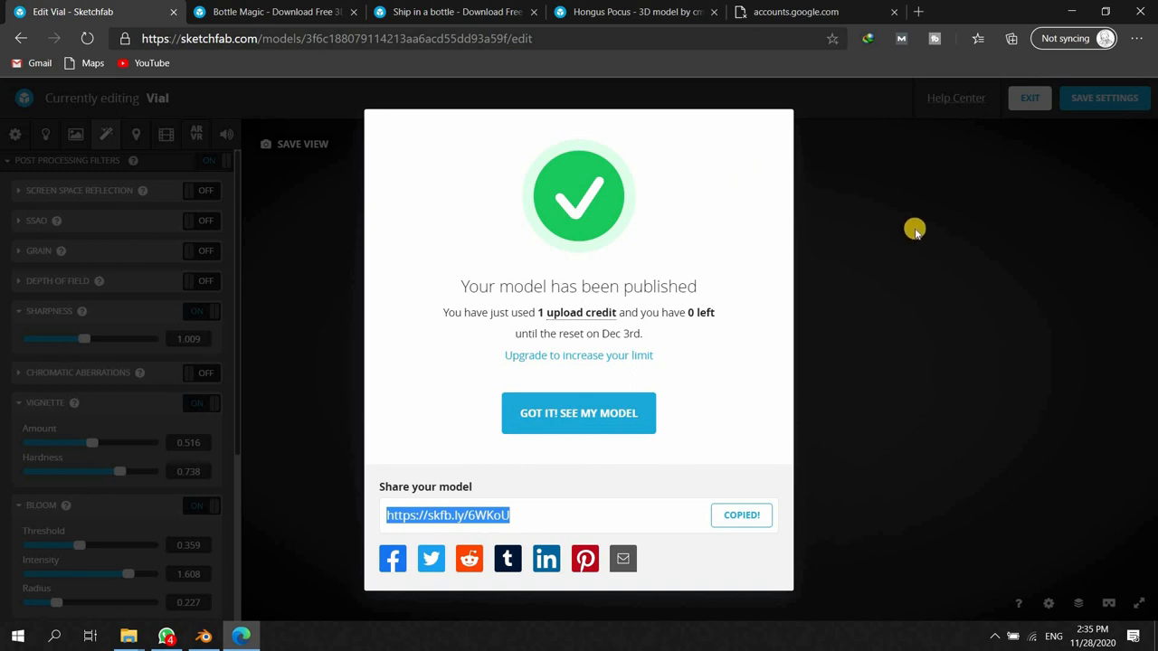
pyautogui.click(579, 413)
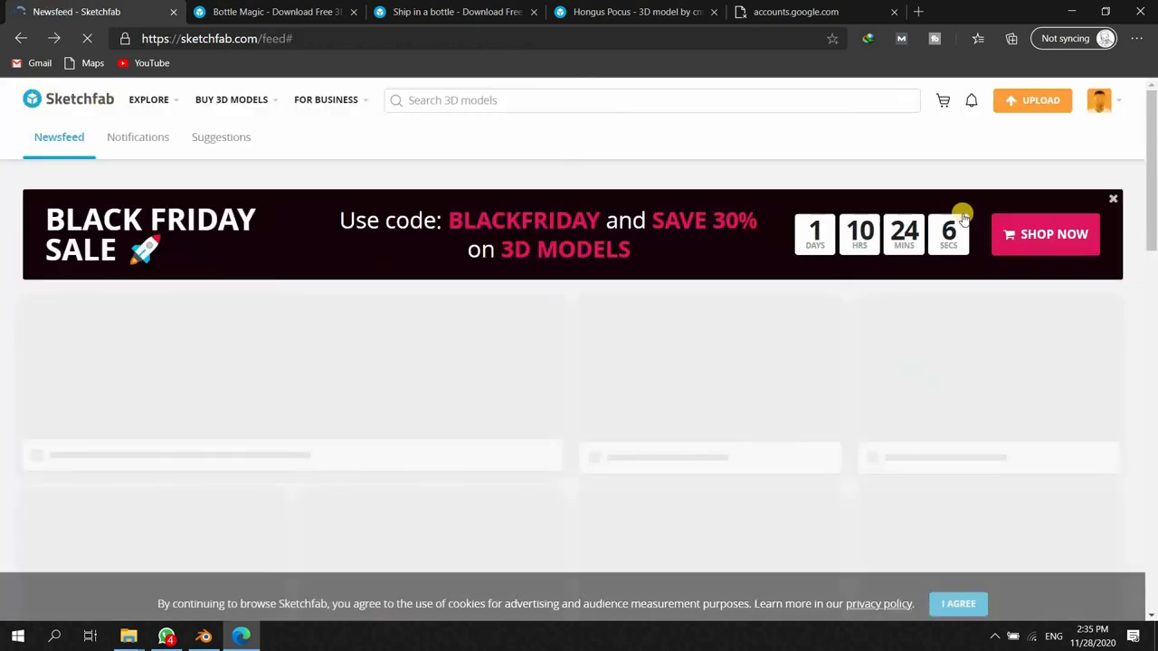
# - From the account menu's Models page, open the published Vial model
pyautogui.click(1101, 99)
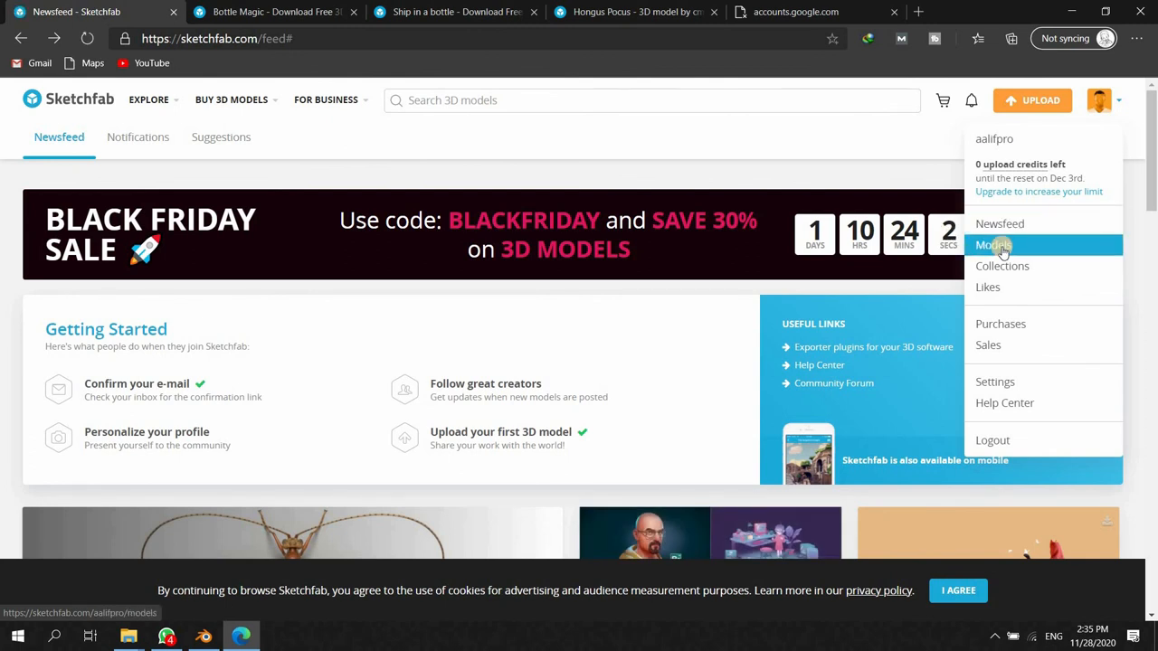
pyautogui.click(992, 246)
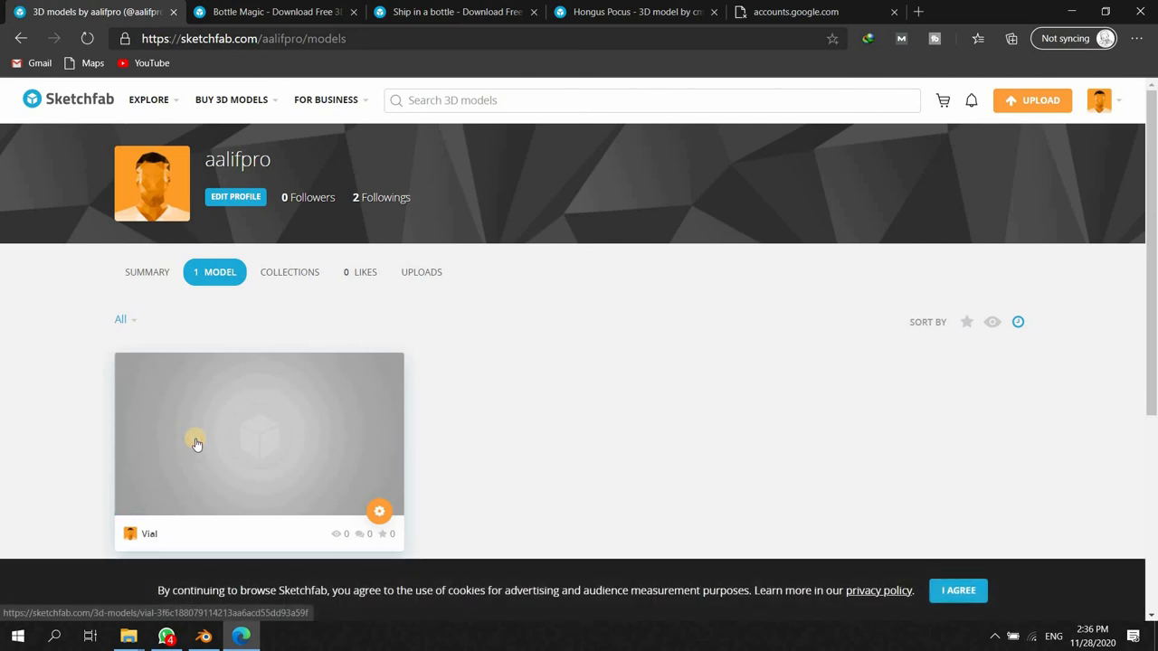
pyautogui.click(258, 432)
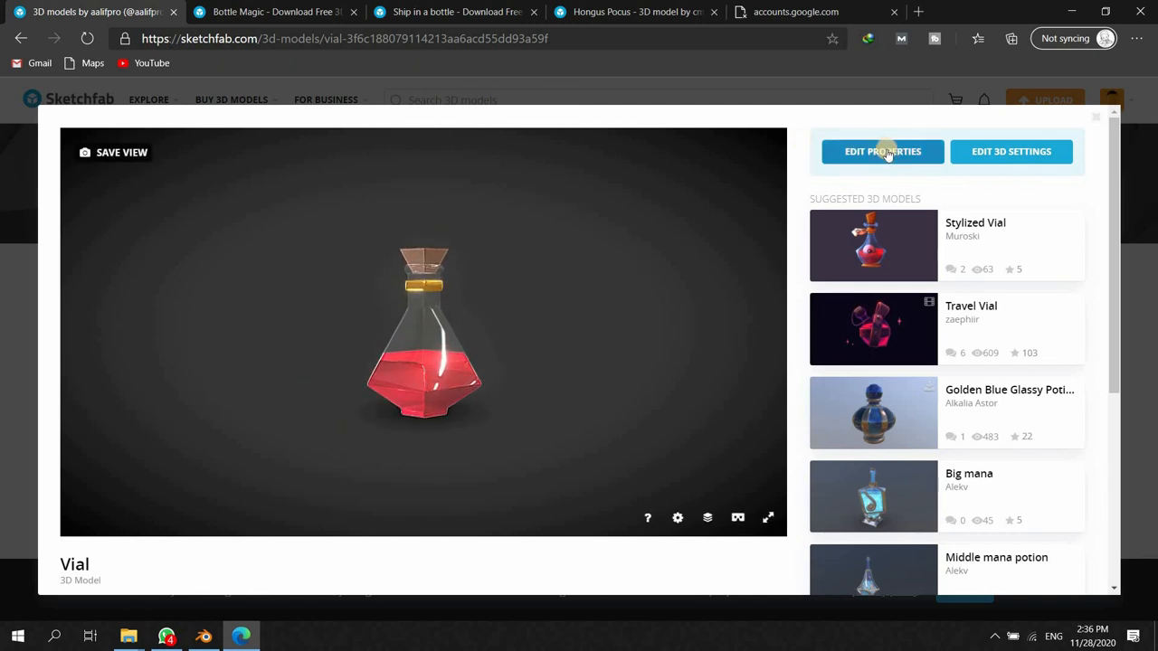
pyautogui.moveTo(370, 485)
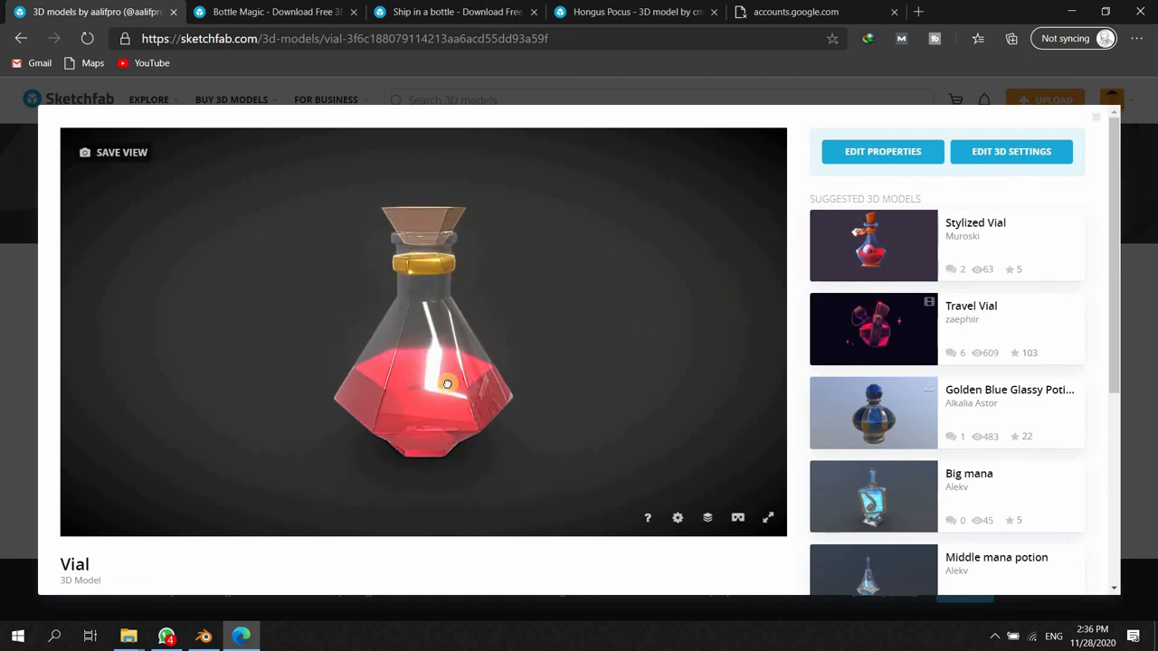
pyautogui.moveTo(445, 384); pyautogui.dragTo(488, 400)
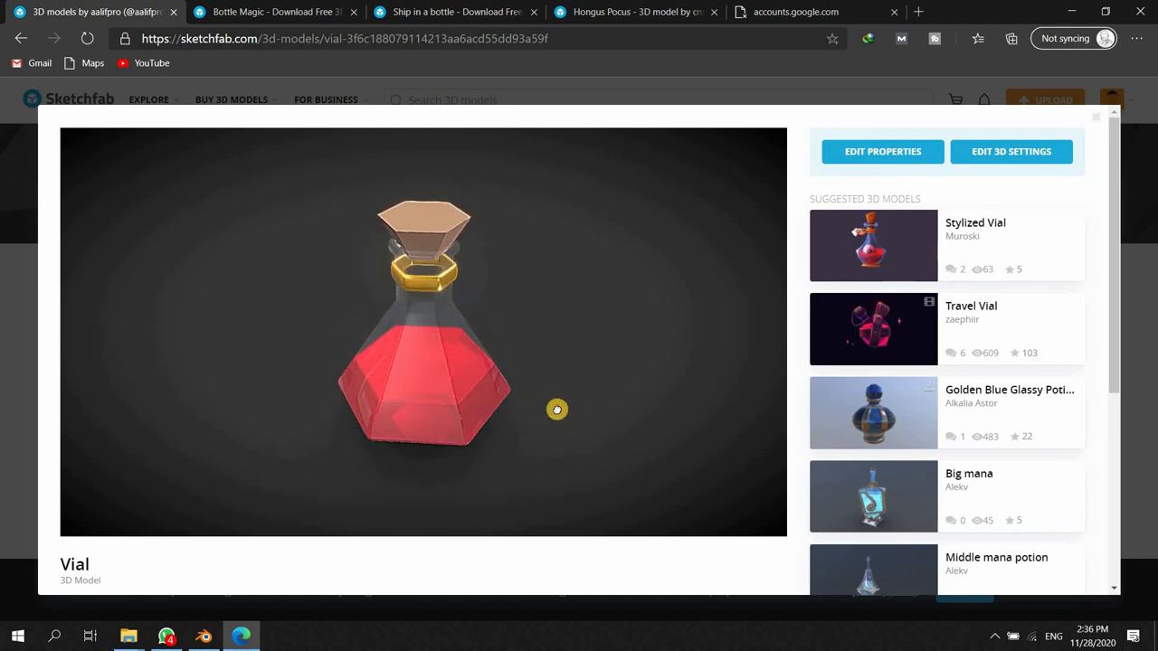
pyautogui.moveTo(557, 409); pyautogui.dragTo(517, 400)
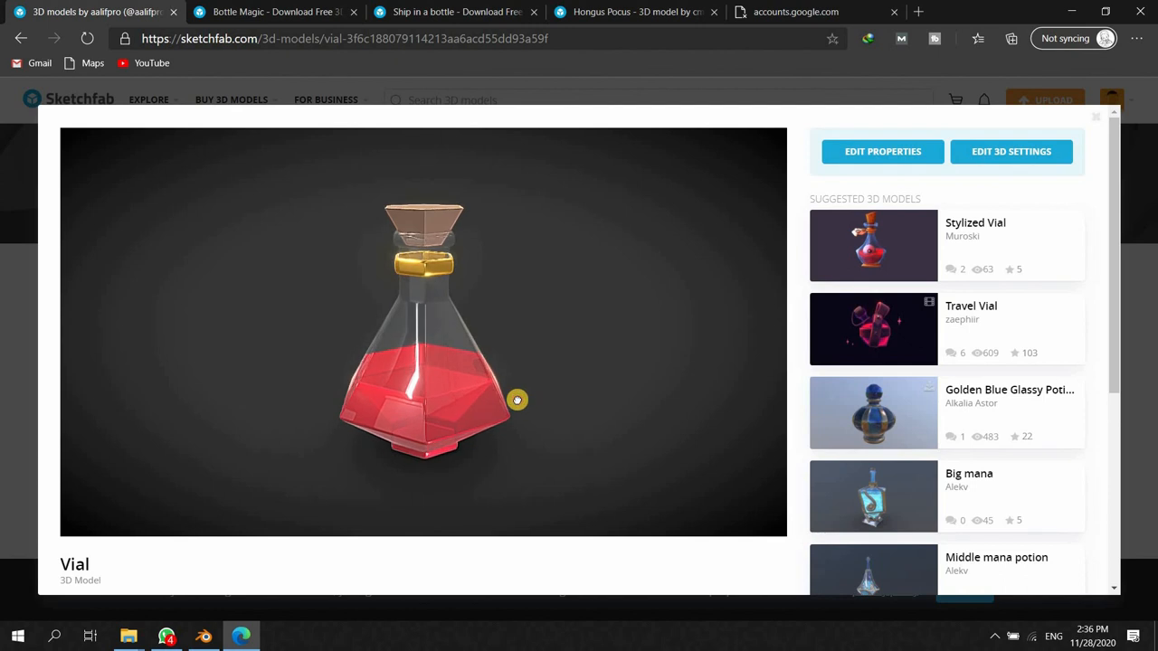
pyautogui.moveTo(517, 400); pyautogui.dragTo(512, 427)
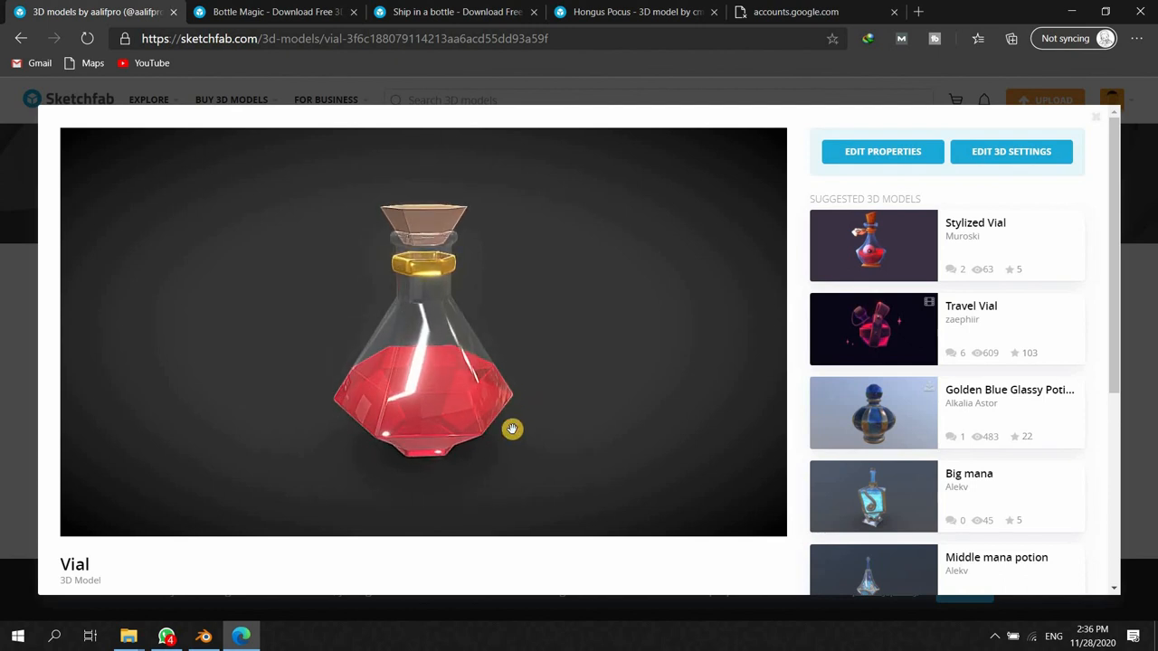